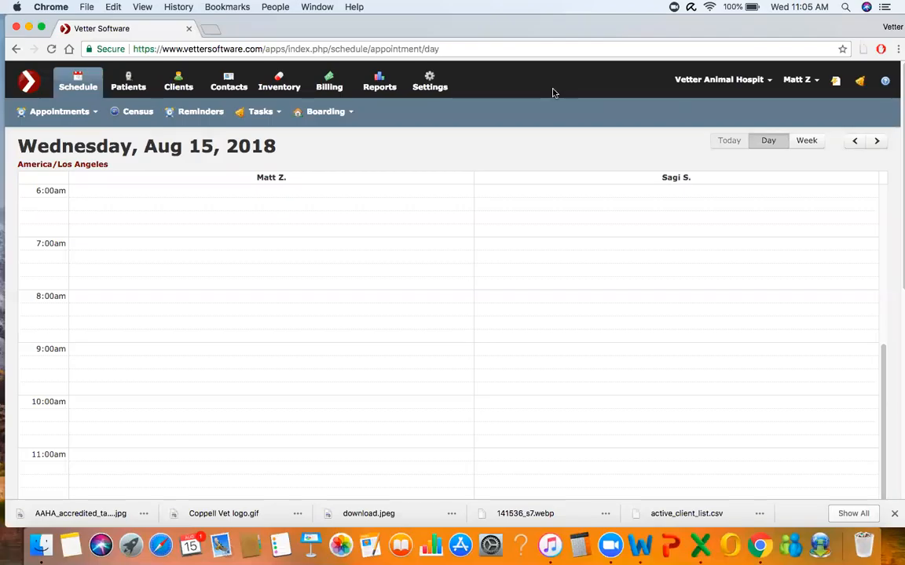
mouse_move(519, 45)
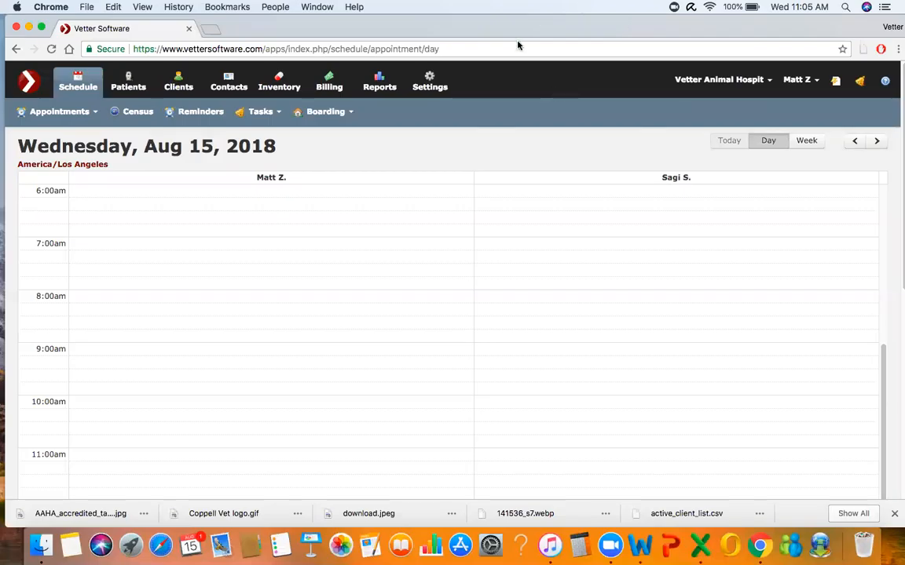
mouse_move(499, 18)
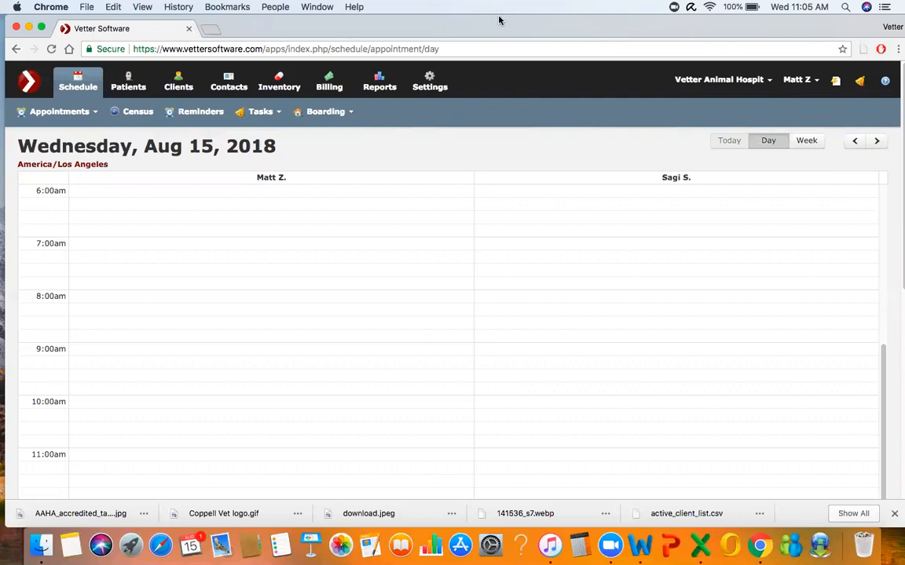
mouse_move(528, 55)
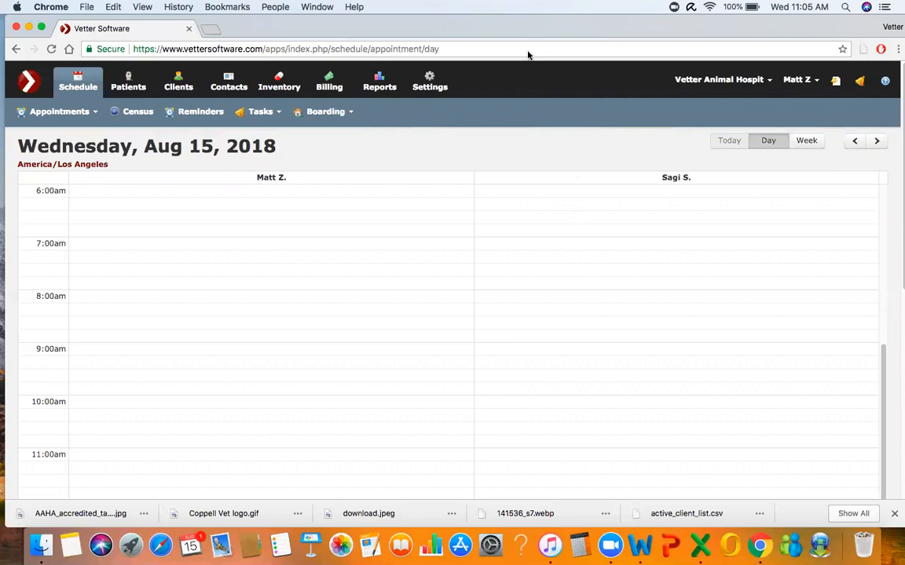
mouse_move(429, 271)
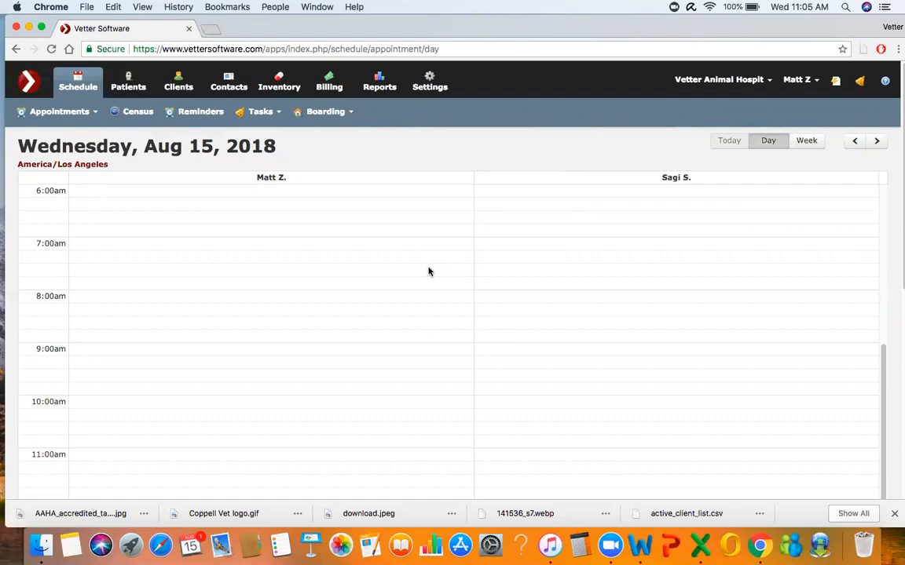
mouse_move(386, 278)
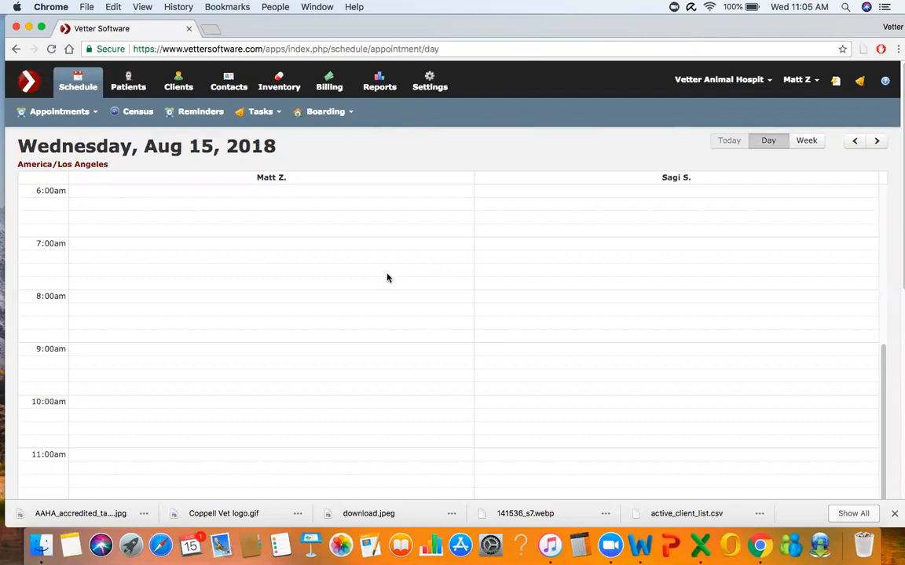
mouse_move(377, 280)
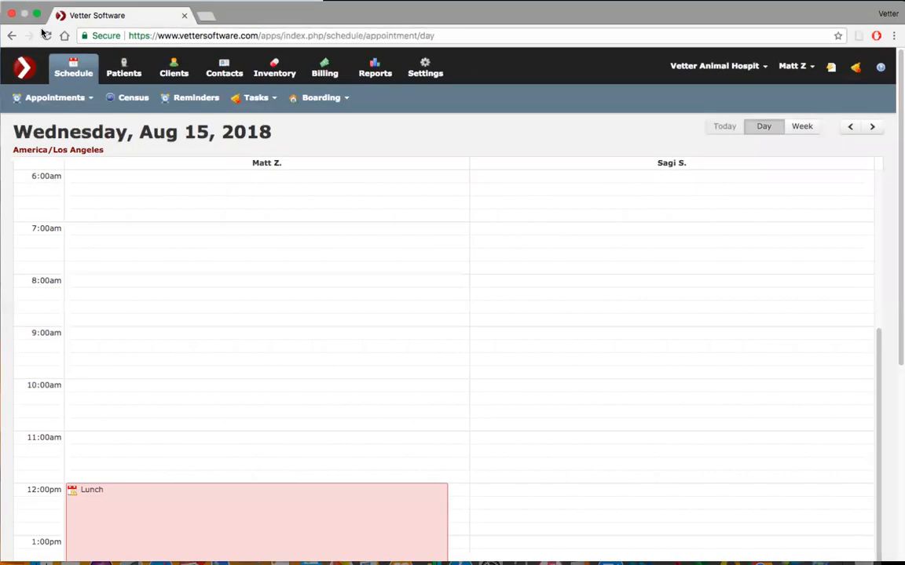
mouse_move(46, 33)
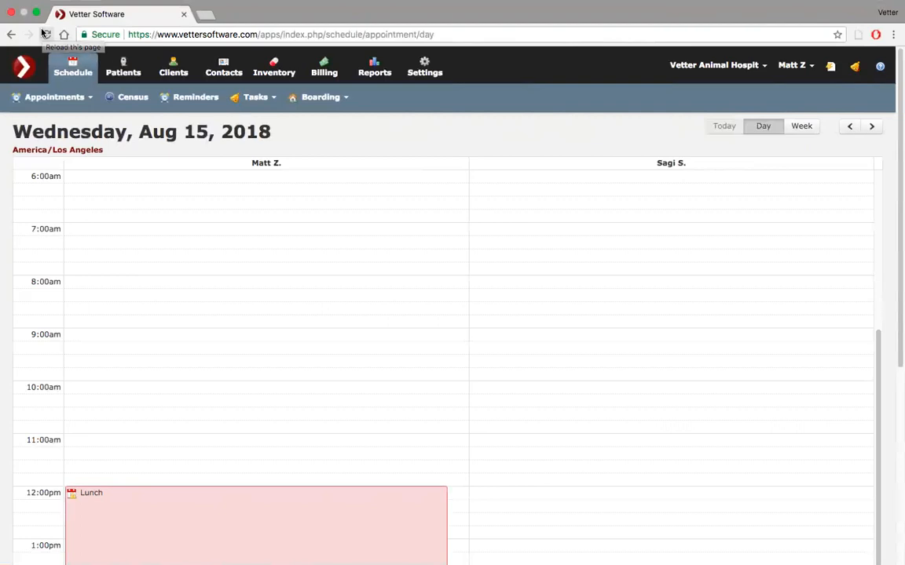
mouse_move(46, 33)
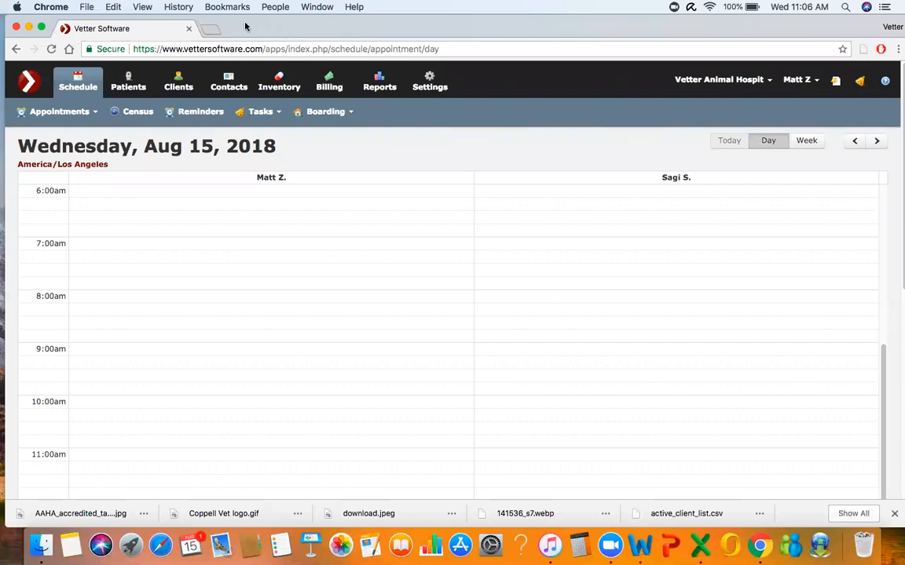
mouse_move(498, 187)
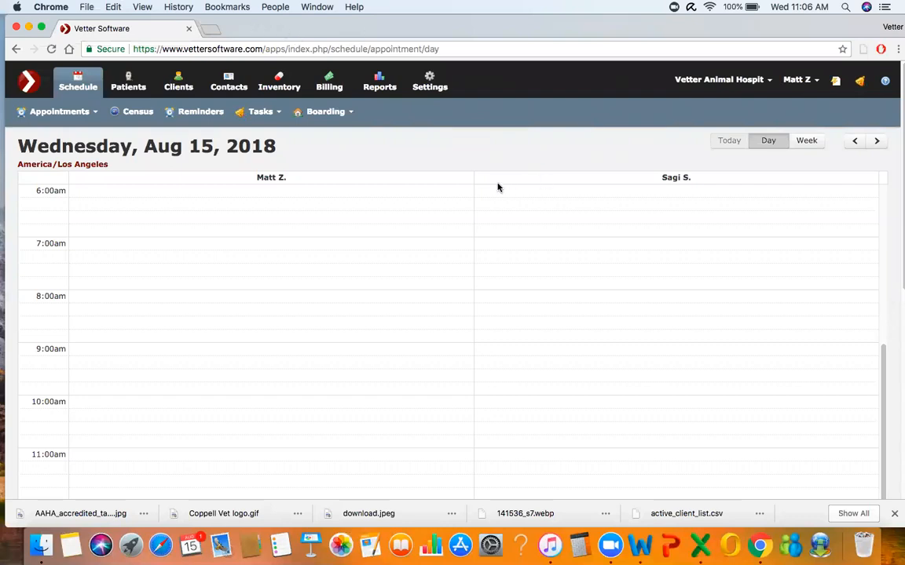
mouse_move(505, 161)
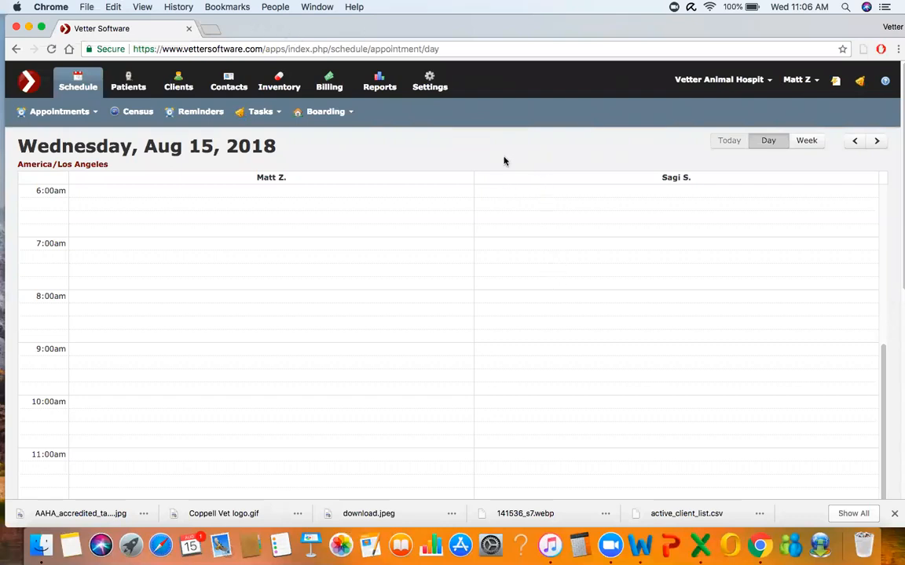
mouse_move(543, 281)
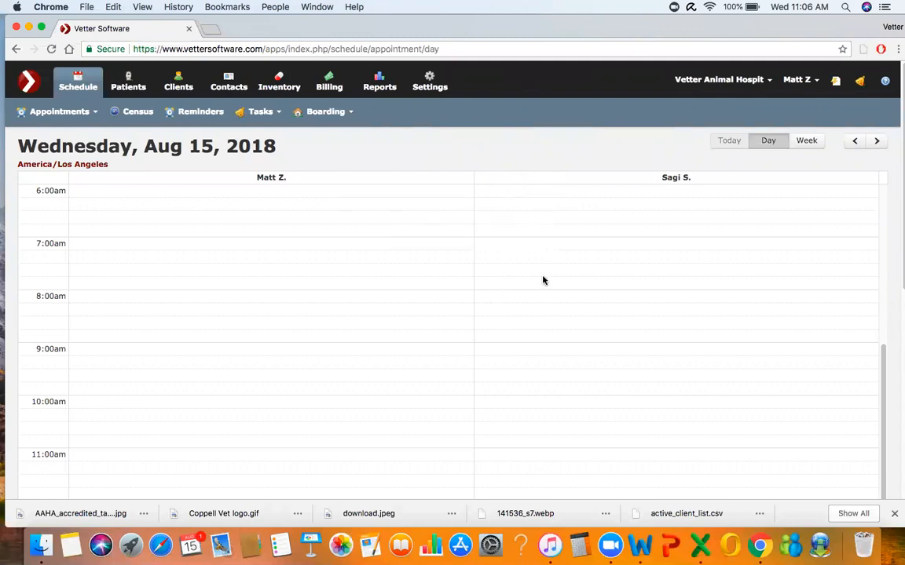
mouse_move(531, 253)
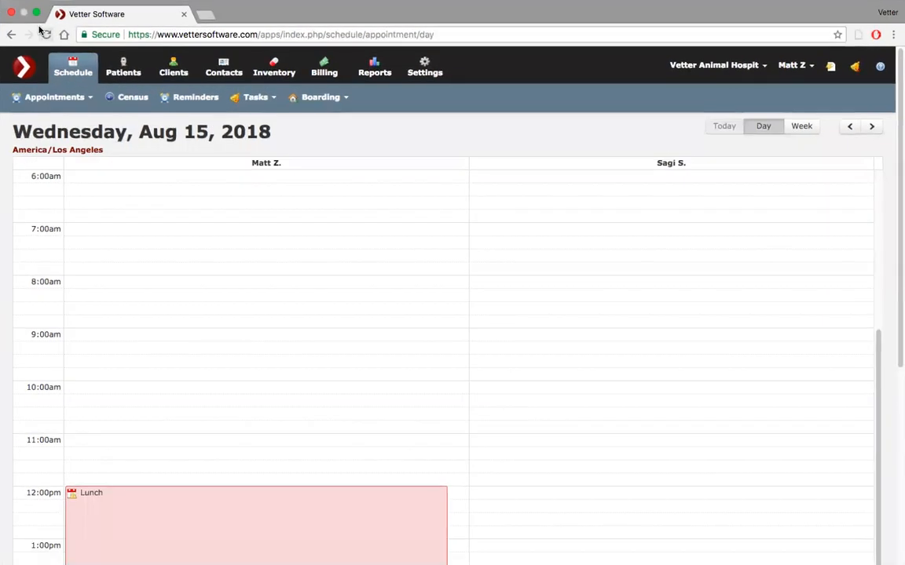
mouse_move(46, 34)
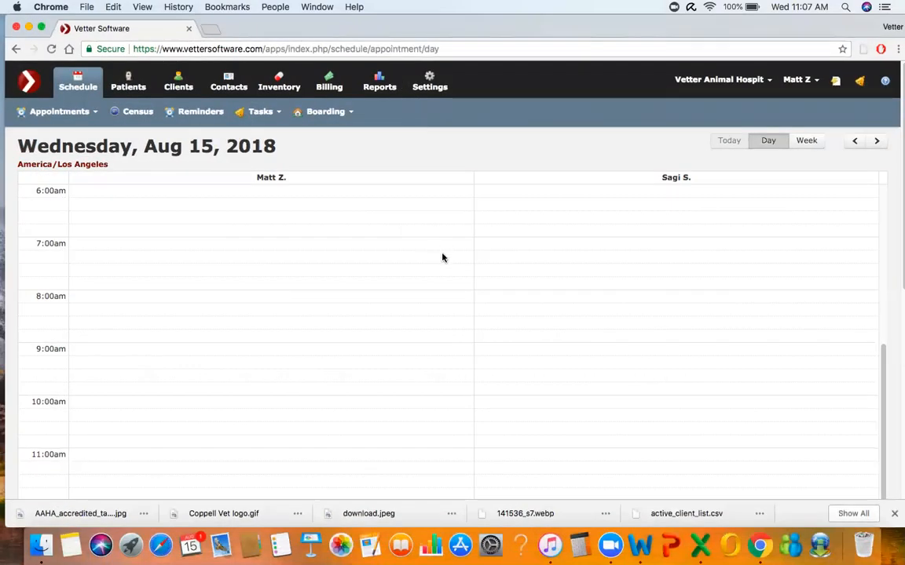
mouse_move(494, 136)
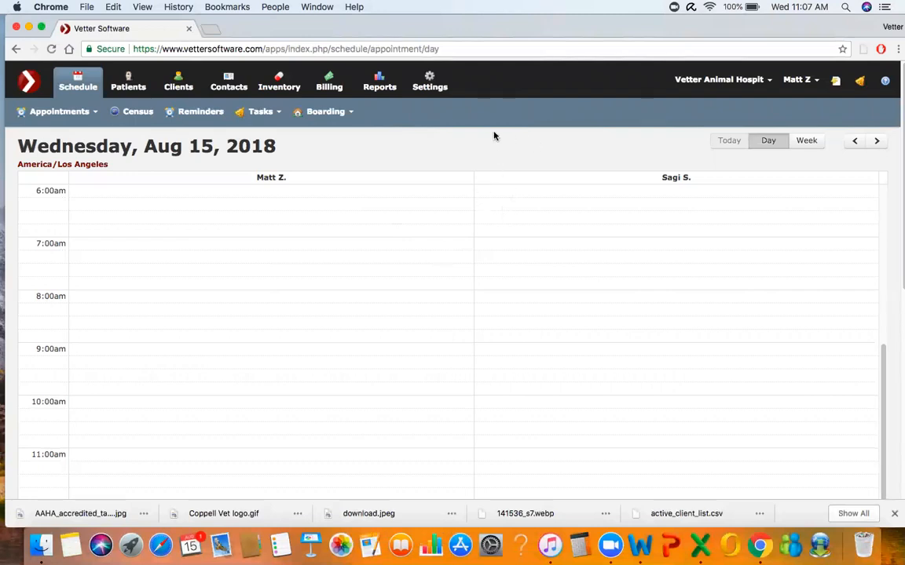
mouse_move(483, 167)
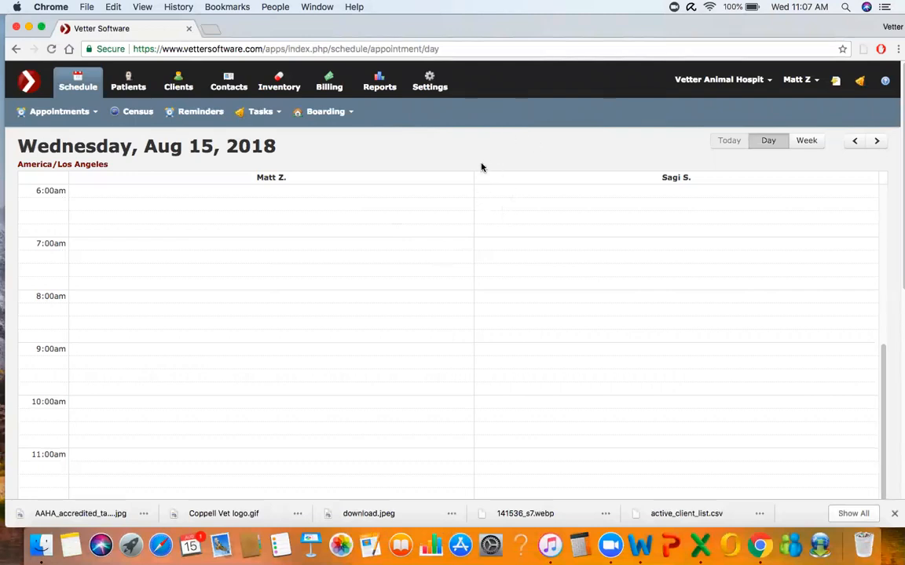
mouse_move(349, 160)
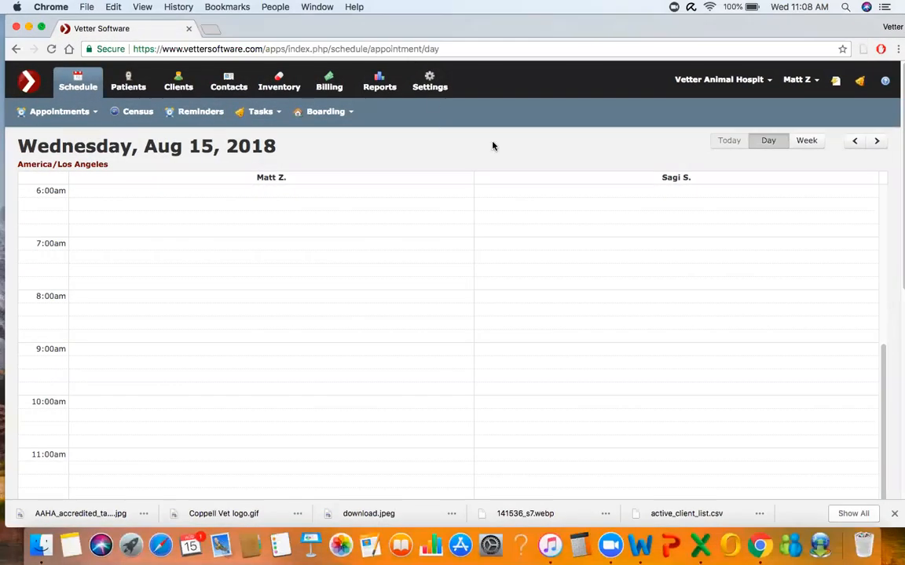
mouse_move(502, 140)
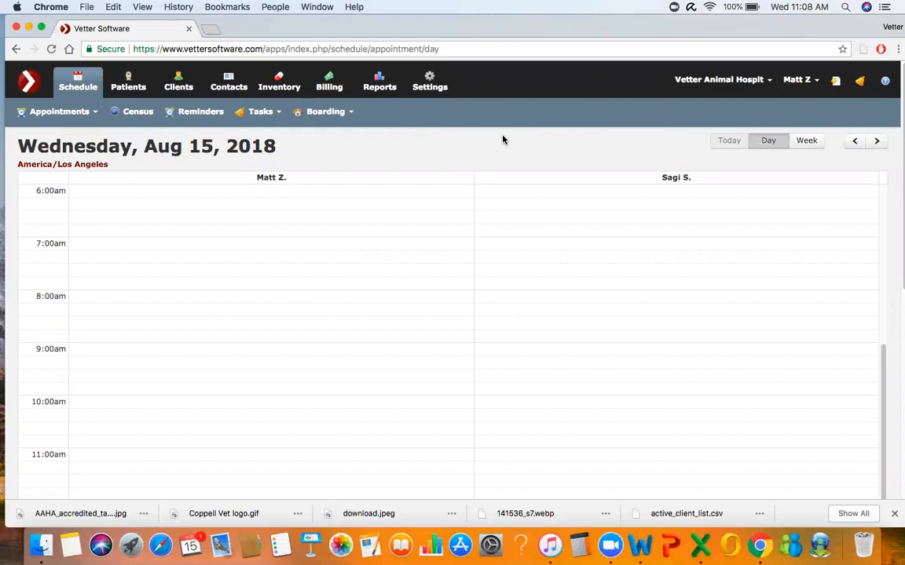
mouse_move(565, 121)
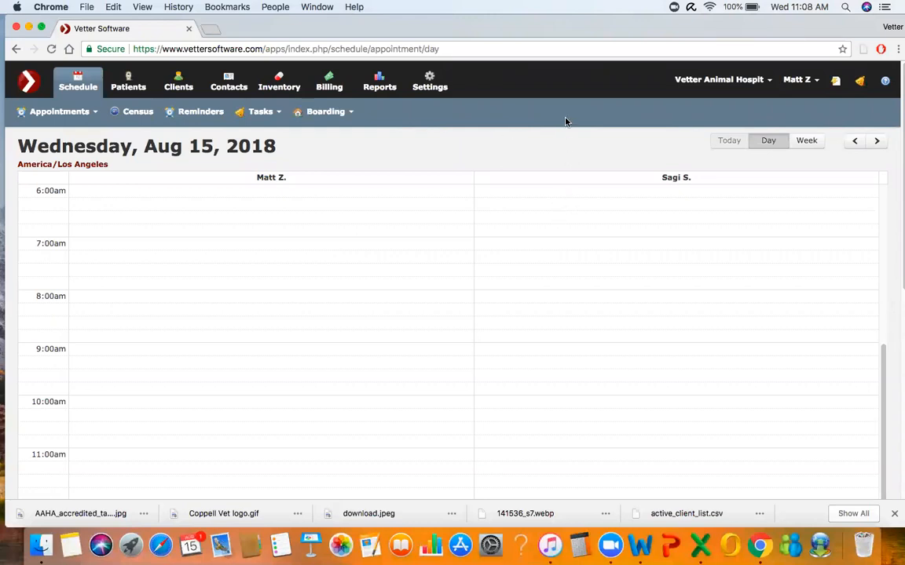
mouse_move(298, 114)
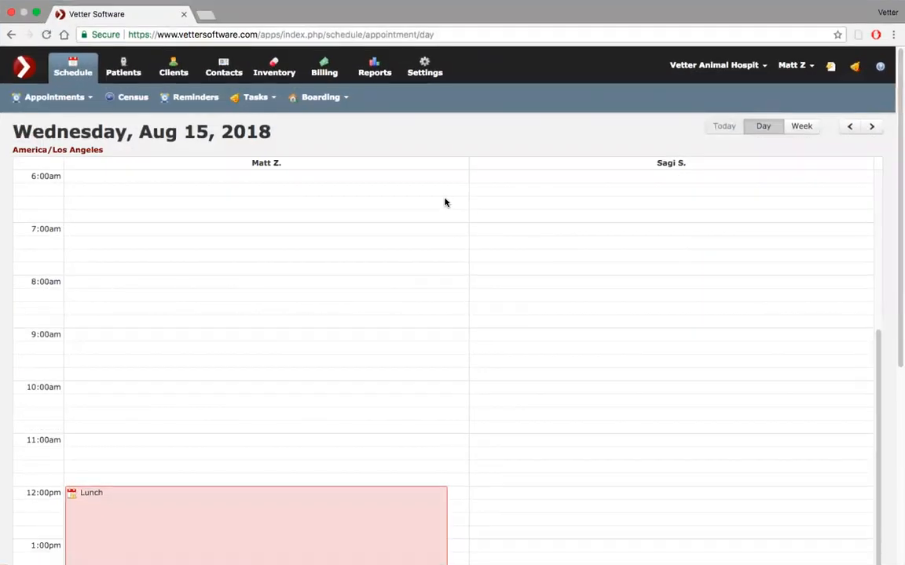
mouse_move(424, 66)
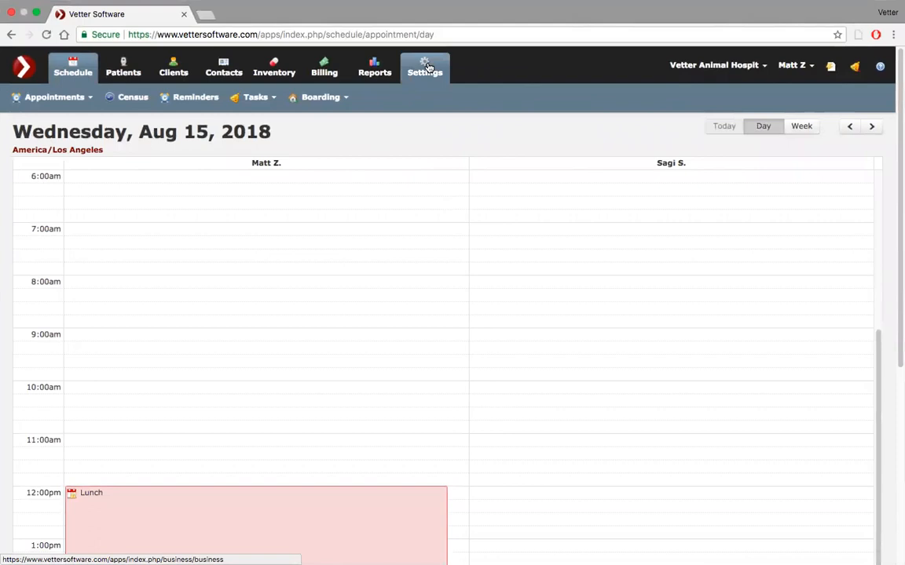
Open Vetter Animal Hospital's Settings page and scroll through its configuration options
left_click(425, 65)
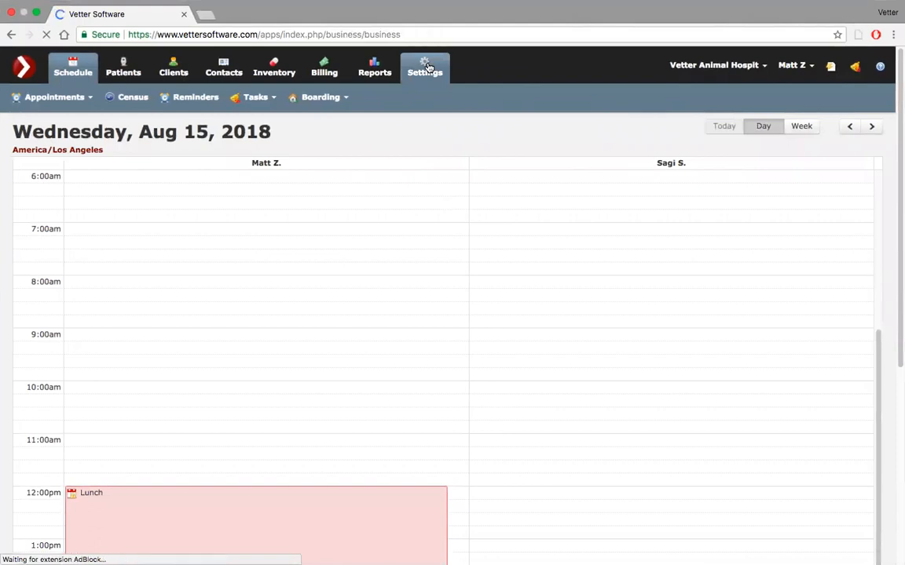
left_click(425, 67)
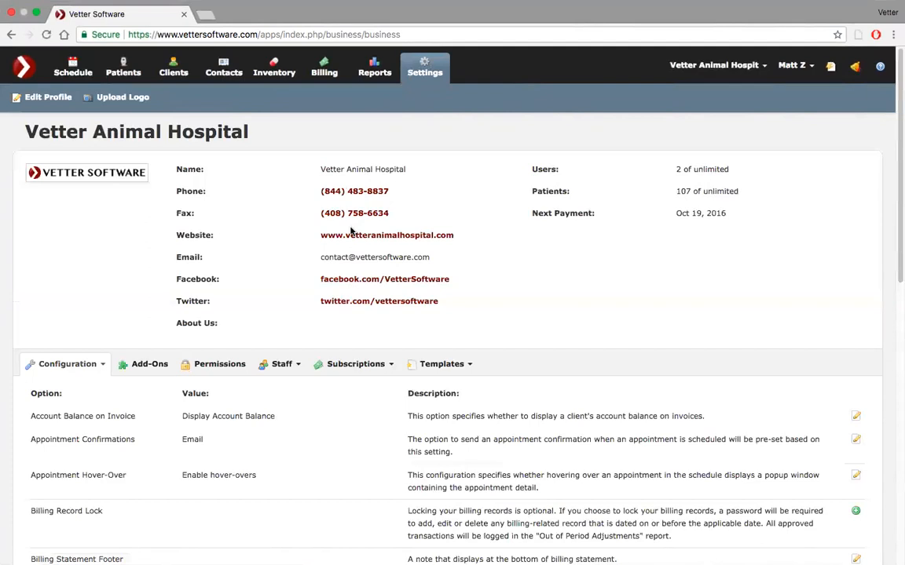
mouse_move(393, 307)
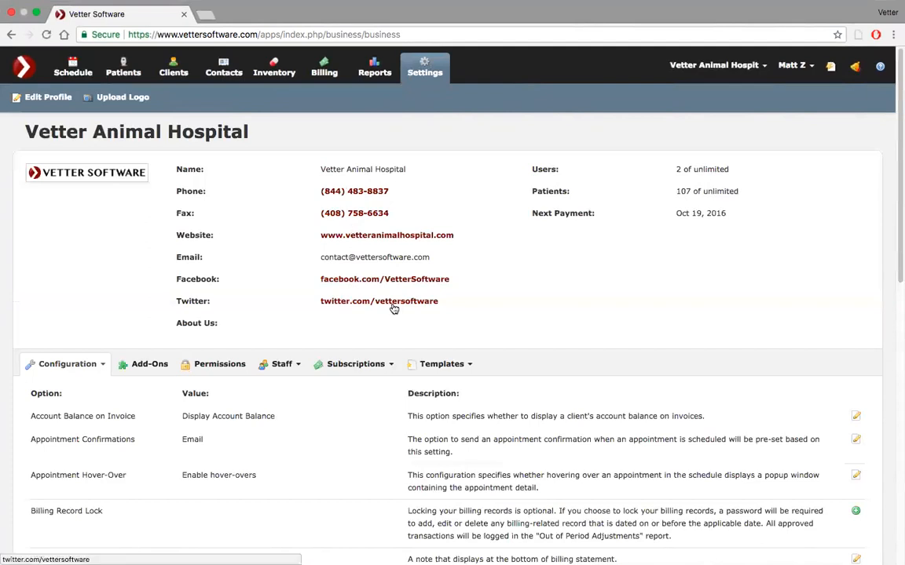
scroll("down", 3)
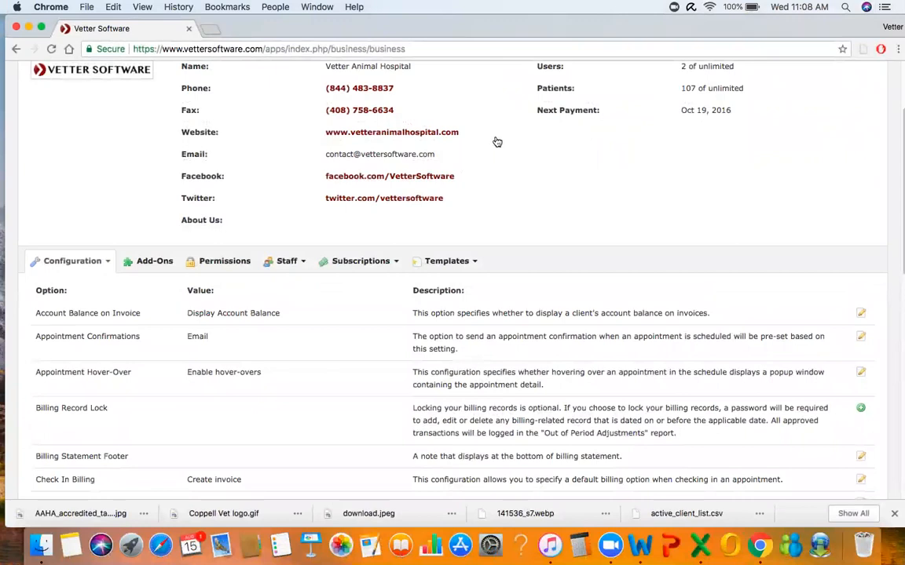
mouse_move(470, 229)
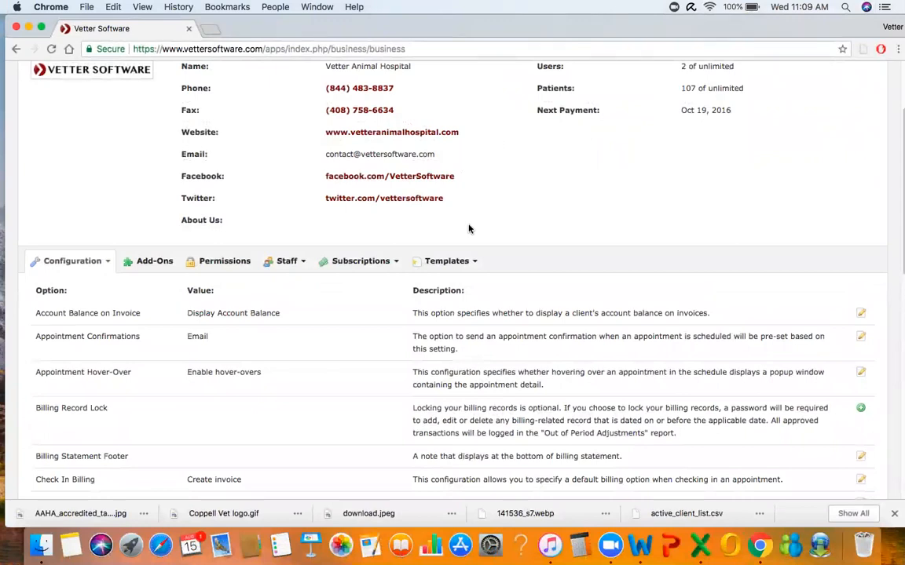
mouse_move(41, 41)
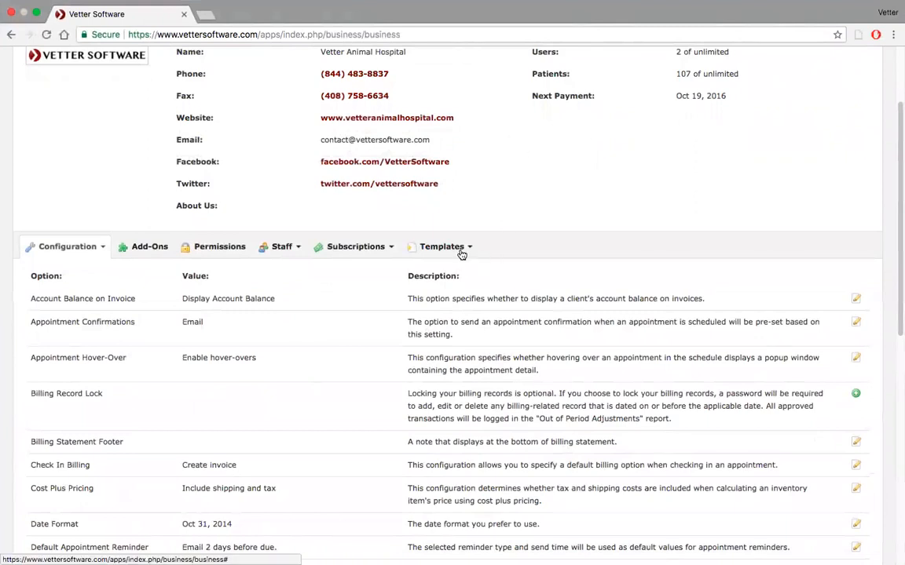
left_click(441, 246)
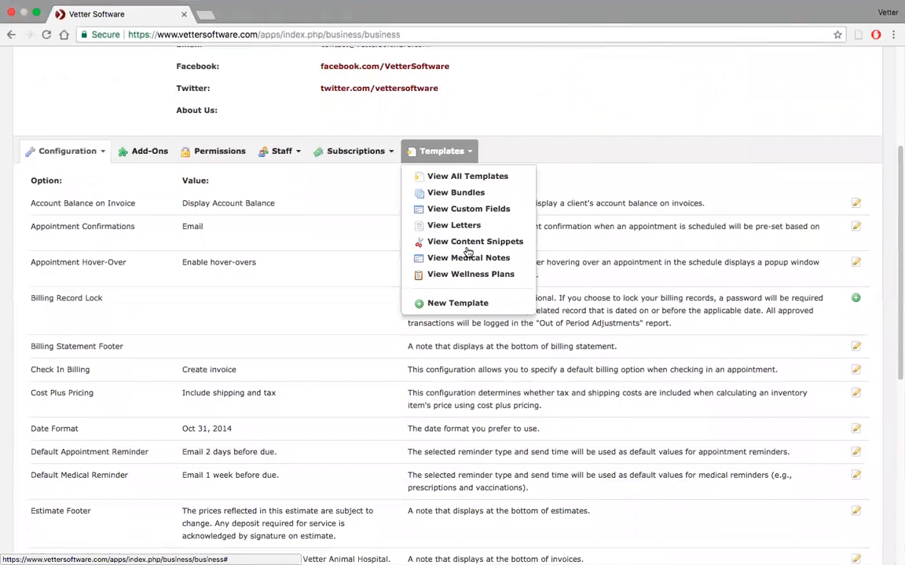
mouse_move(468, 208)
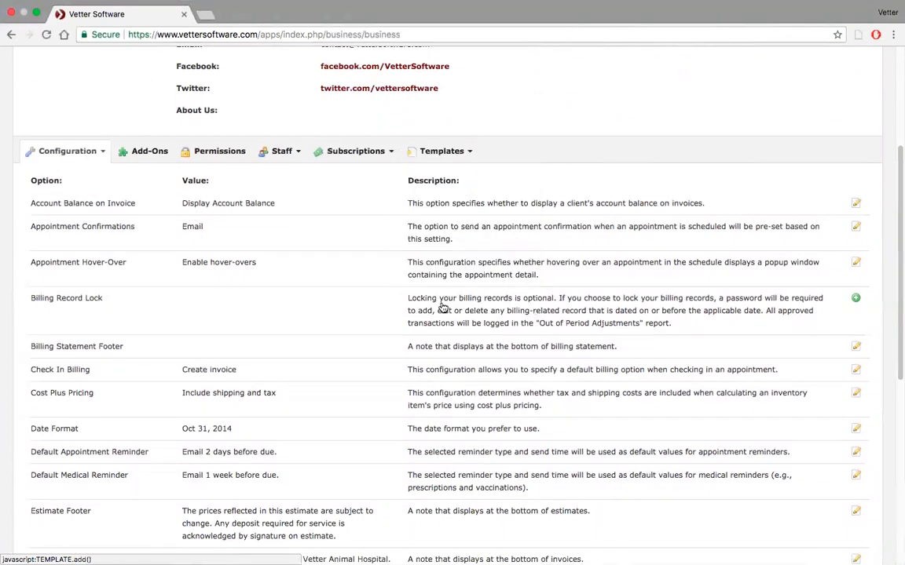
Create and save a Medical Note template titled 'Office Hours note'
left_click(441, 151)
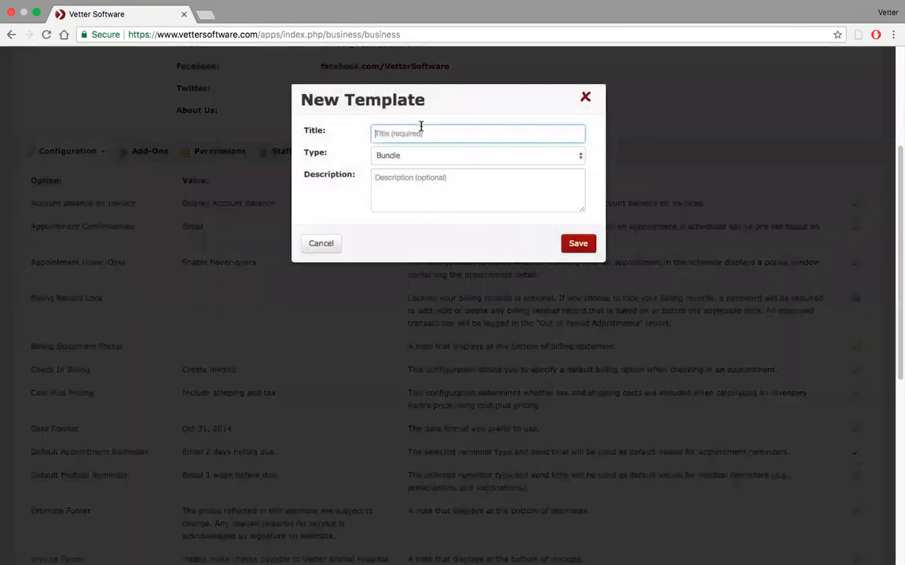
type("Off")
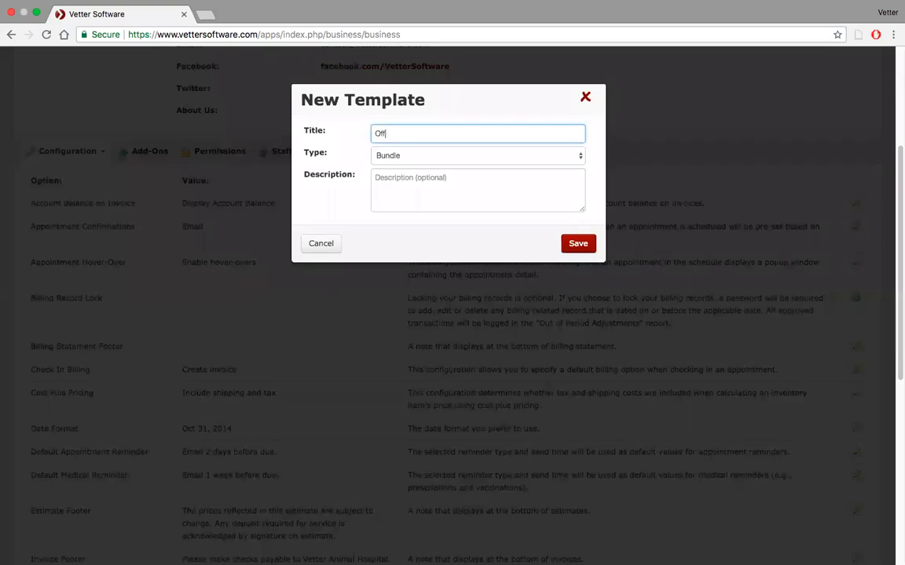
type("ice Hours")
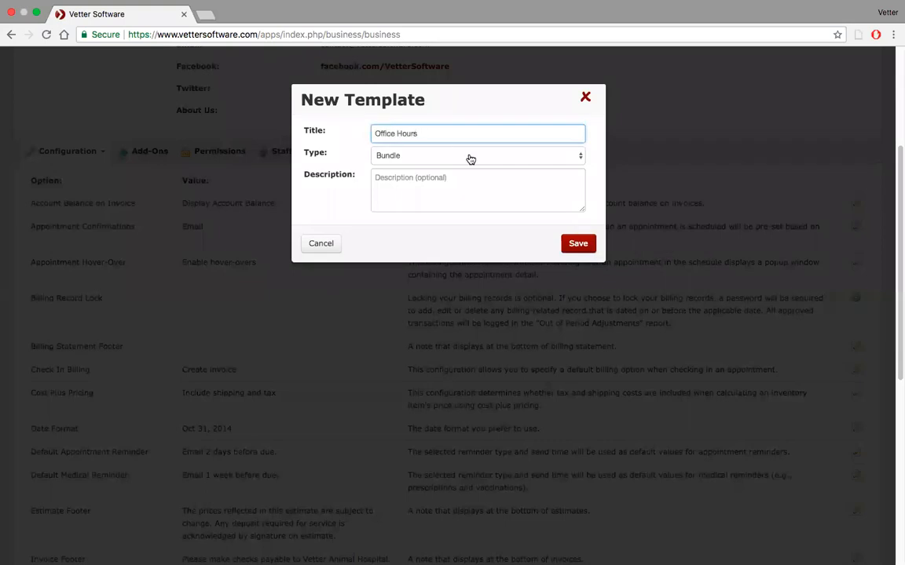
left_click(478, 155)
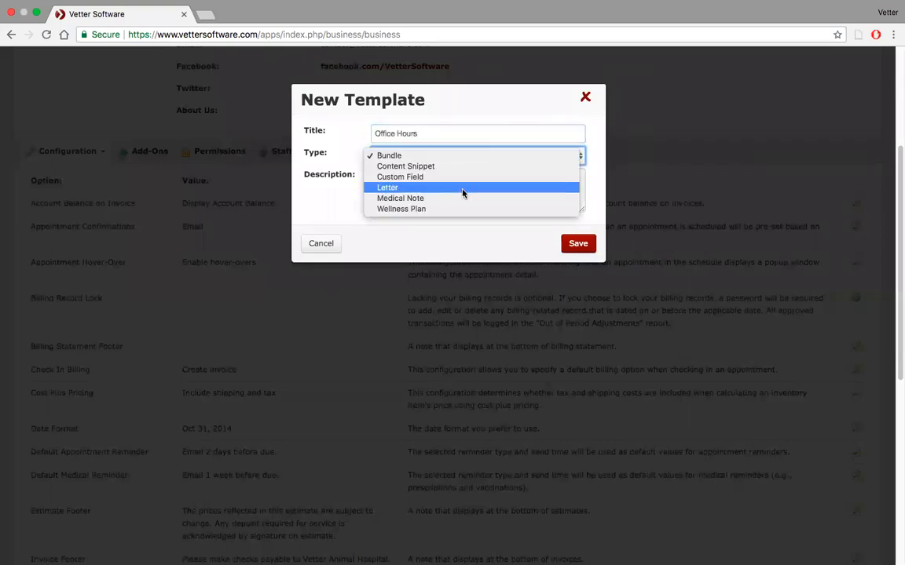
left_click(400, 198)
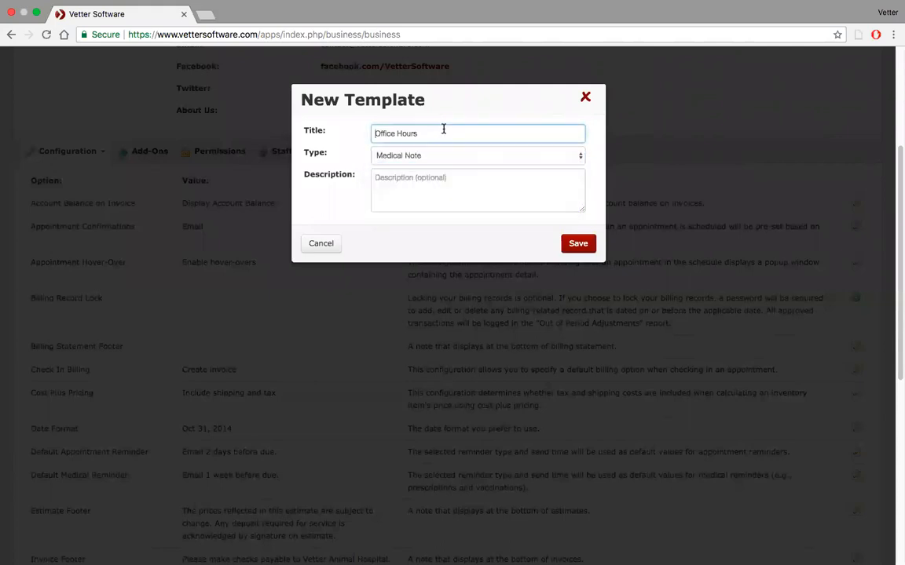
type("no")
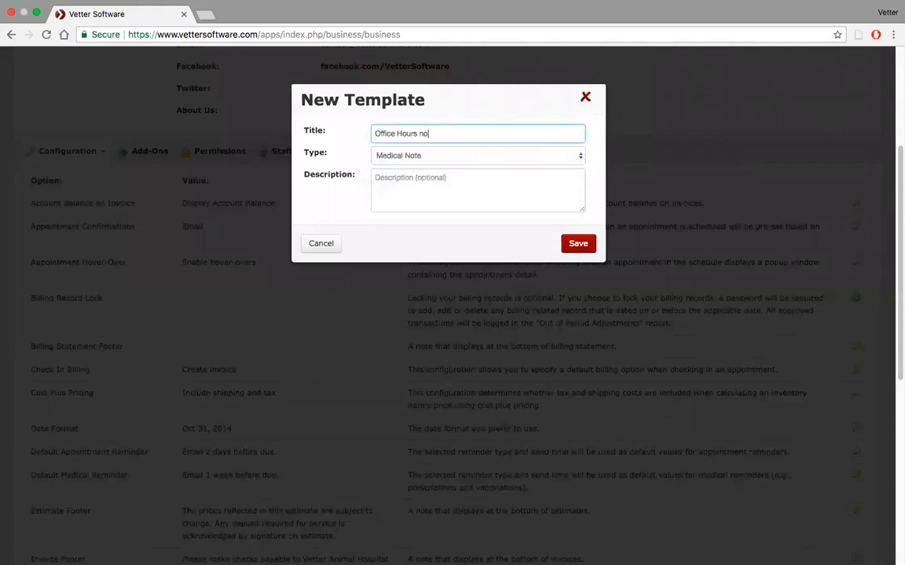
type("te")
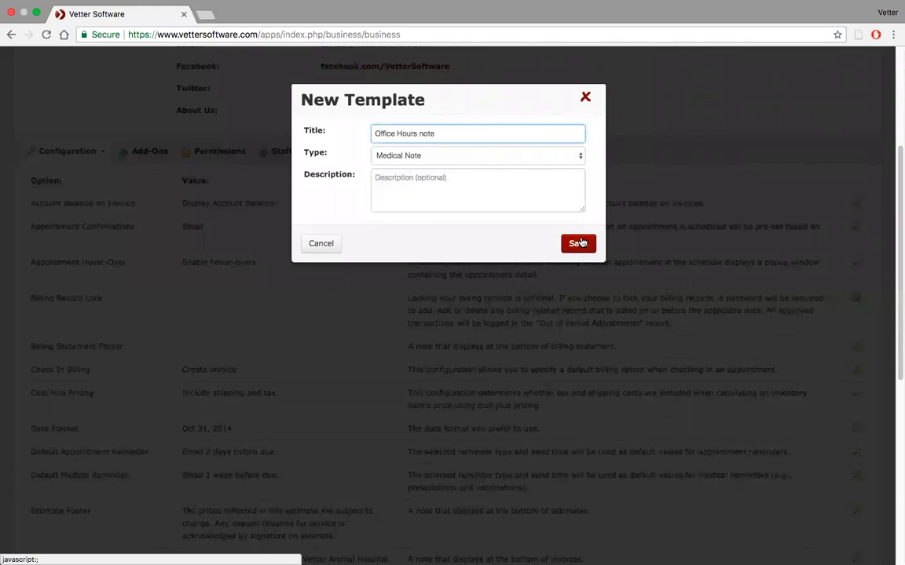
left_click(578, 243)
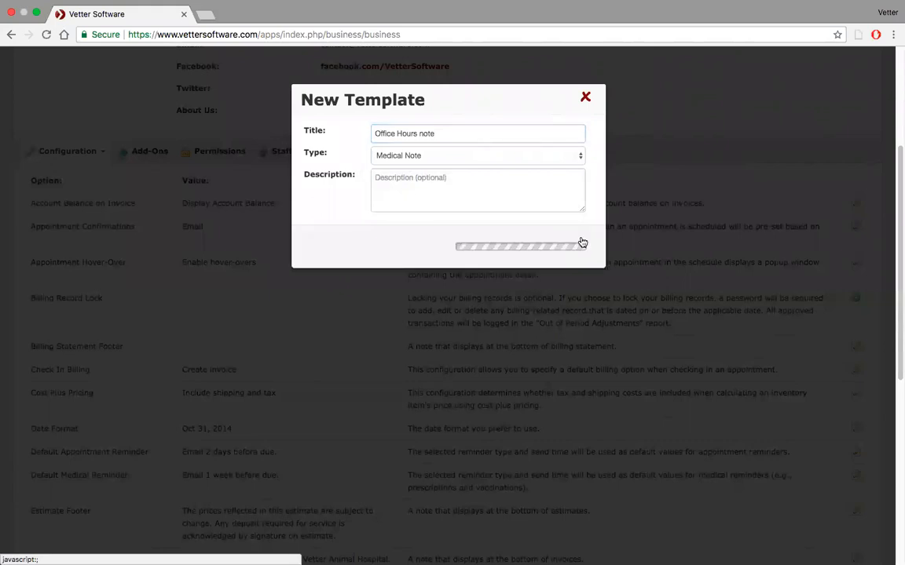
Expand the Office Hours note template's Diagnostics section and scroll through its tests
left_click(520, 246)
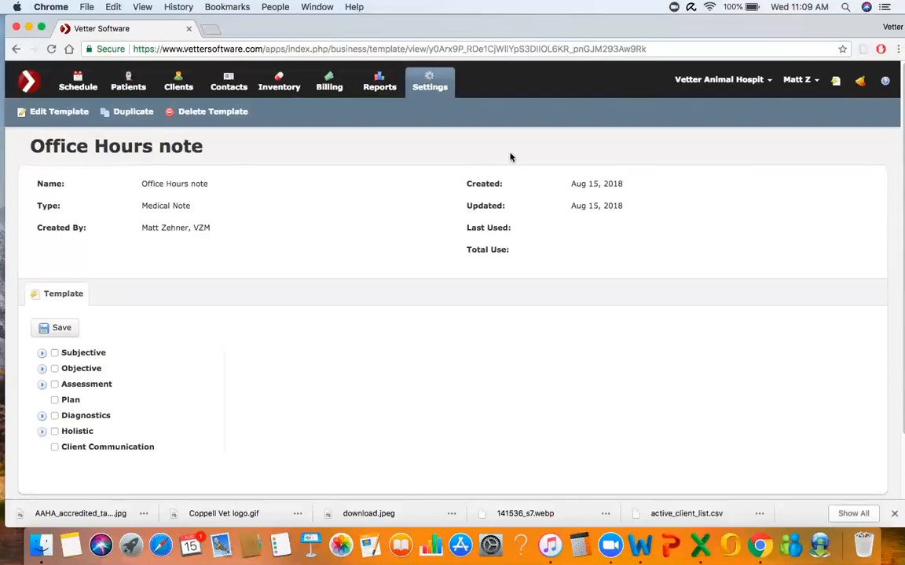
mouse_move(475, 233)
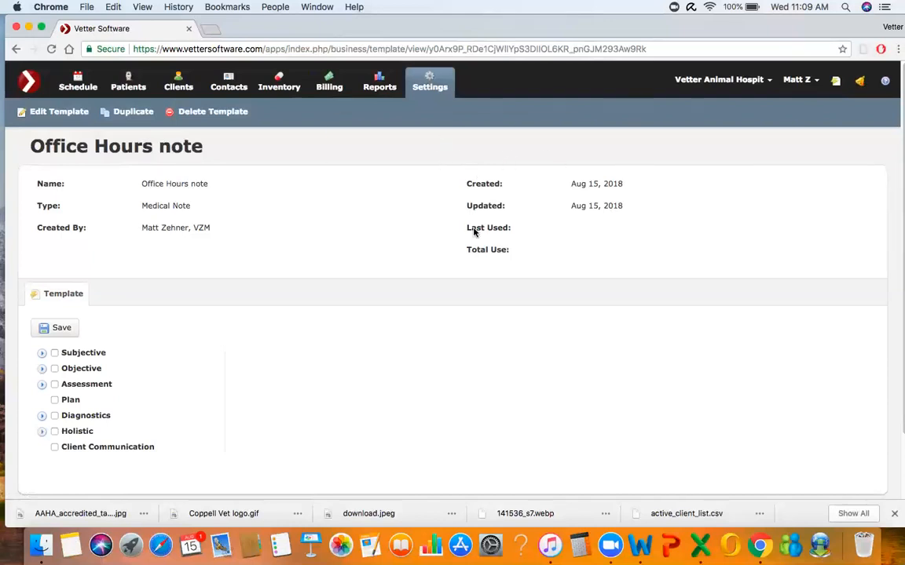
mouse_move(246, 160)
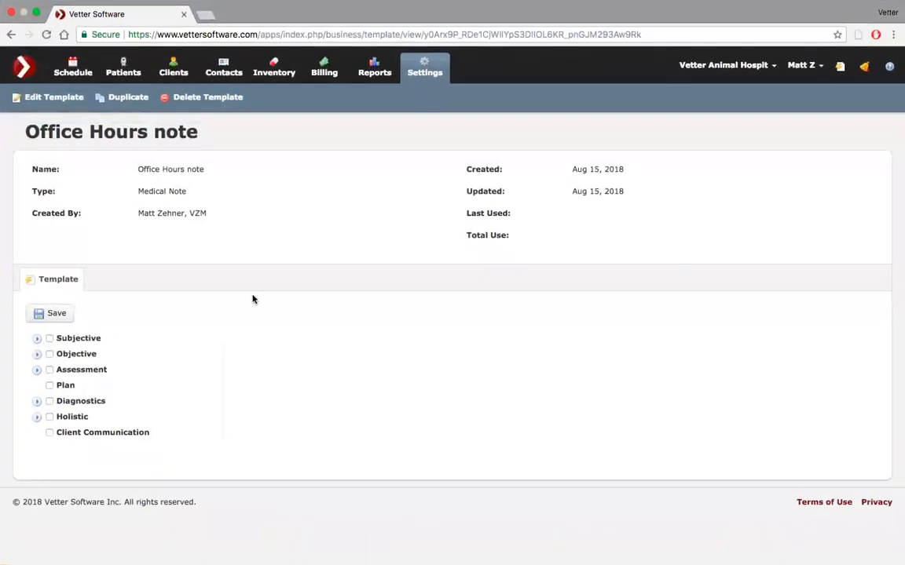
mouse_move(191, 335)
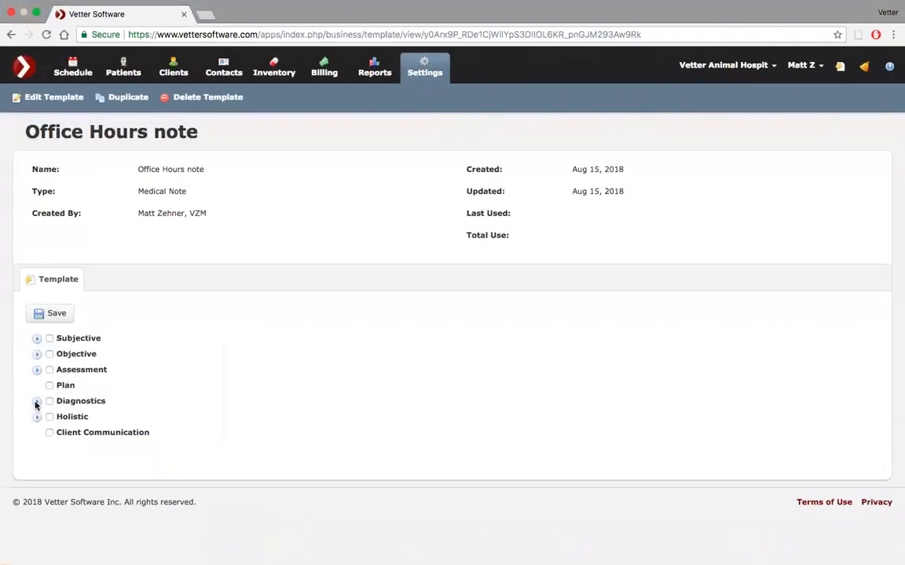
left_click(36, 401)
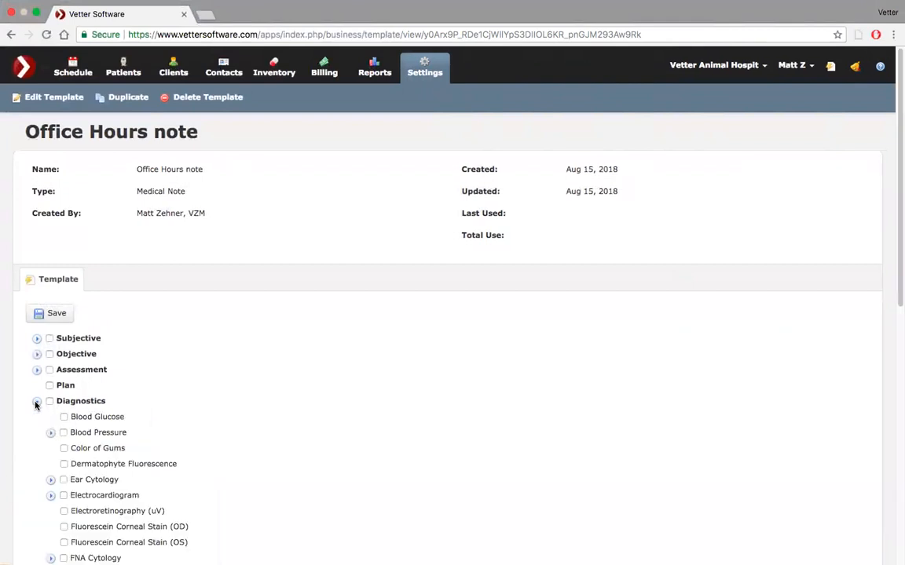
scroll("down", 3)
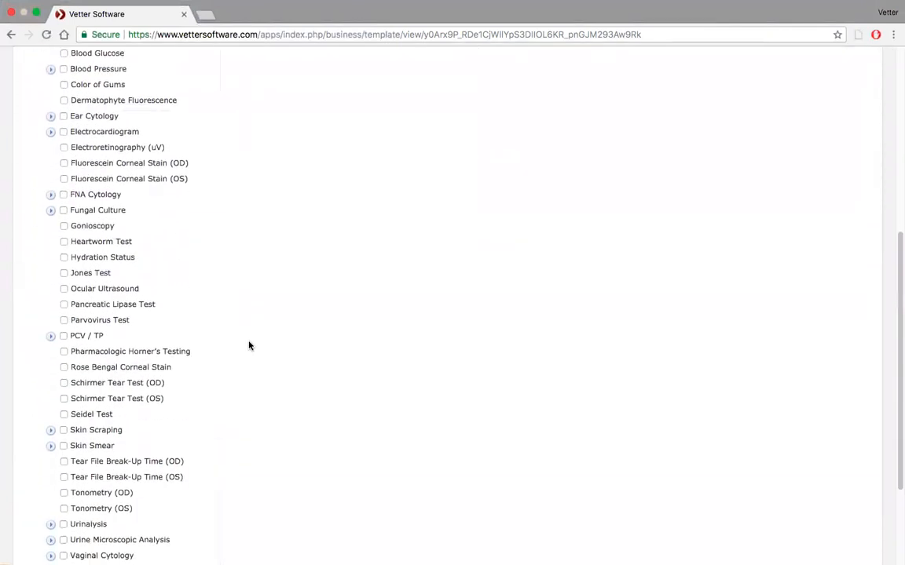
scroll("down", 3)
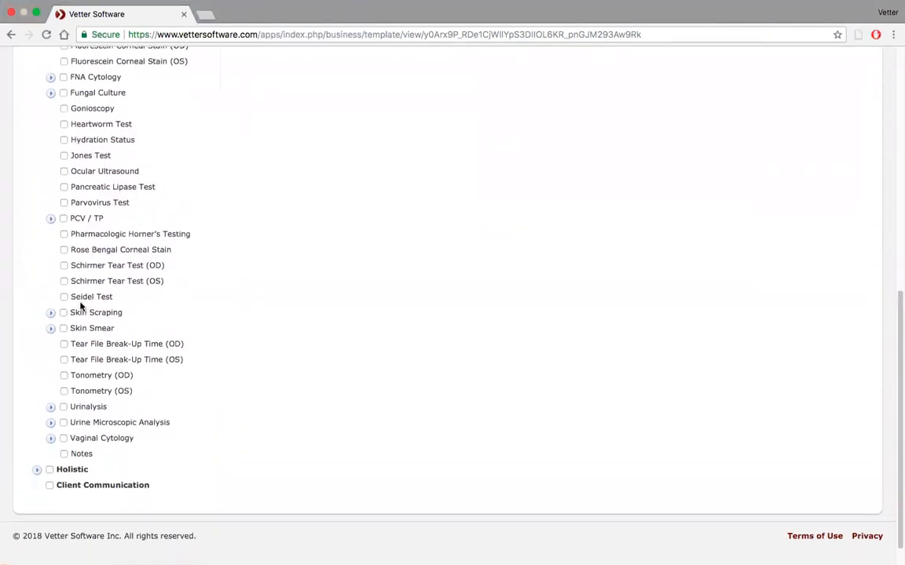
scroll("up", 3)
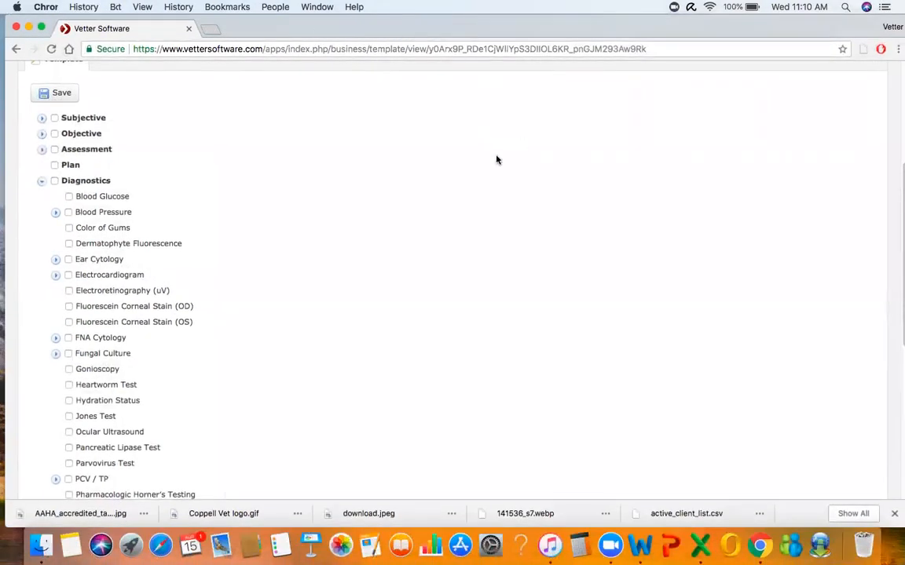
mouse_move(515, 273)
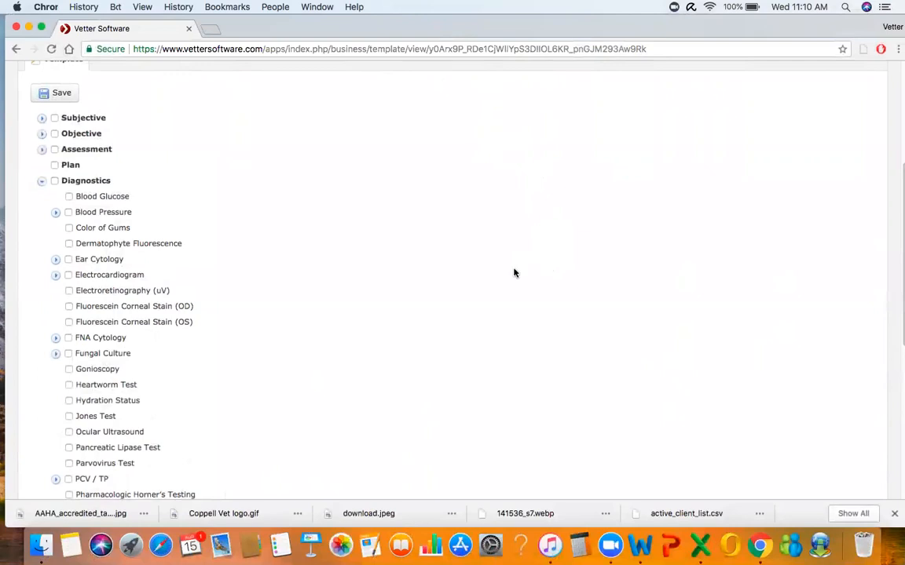
mouse_move(503, 148)
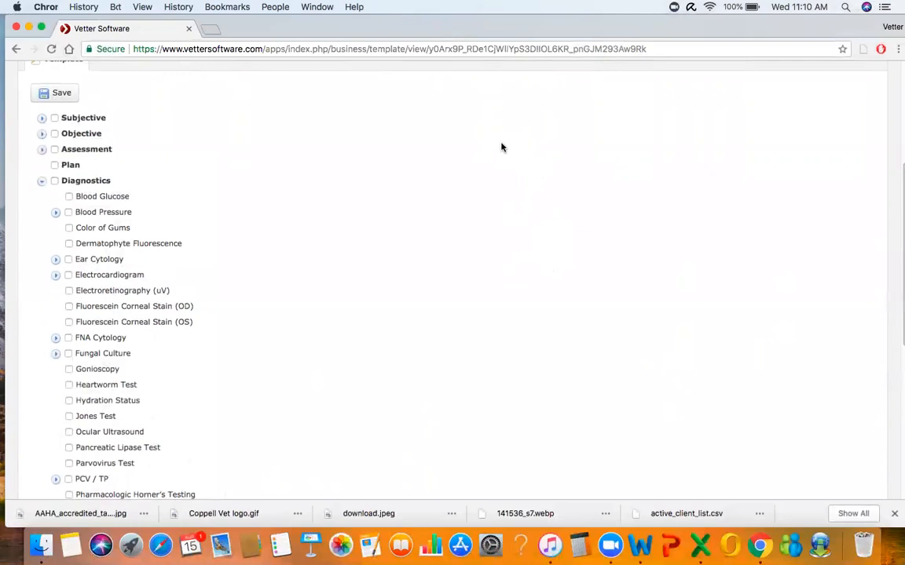
mouse_move(270, 243)
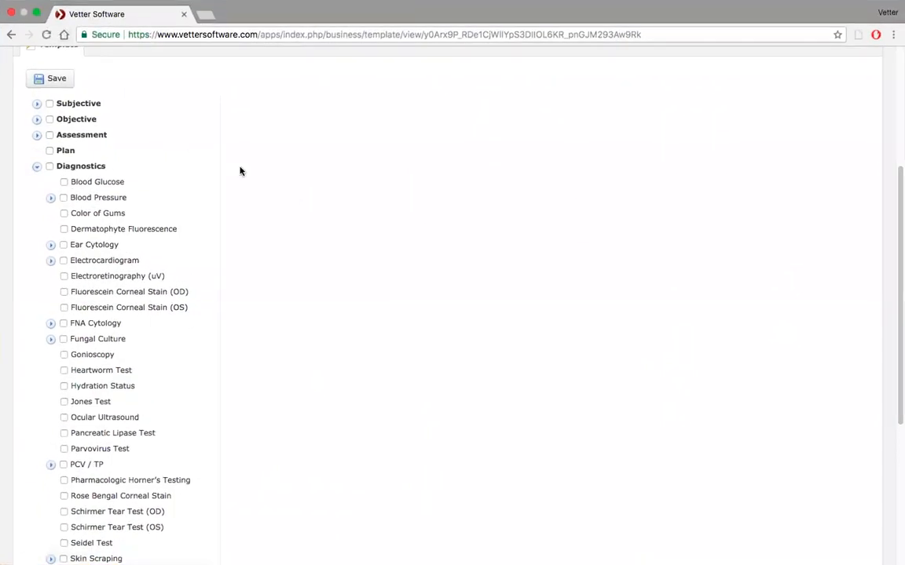
mouse_move(208, 145)
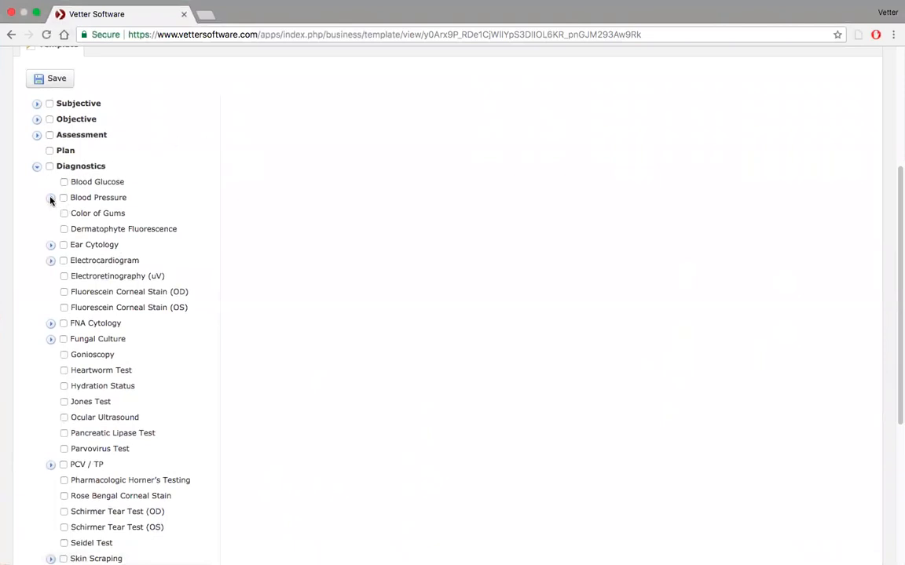
Include Blood Pressure with all six measurements, keeping left forelimb and digicare as defaults
left_click(51, 197)
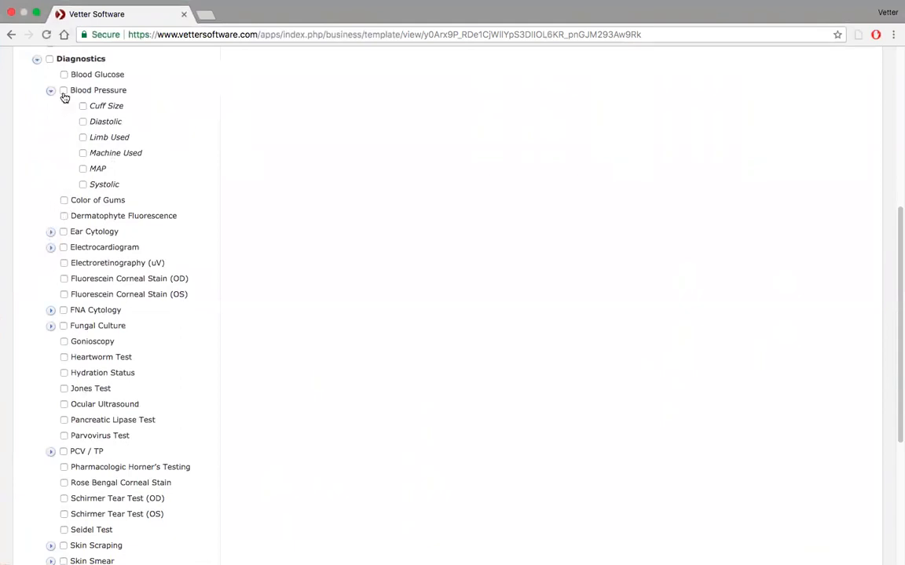
left_click(63, 90)
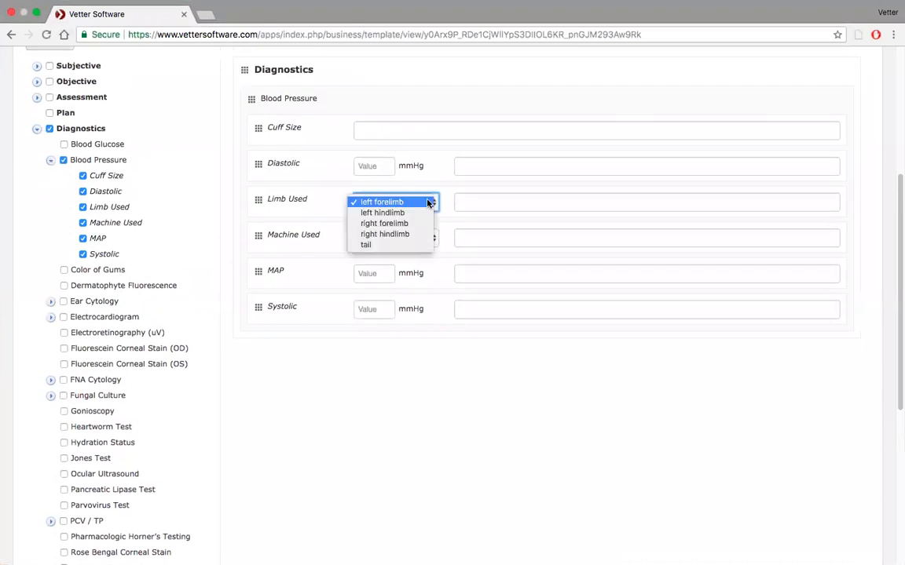
left_click(382, 202)
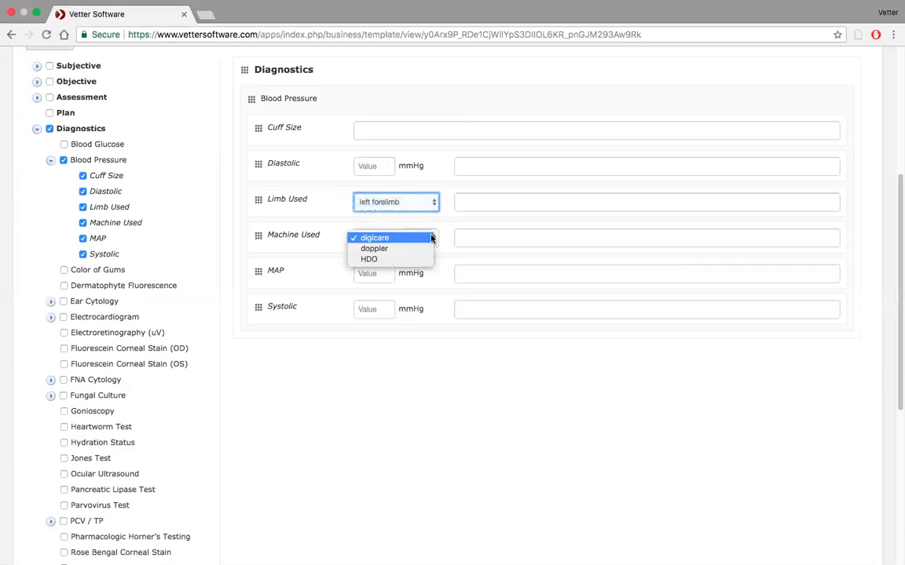
left_click(375, 237)
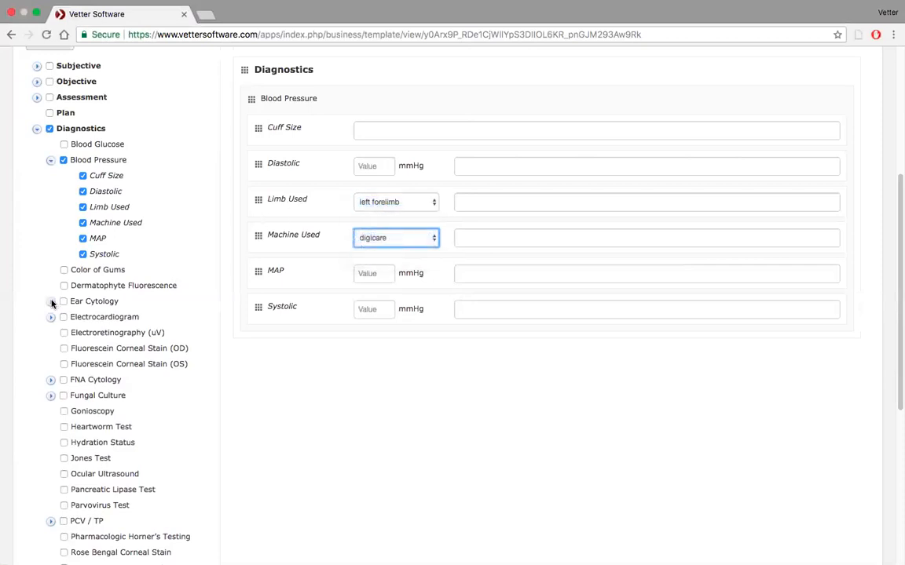
scroll("down", 3)
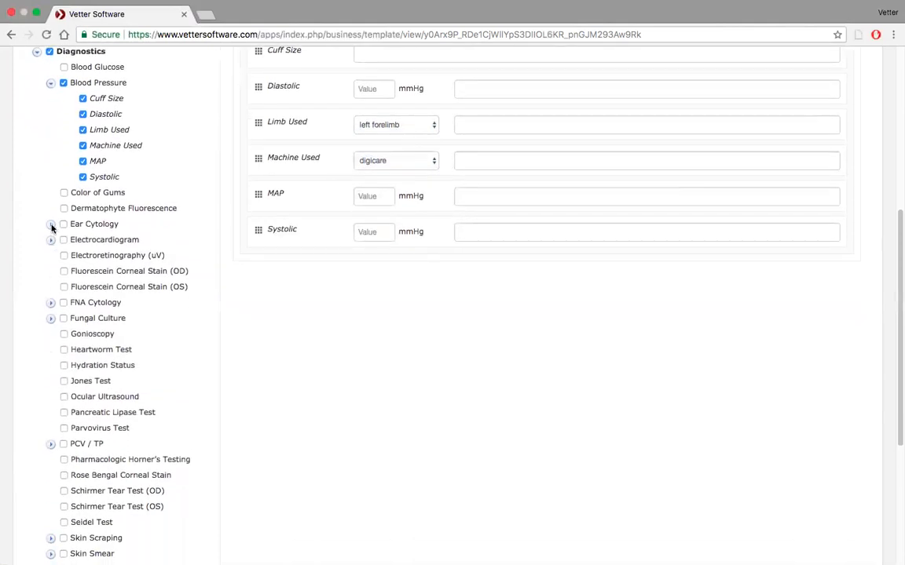
left_click(51, 224)
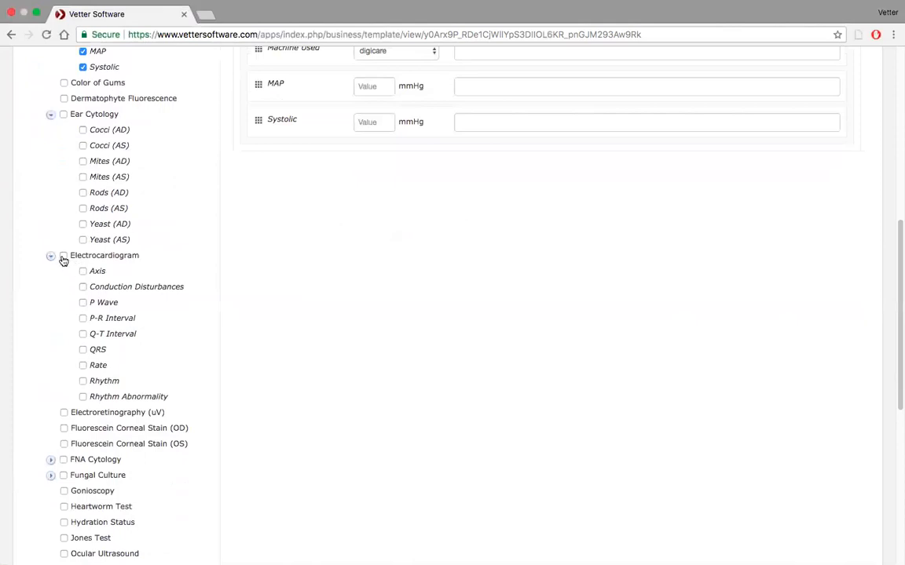
left_click(64, 256)
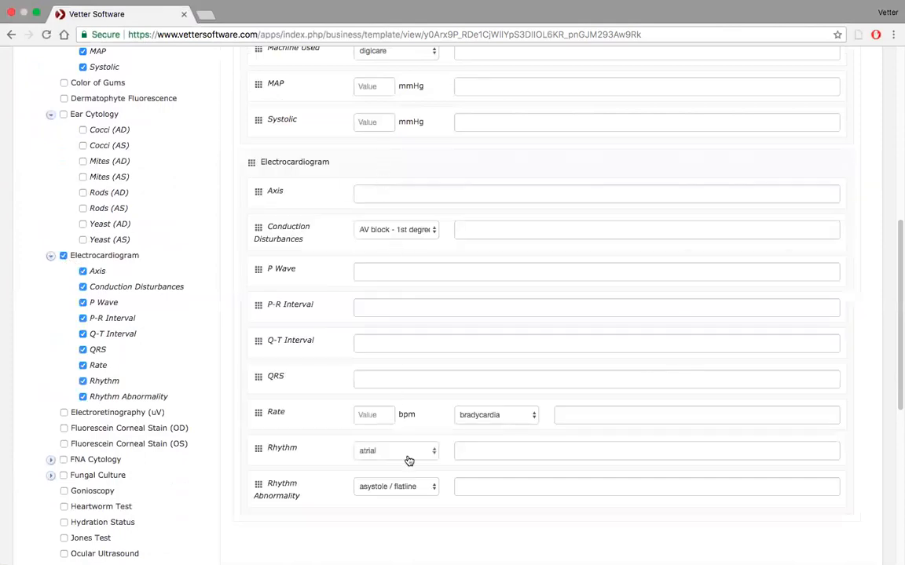
mouse_move(285, 424)
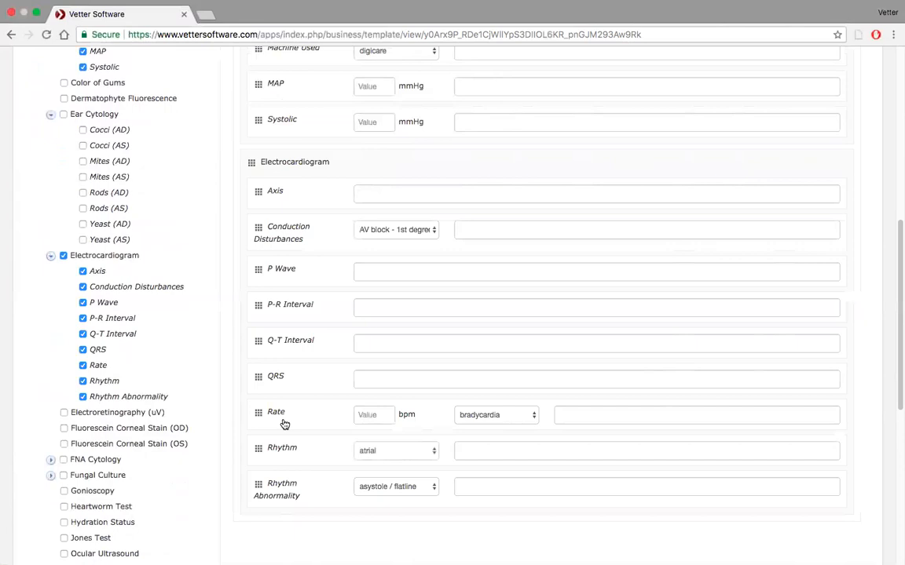
scroll("down", 3)
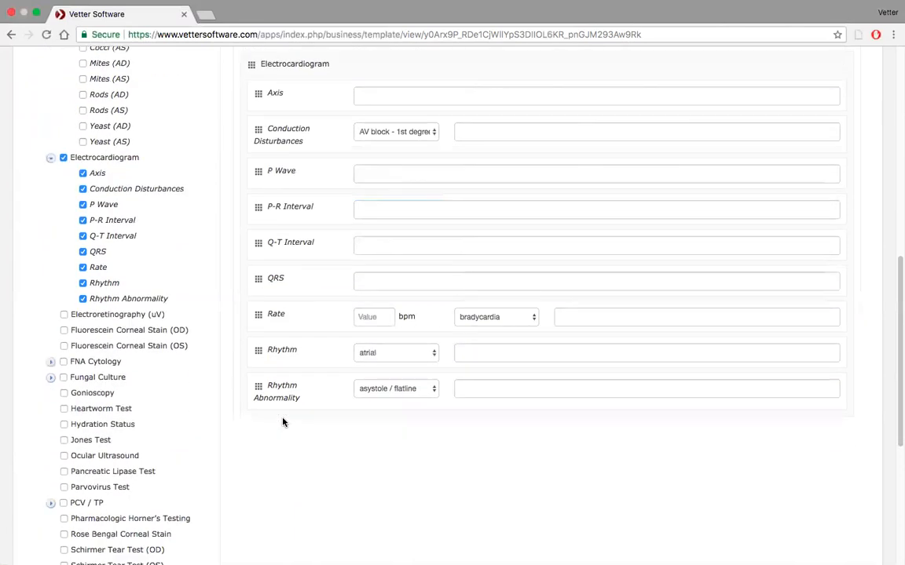
scroll("down", 3)
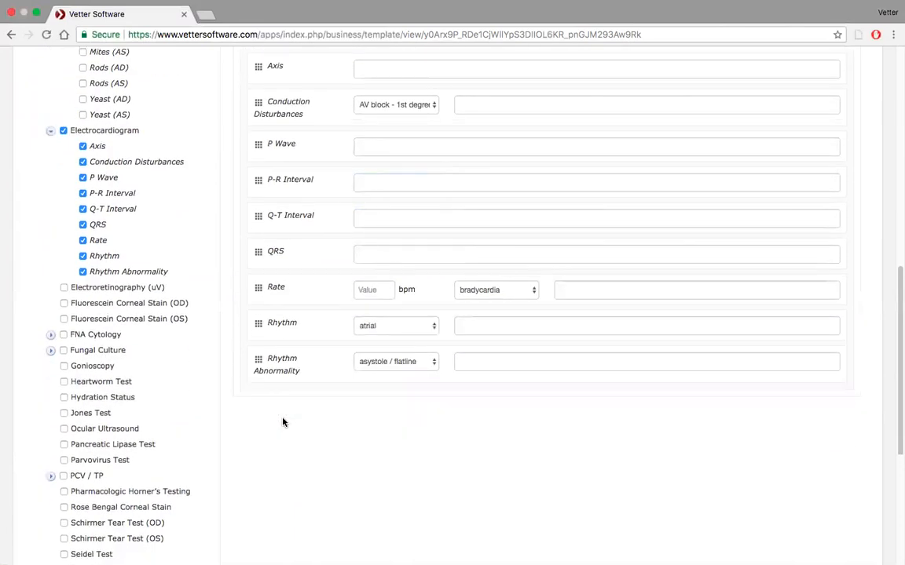
scroll("down", 3)
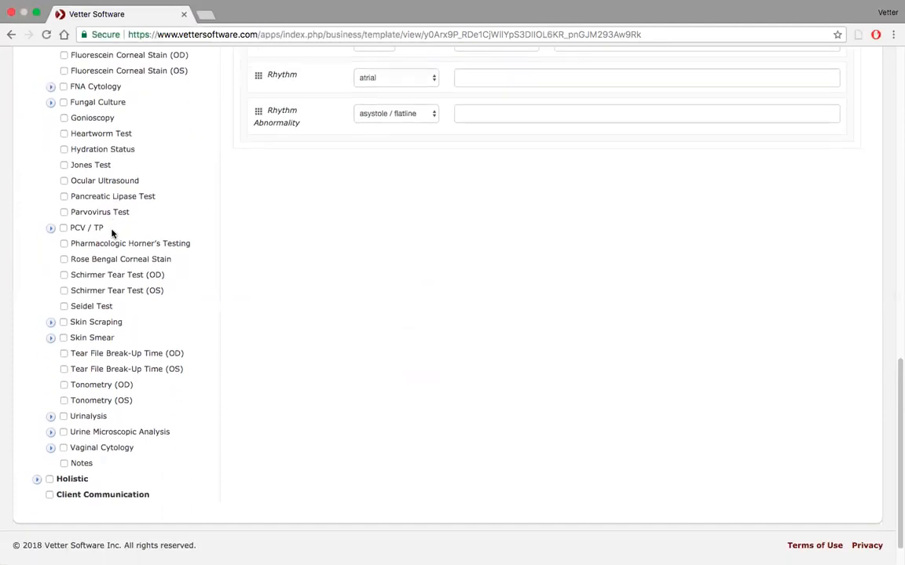
mouse_move(148, 212)
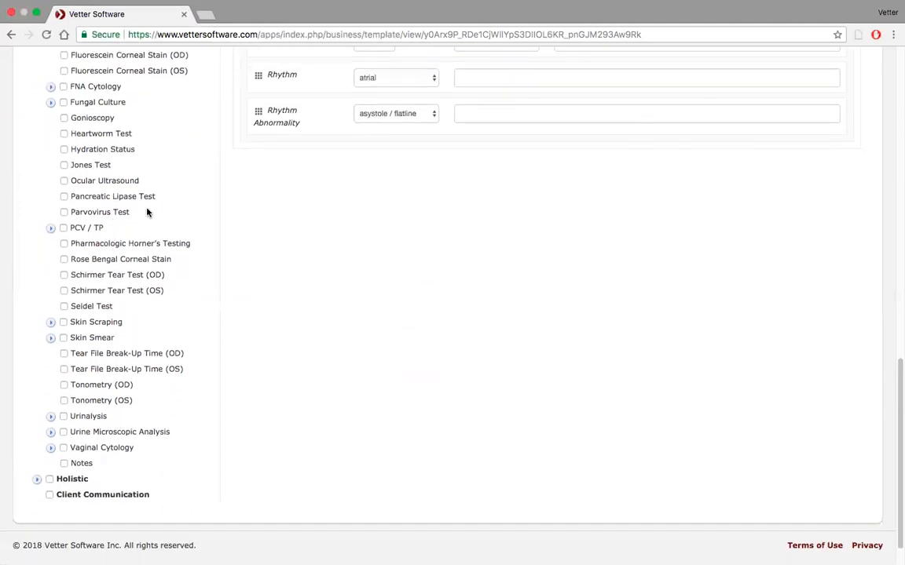
scroll("down", 3)
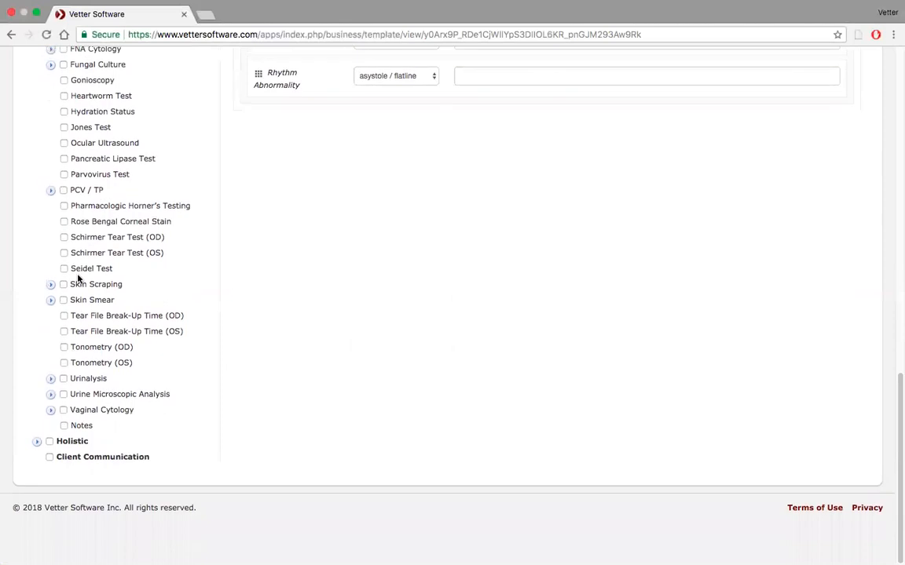
Include Skin Smear with its Cocci, Rods, Yeast and other microscopic findings
left_click(50, 300)
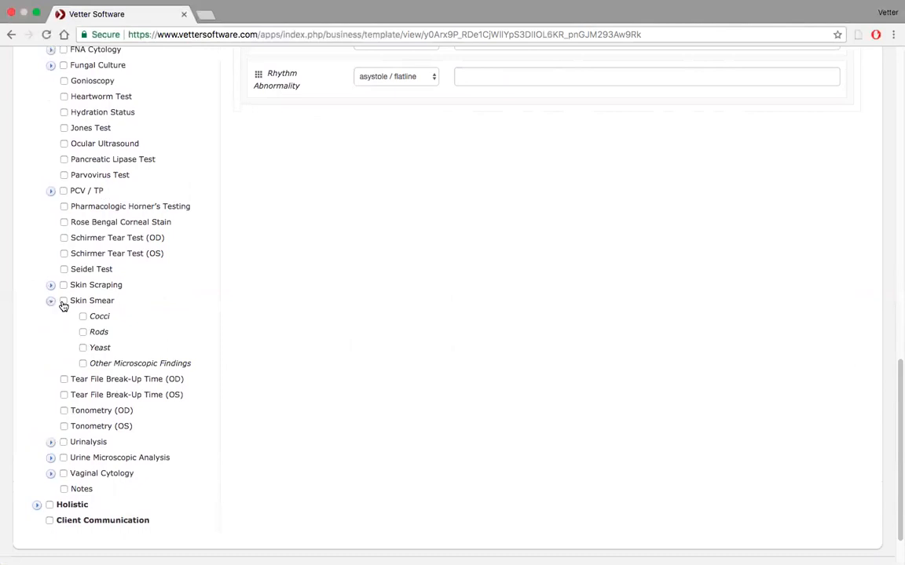
left_click(64, 301)
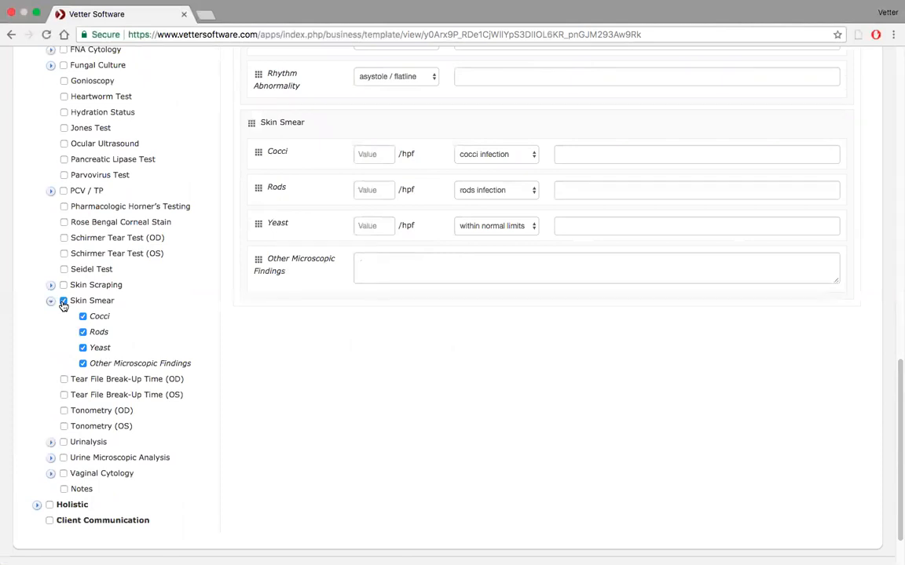
scroll("up", 3)
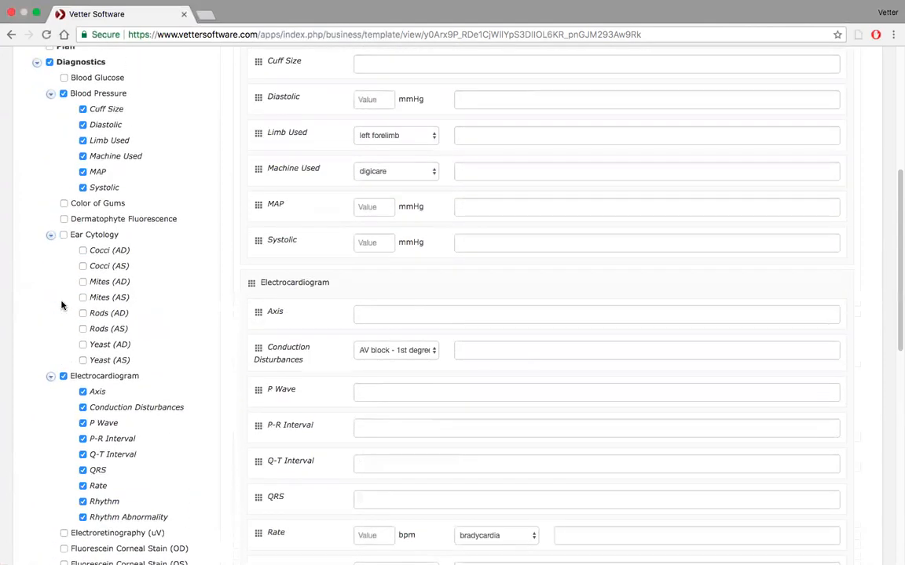
scroll("up", 3)
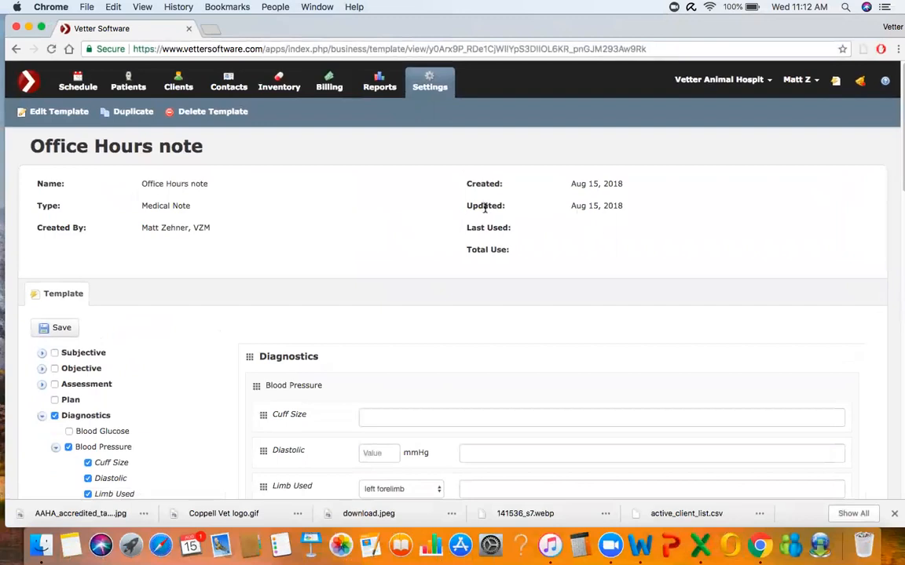
mouse_move(391, 26)
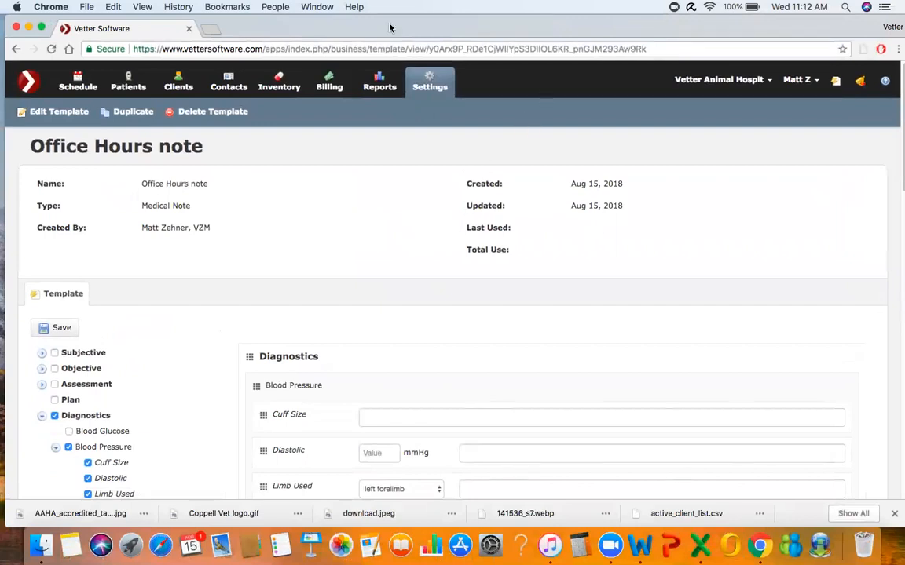
mouse_move(509, 157)
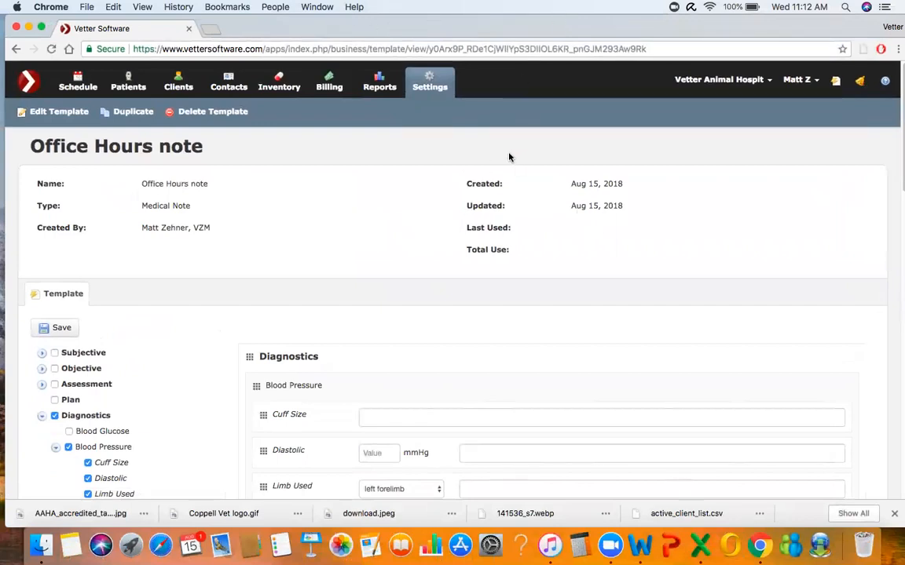
mouse_move(542, 62)
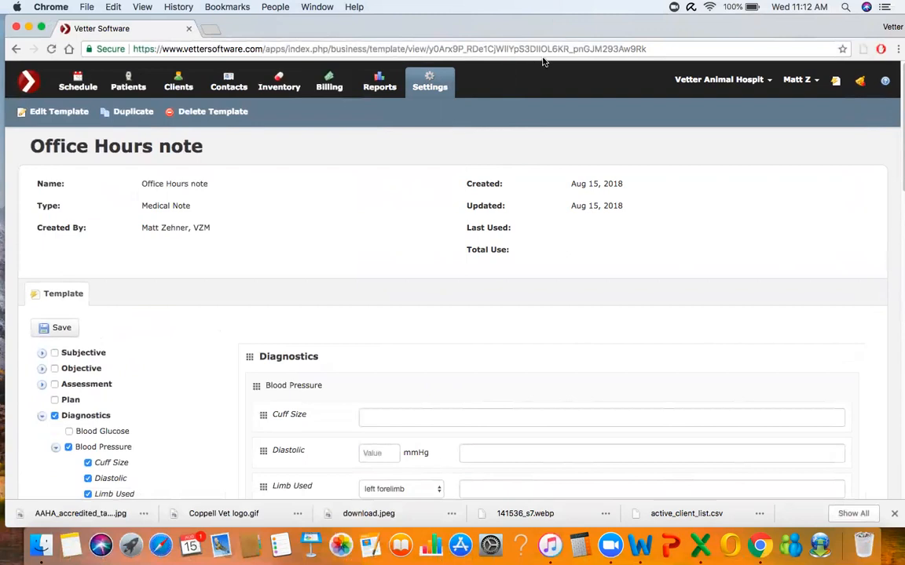
mouse_move(515, 169)
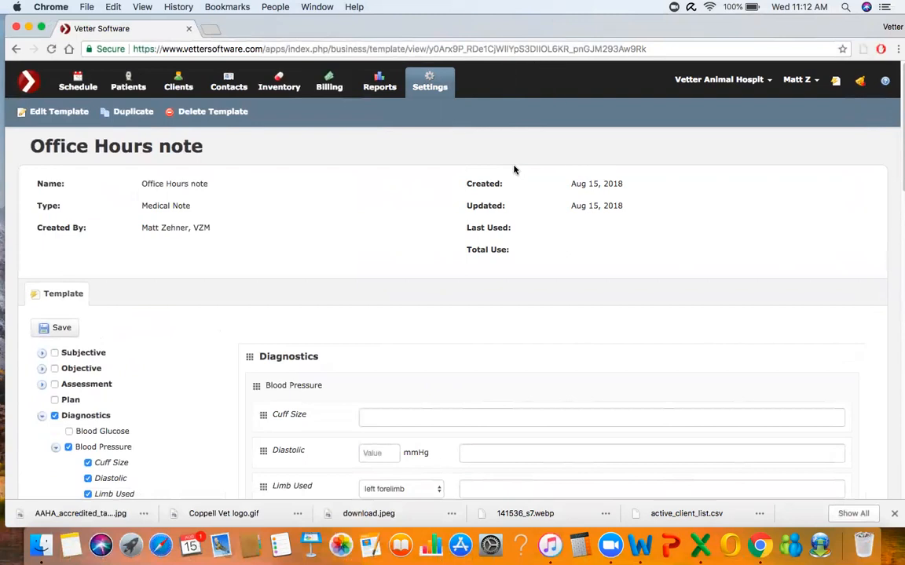
mouse_move(495, 163)
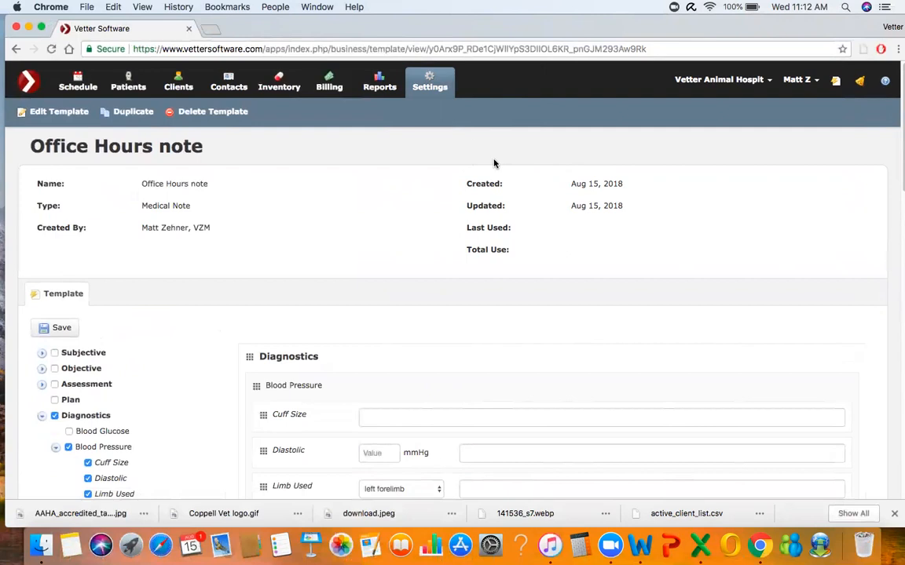
mouse_move(565, 166)
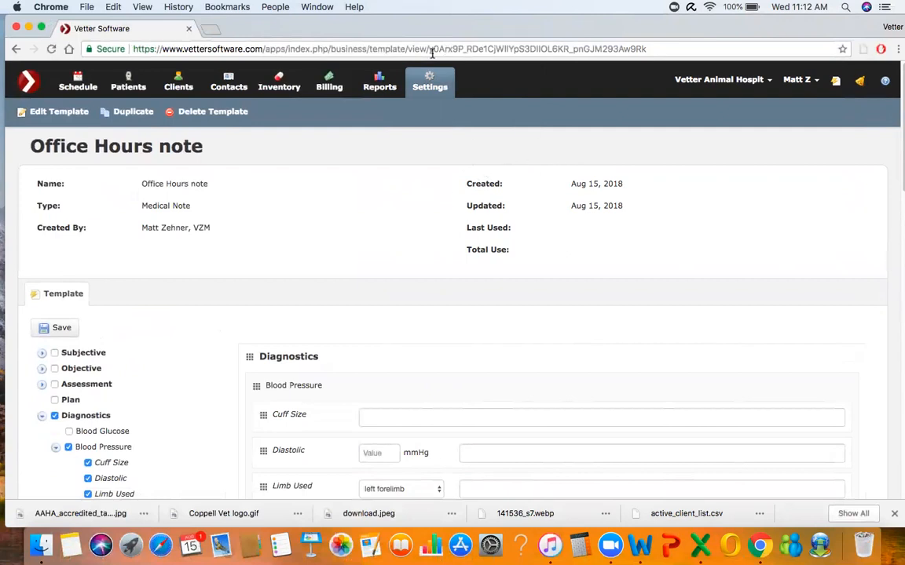
mouse_move(597, 164)
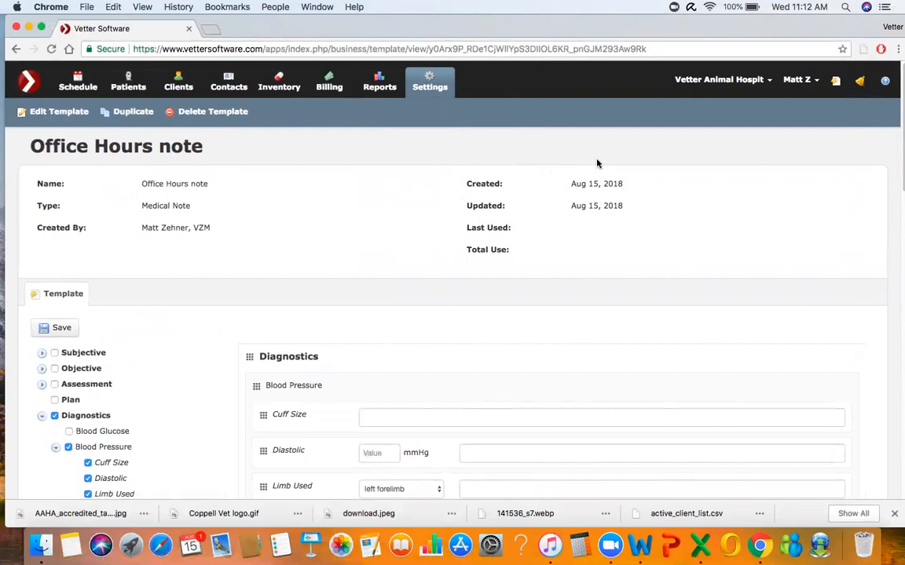
mouse_move(495, 162)
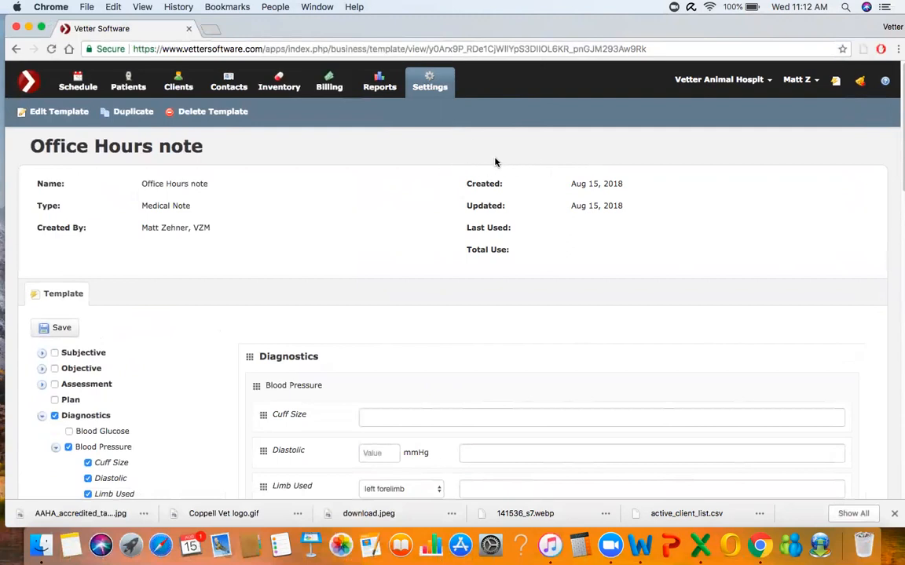
mouse_move(465, 151)
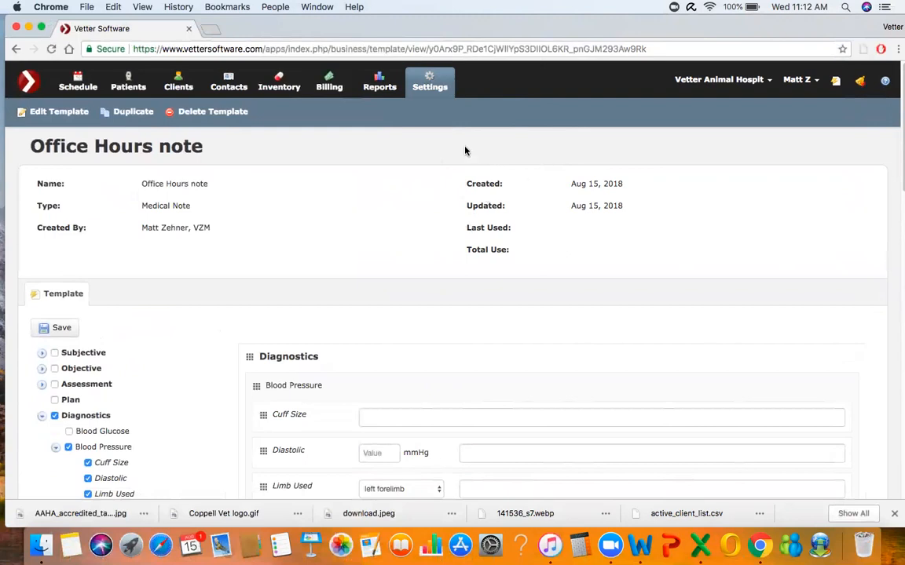
mouse_move(532, 29)
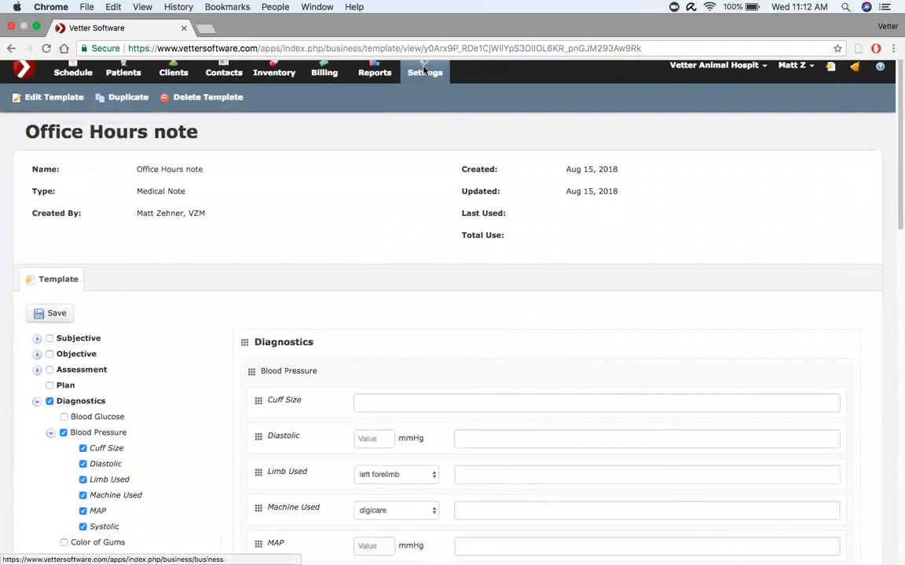
Scroll the business settings page to the Templates list showing Acupuncture, Allergy and Animal personality
scroll("down", 3)
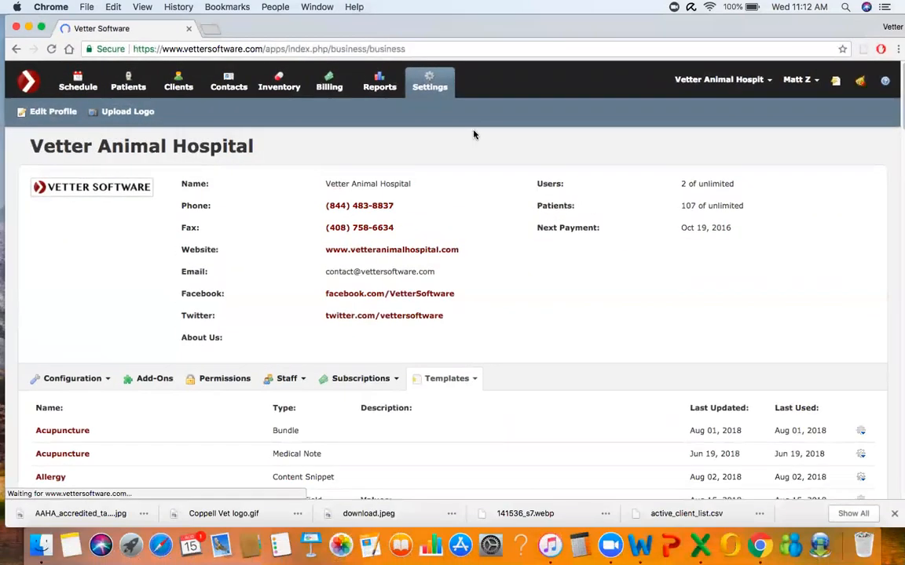
mouse_move(496, 160)
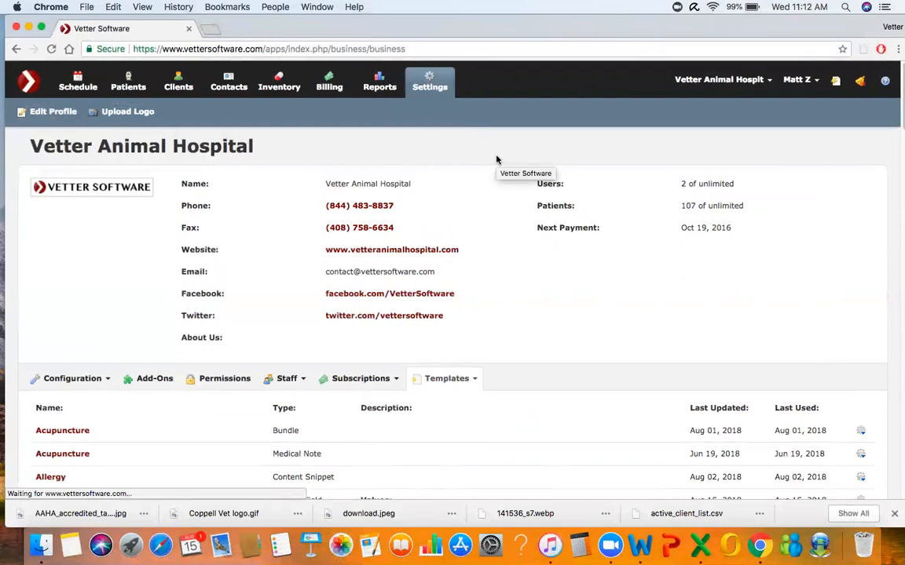
mouse_move(483, 249)
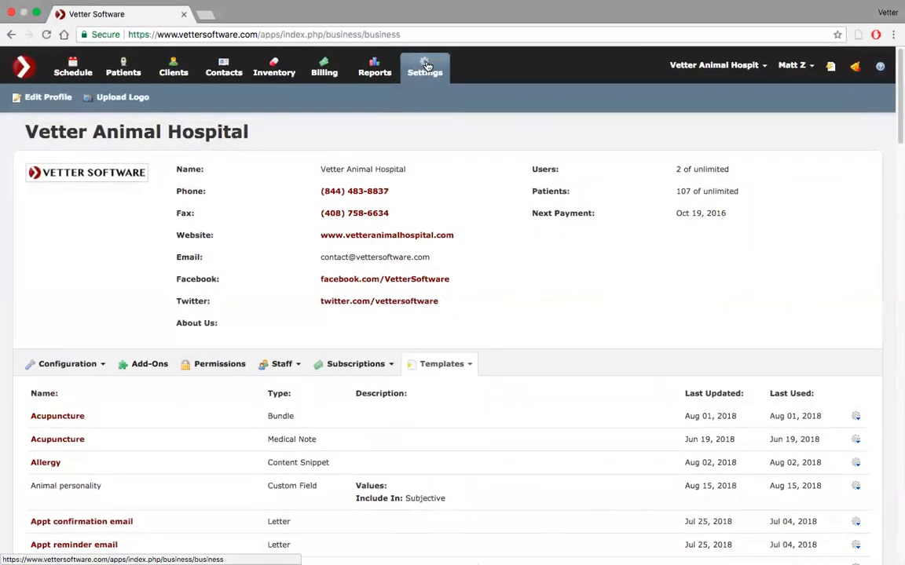
scroll("down", 3)
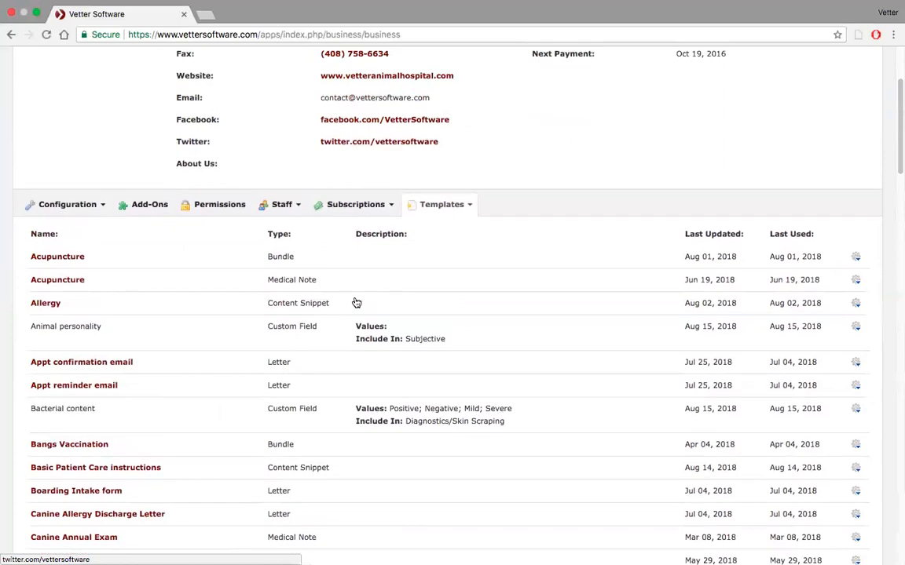
Filter to custom field templates and start a new template titled 'Skin Cytology'
left_click(441, 204)
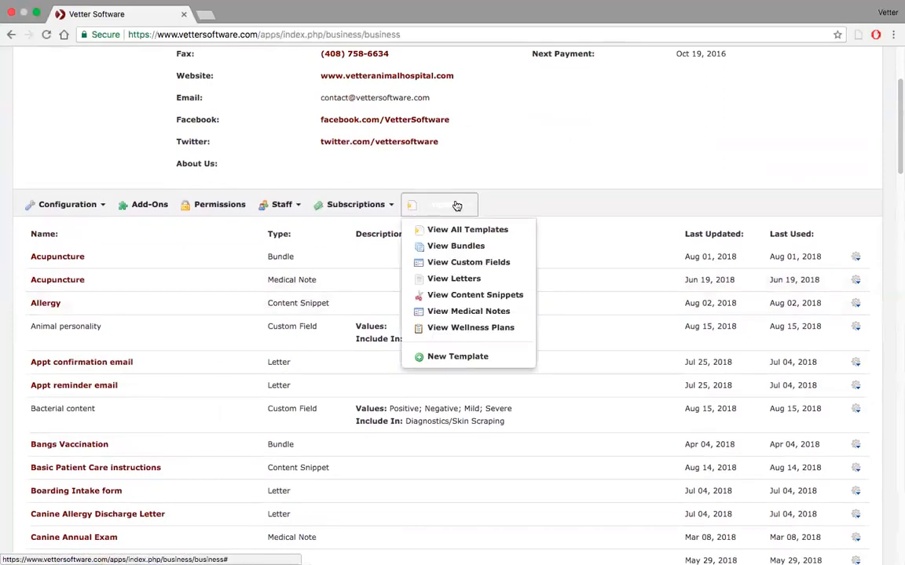
mouse_move(468, 261)
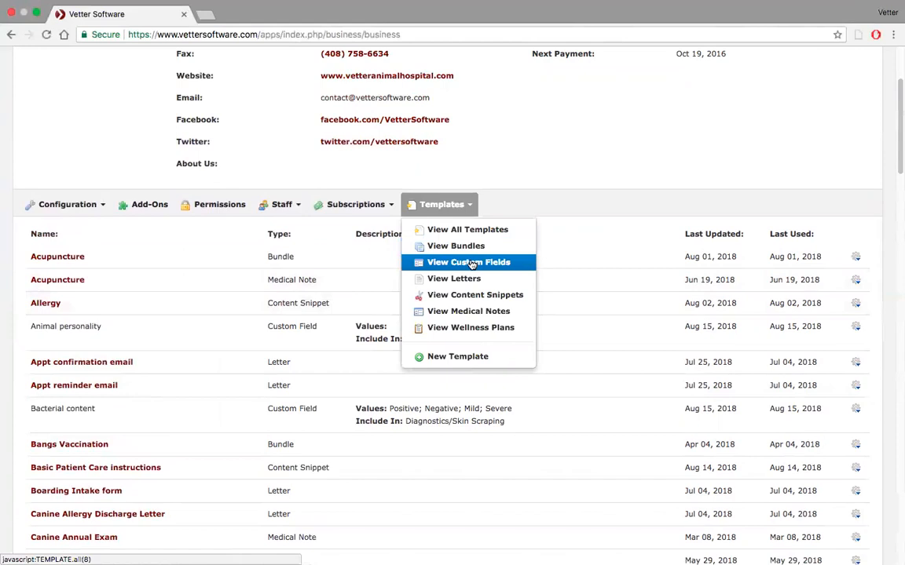
left_click(469, 262)
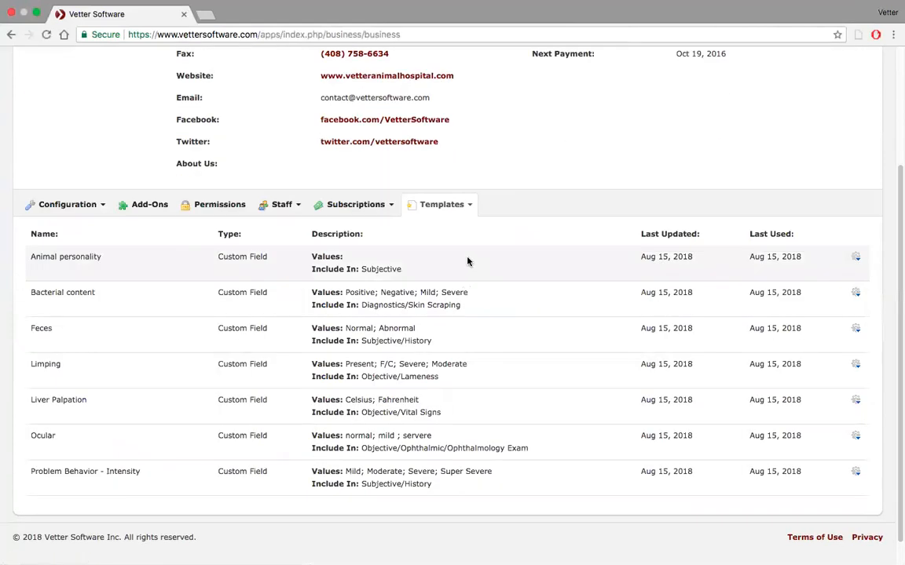
mouse_move(268, 269)
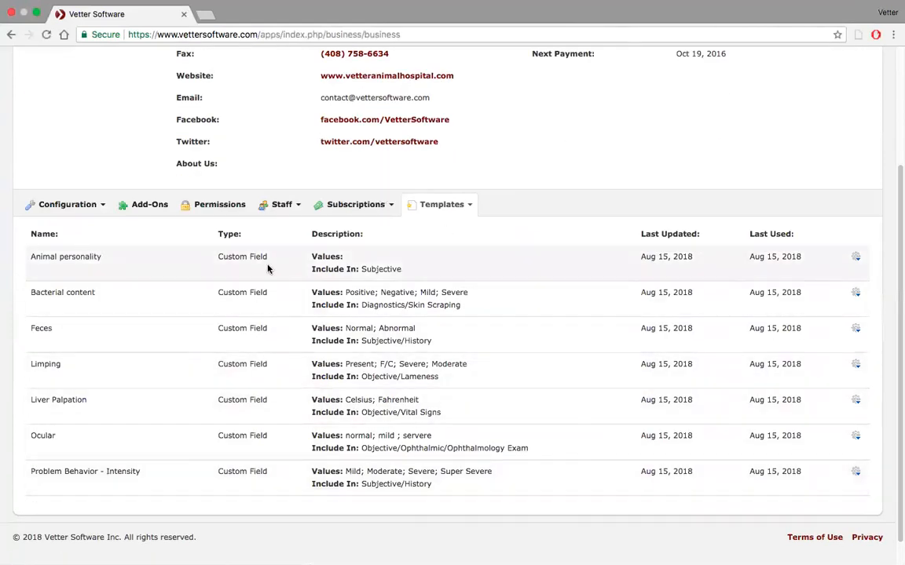
left_click(442, 204)
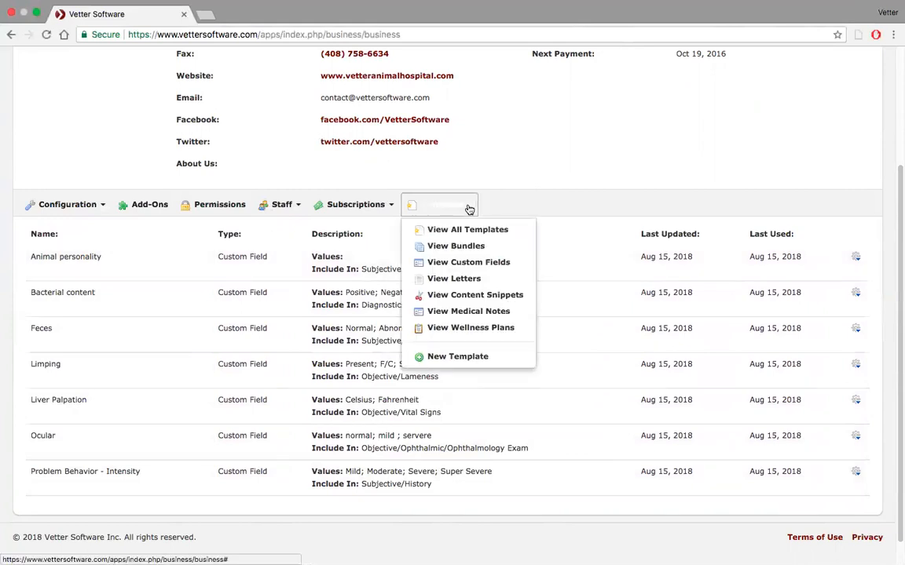
left_click(457, 357)
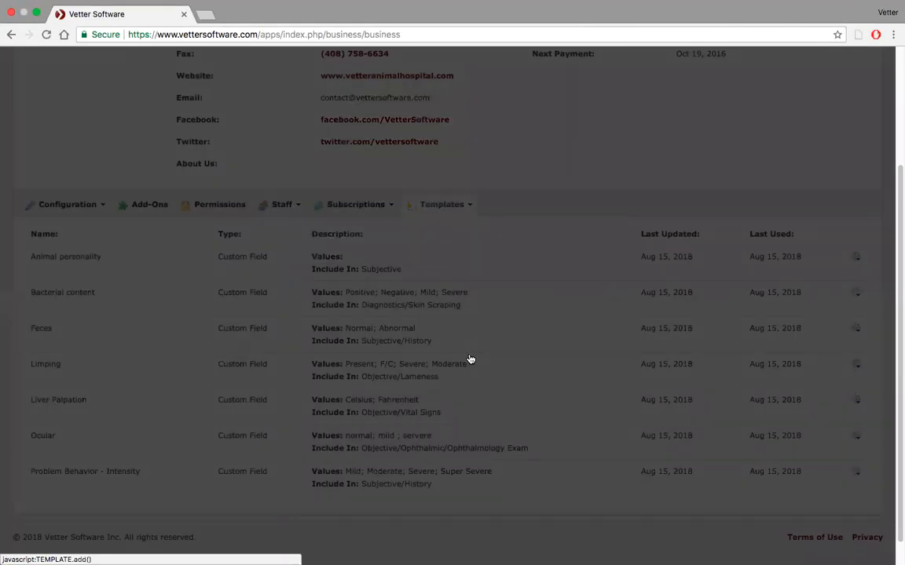
left_click(441, 205)
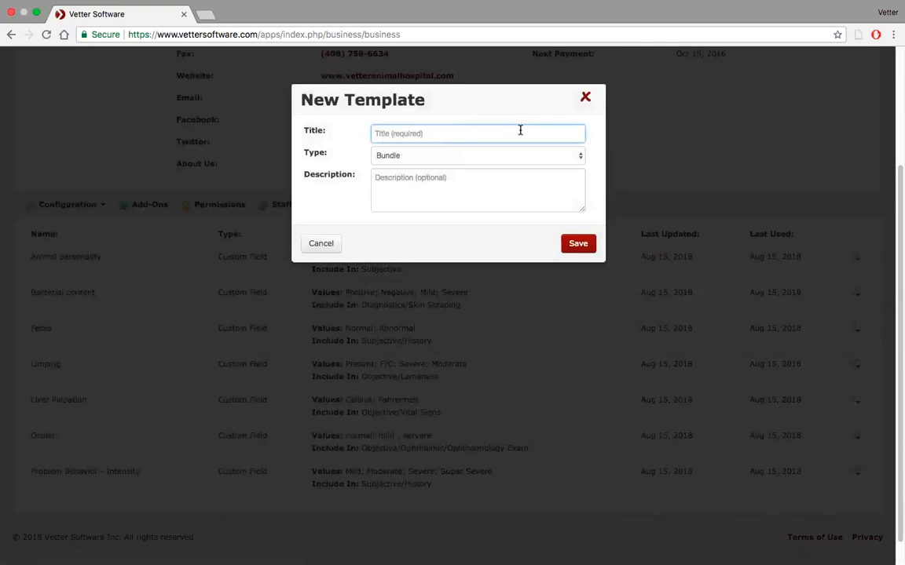
type("Skin Cytol")
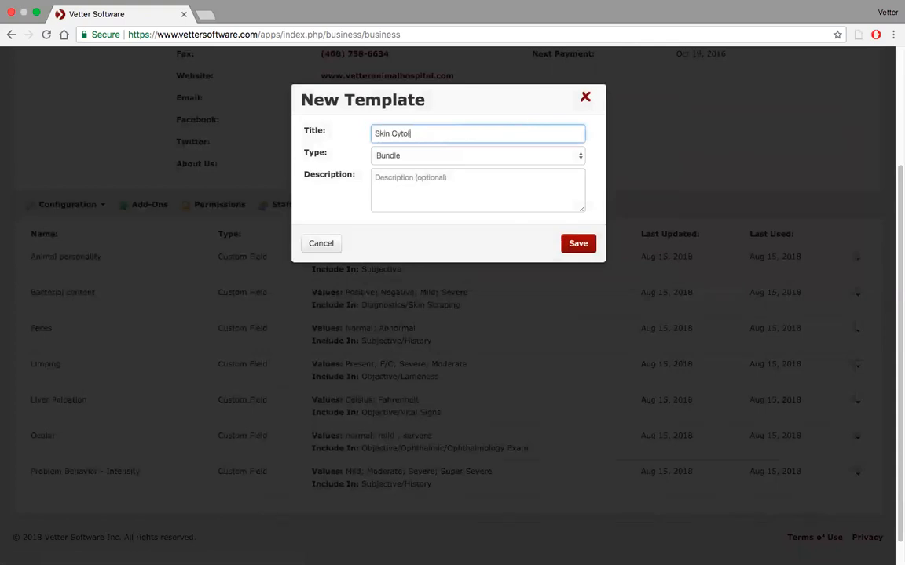
type("ogy")
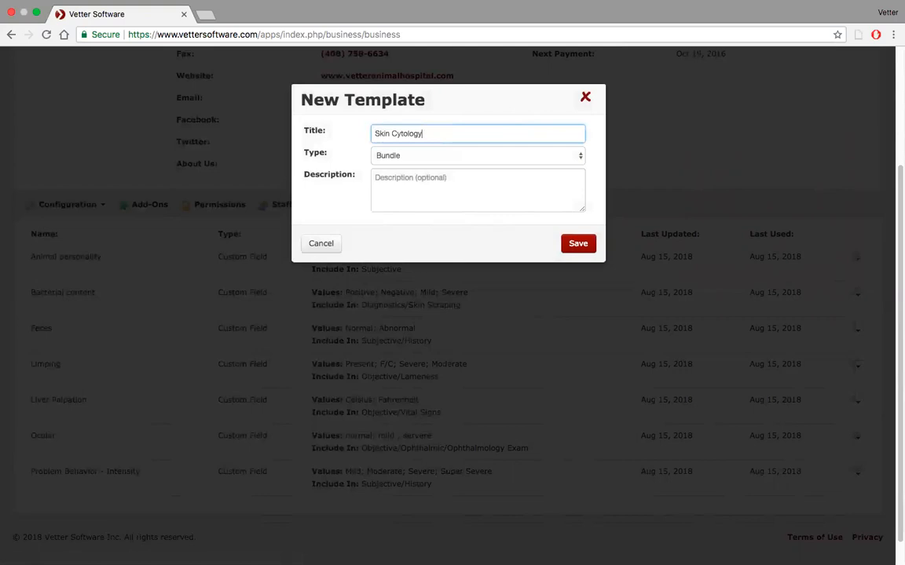
mouse_move(605, 143)
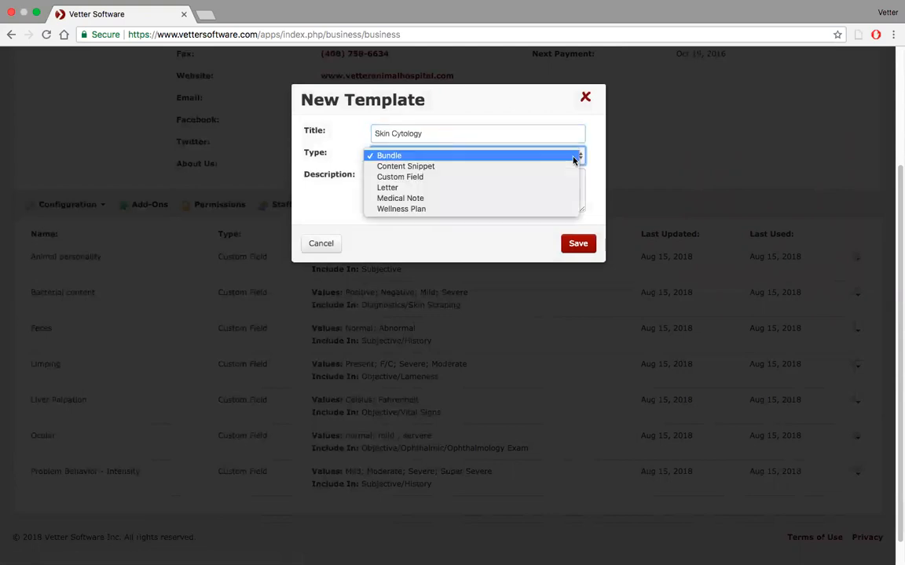
Set the template type, include it in Diagnostics without a subcategory, and save
left_click(388, 155)
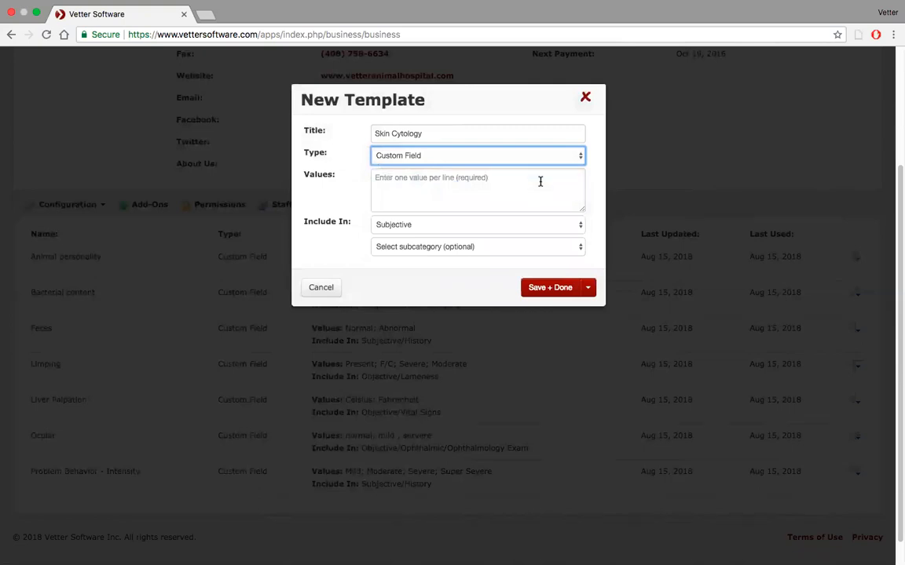
left_click(477, 225)
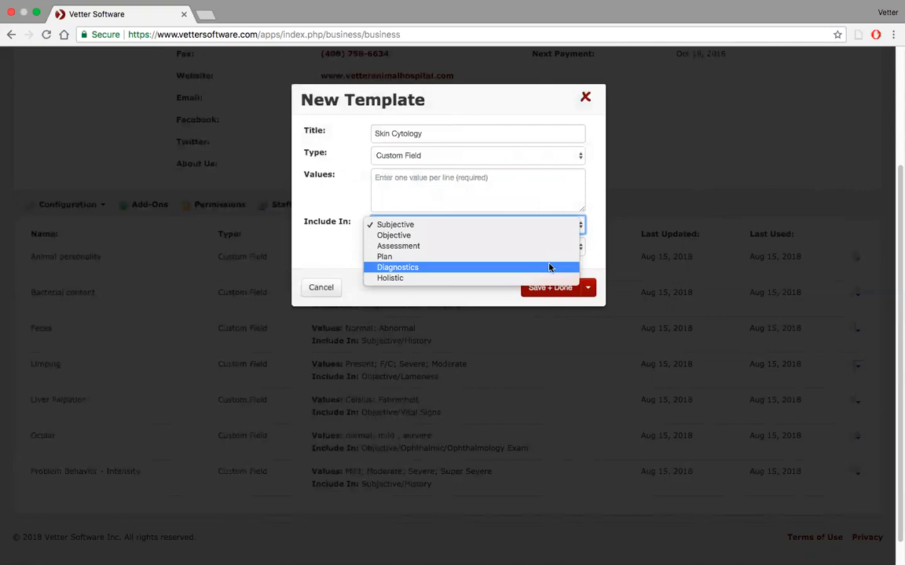
left_click(397, 267)
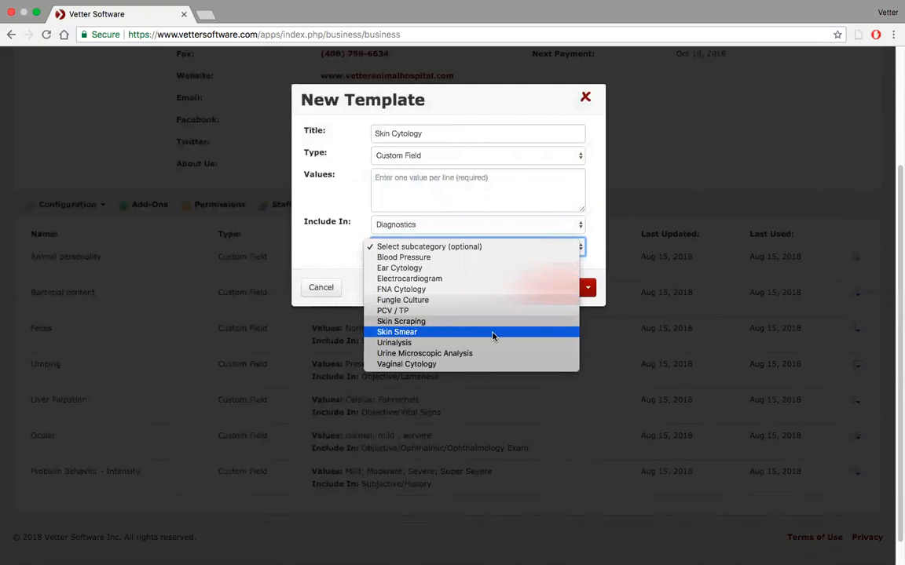
mouse_move(601, 216)
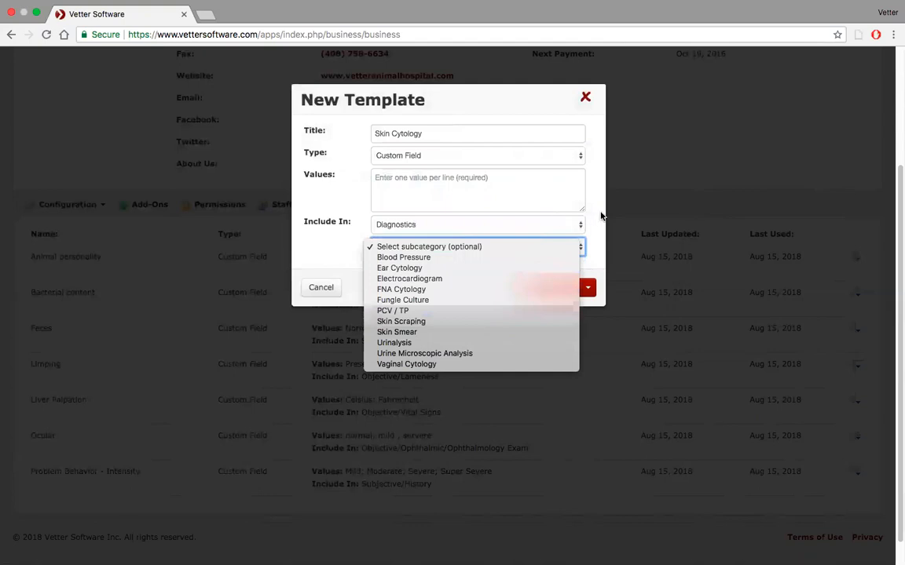
left_click(428, 247)
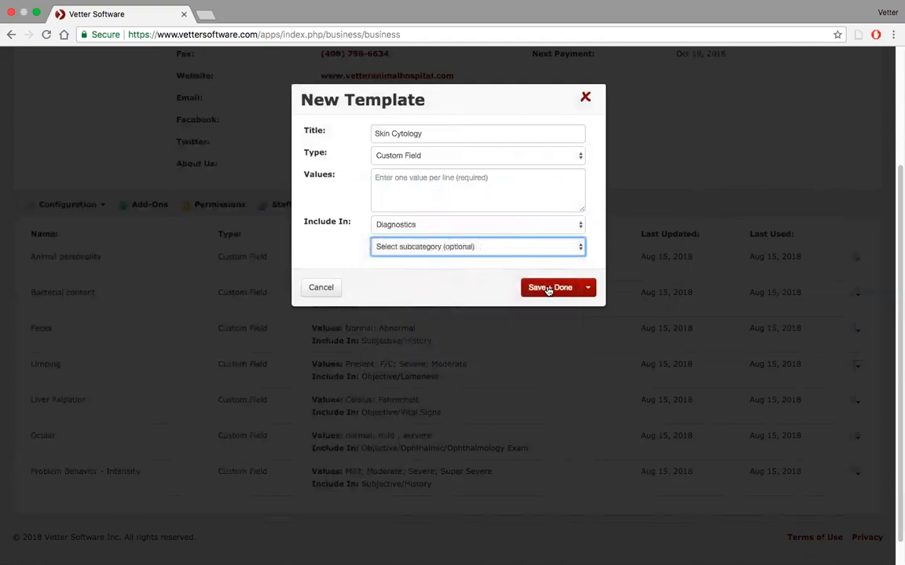
left_click(550, 287)
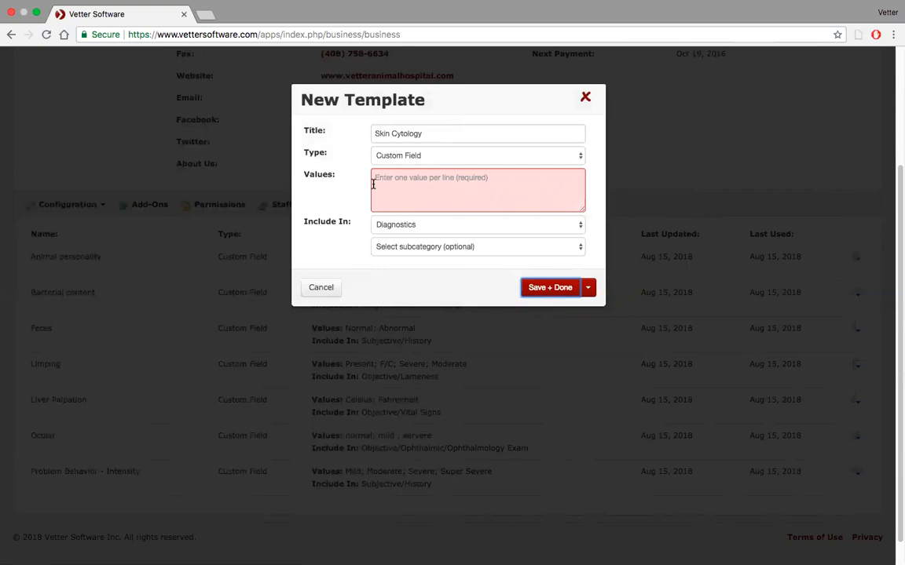
left_click(478, 189)
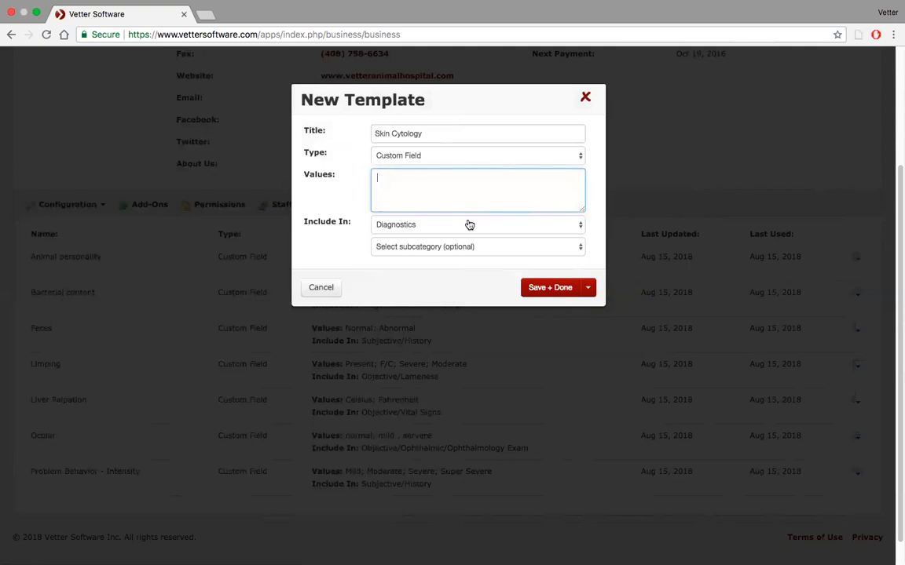
left_click(550, 288)
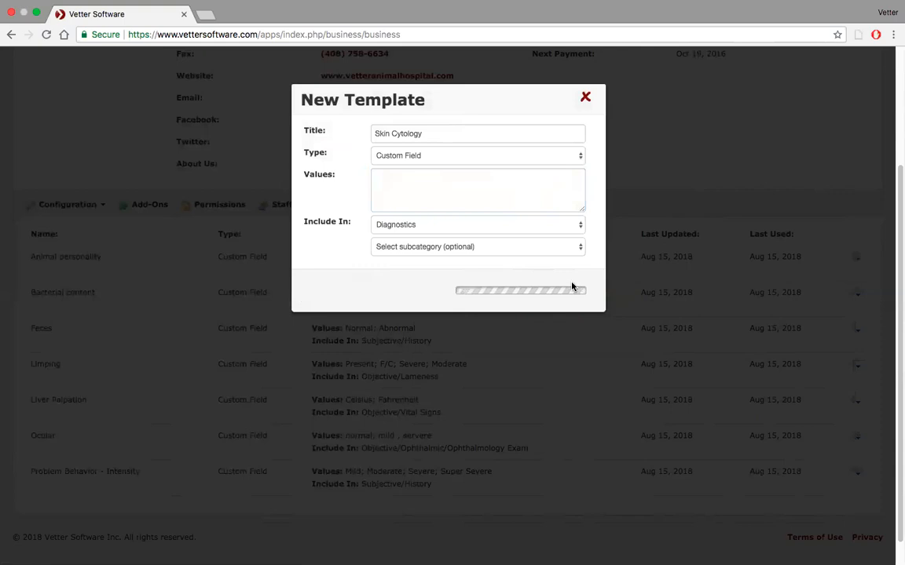
left_click(518, 291)
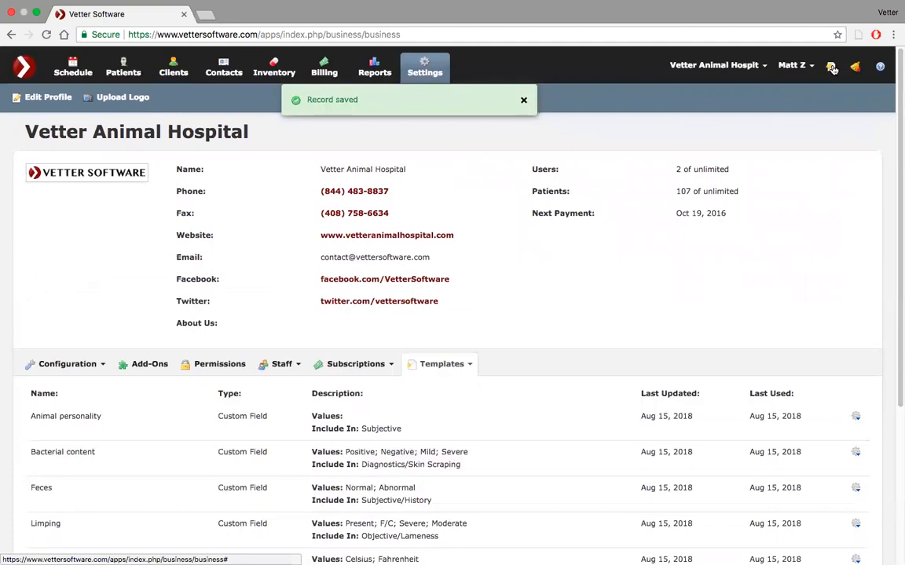
Reopen the Office Hours note template from recent items and expand Diagnostics
left_click(831, 66)
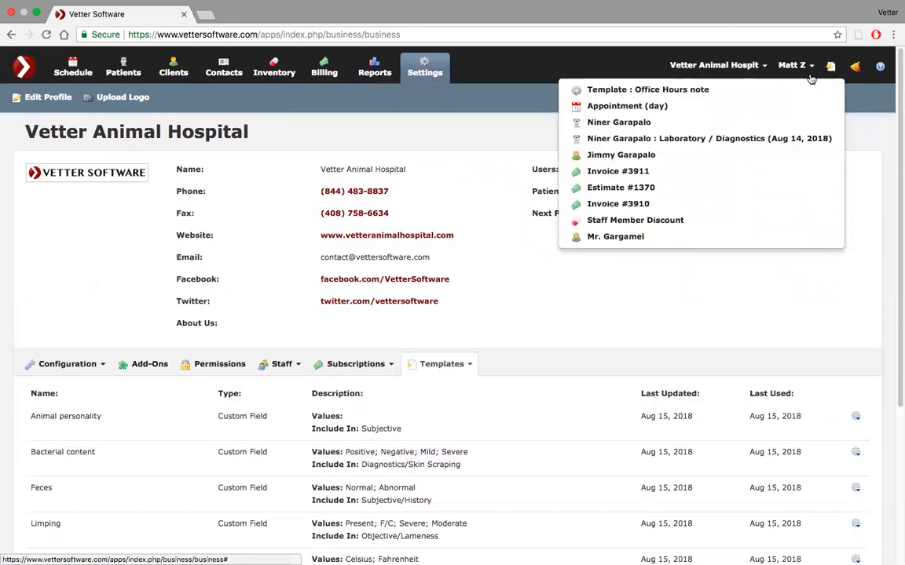
left_click(648, 89)
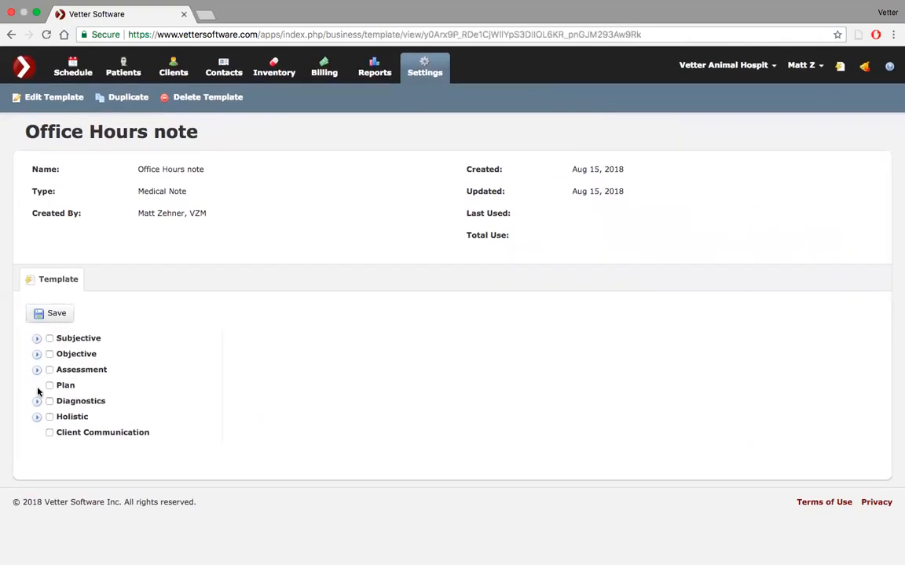
left_click(37, 401)
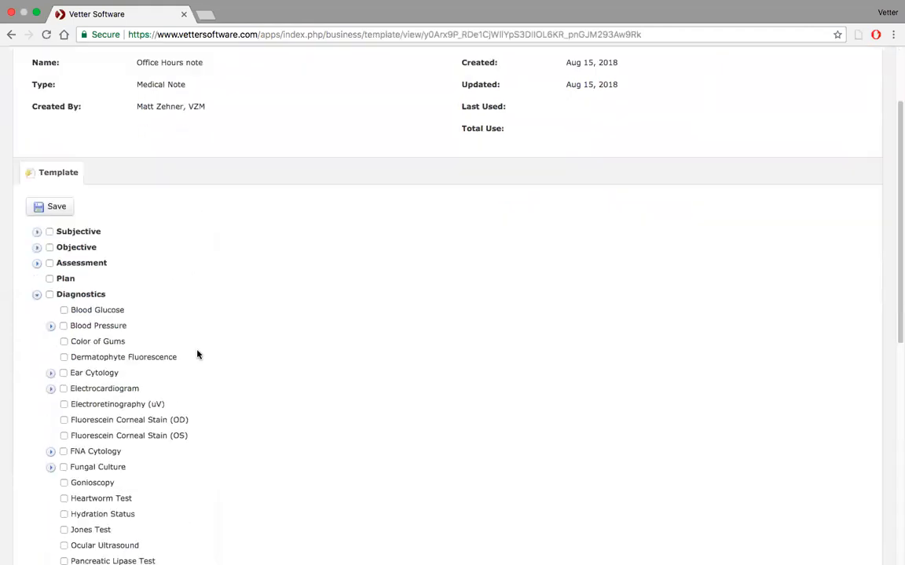
Expand Skin Smear and include its Cocci, Rods and Yeast findings
scroll("down", 3)
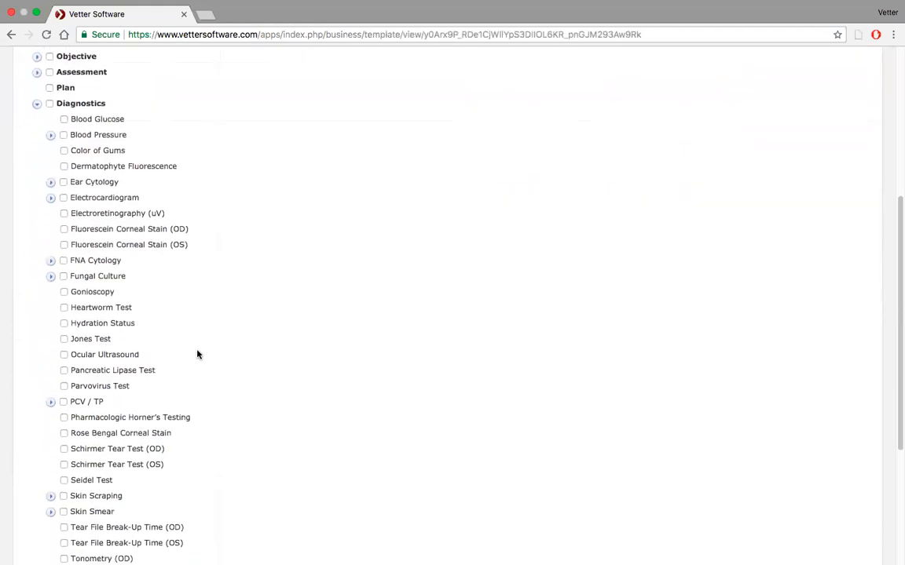
scroll("down", 3)
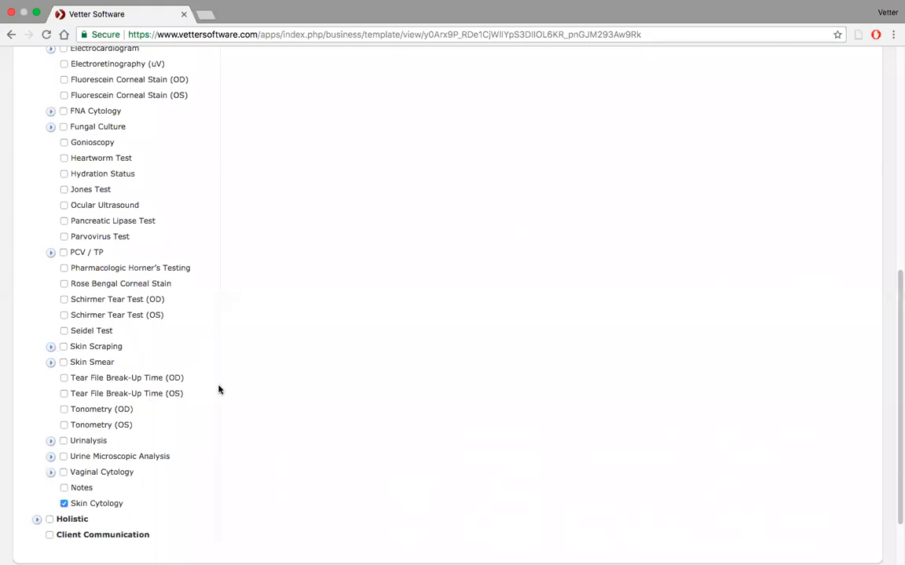
scroll("up", 3)
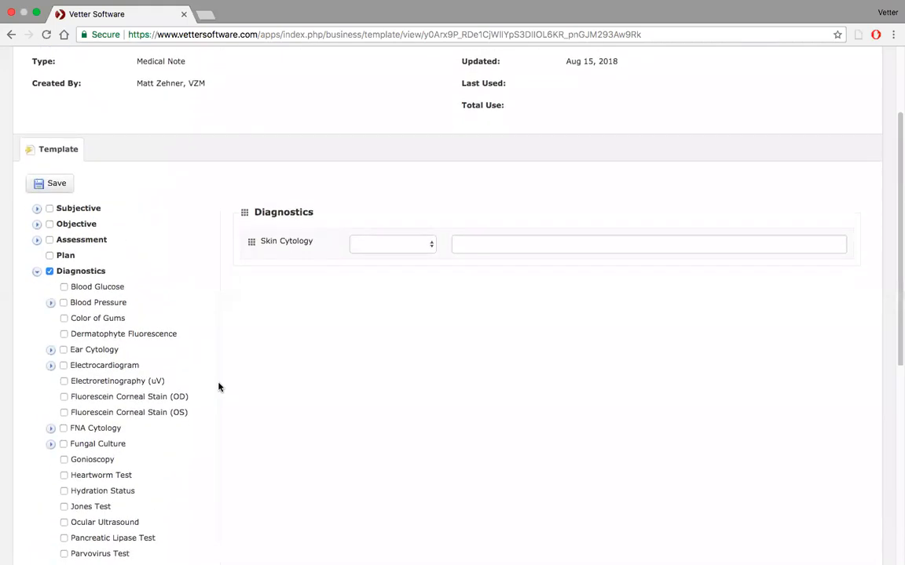
scroll("down", 3)
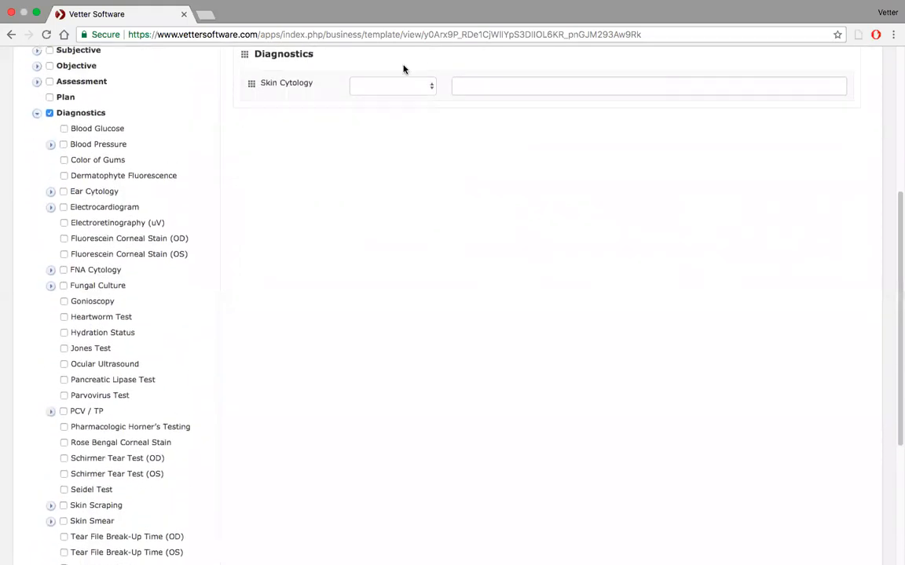
scroll("down", 3)
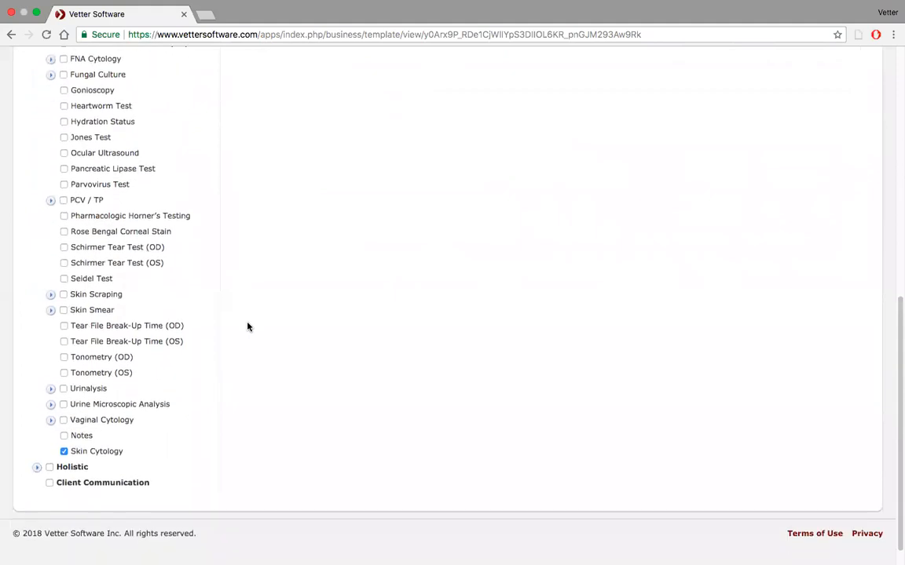
left_click(50, 310)
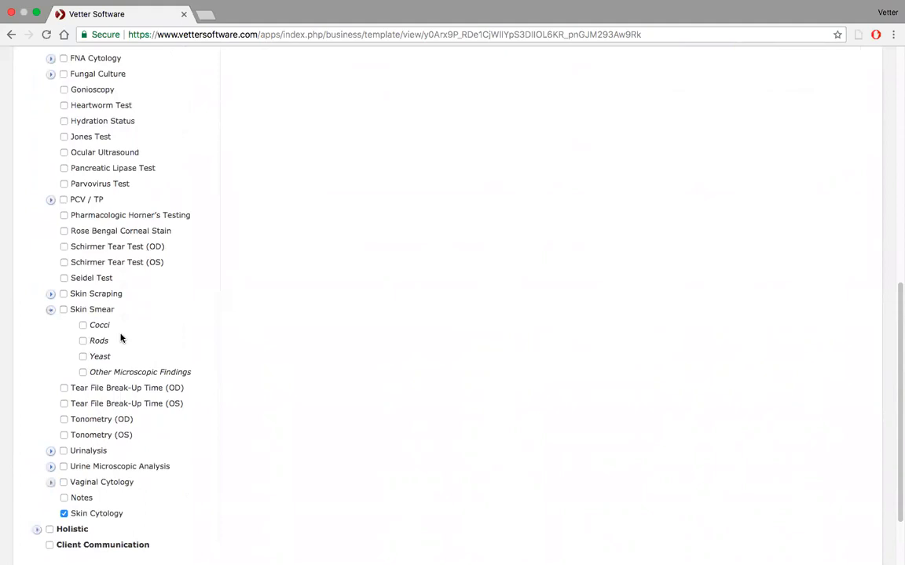
mouse_move(89, 366)
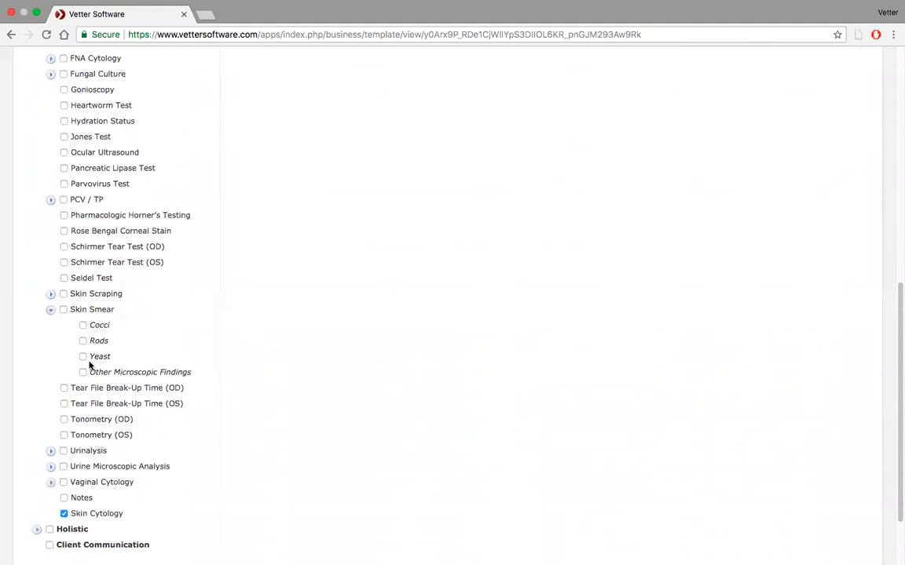
mouse_move(90, 385)
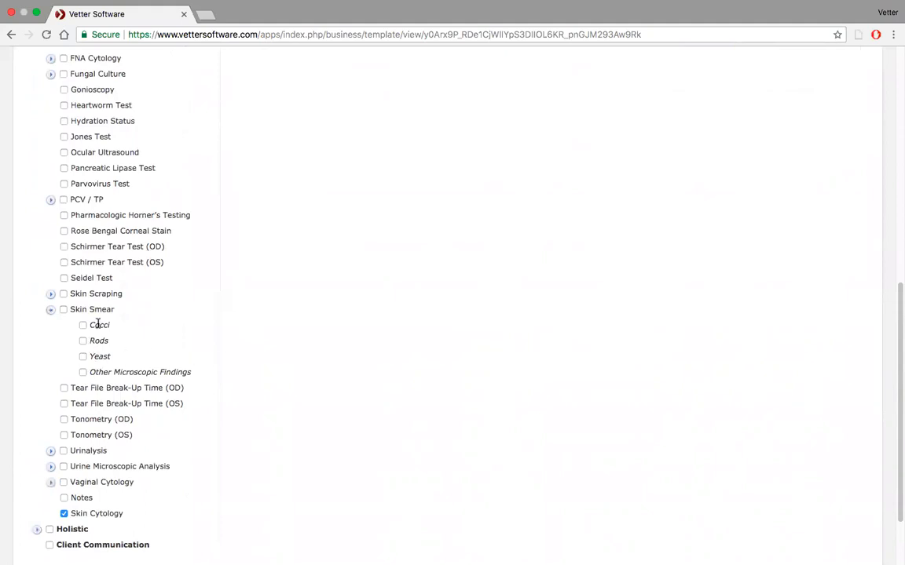
left_click(63, 309)
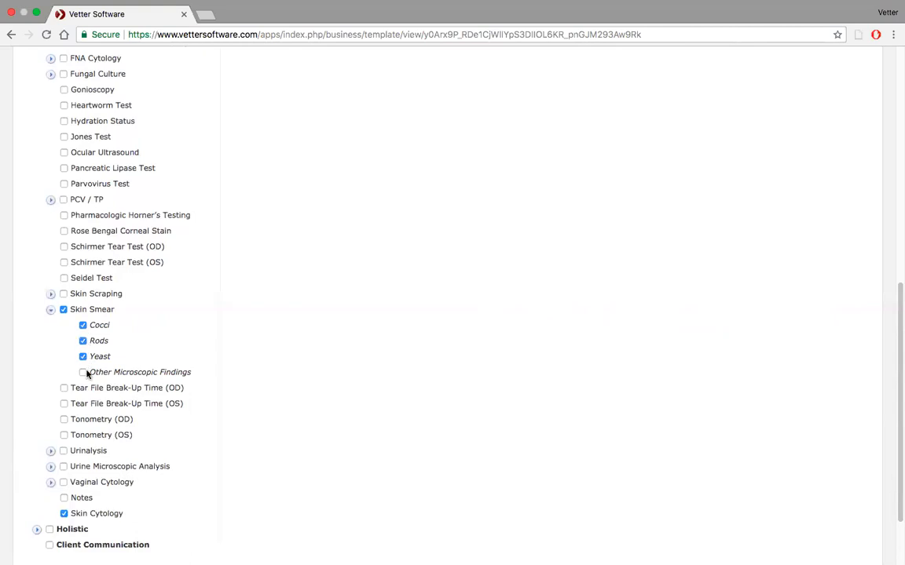
scroll("up", 3)
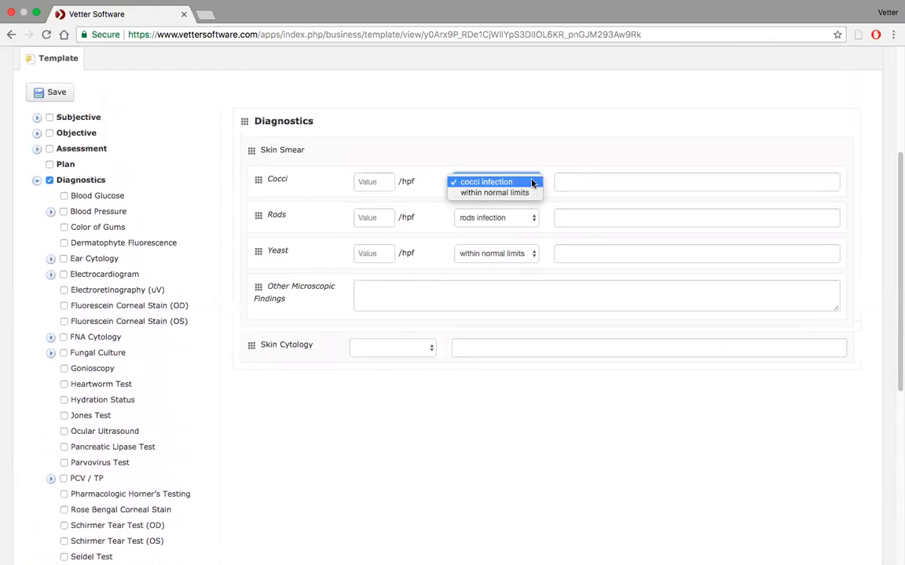
left_click(486, 181)
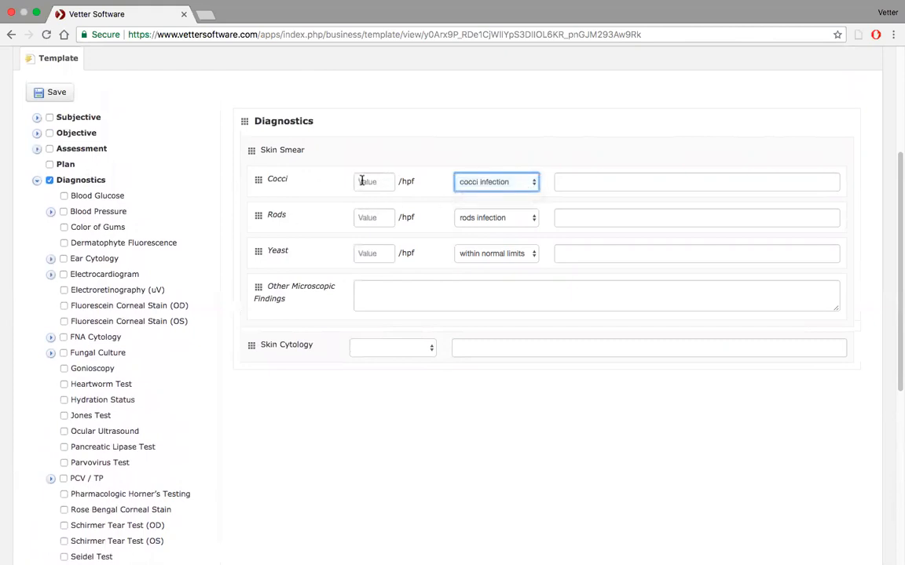
left_click(373, 182)
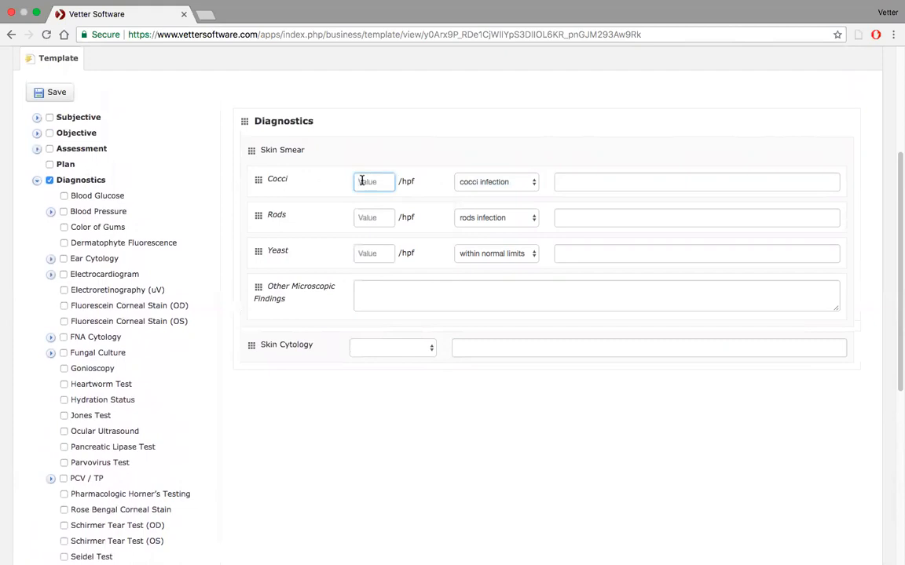
mouse_move(446, 359)
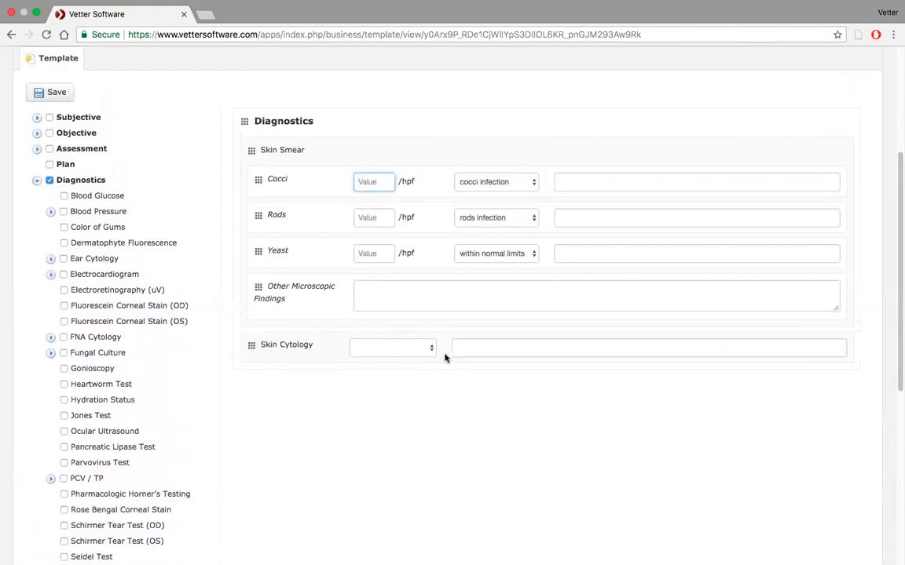
mouse_move(430, 364)
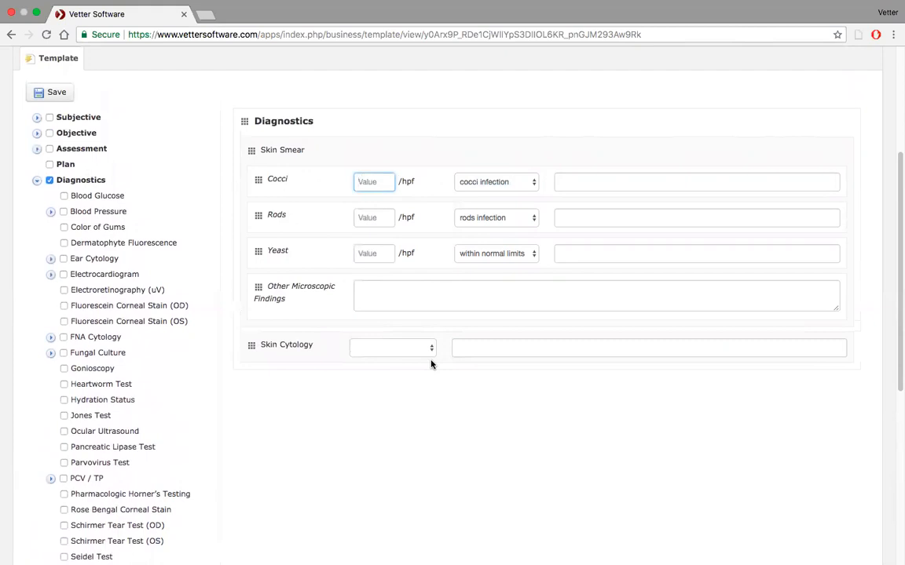
mouse_move(338, 367)
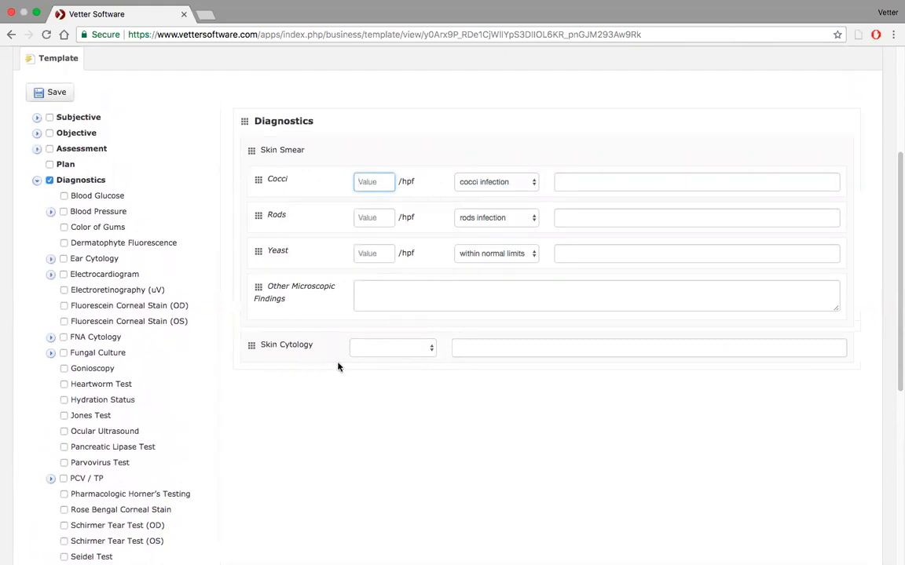
mouse_move(231, 226)
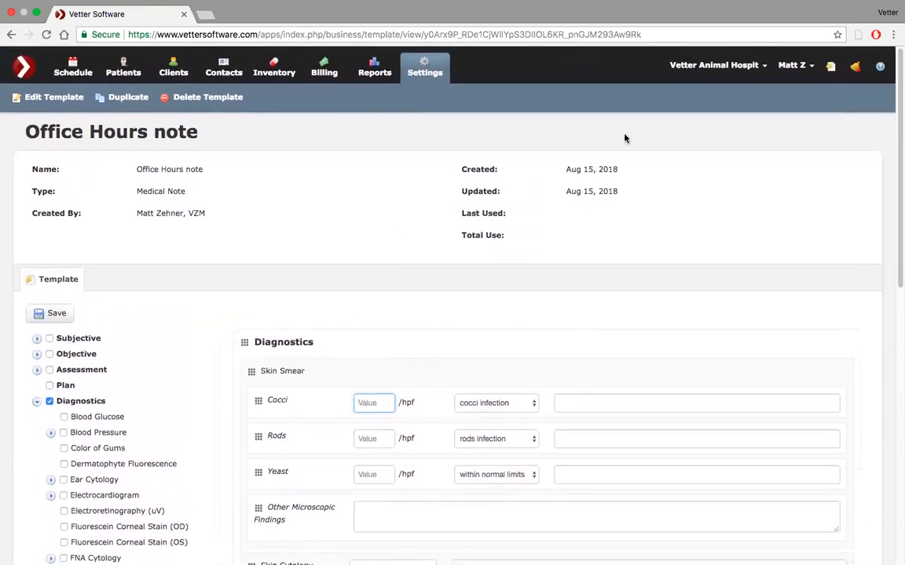
left_click(830, 66)
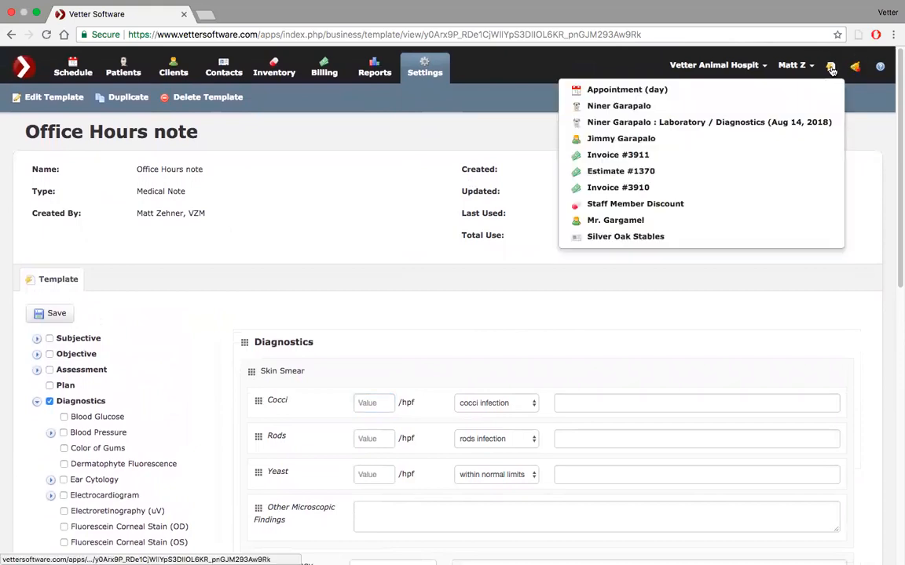
mouse_move(673, 106)
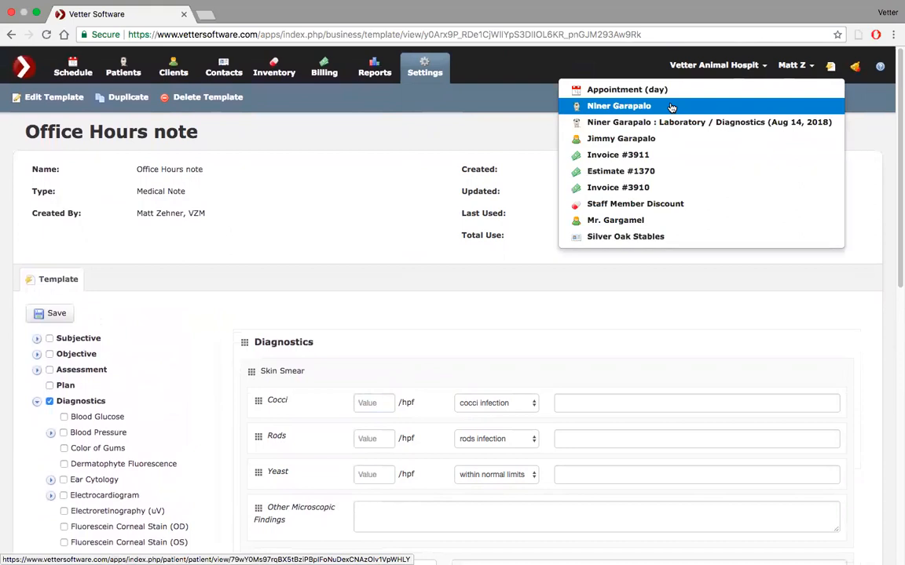
left_click(618, 105)
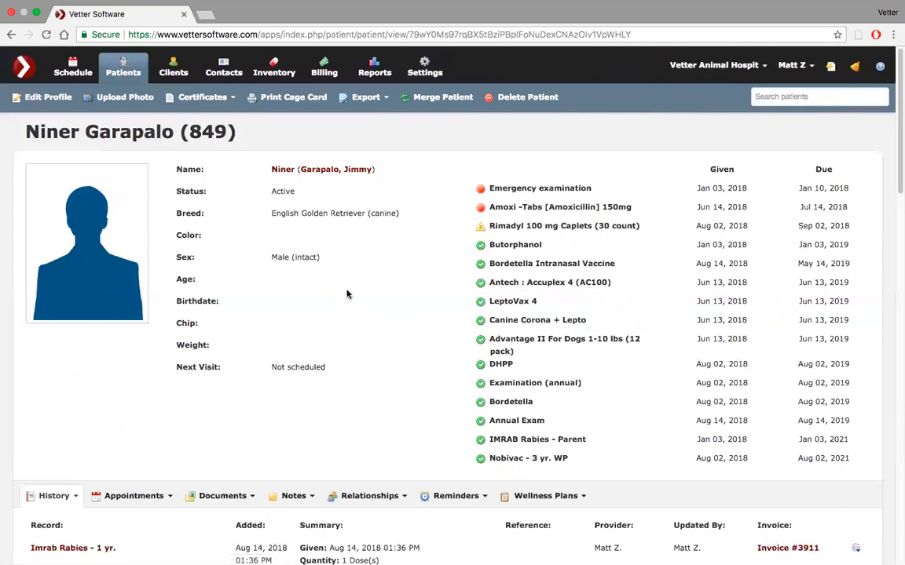
scroll("down", 3)
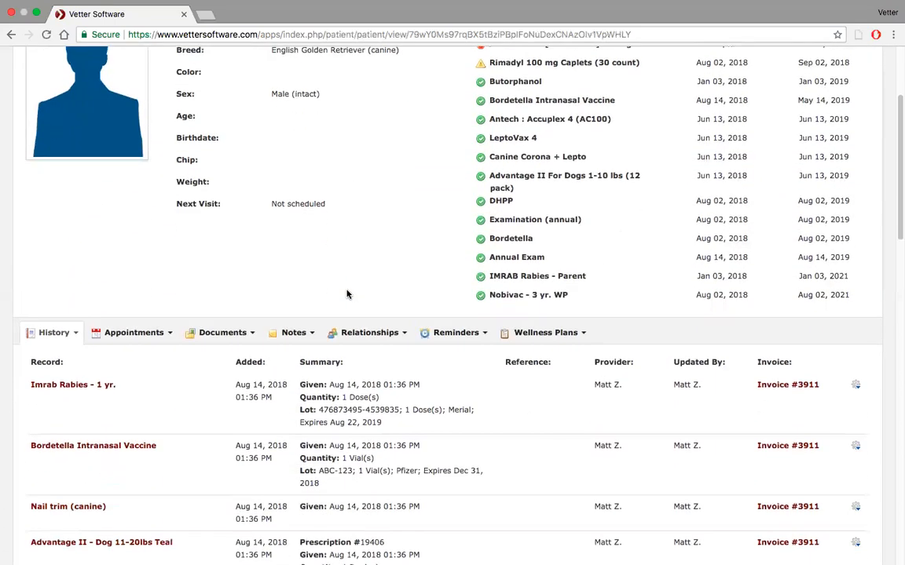
scroll("down", 3)
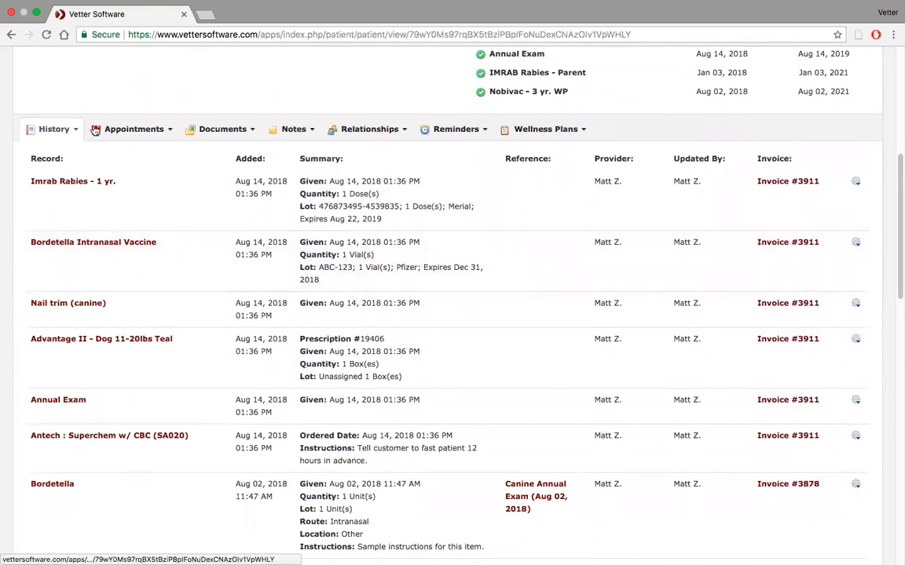
Add a new diagnostic entry: Pancreatic Lipase Test with a negative result
left_click(52, 129)
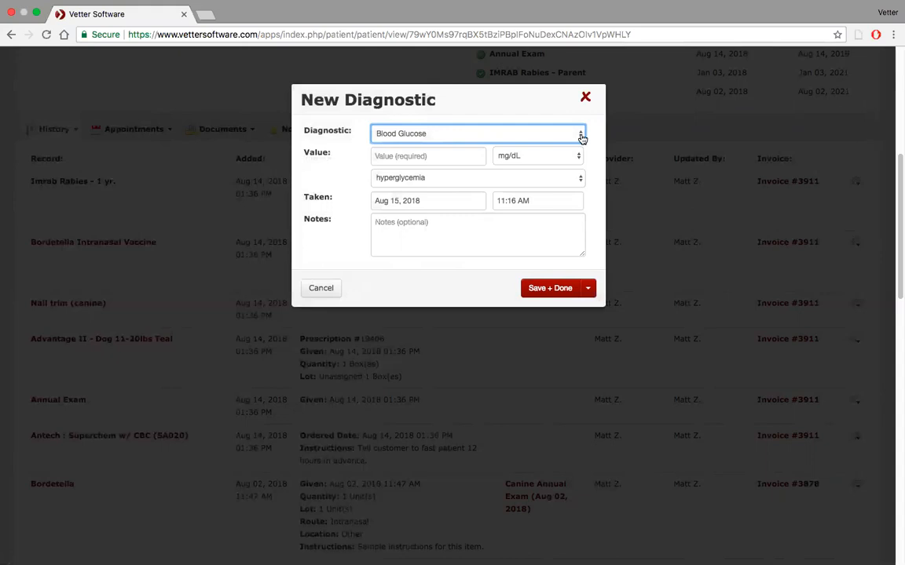
mouse_move(582, 139)
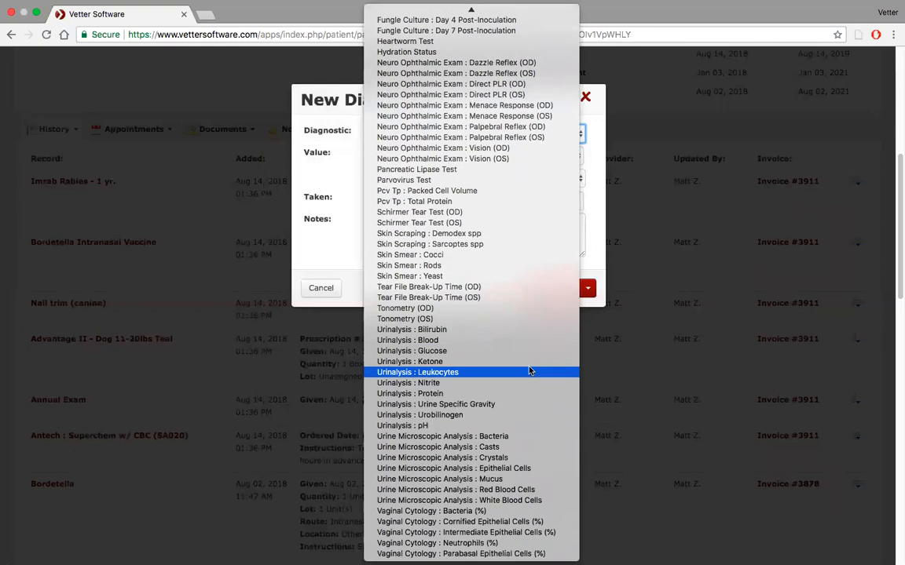
mouse_move(530, 361)
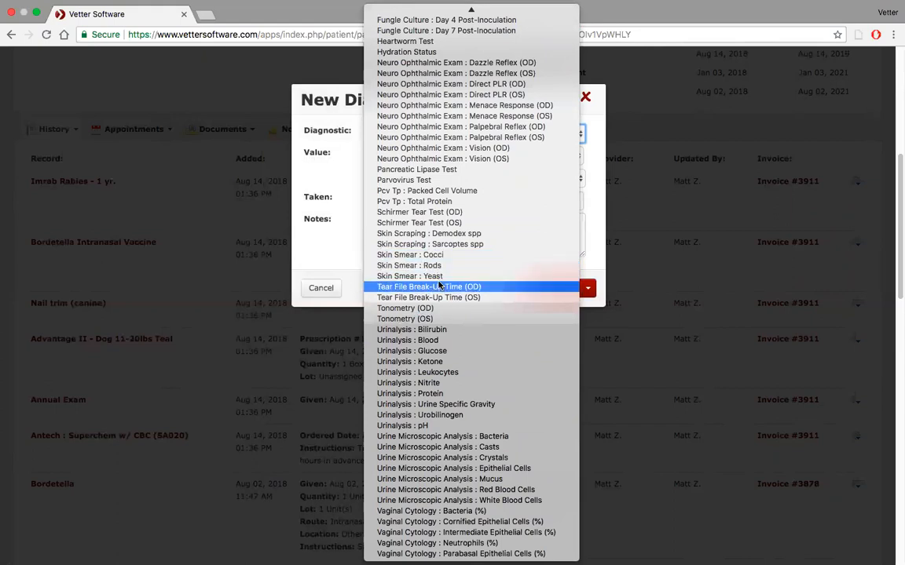
mouse_move(440, 170)
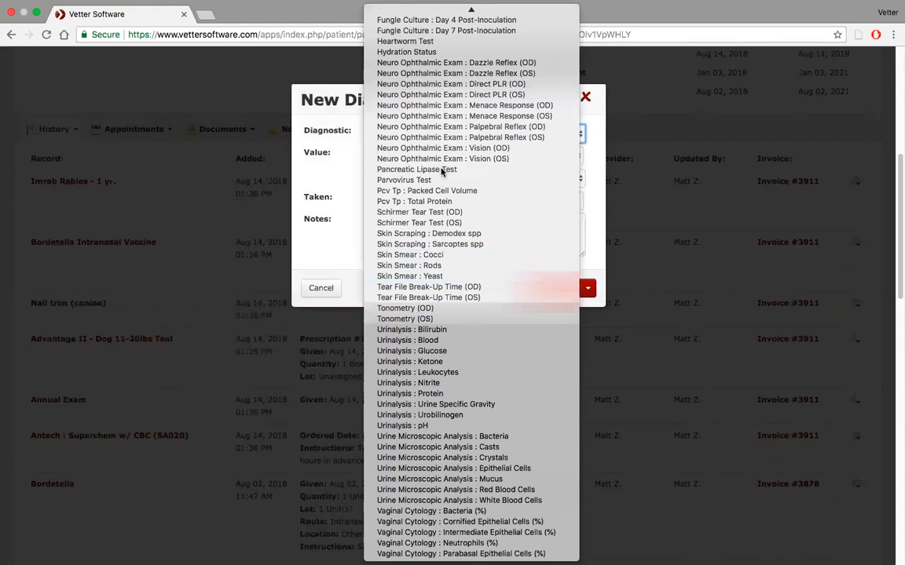
left_click(416, 169)
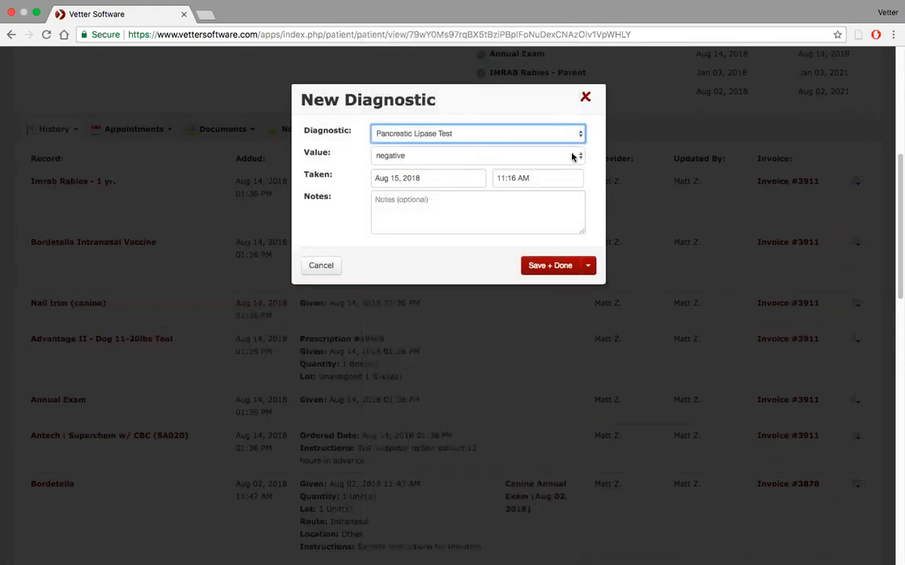
left_click(478, 155)
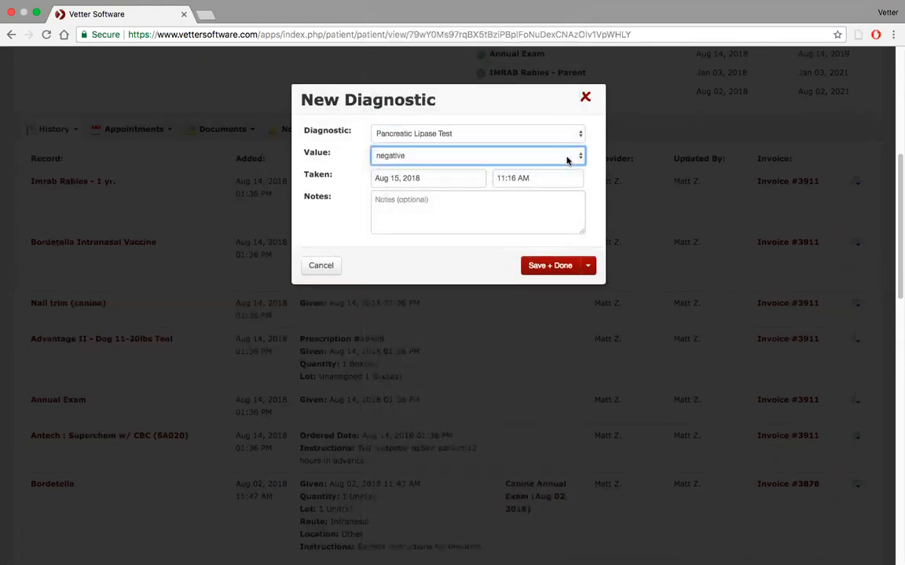
Save the negative Pancreatic Lipase Test, then filter the history to Blood Pressure diagnostics only
left_click(550, 266)
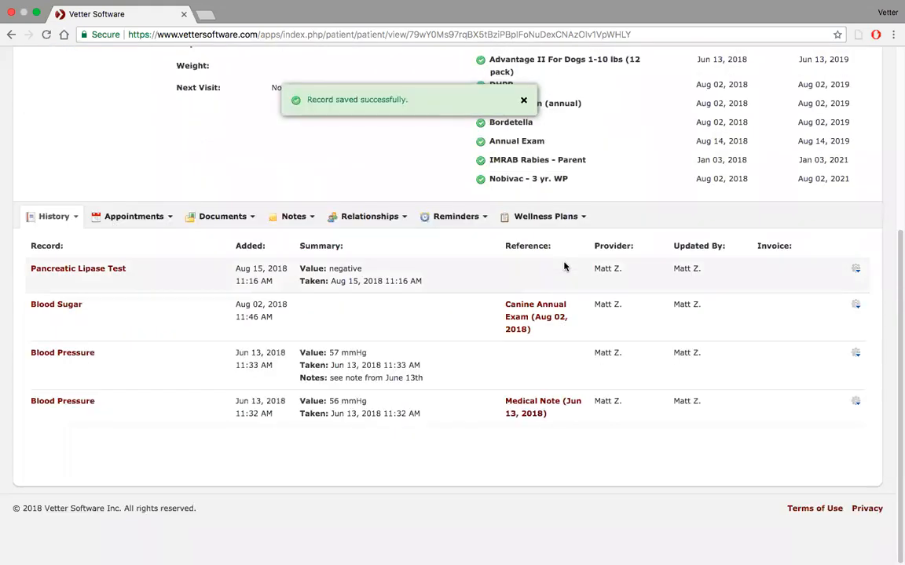
mouse_move(174, 238)
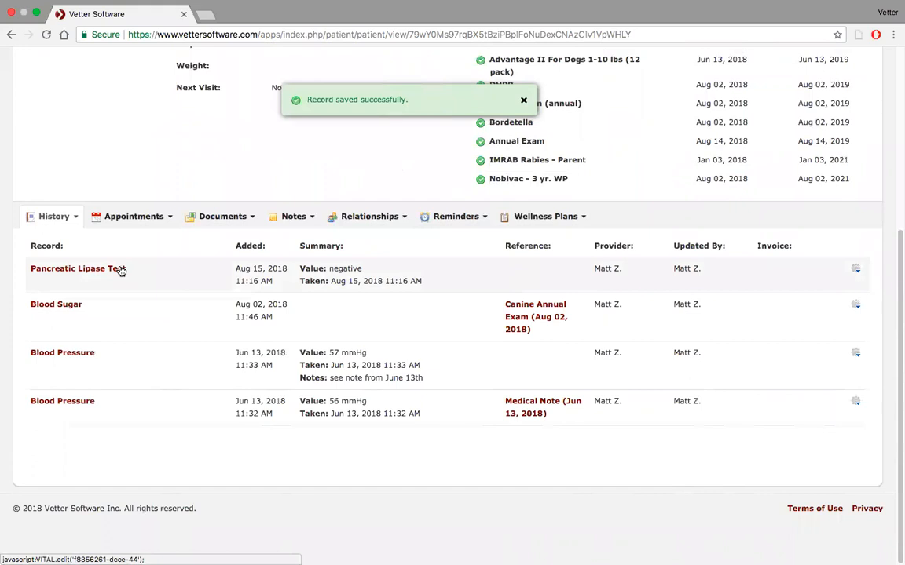
left_click(524, 99)
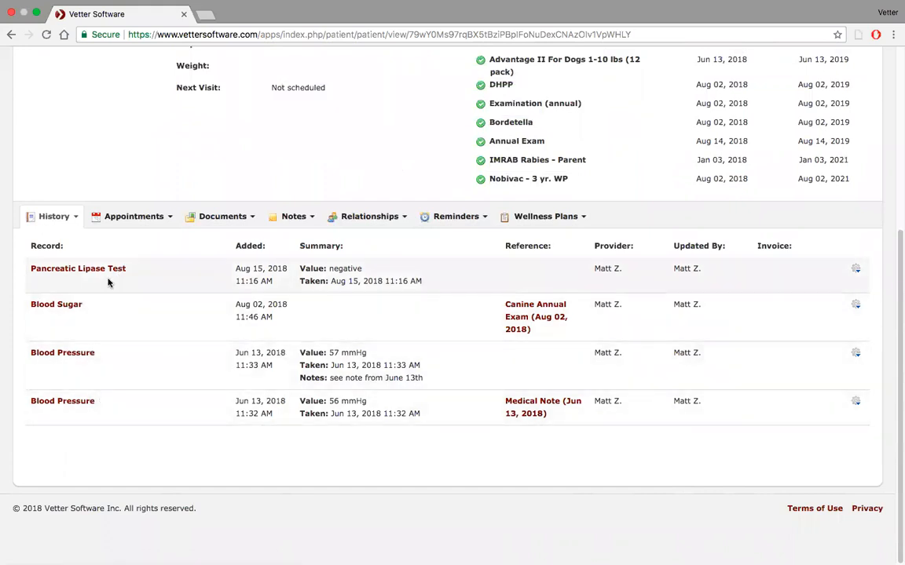
left_click(52, 216)
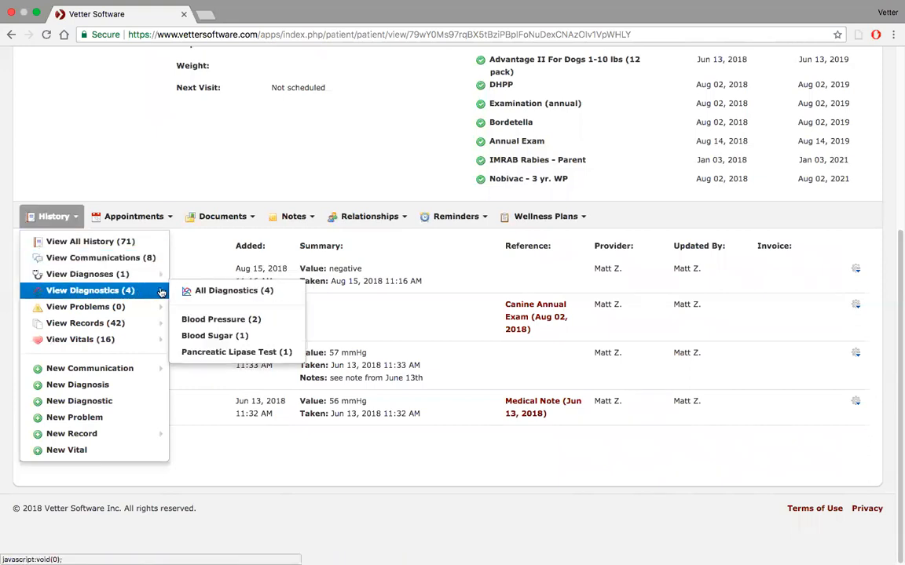
mouse_move(235, 351)
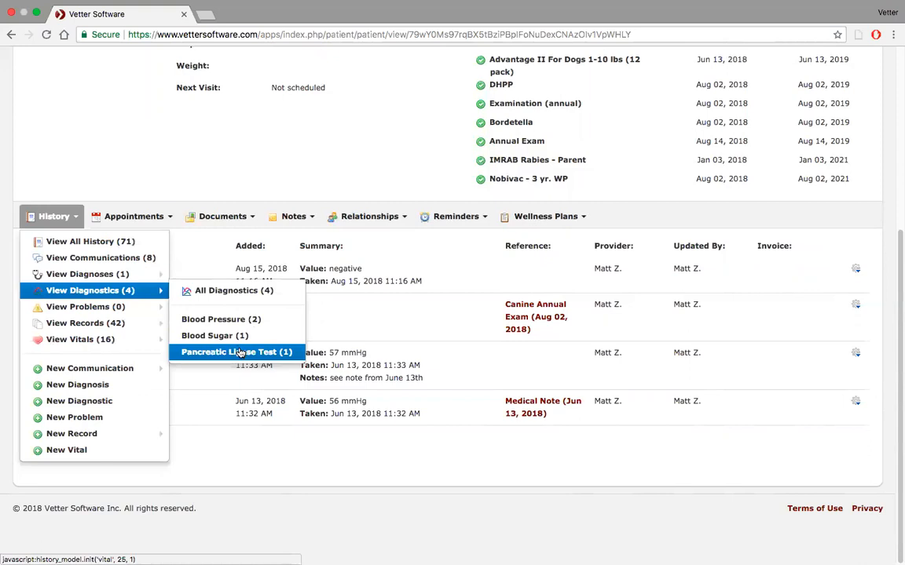
mouse_move(214, 335)
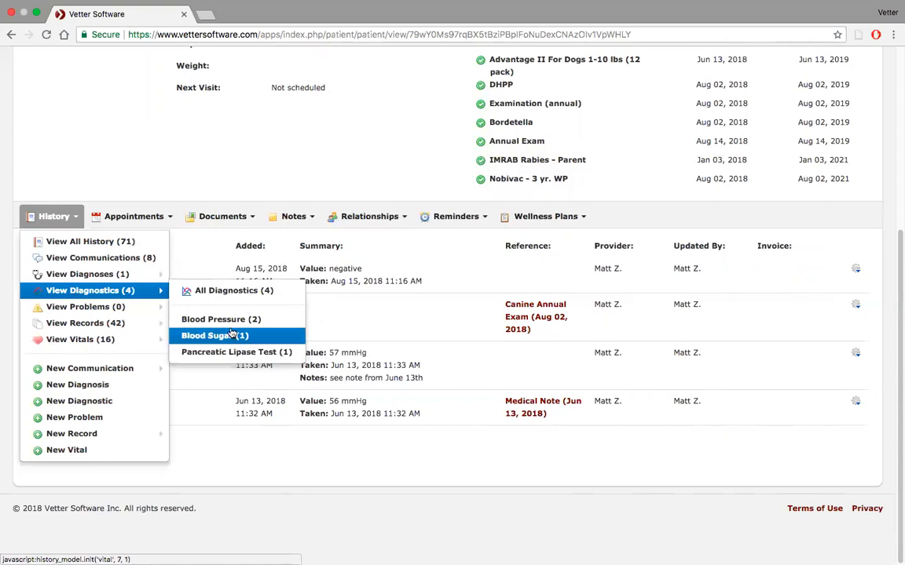
left_click(221, 319)
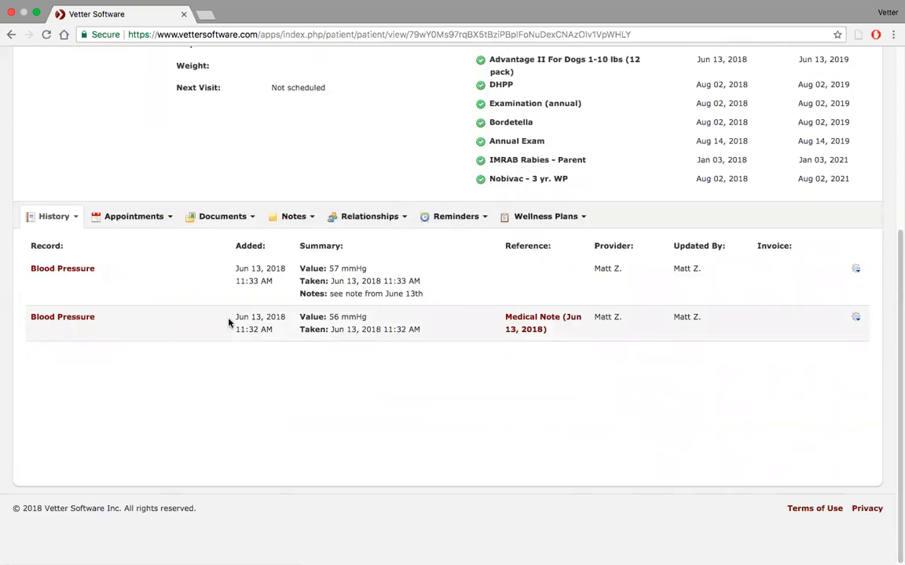
mouse_move(550, 311)
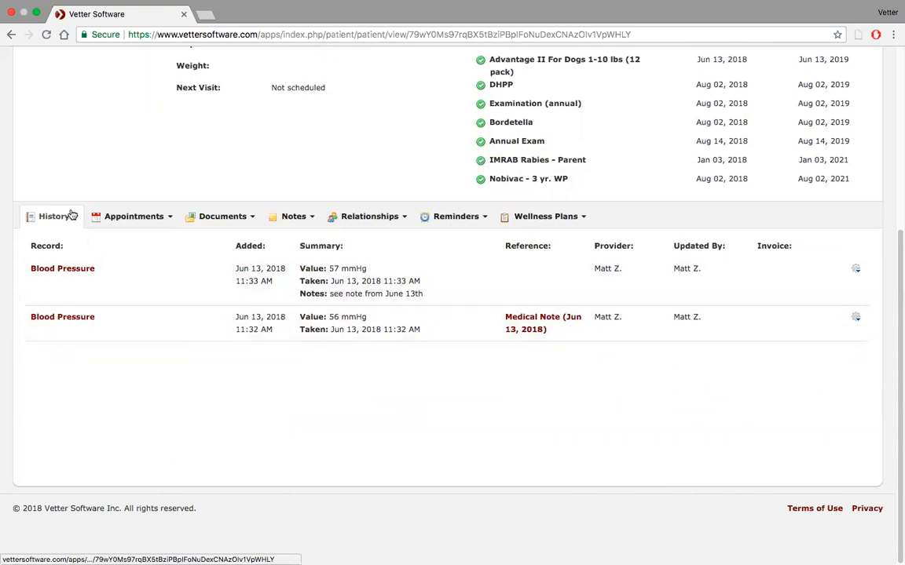
left_click(52, 216)
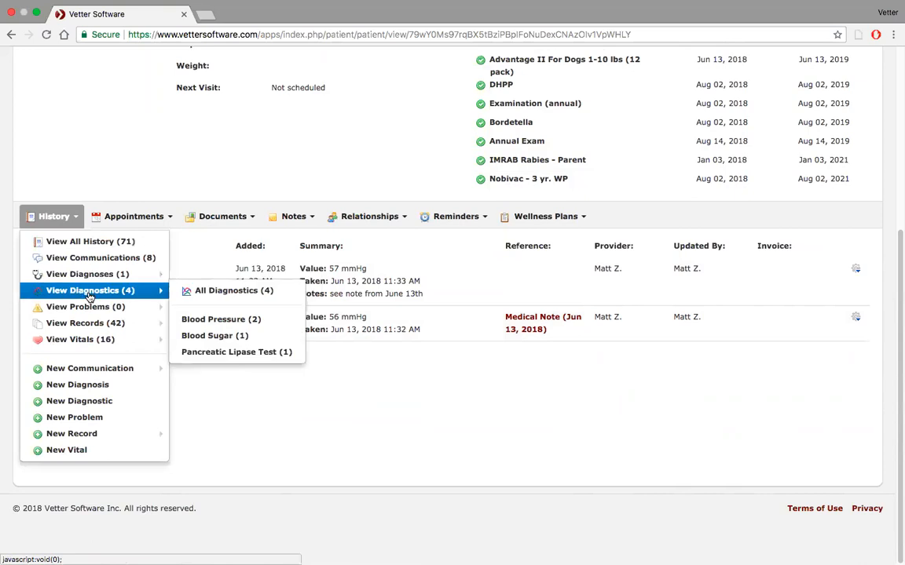
mouse_move(75, 417)
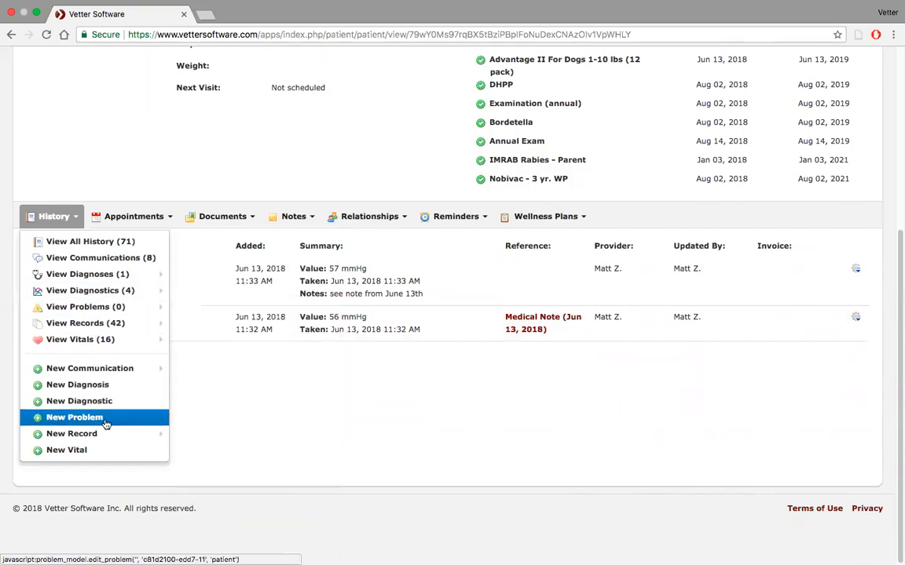
left_click(66, 450)
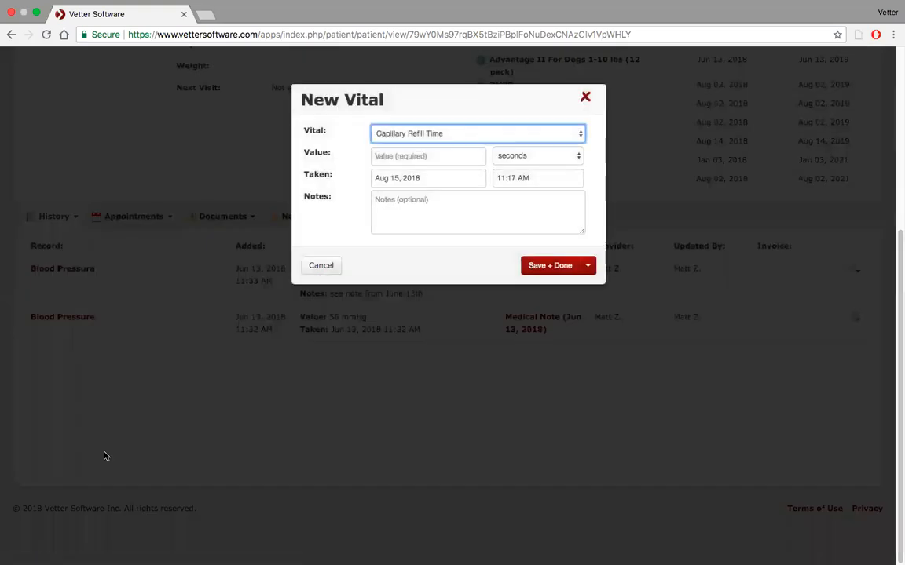
mouse_move(223, 341)
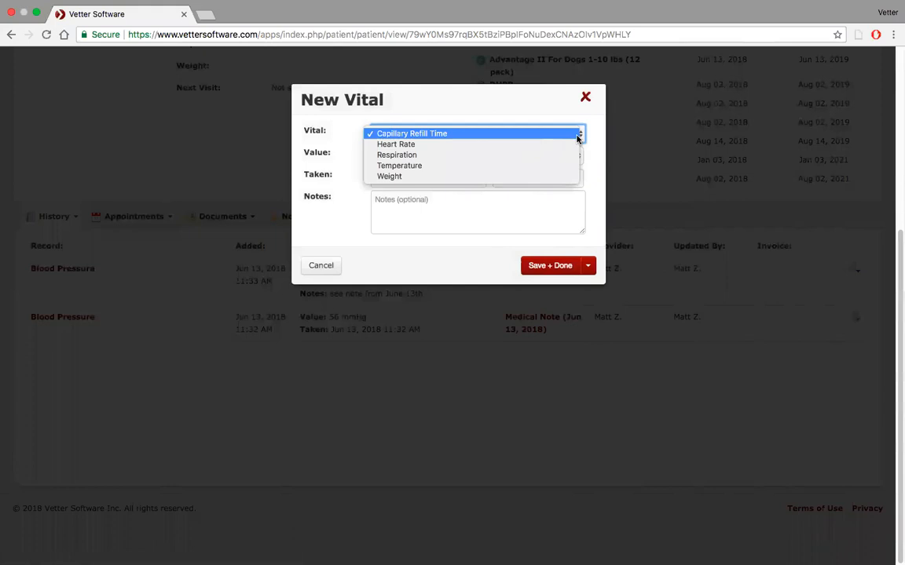
left_click(412, 133)
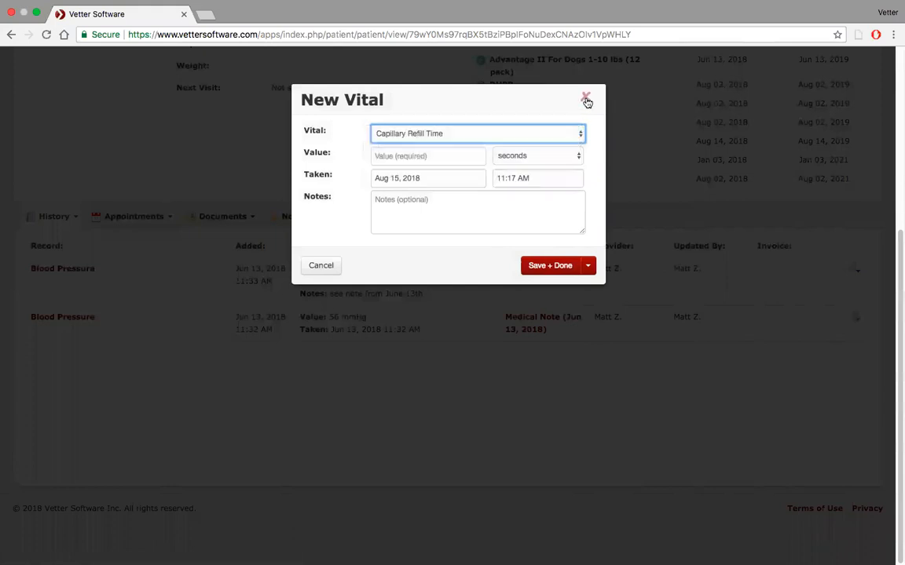
left_click(586, 100)
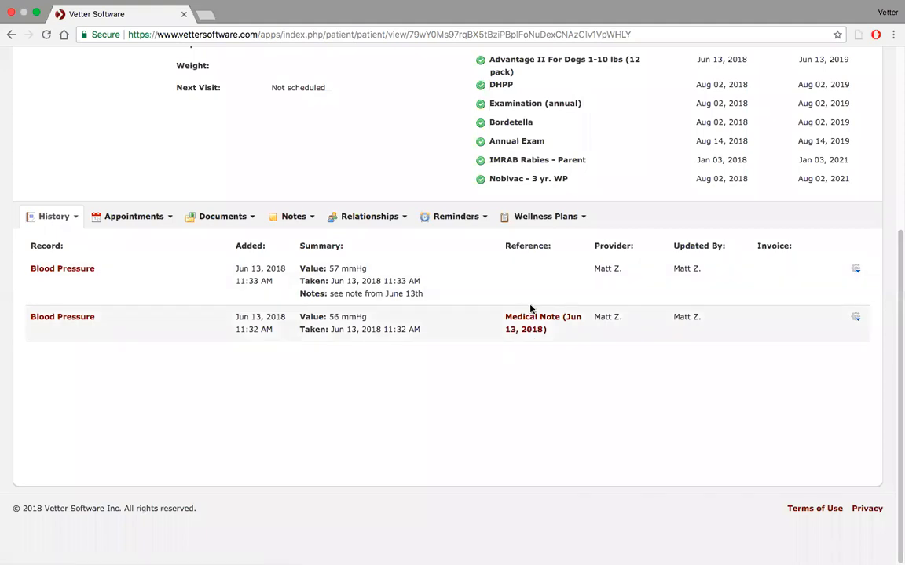
Open the linked Jun 13, 2018 medical note and its records options
left_click(532, 322)
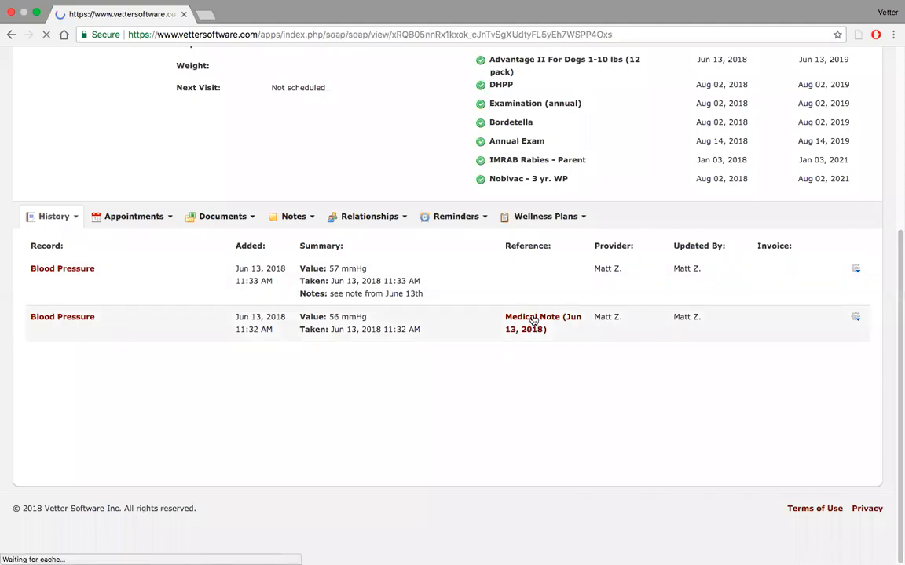
left_click(543, 322)
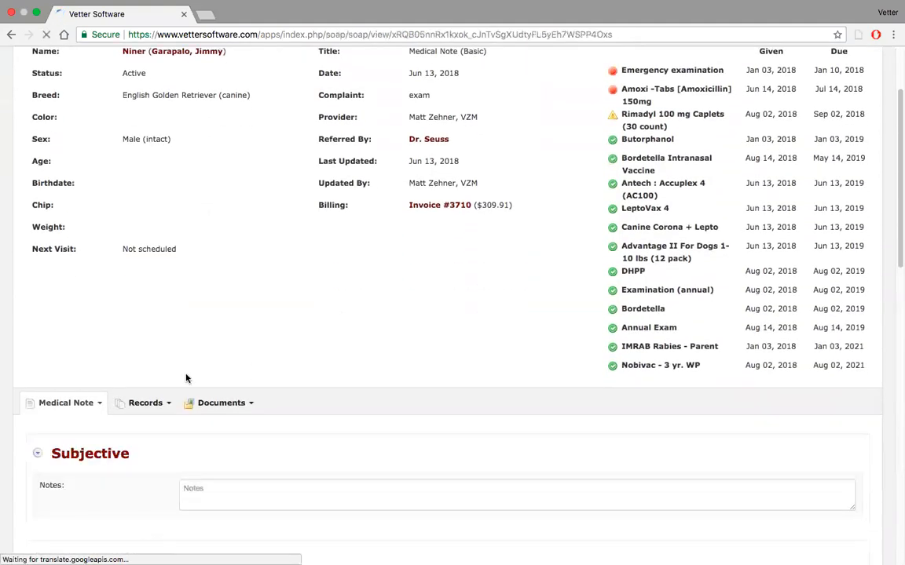
left_click(143, 280)
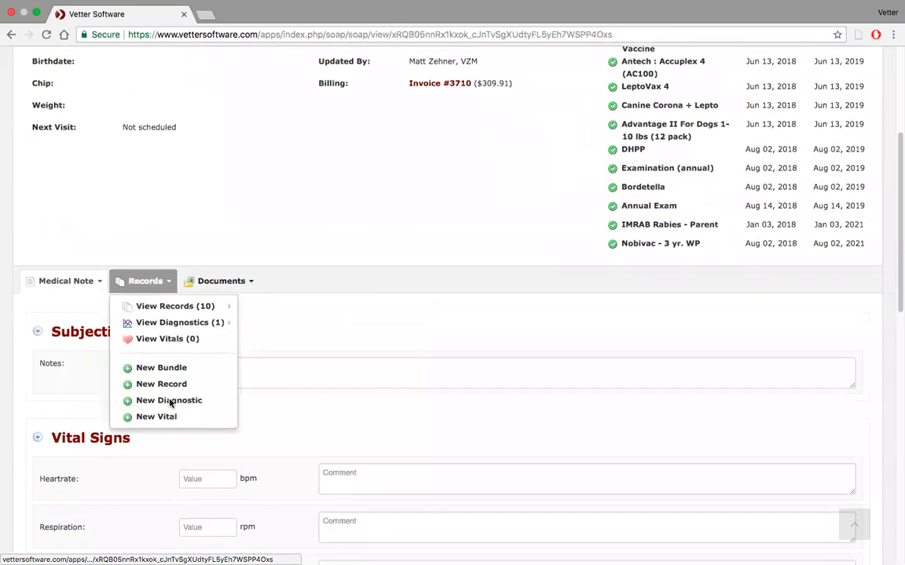
scroll("up", 3)
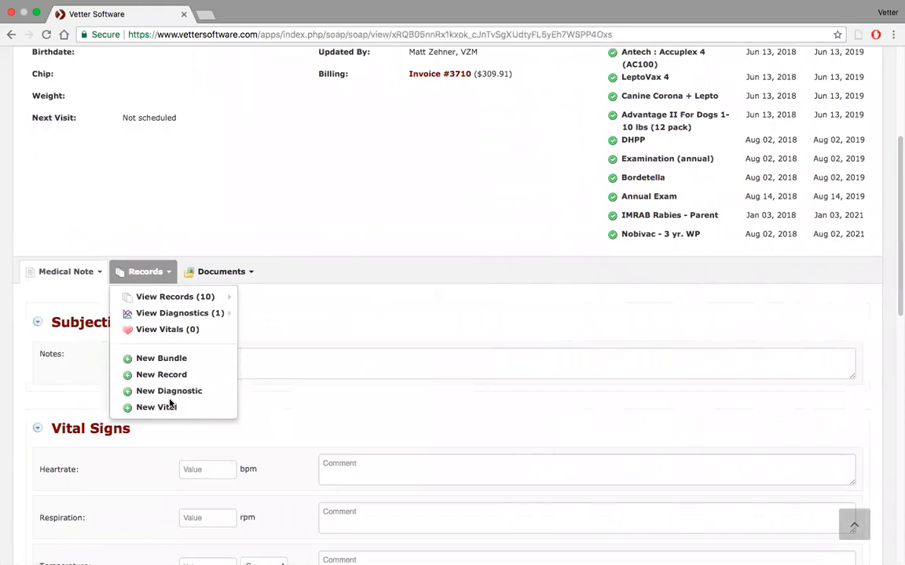
mouse_move(168, 391)
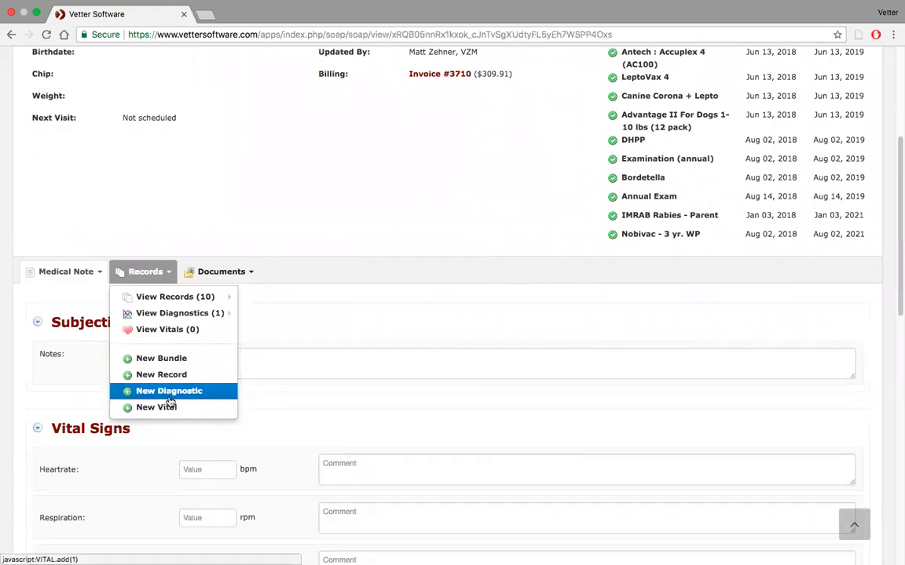
Add a Blood Glucose diagnostic of 45 mg/dL, within normal limits, and save it
left_click(168, 391)
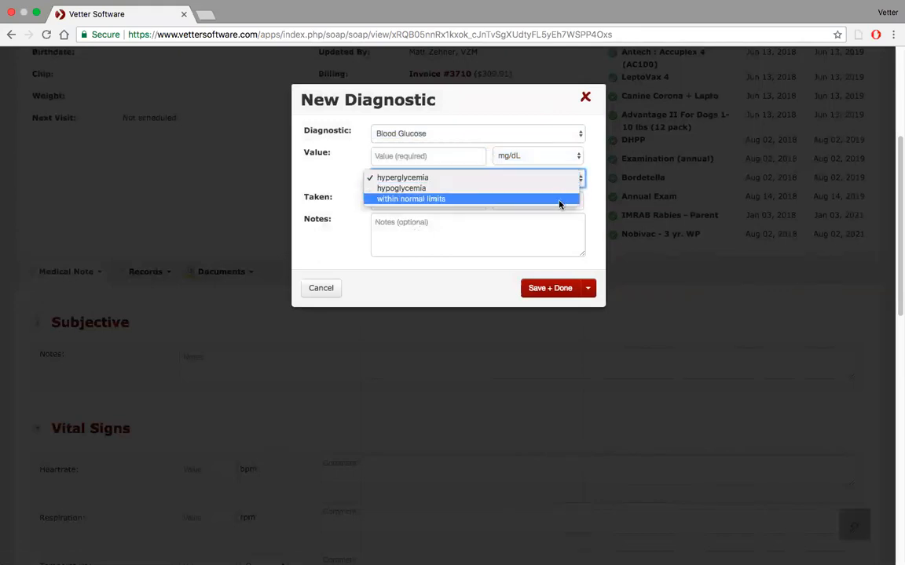
left_click(410, 198)
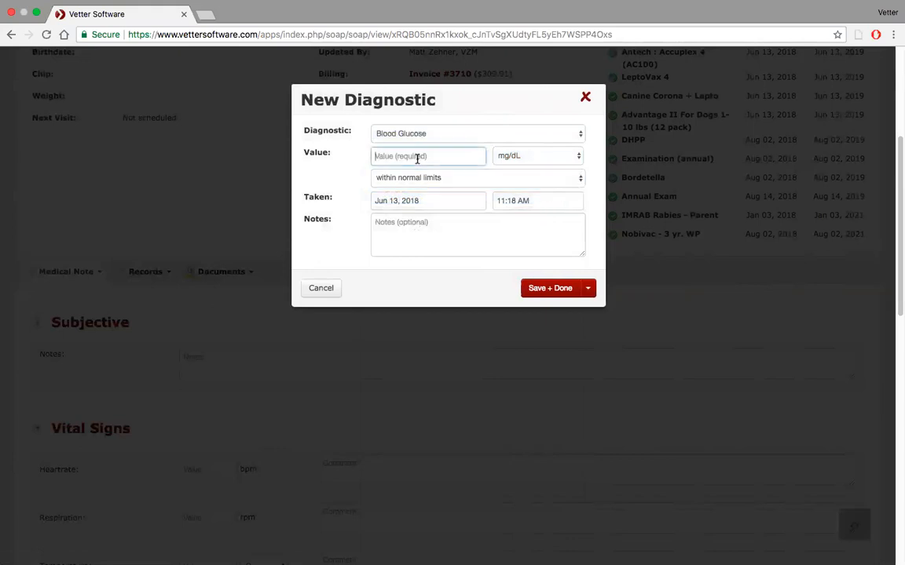
type("4")
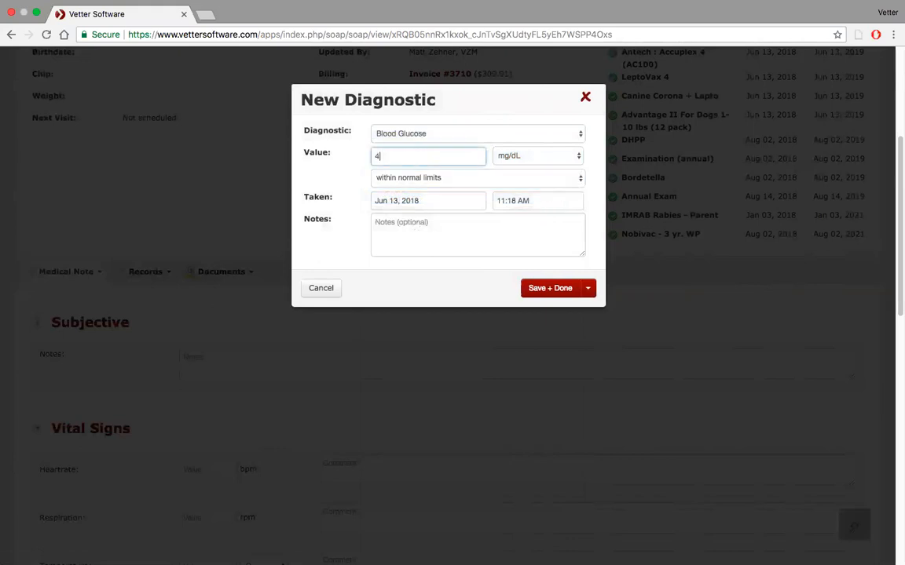
type("5")
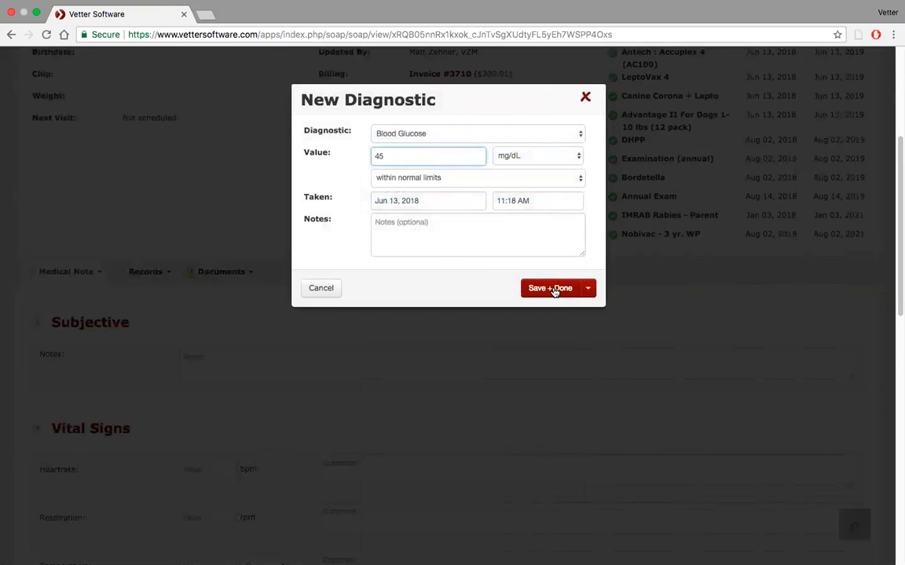
left_click(536, 155)
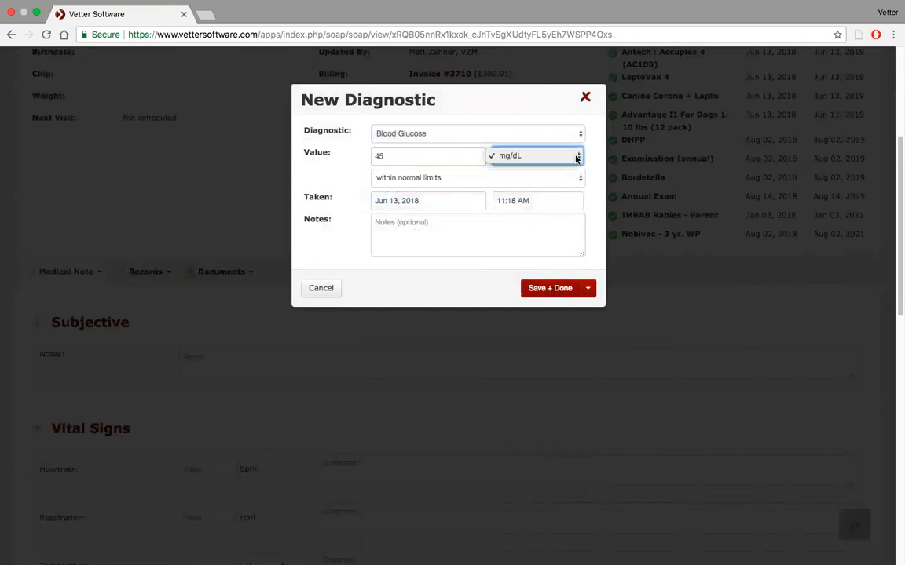
left_click(550, 288)
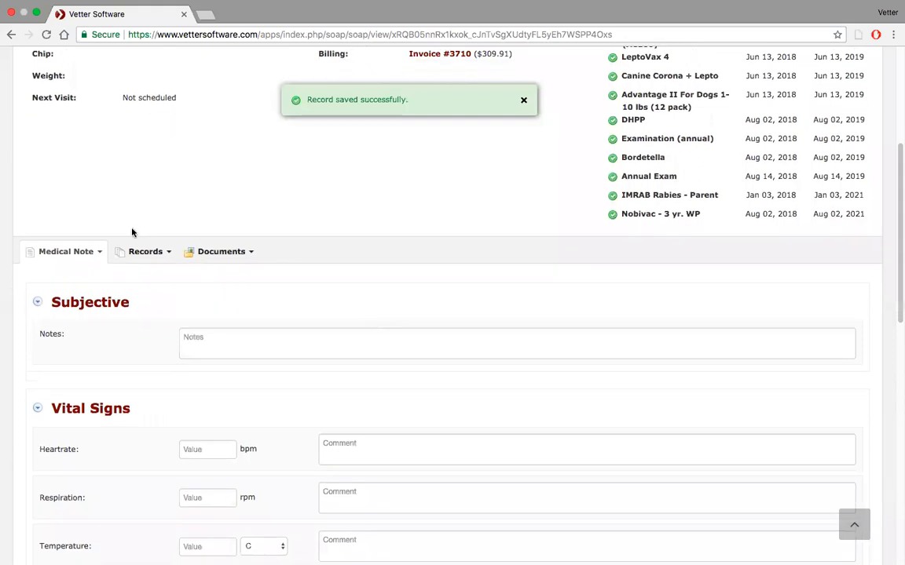
From the patient's profile, list All Diagnostics, showing five including Blood Glucose
left_click(143, 251)
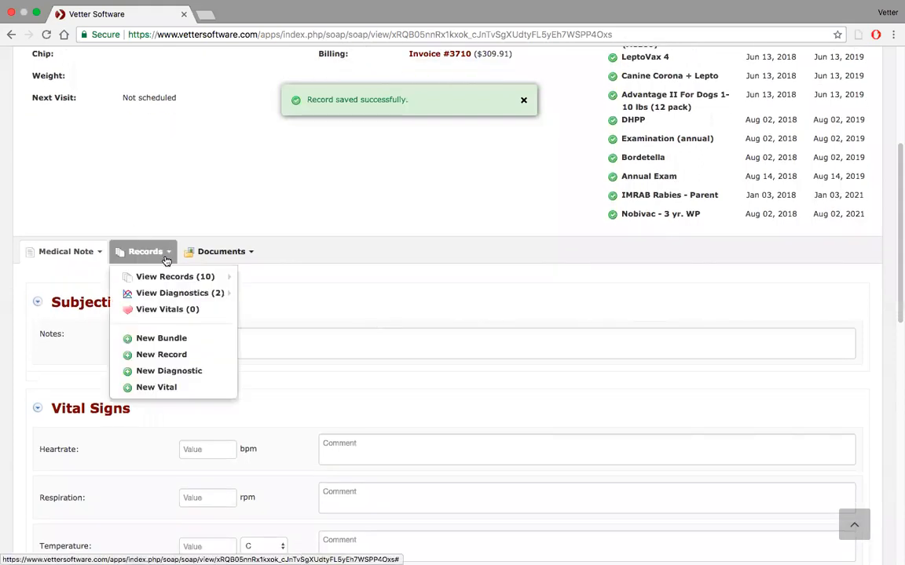
mouse_move(180, 293)
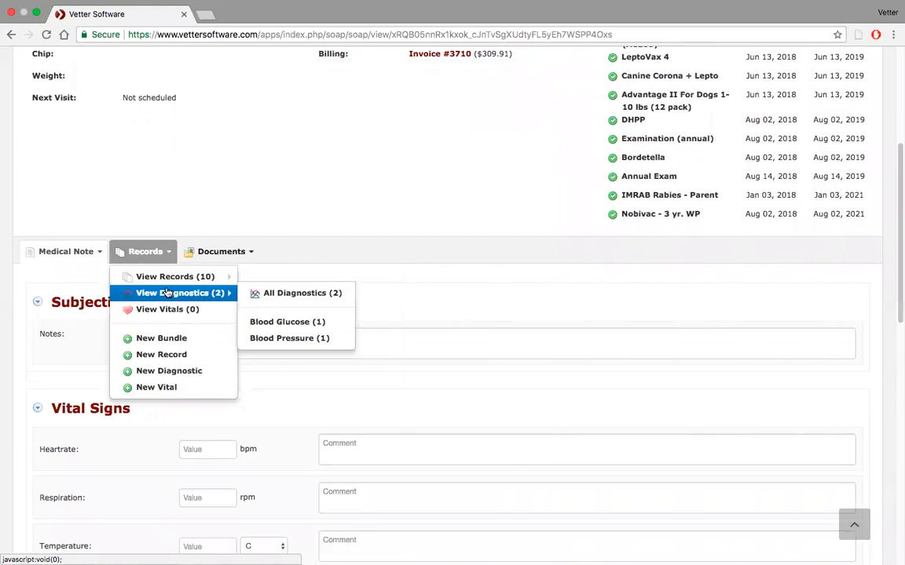
mouse_move(318, 233)
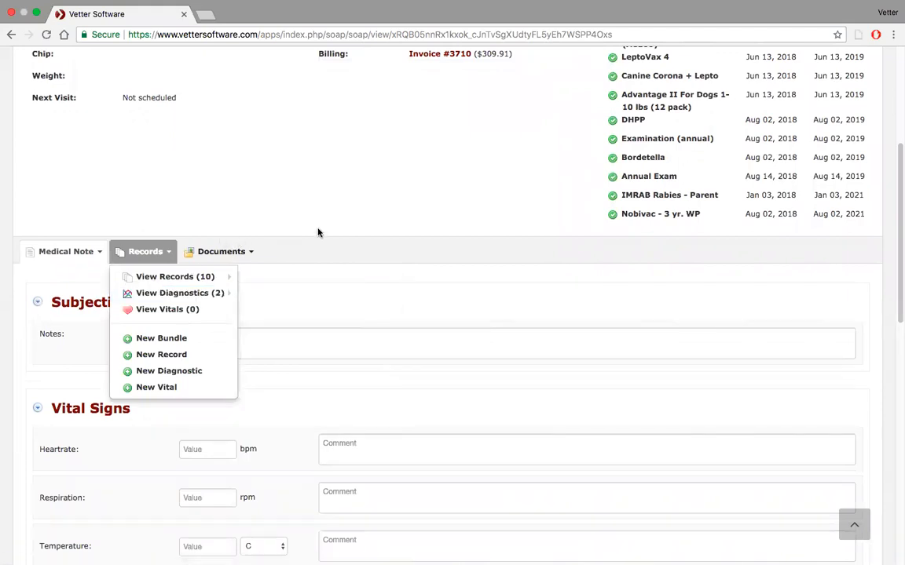
scroll("up", 3)
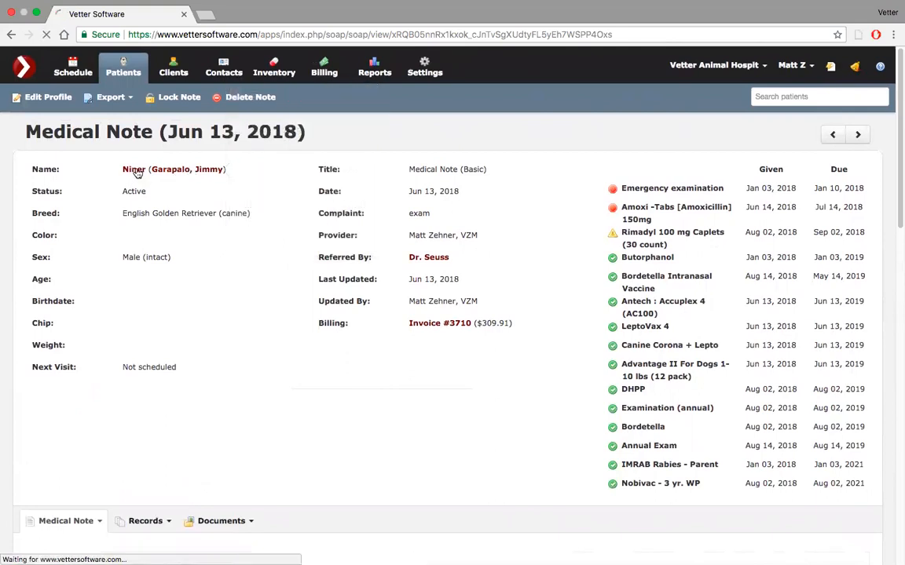
left_click(133, 168)
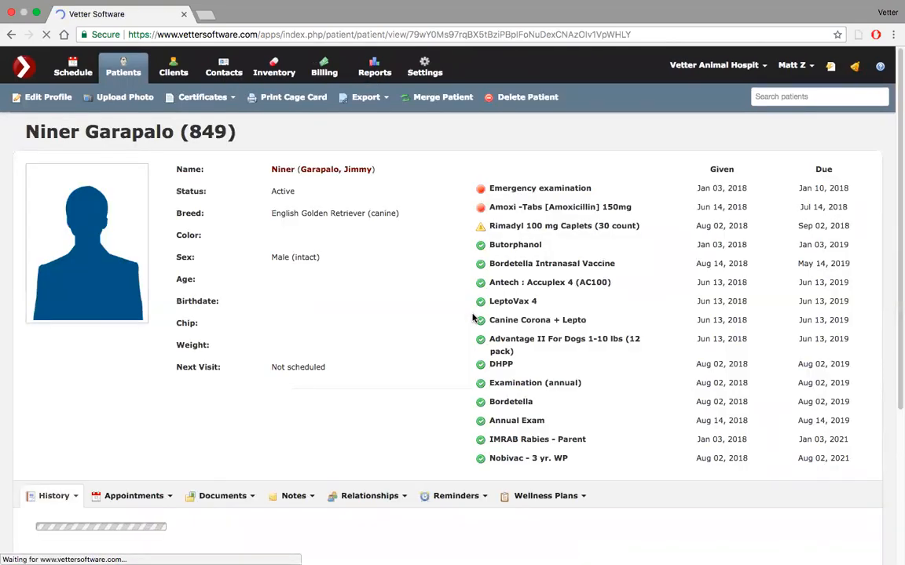
scroll("down", 3)
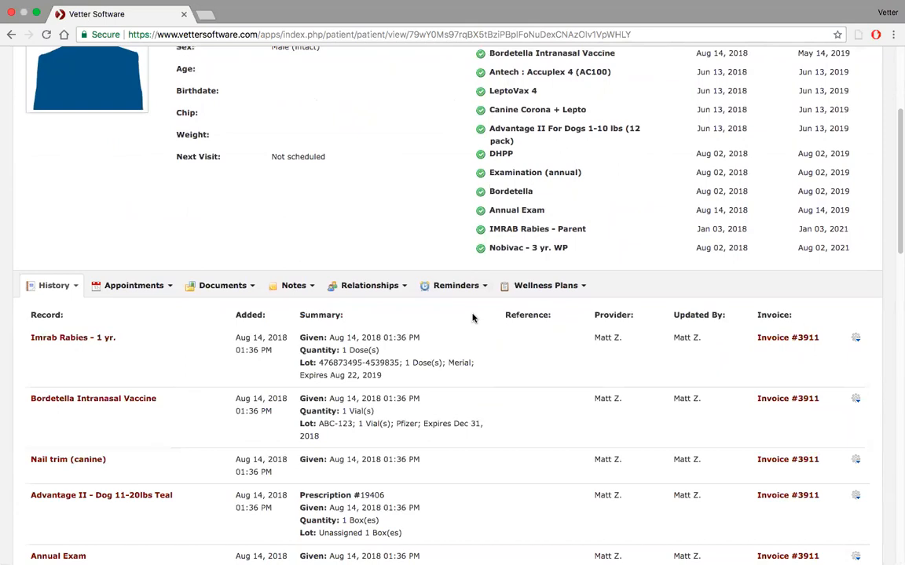
left_click(53, 285)
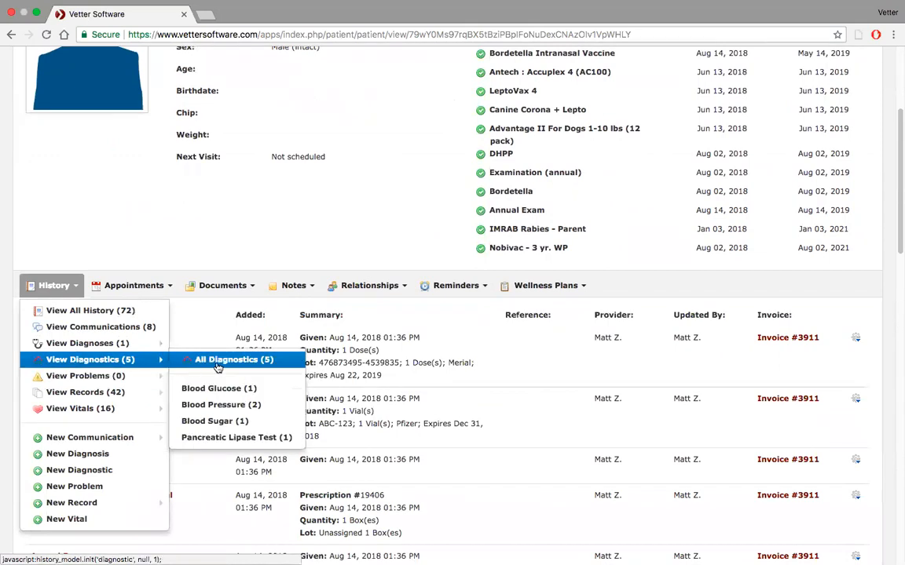
left_click(233, 360)
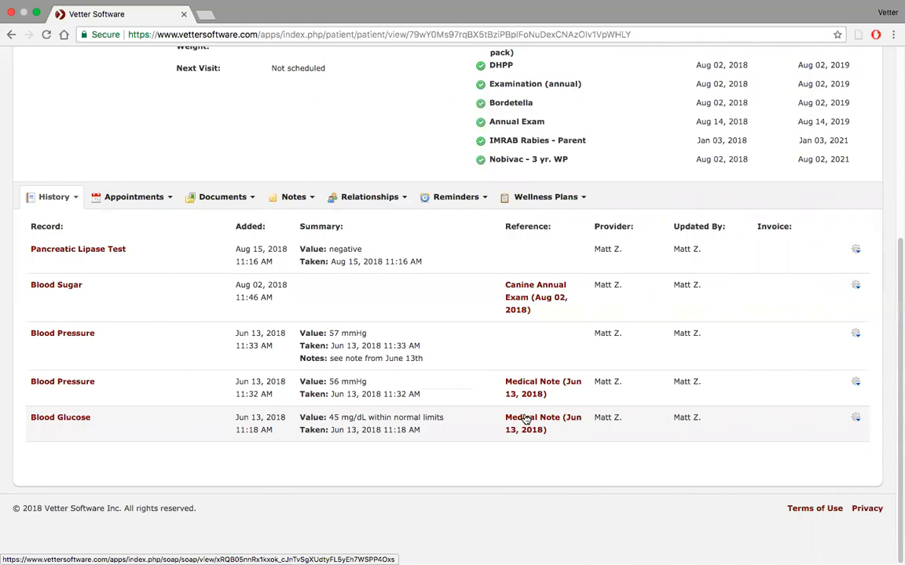
mouse_move(232, 444)
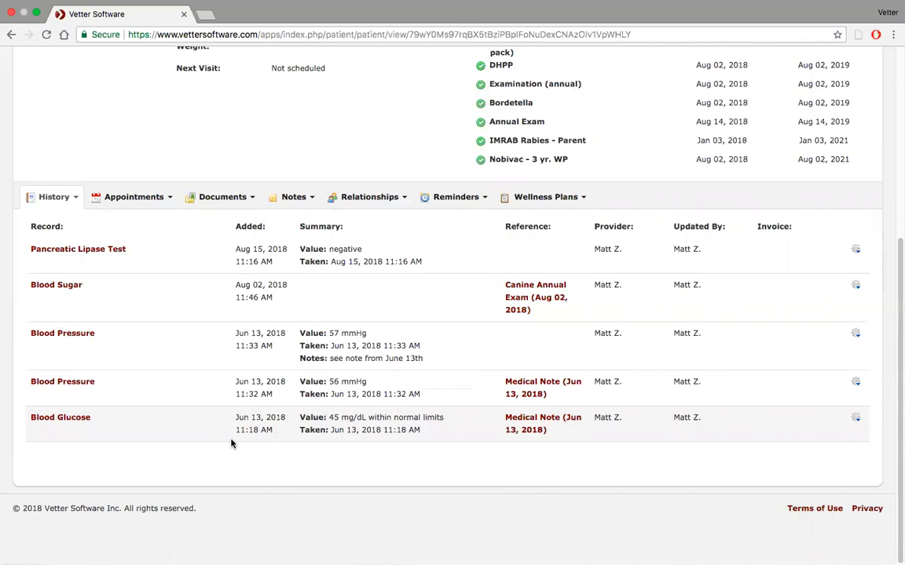
mouse_move(75, 412)
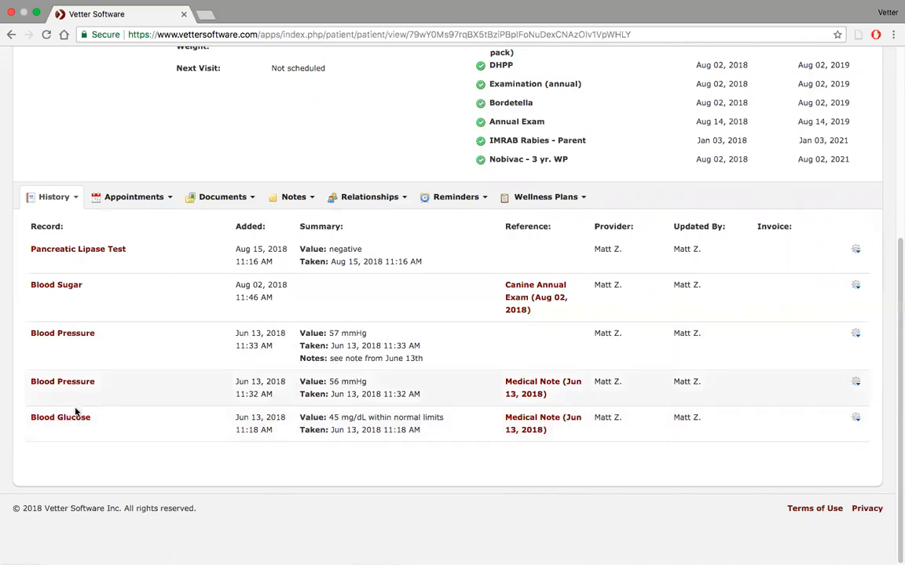
mouse_move(99, 429)
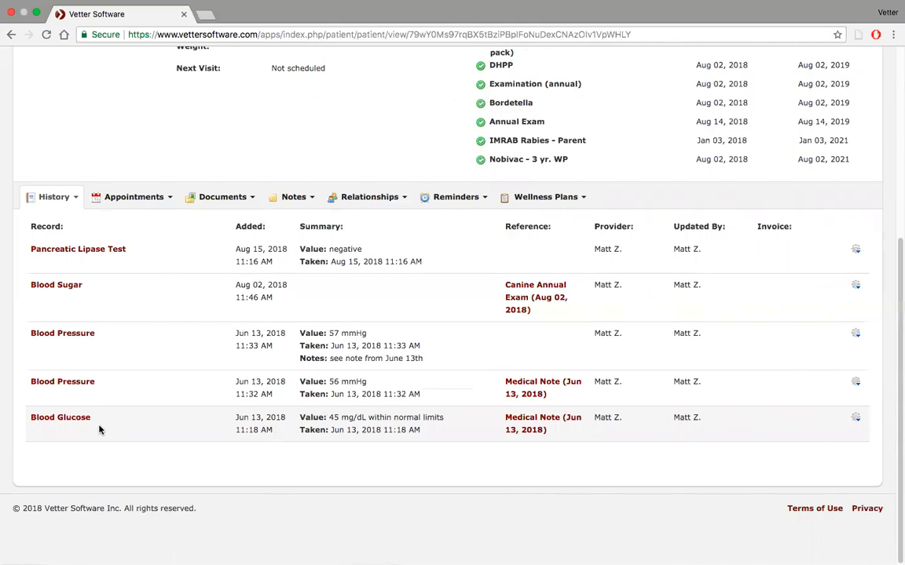
mouse_move(498, 421)
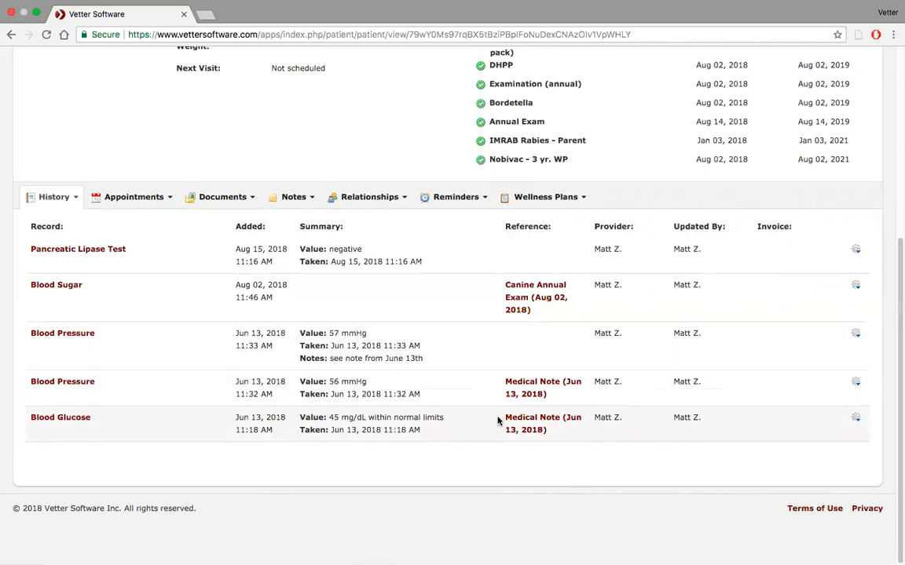
Follow the Blood Glucose row's 'Medical Note (Jun 13, 2018)' link to view Niner's note
left_click(543, 417)
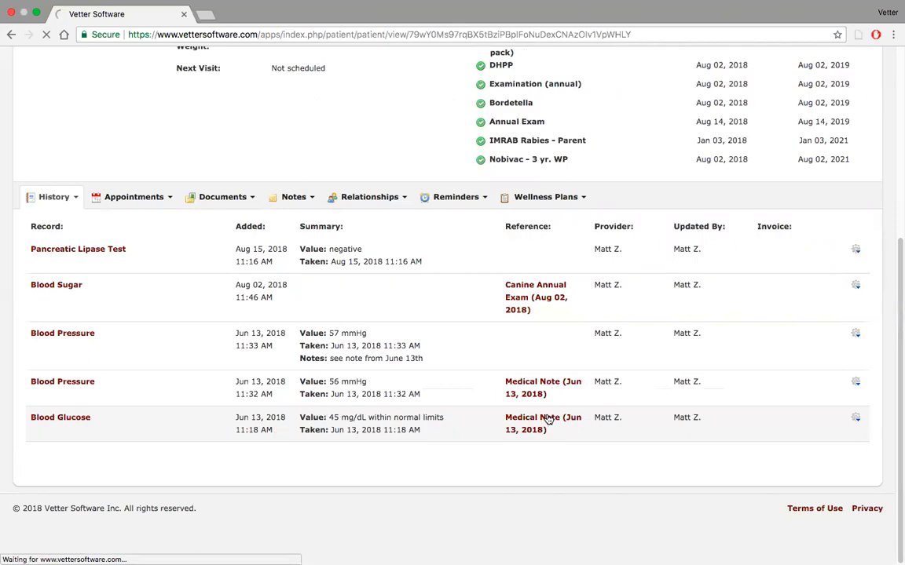
left_click(543, 417)
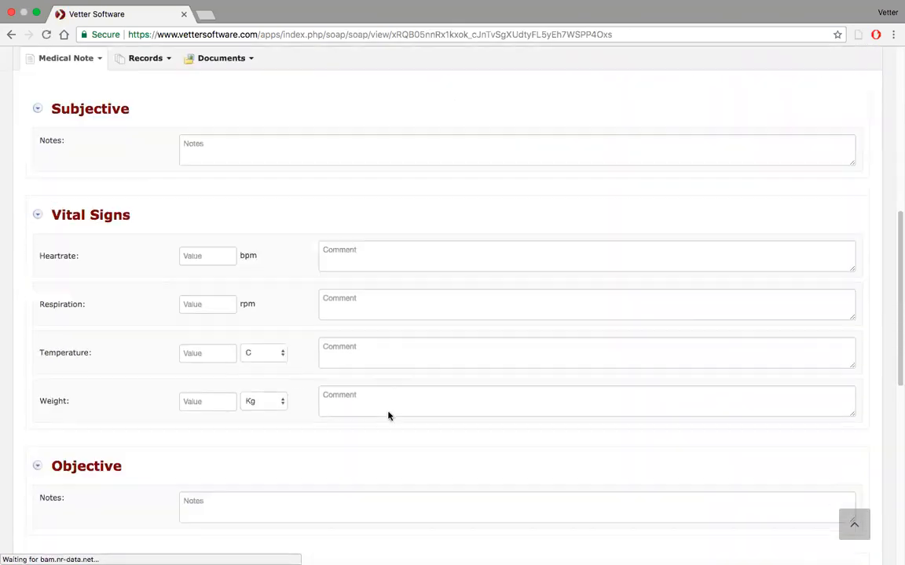
scroll("down", 3)
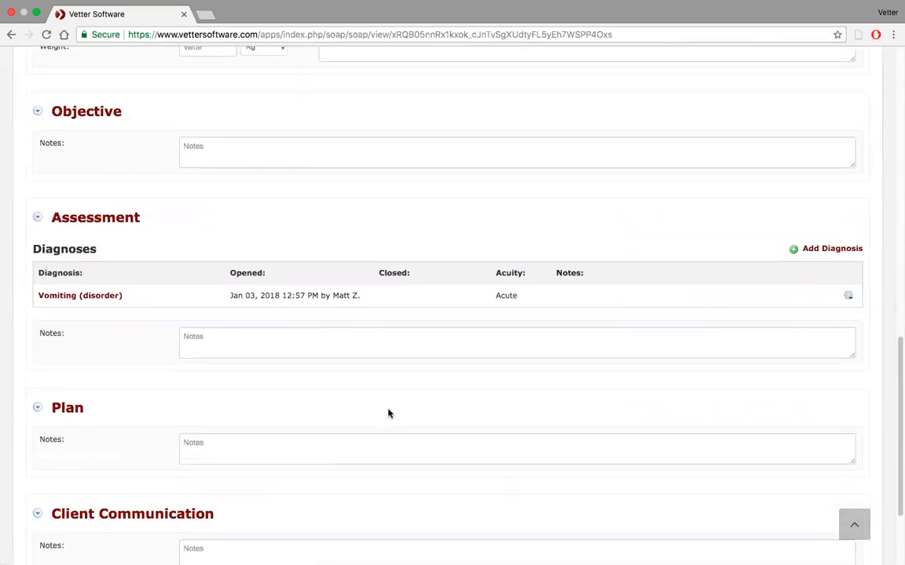
scroll("up", 3)
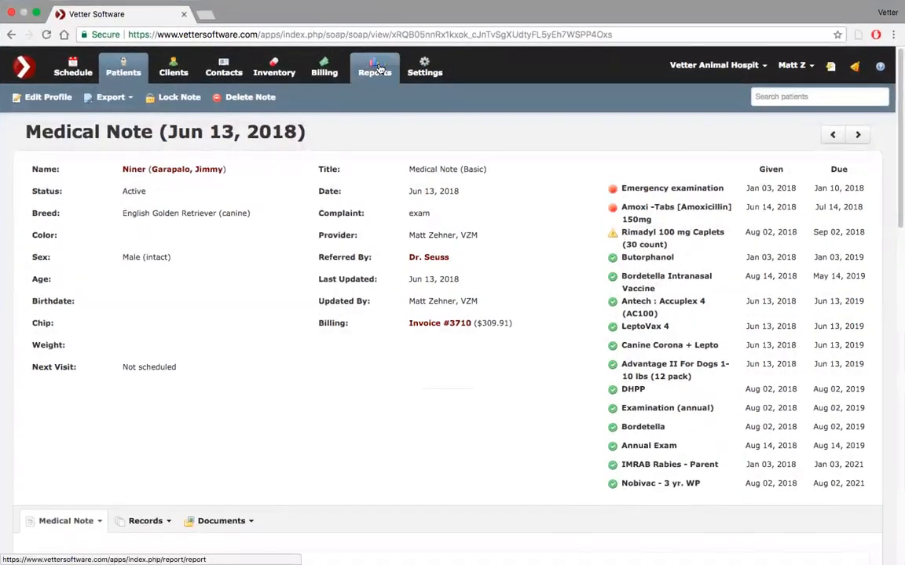
Go to the Report Dashboard and scroll down to the Schedule reports list
left_click(374, 66)
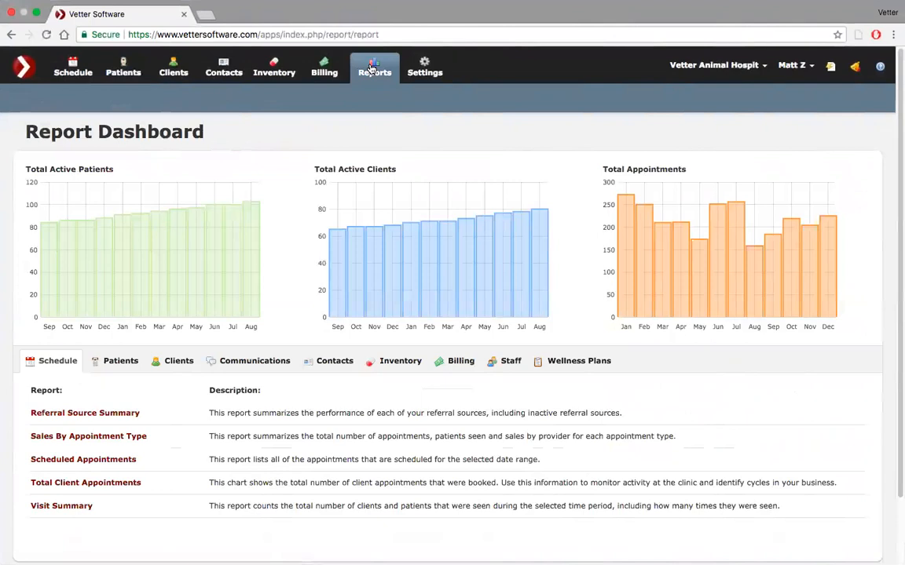
scroll("down", 3)
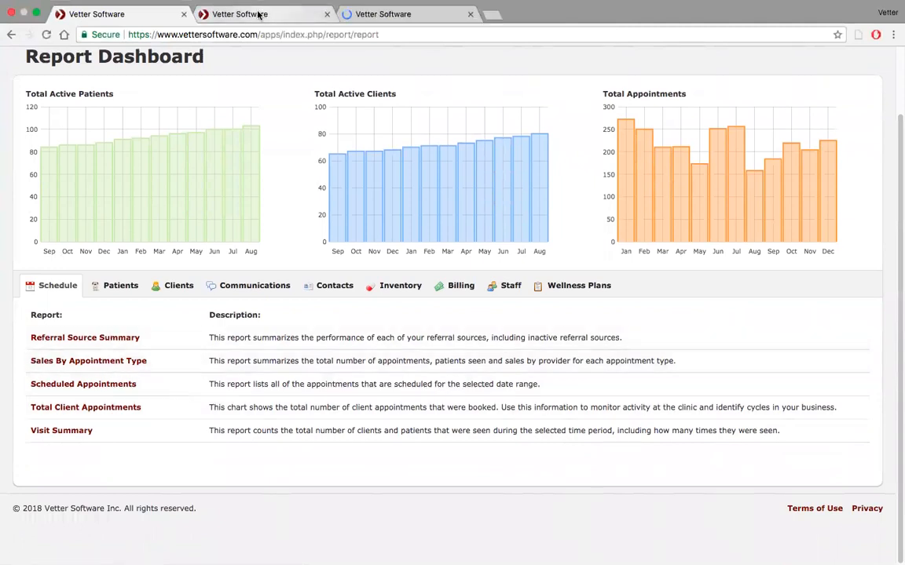
Generate the Referral Source Summary with the 'This year' date range (Jan 01–Aug 15, 2018)
left_click(85, 337)
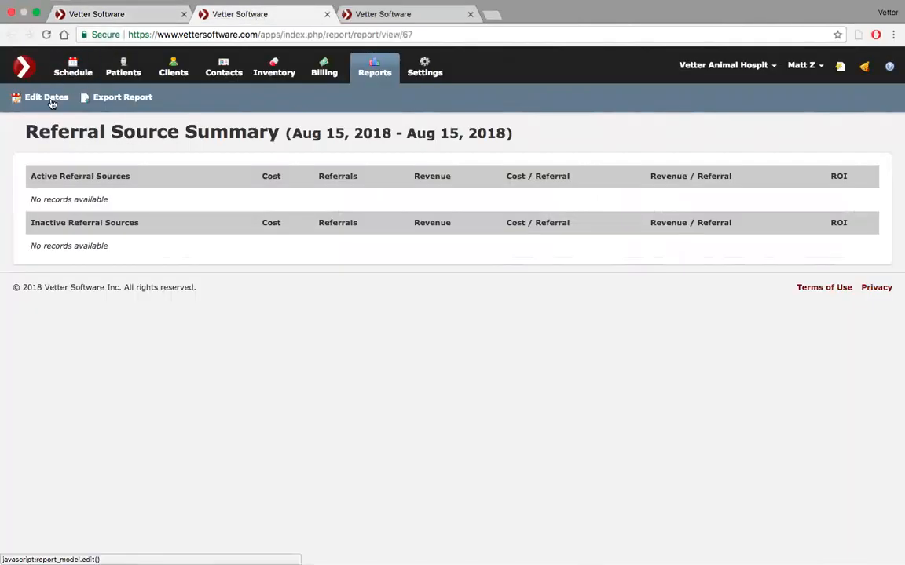
left_click(46, 97)
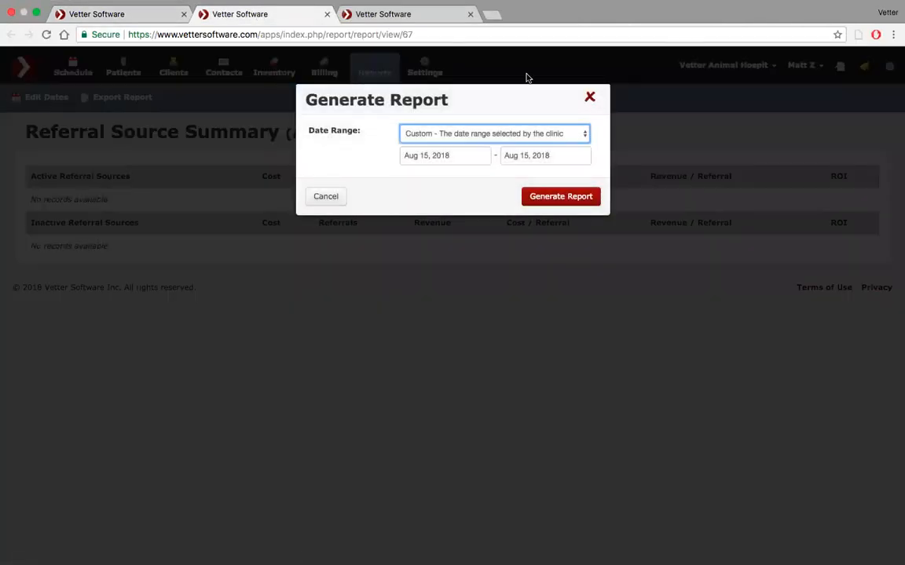
left_click(495, 133)
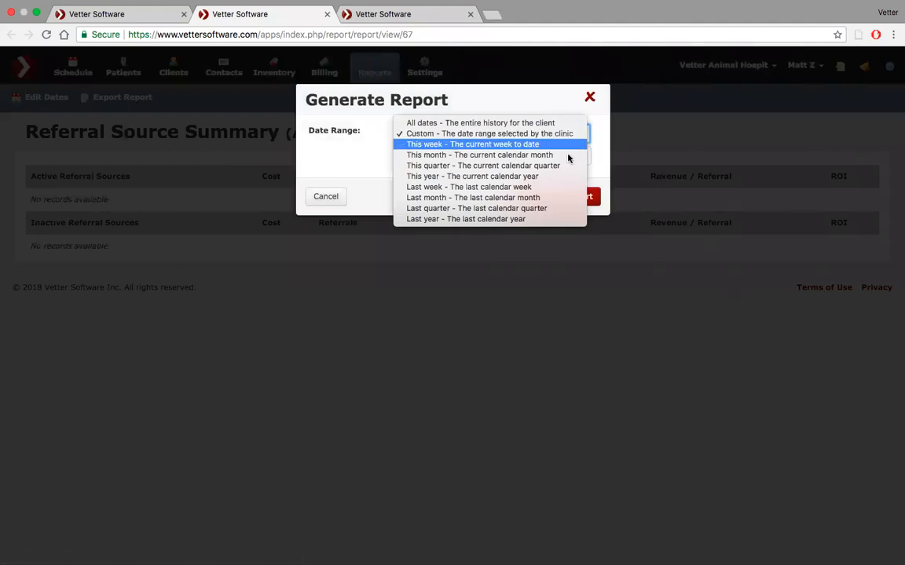
left_click(472, 176)
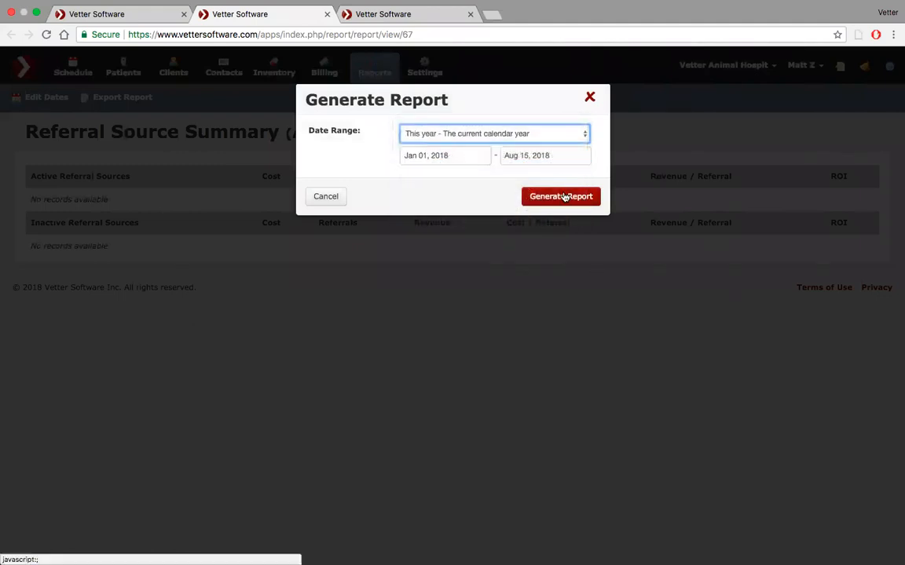
left_click(560, 196)
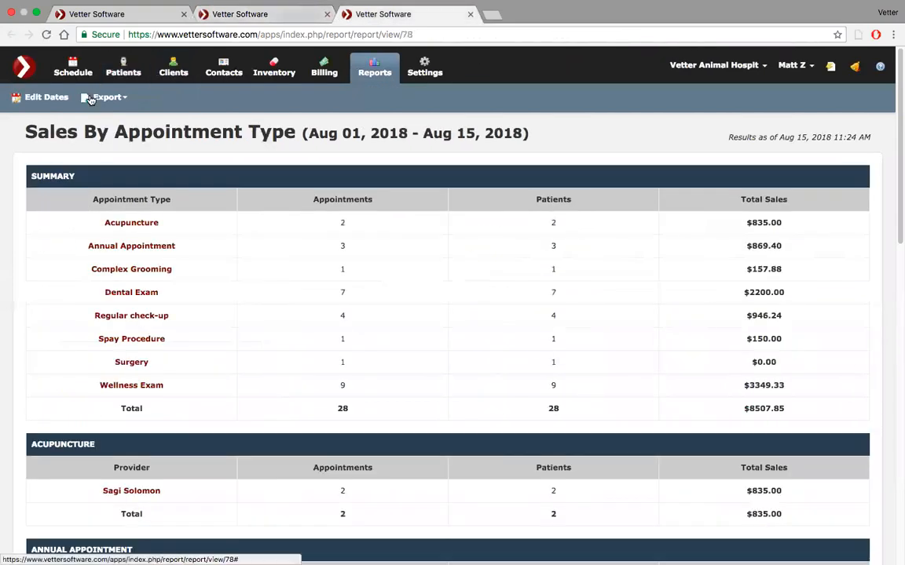
left_click(263, 14)
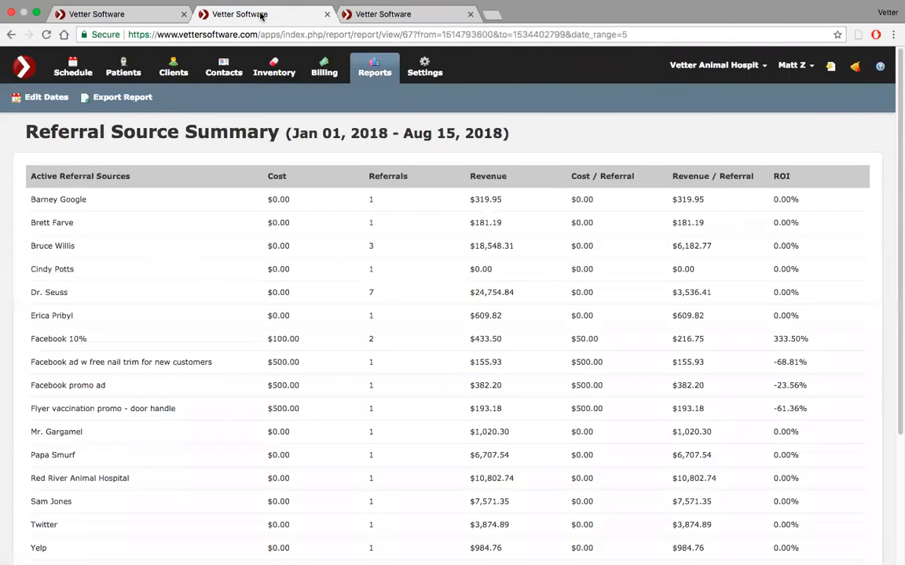
mouse_move(254, 317)
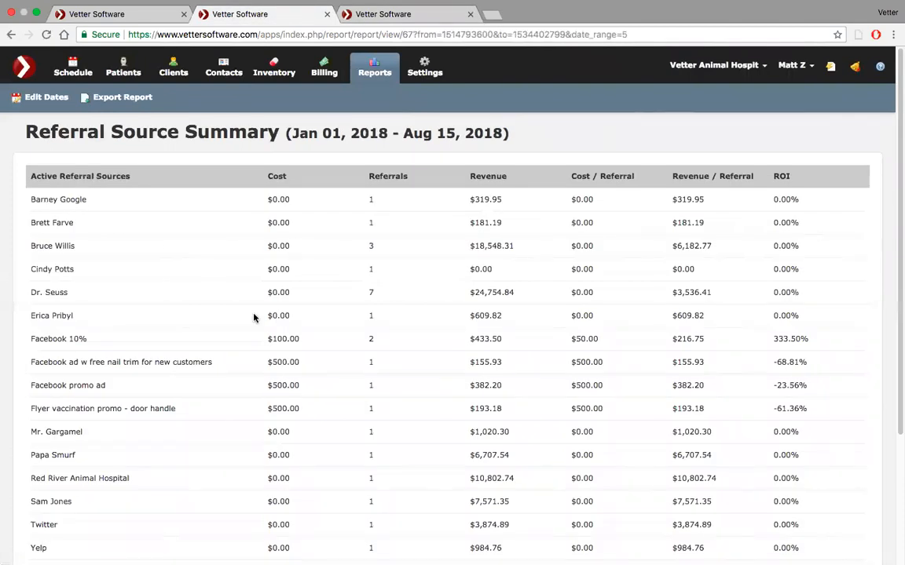
scroll("down", 3)
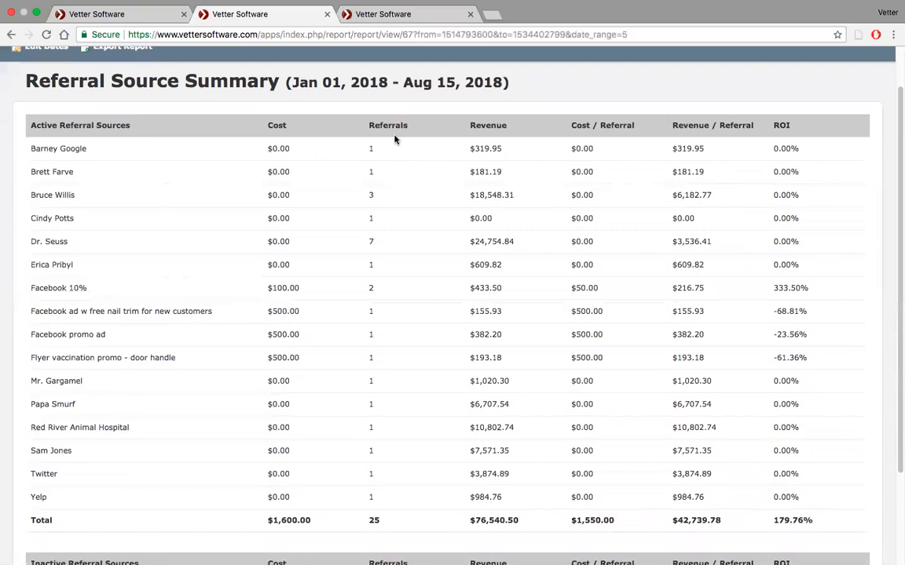
mouse_move(382, 254)
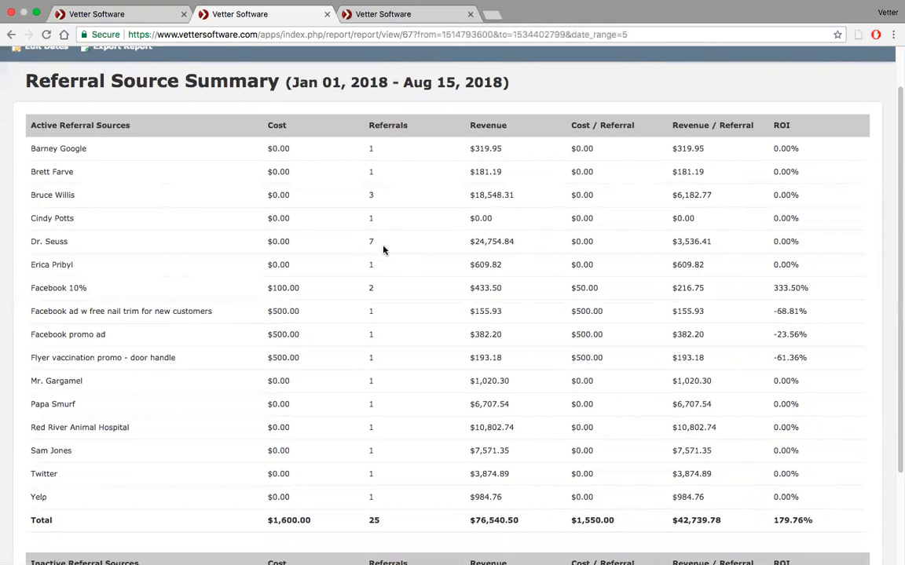
mouse_move(540, 245)
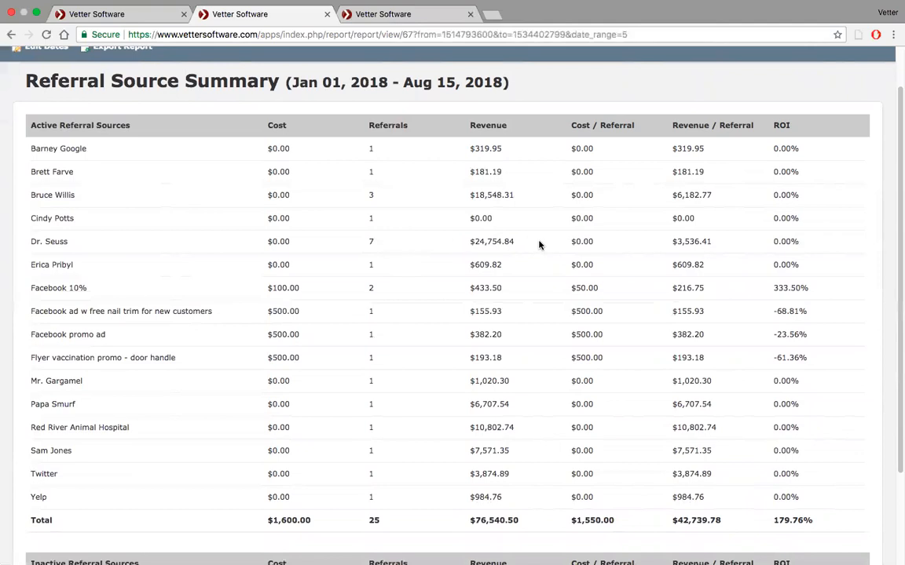
scroll("down", 3)
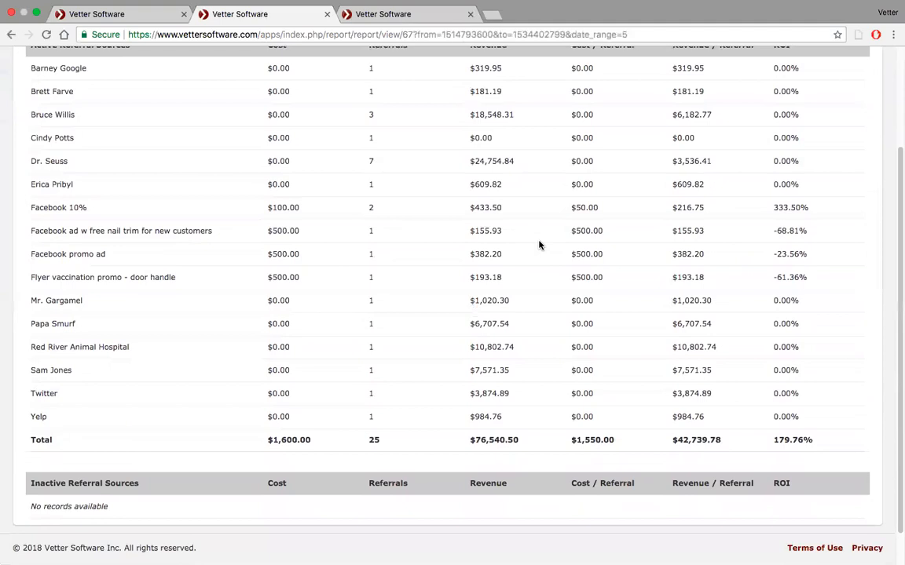
scroll("up", 3)
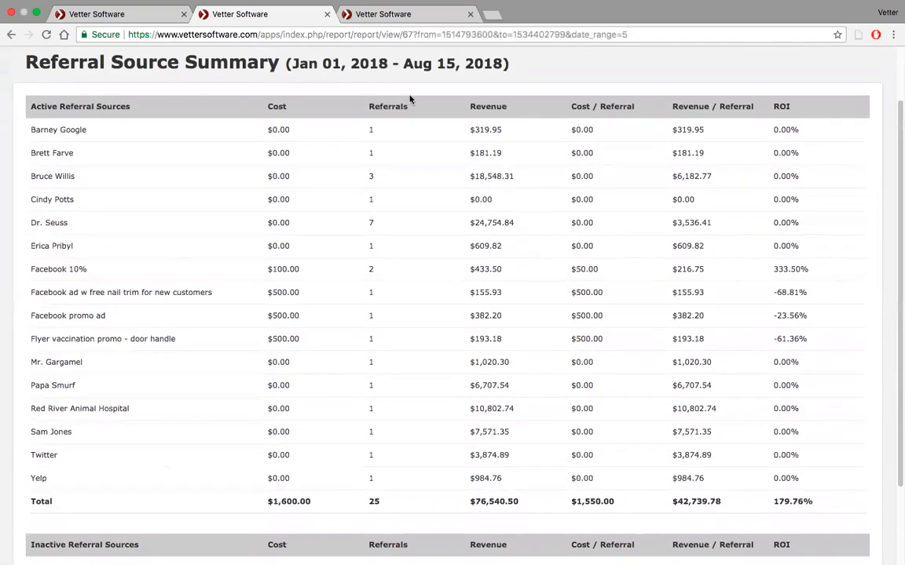
mouse_move(205, 124)
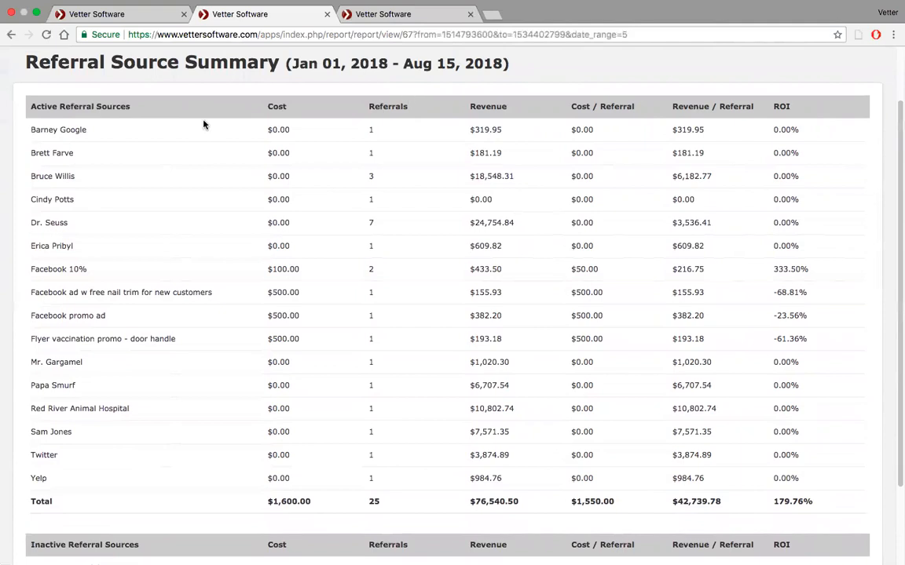
mouse_move(98, 279)
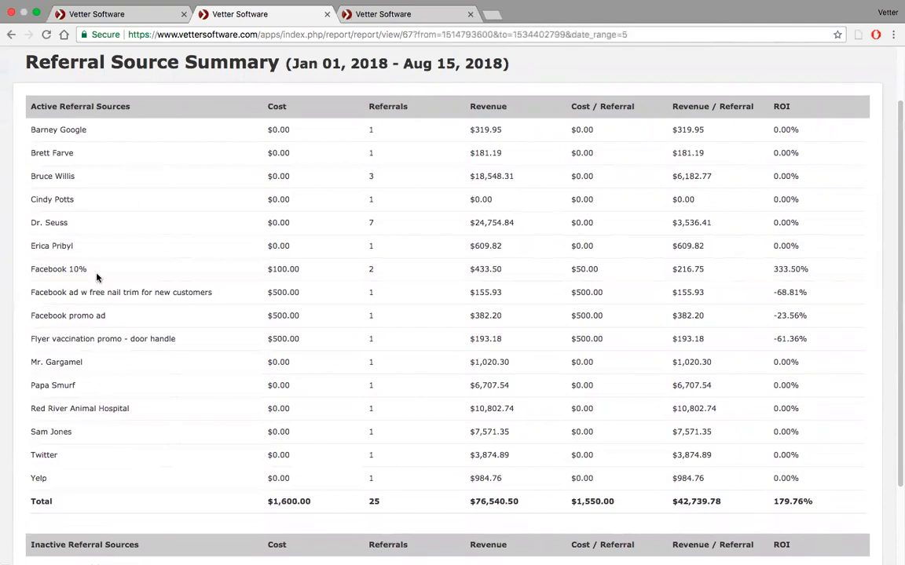
mouse_move(92, 289)
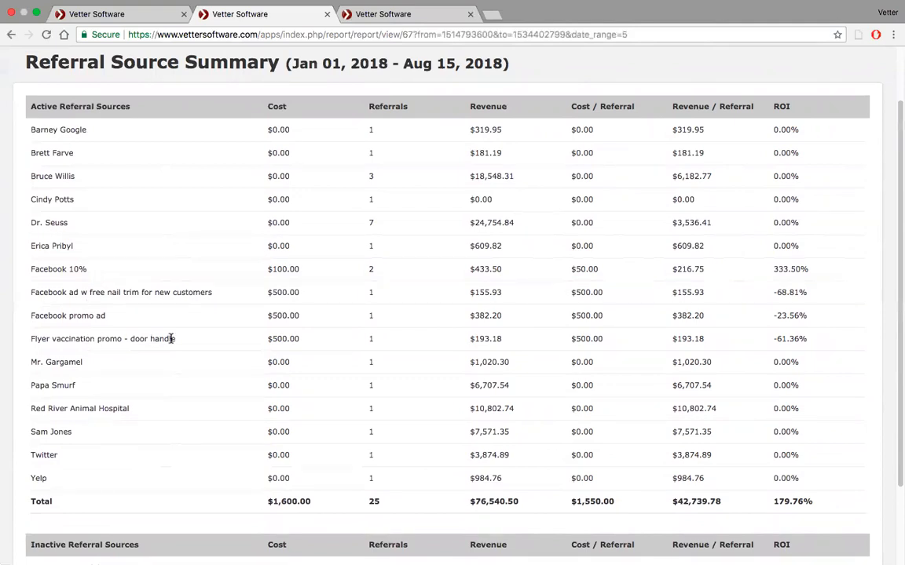
mouse_move(534, 358)
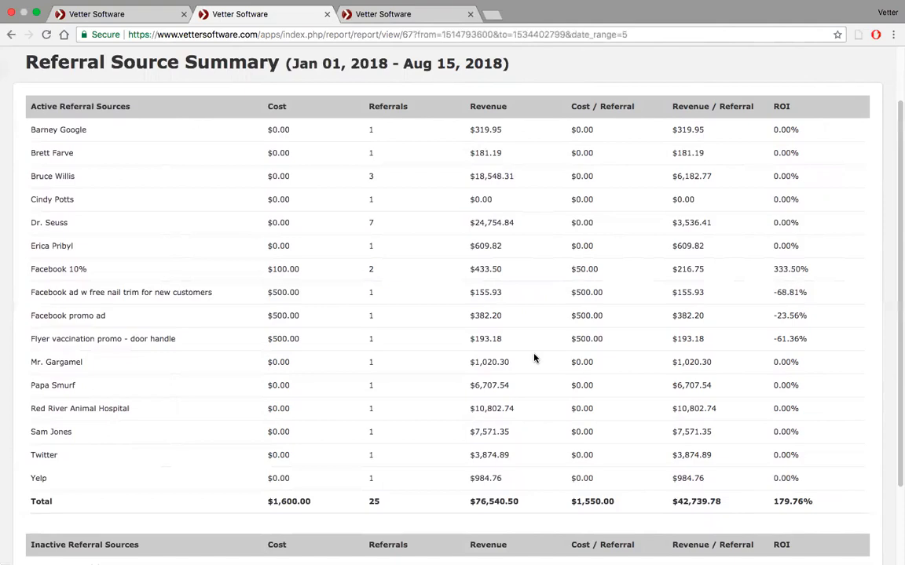
mouse_move(588, 273)
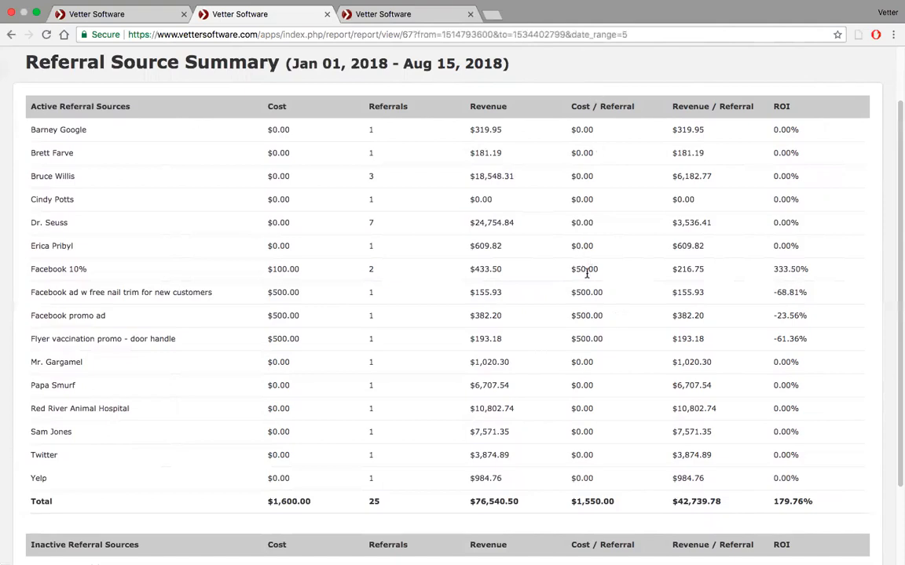
mouse_move(585, 337)
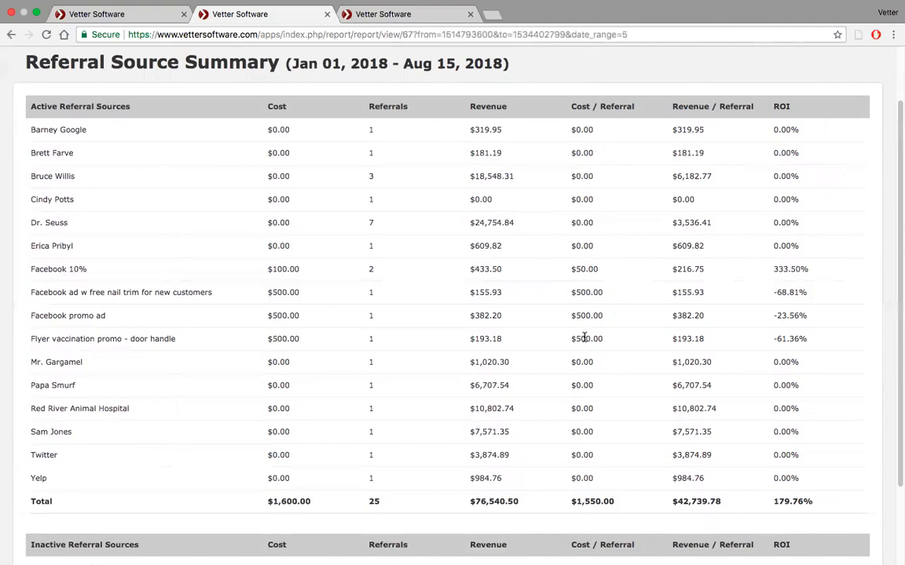
mouse_move(521, 355)
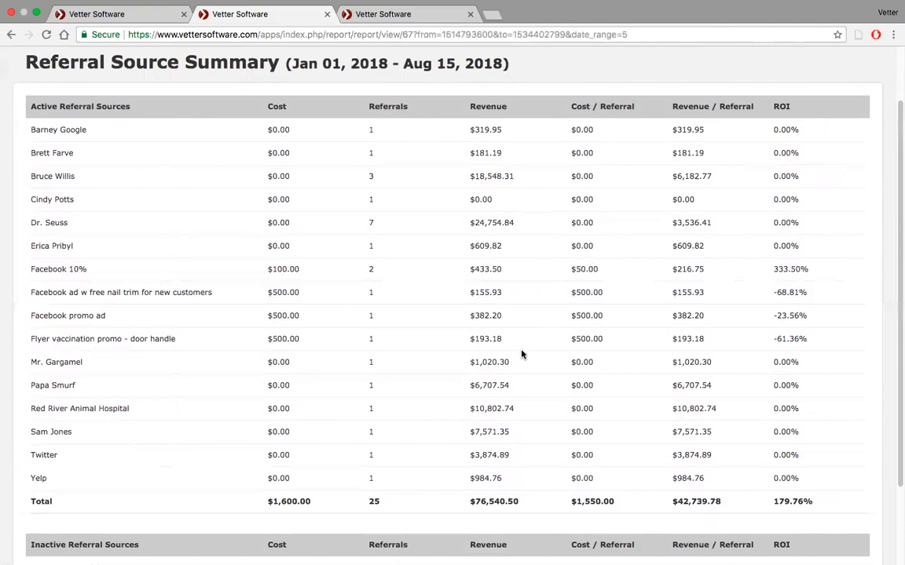
mouse_move(39, 264)
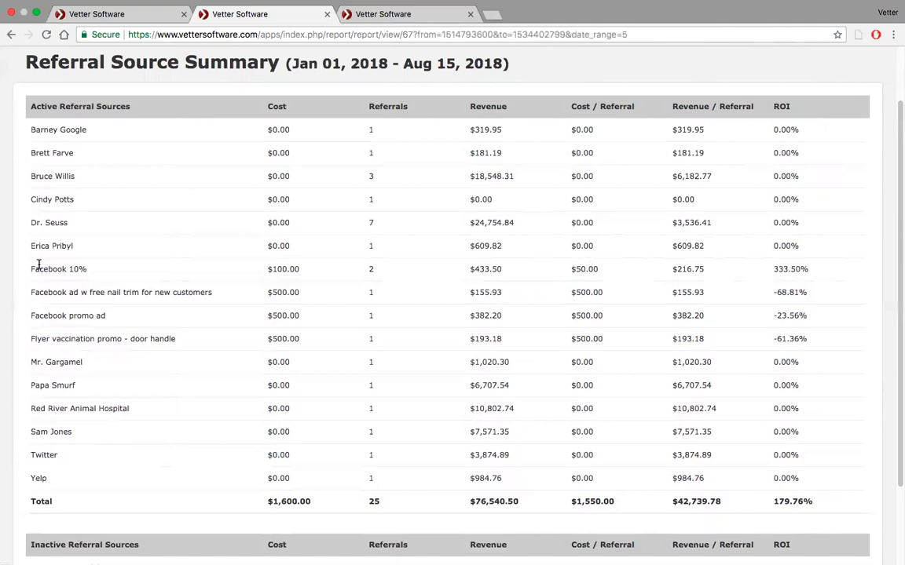
mouse_move(132, 301)
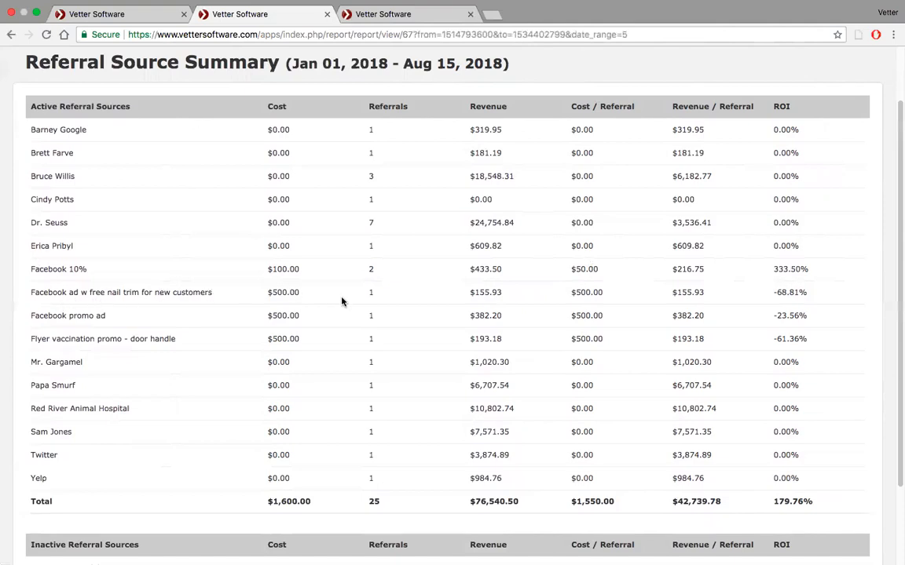
mouse_move(383, 305)
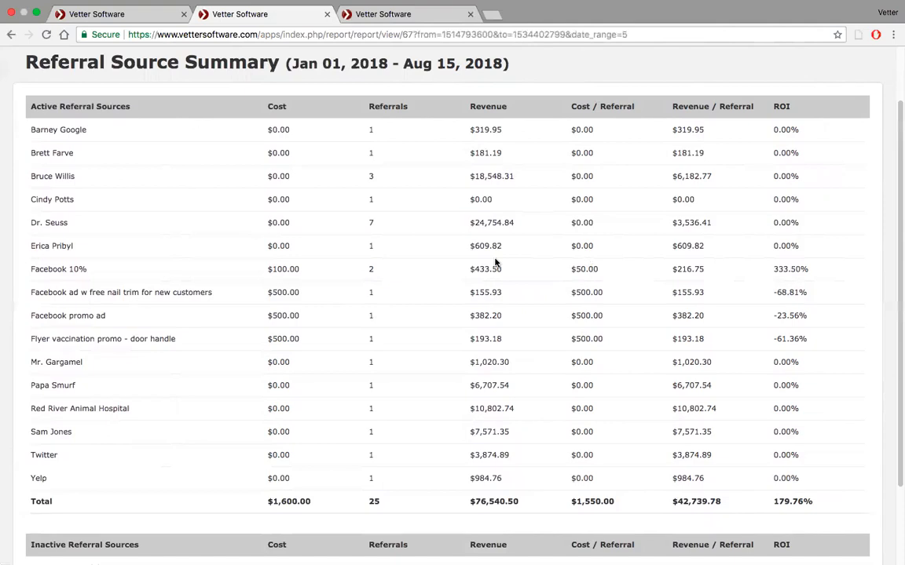
mouse_move(751, 436)
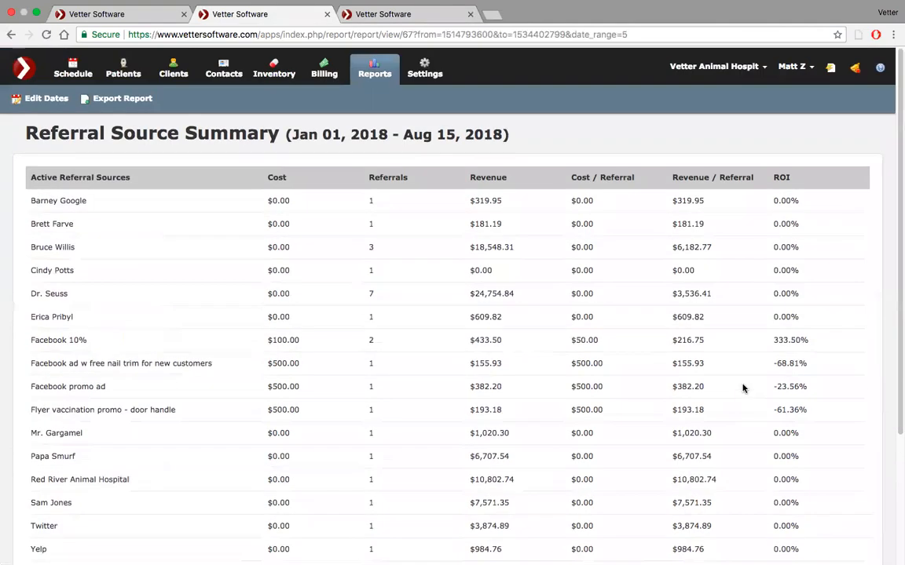
scroll("down", 3)
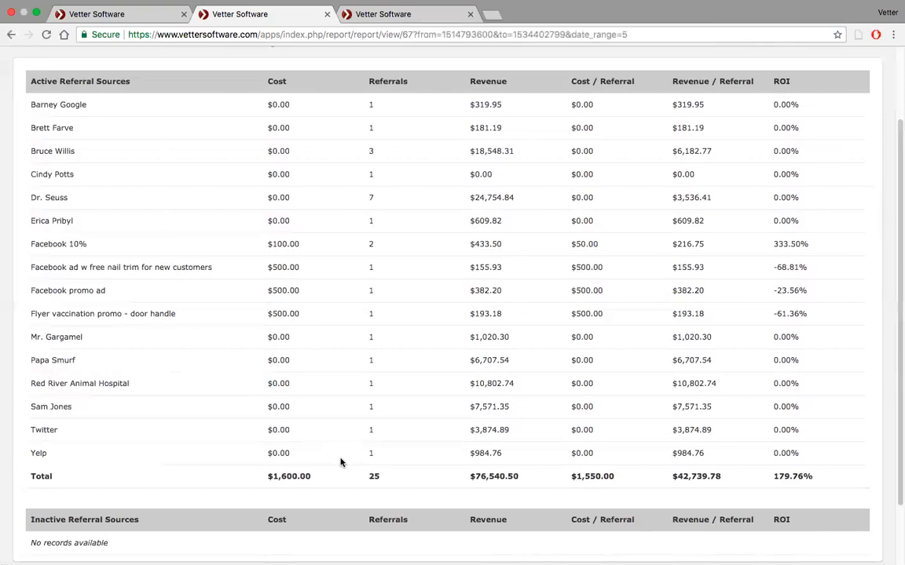
mouse_move(532, 464)
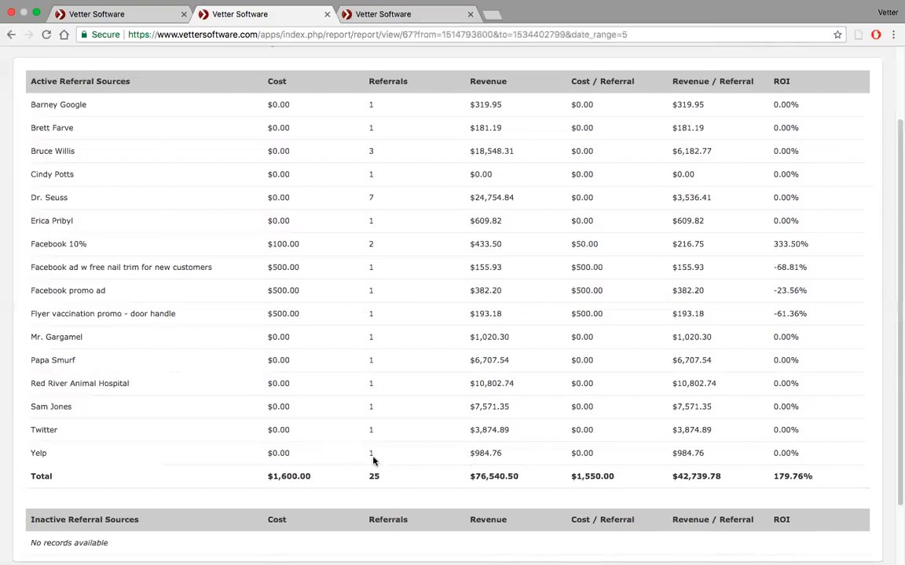
mouse_move(405, 461)
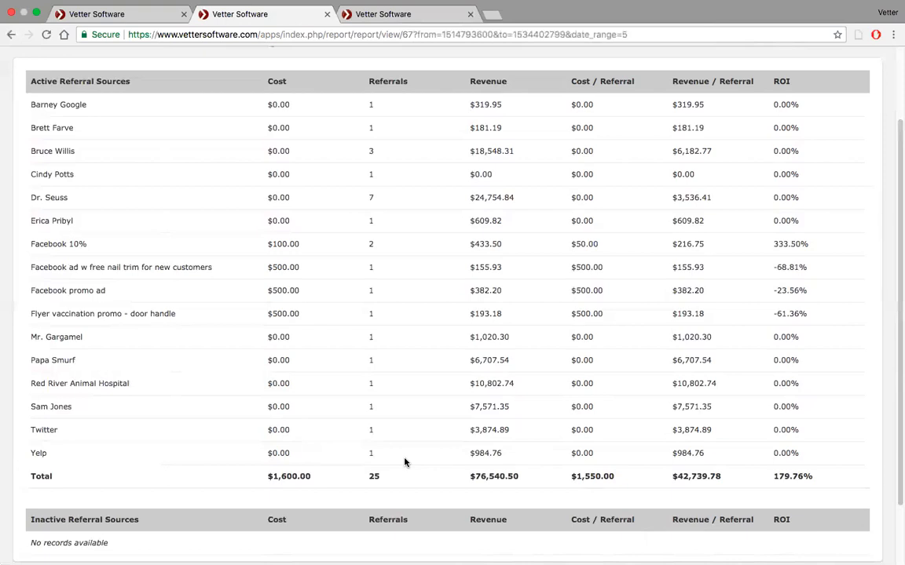
mouse_move(634, 464)
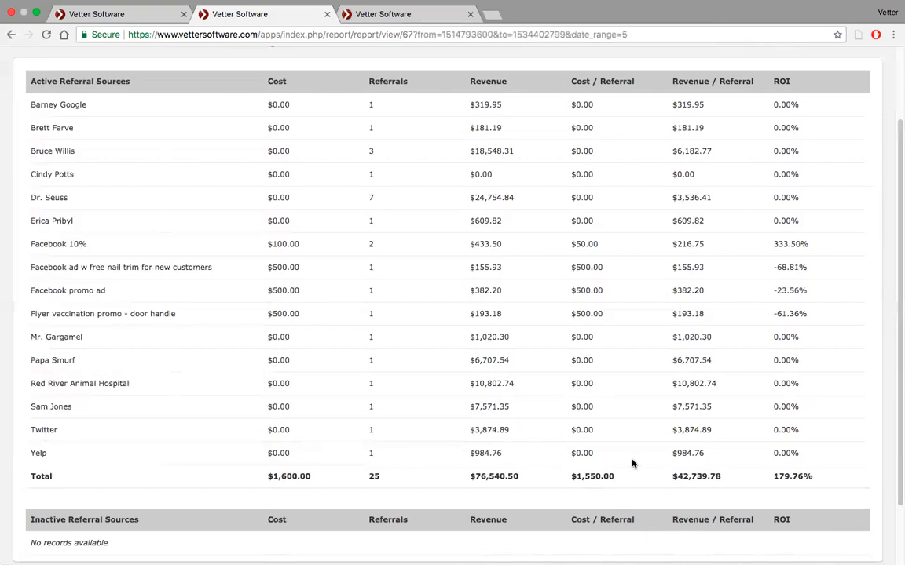
scroll("up", 3)
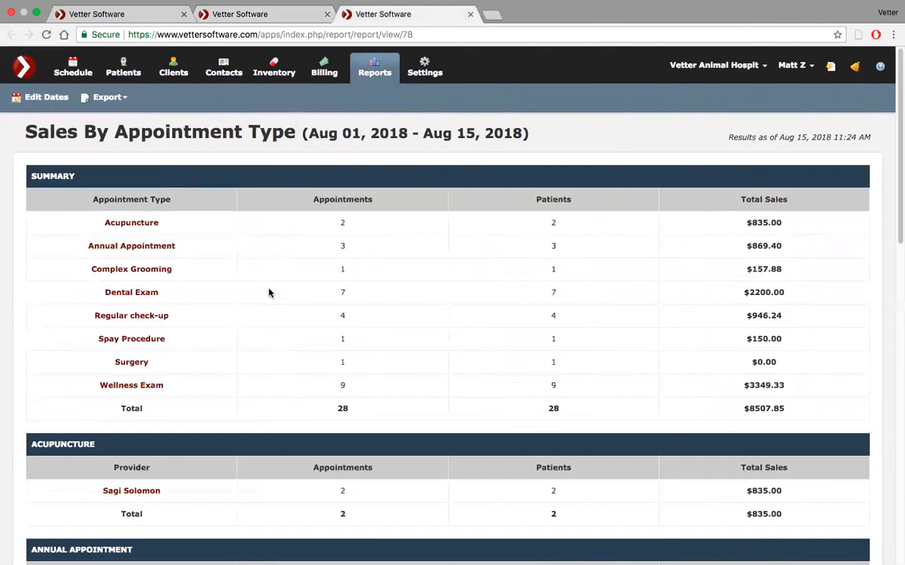
Scroll through the Sales By Appointment Type provider sections, ending at Wellness Exam ($3,349.33)
scroll("down", 3)
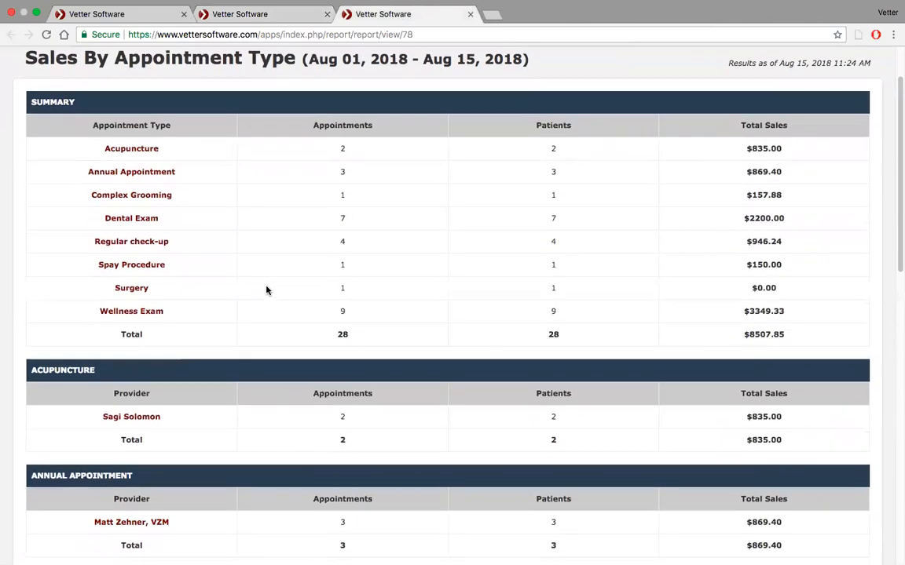
mouse_move(190, 319)
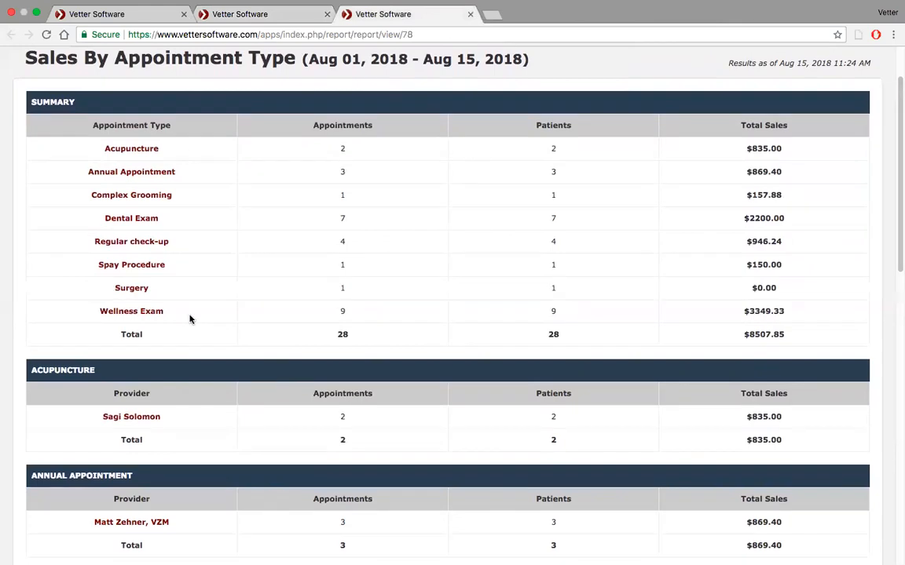
mouse_move(780, 330)
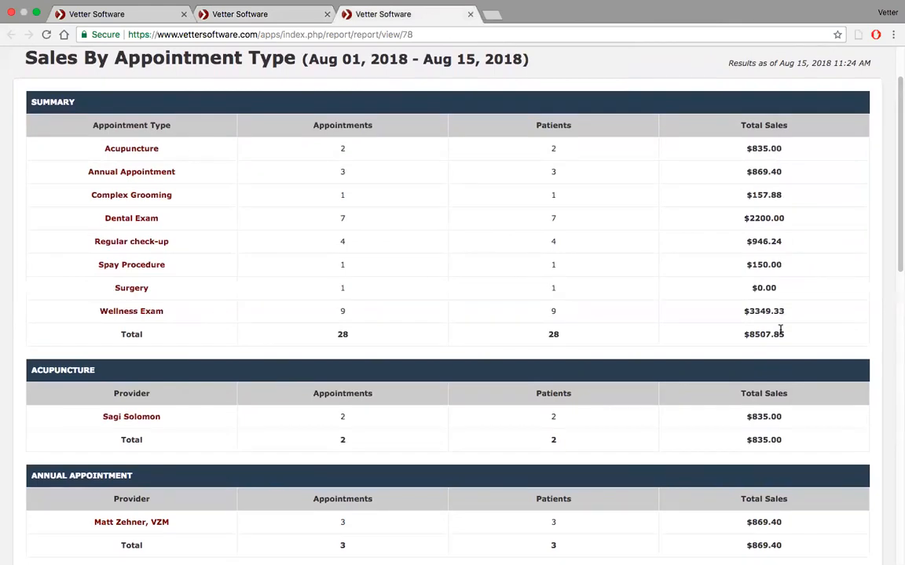
scroll("down", 3)
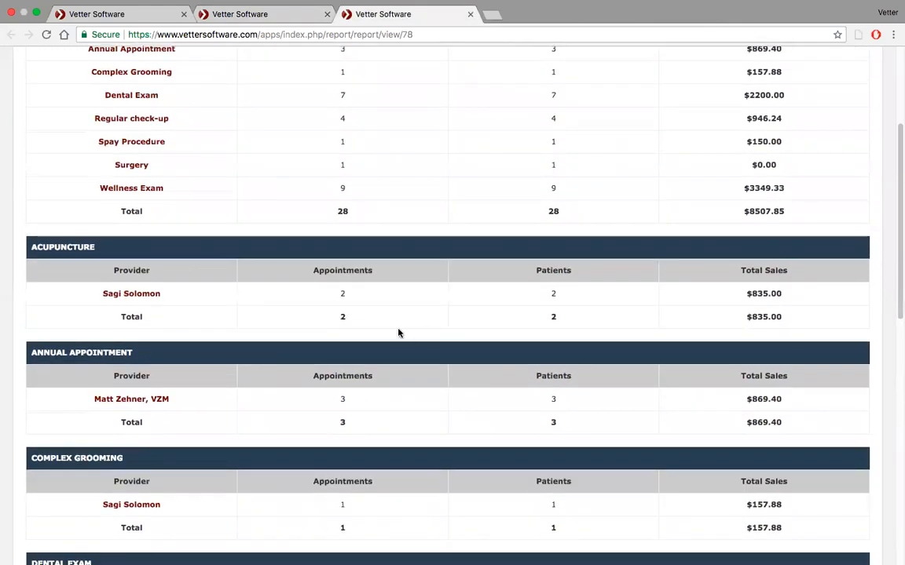
scroll("down", 3)
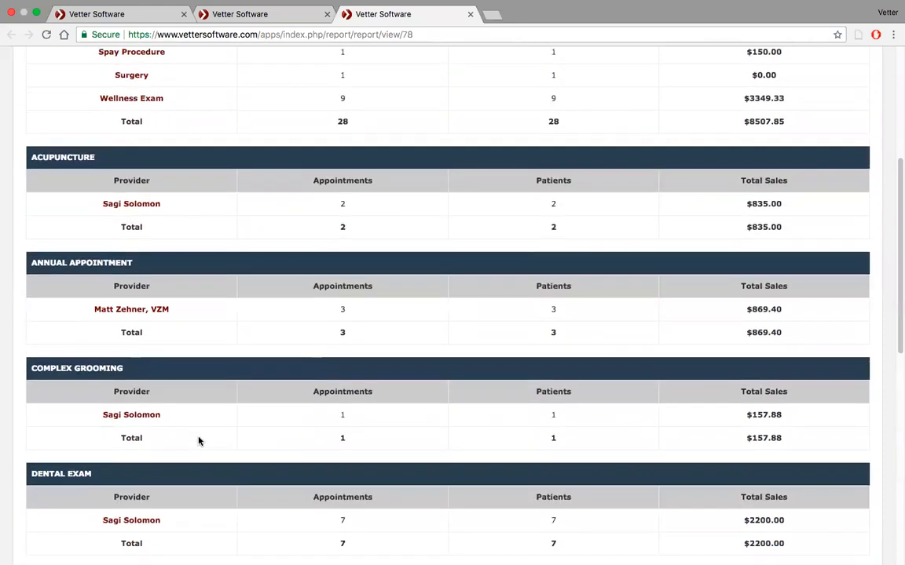
scroll("down", 3)
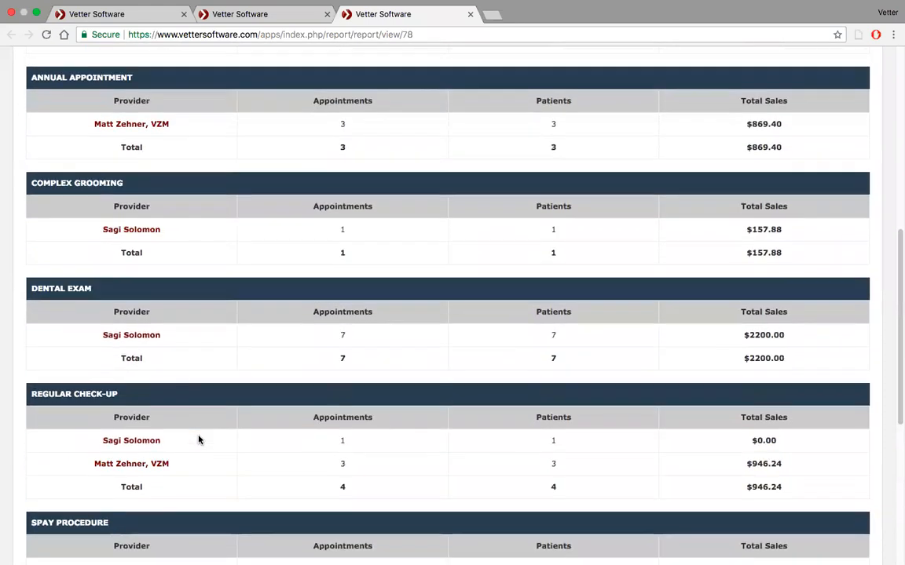
scroll("down", 3)
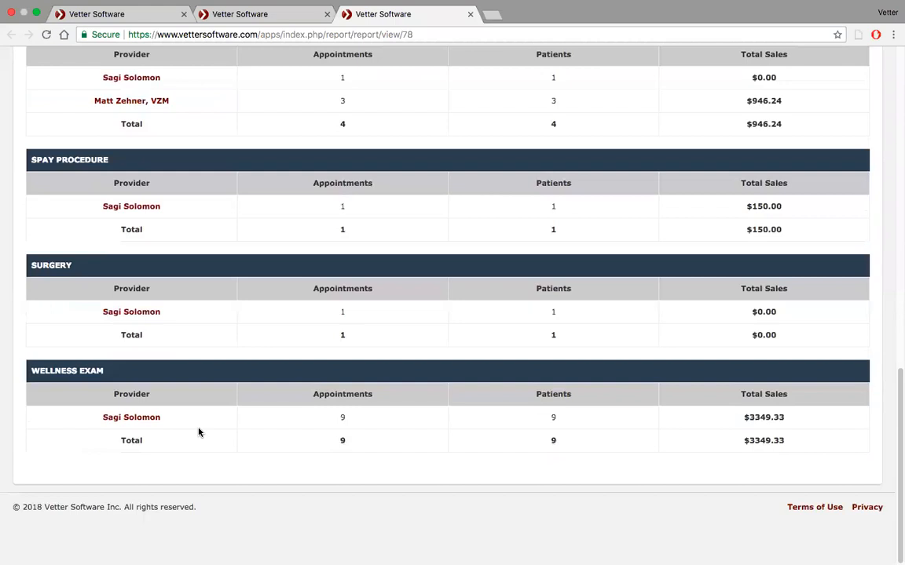
scroll("up", 3)
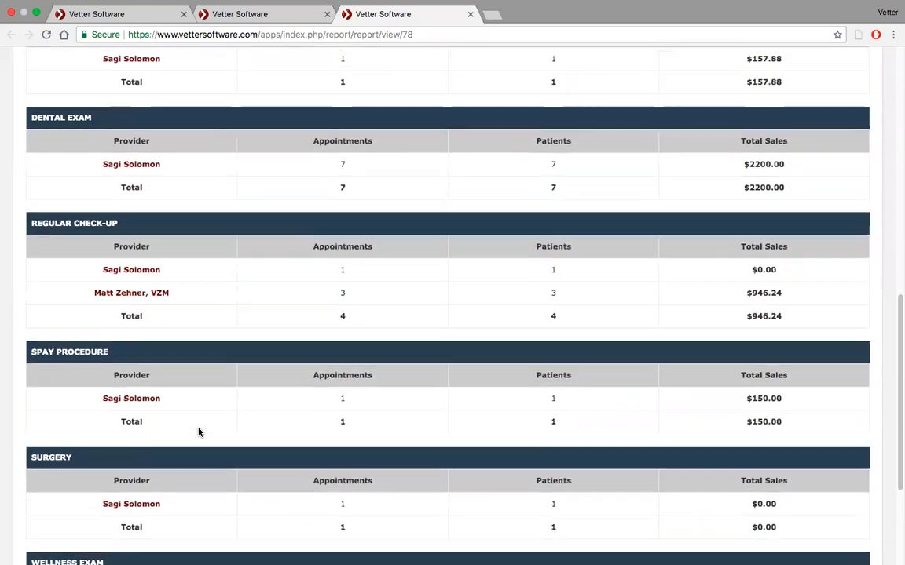
scroll("up", 3)
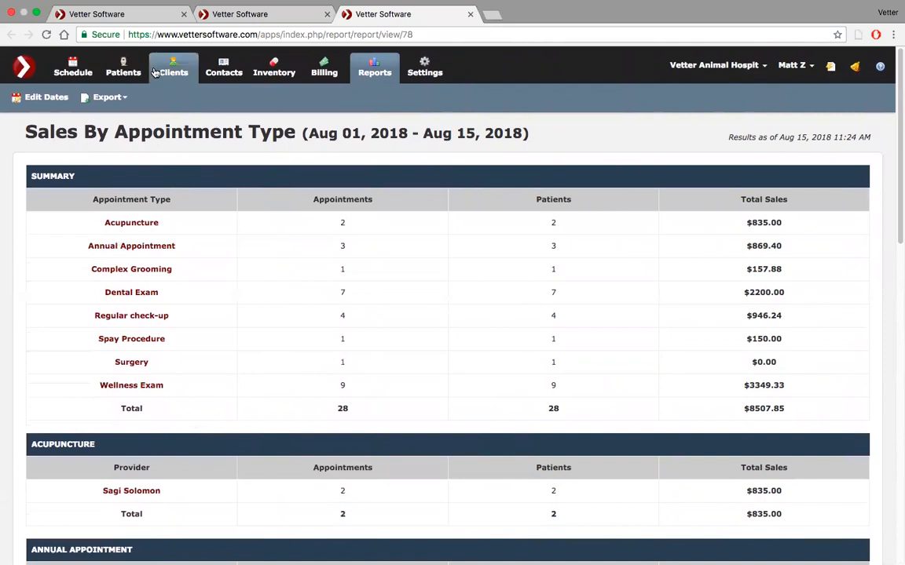
Show the Patients report list and switch to the Diagnosis Summary report
left_click(11, 33)
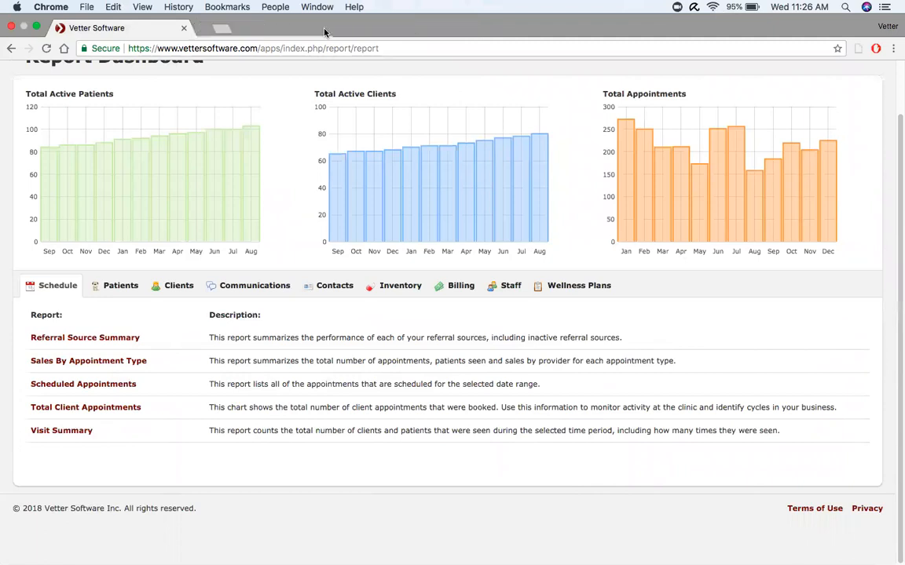
left_click(120, 285)
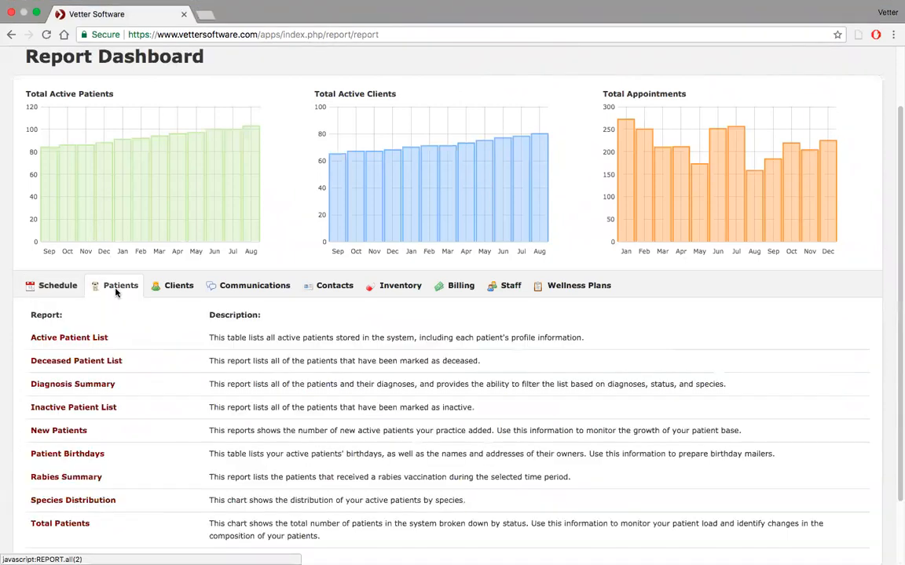
scroll("down", 3)
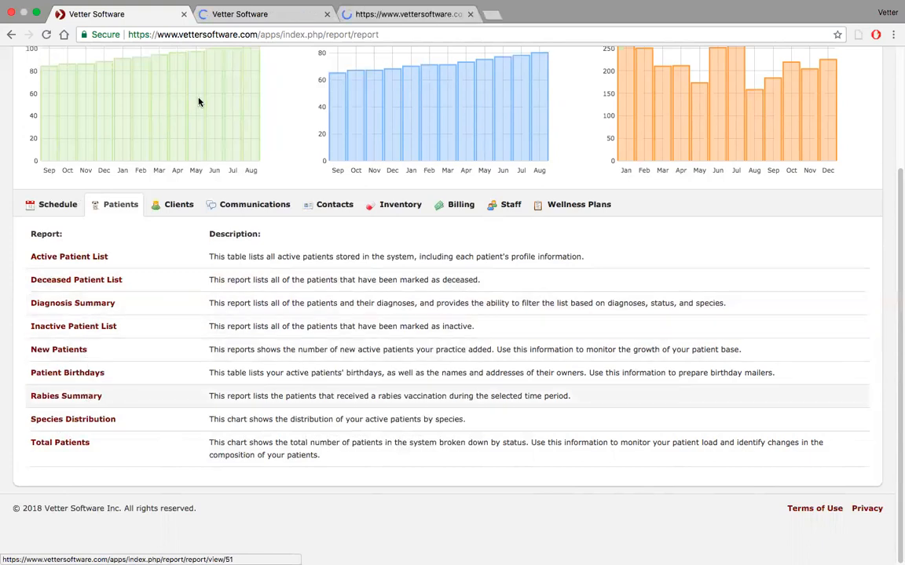
left_click(72, 302)
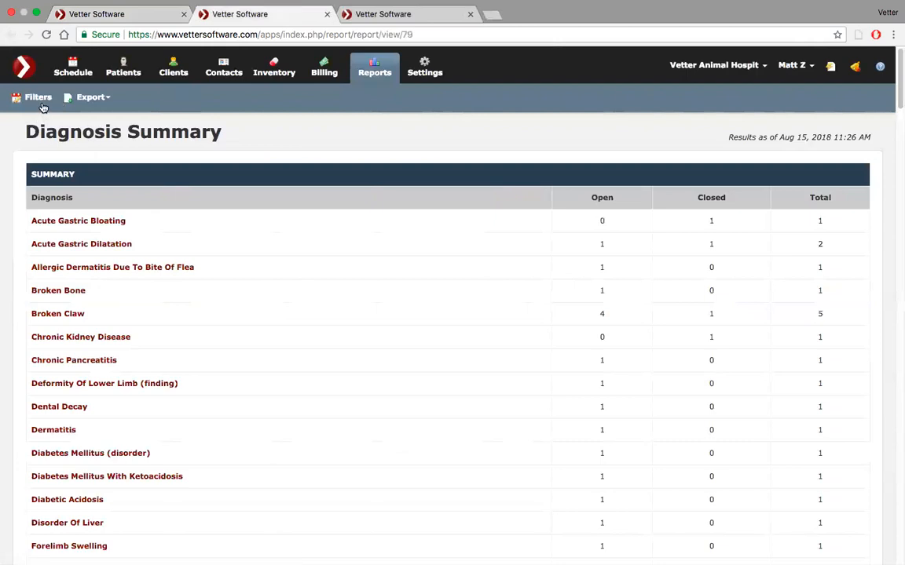
Review the Diagnosis Summary filters, close them unchanged, and scroll the per-diagnosis patient details
left_click(38, 97)
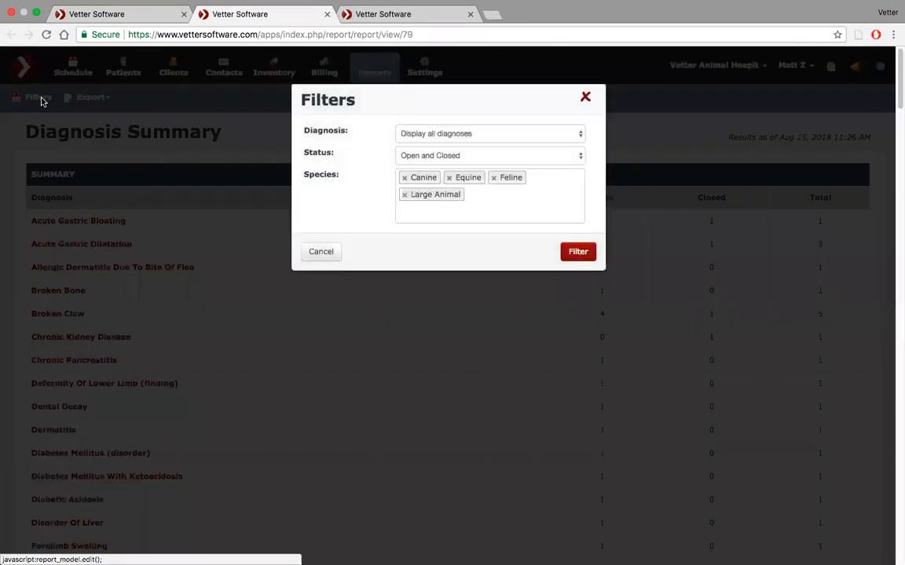
mouse_move(560, 133)
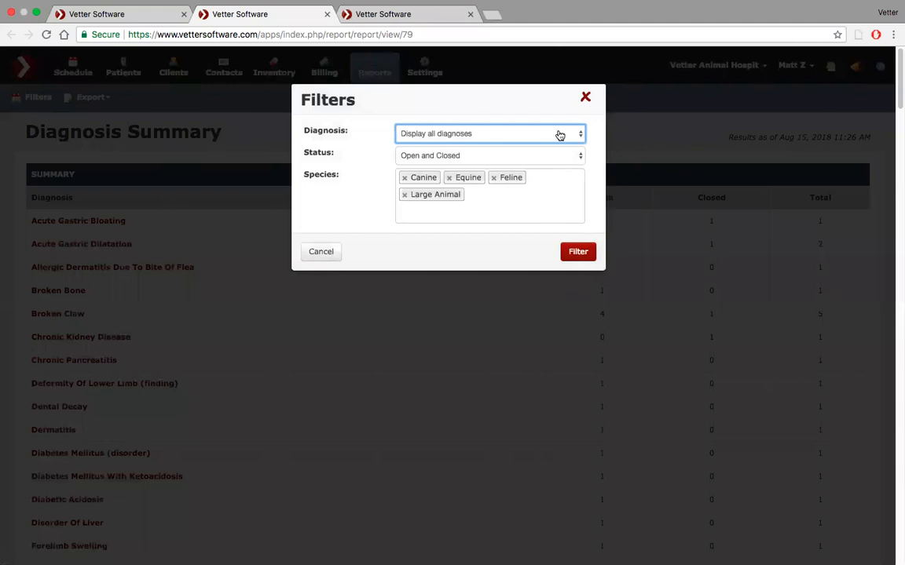
mouse_move(594, 160)
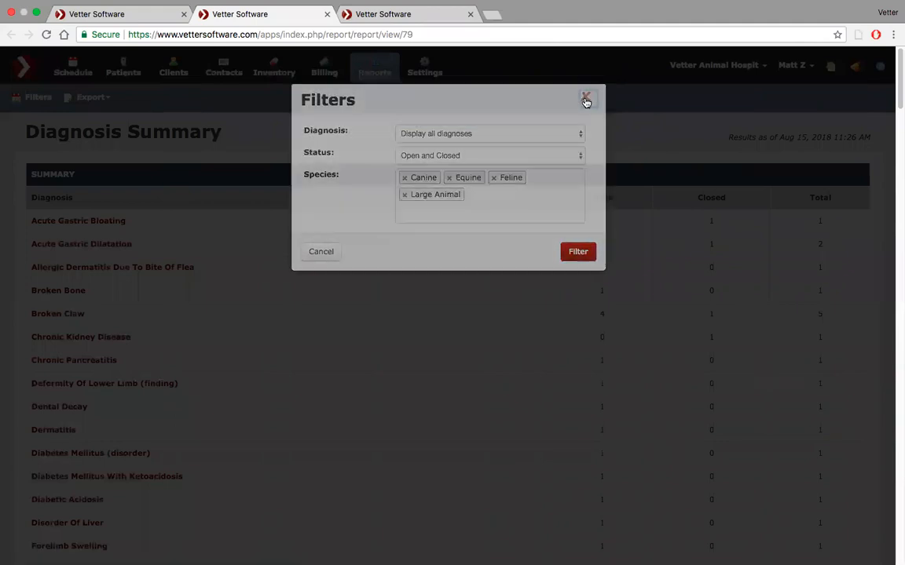
left_click(586, 102)
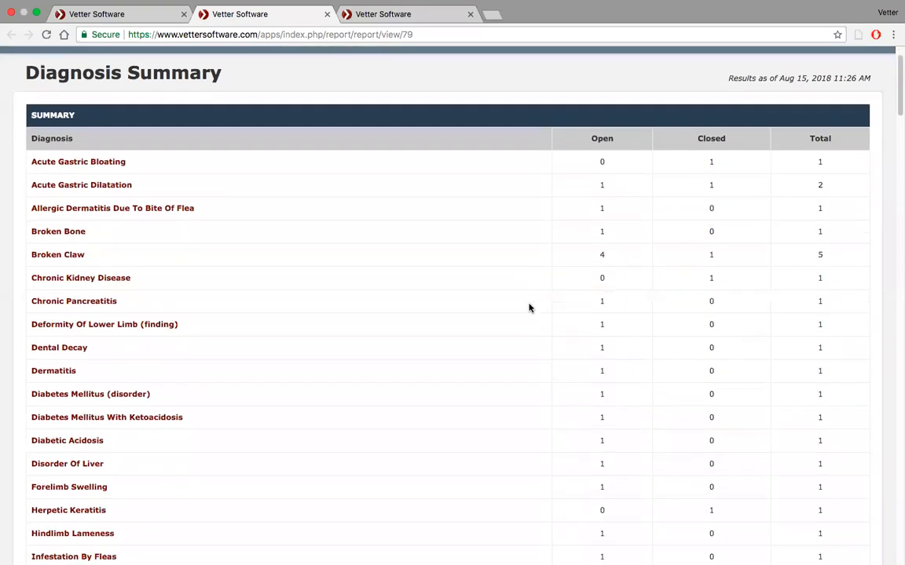
scroll("down", 3)
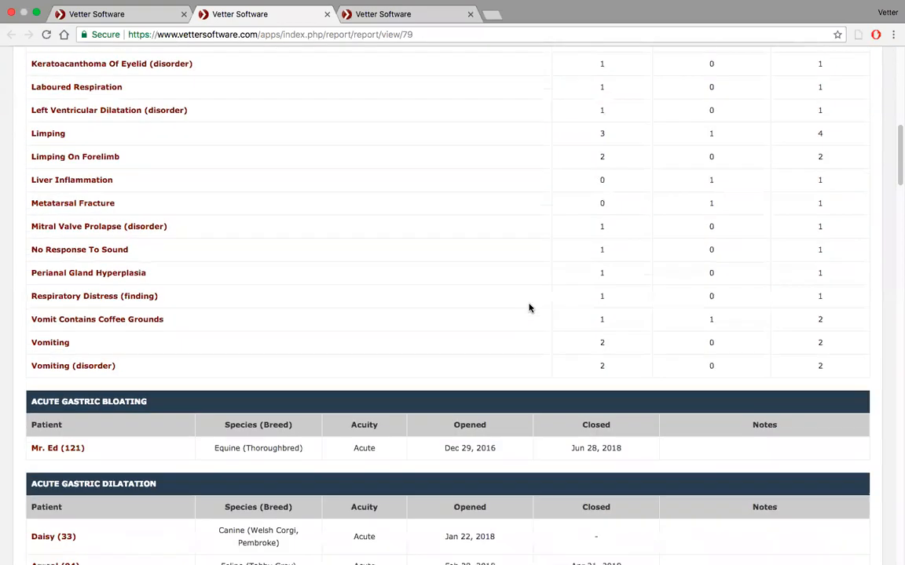
scroll("down", 3)
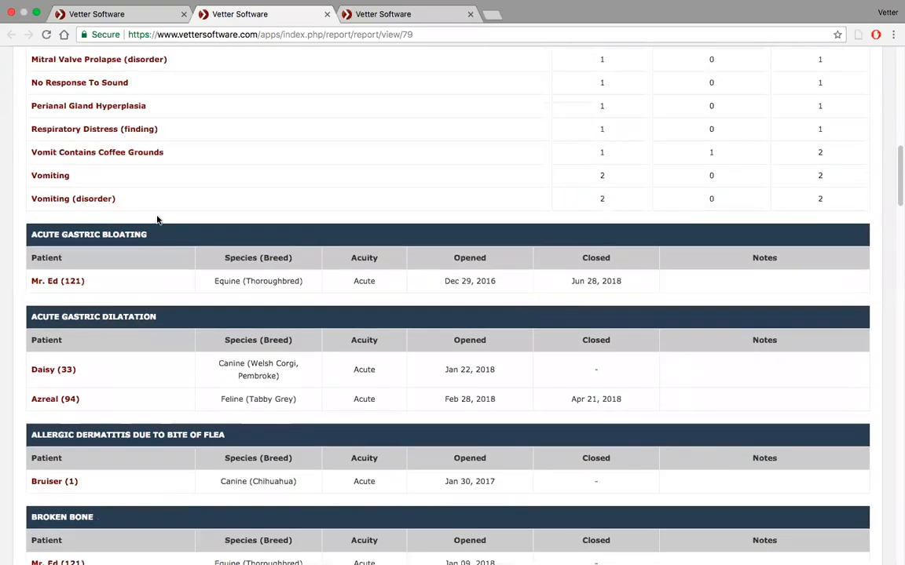
scroll("down", 3)
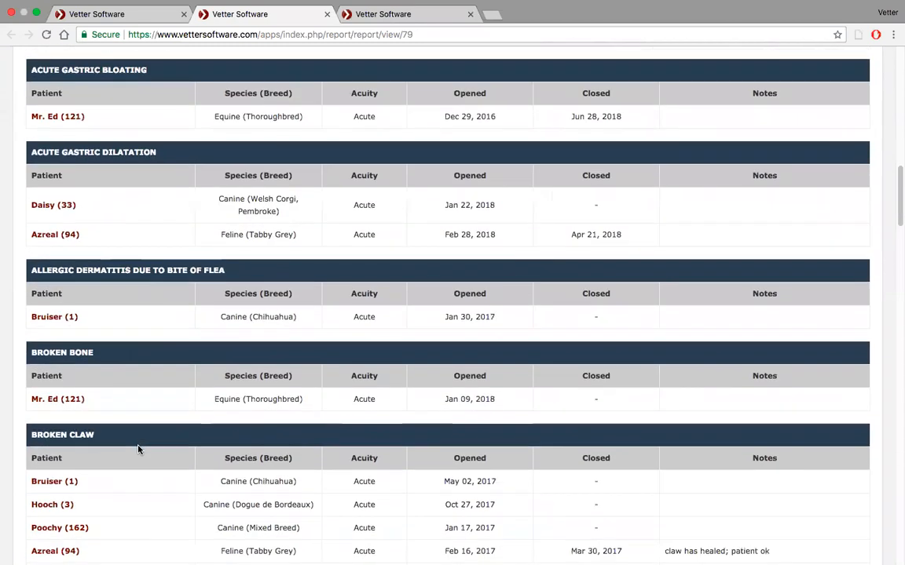
mouse_move(550, 124)
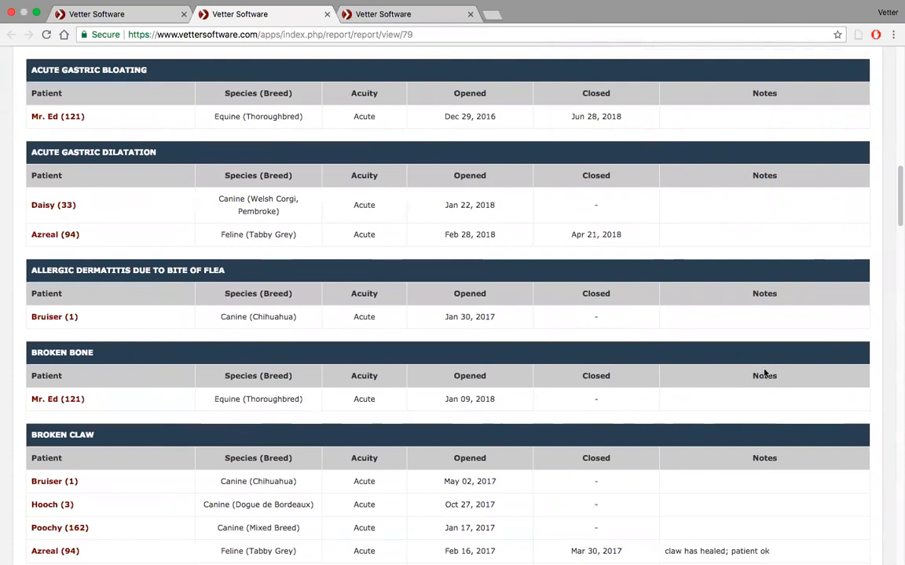
scroll("up", 3)
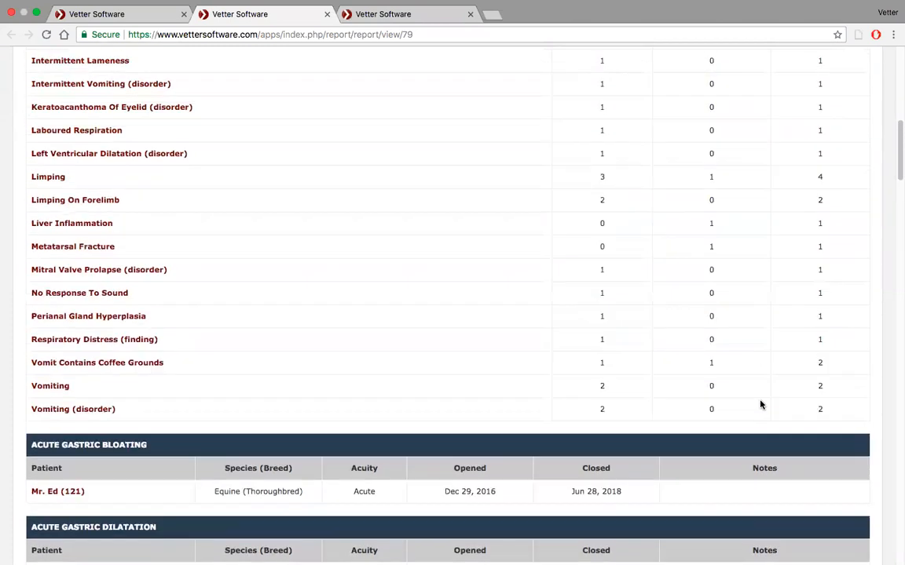
scroll("up", 3)
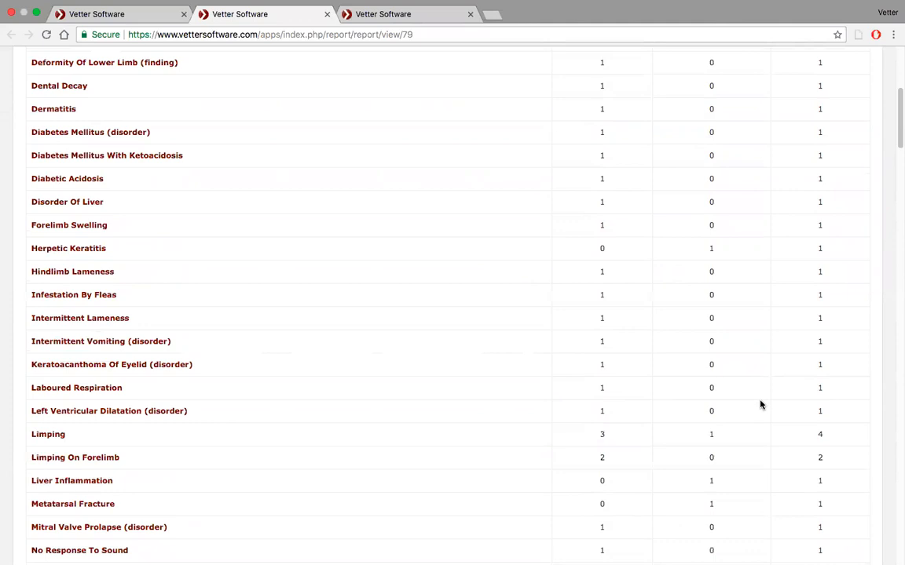
mouse_move(482, 195)
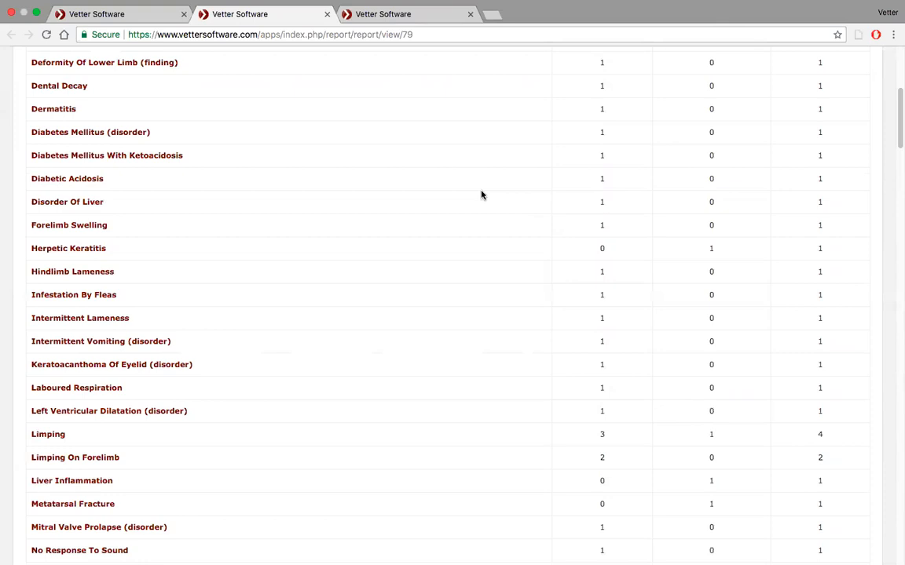
mouse_move(406, 69)
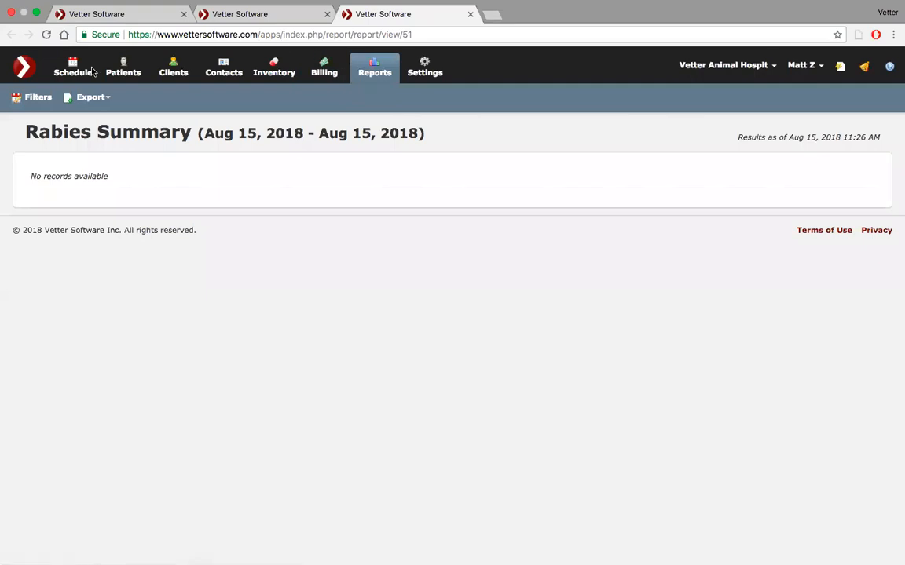
Filter the Rabies Summary to 'Last quarter' (Apr 01–Jun 30, 2018)
left_click(37, 96)
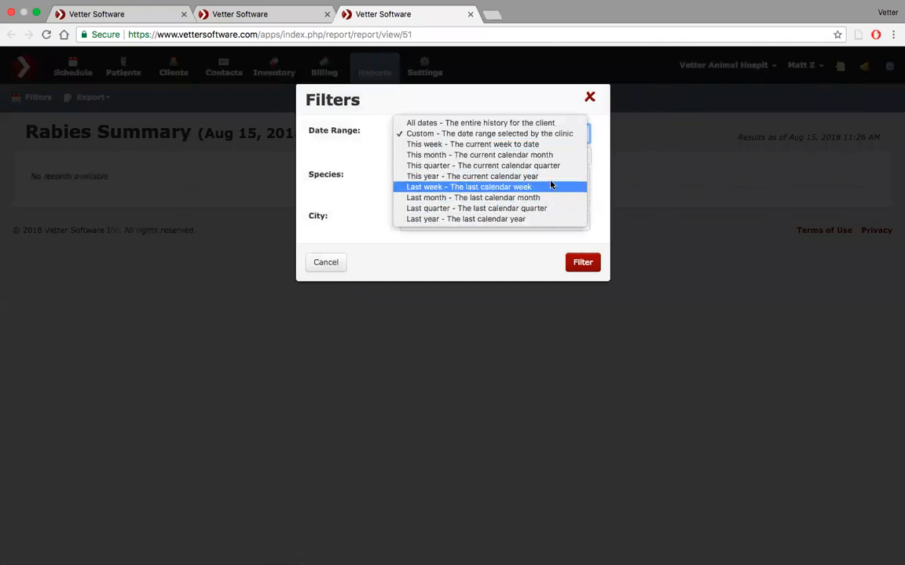
left_click(477, 208)
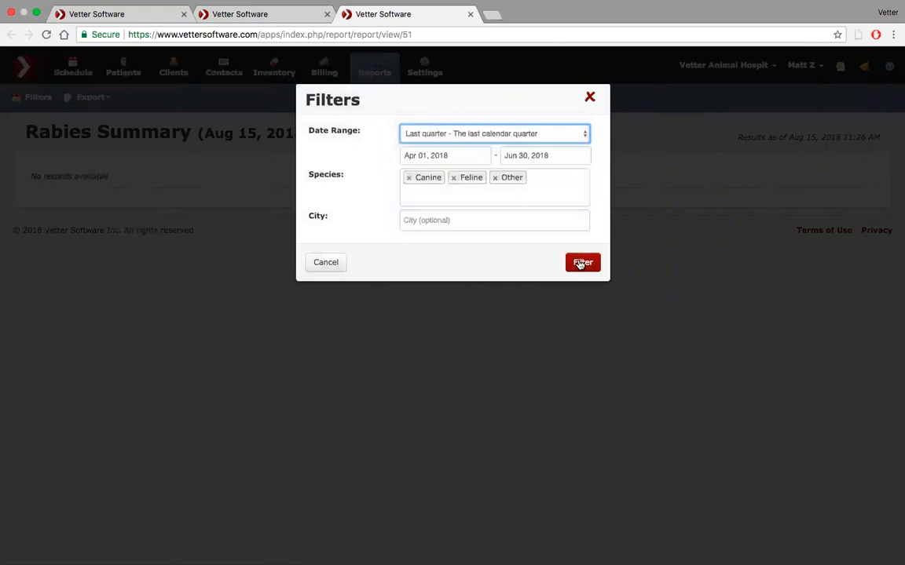
left_click(582, 262)
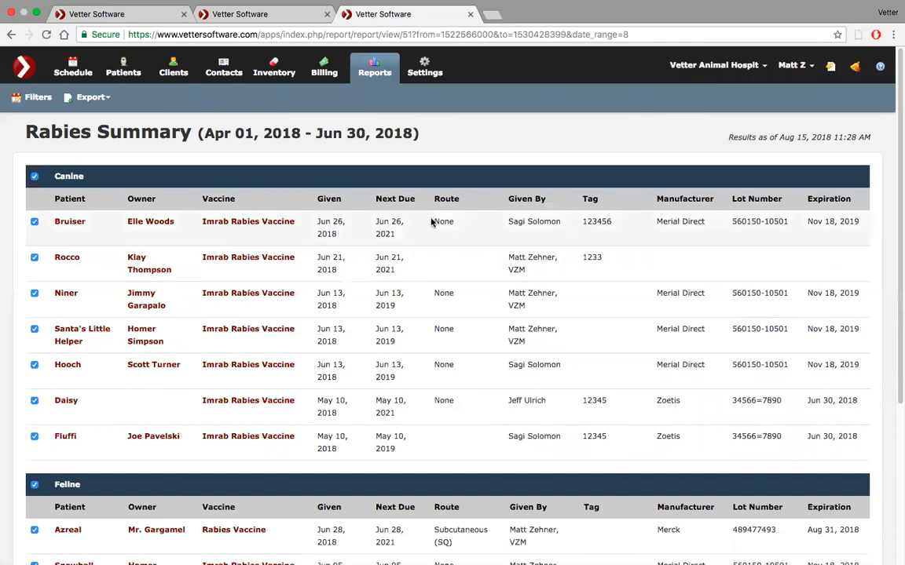
Scroll the rabies report and browse its City filter list, typing 'redw'
left_click(88, 96)
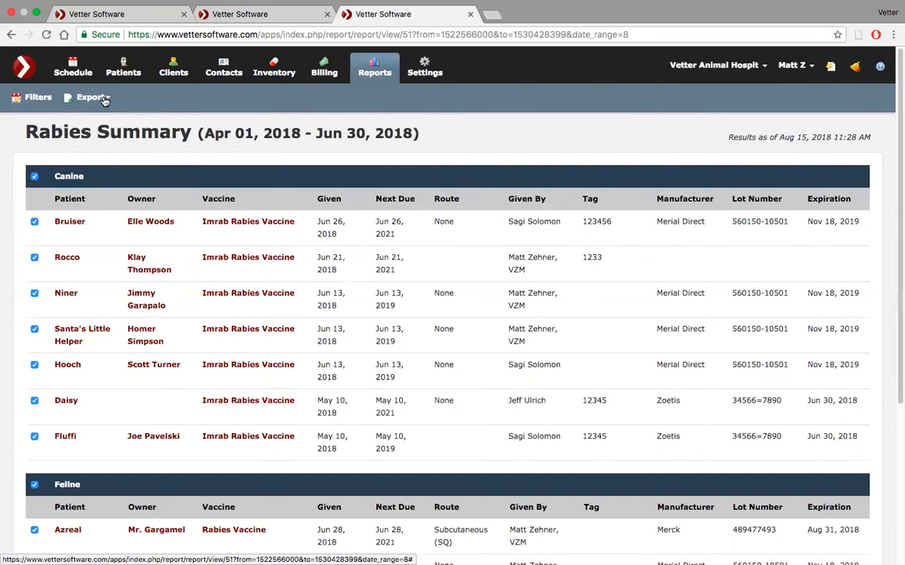
scroll("down", 3)
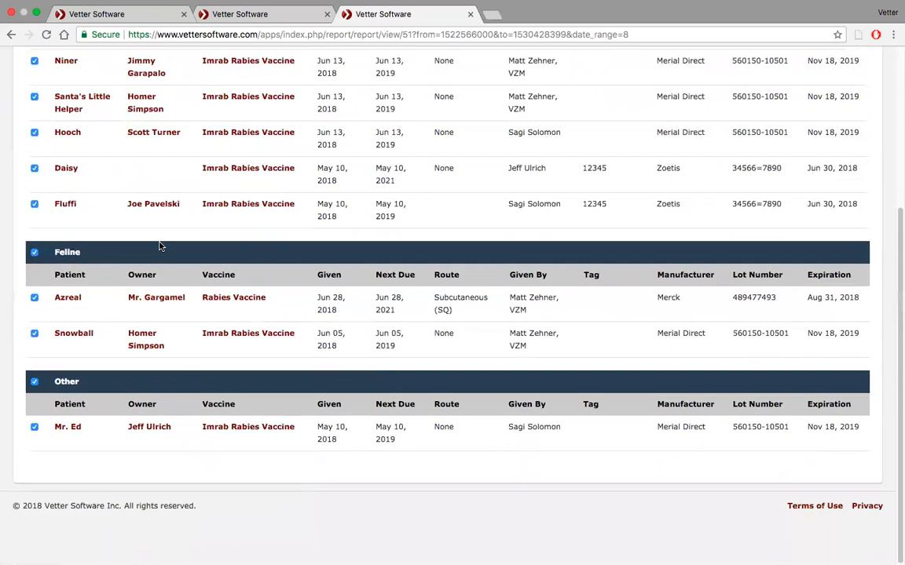
scroll("up", 3)
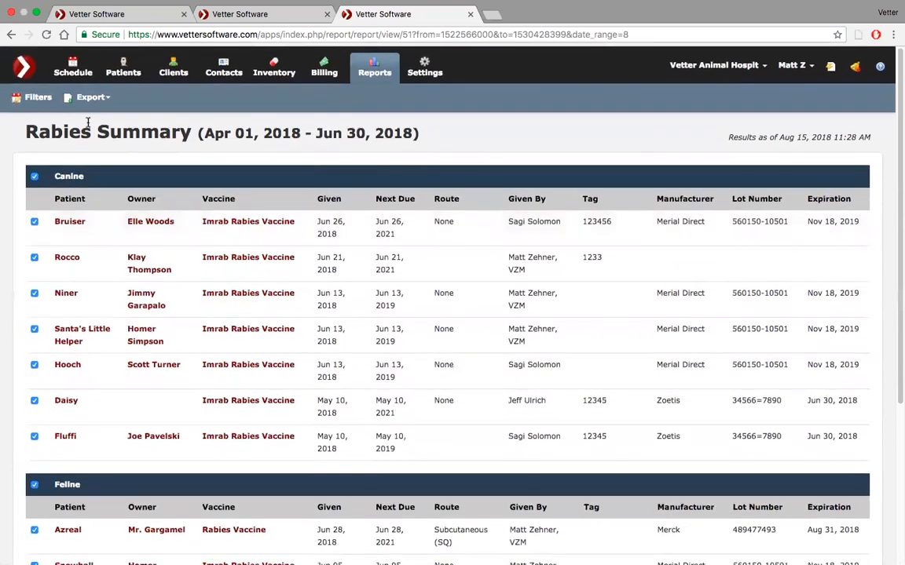
left_click(37, 96)
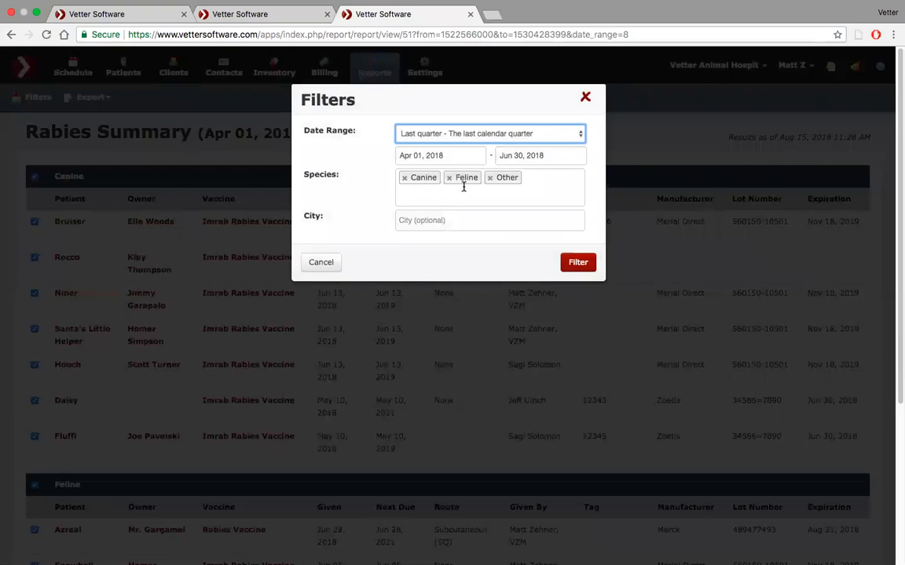
mouse_move(482, 227)
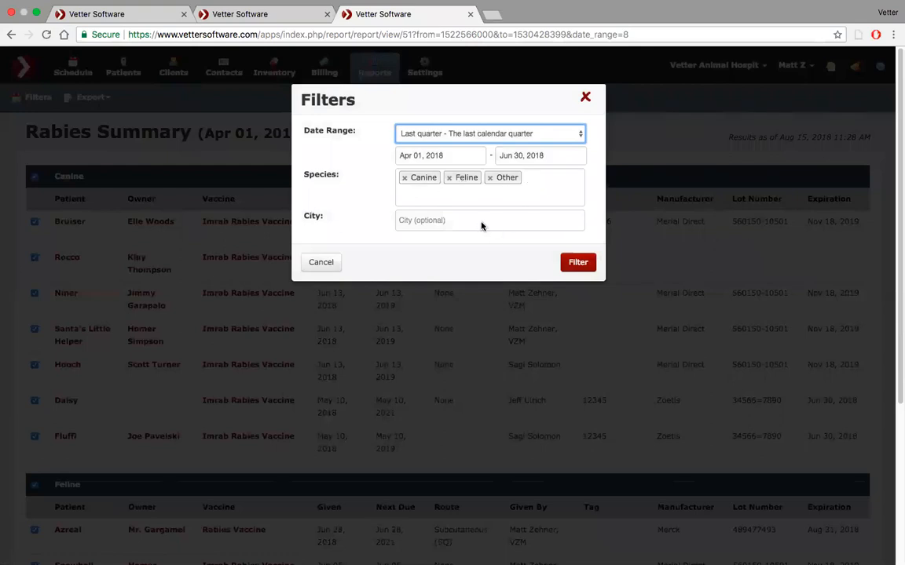
left_click(489, 220)
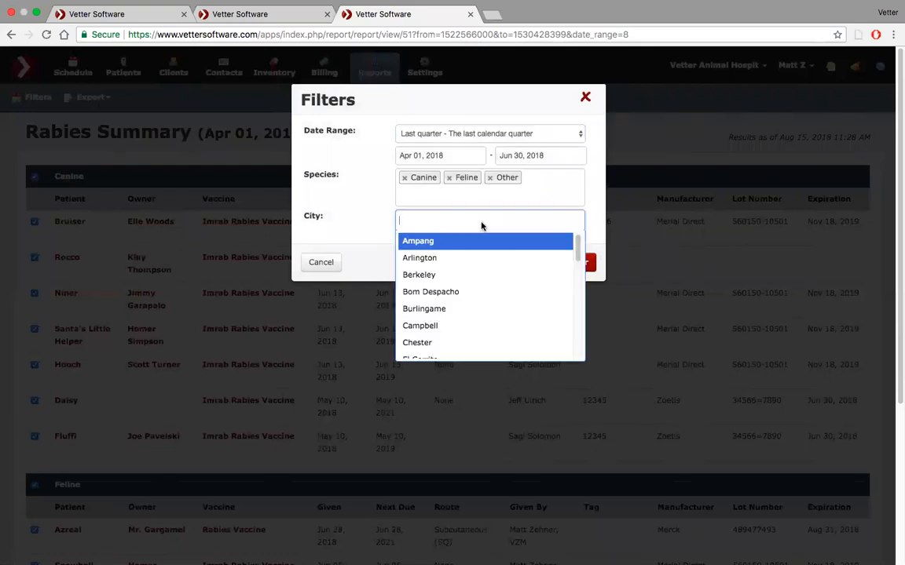
type("redw")
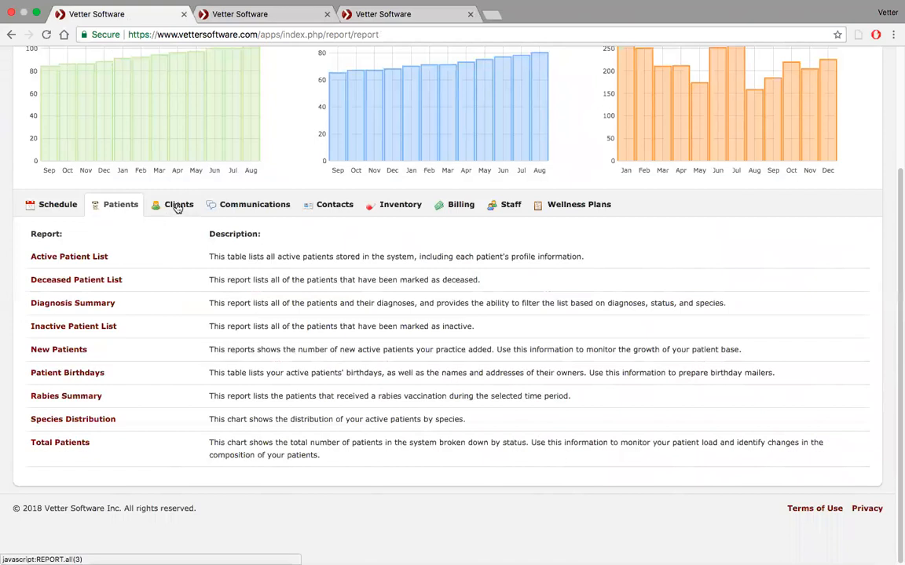
Show the Clients report list and open Lapsed Clients
left_click(179, 204)
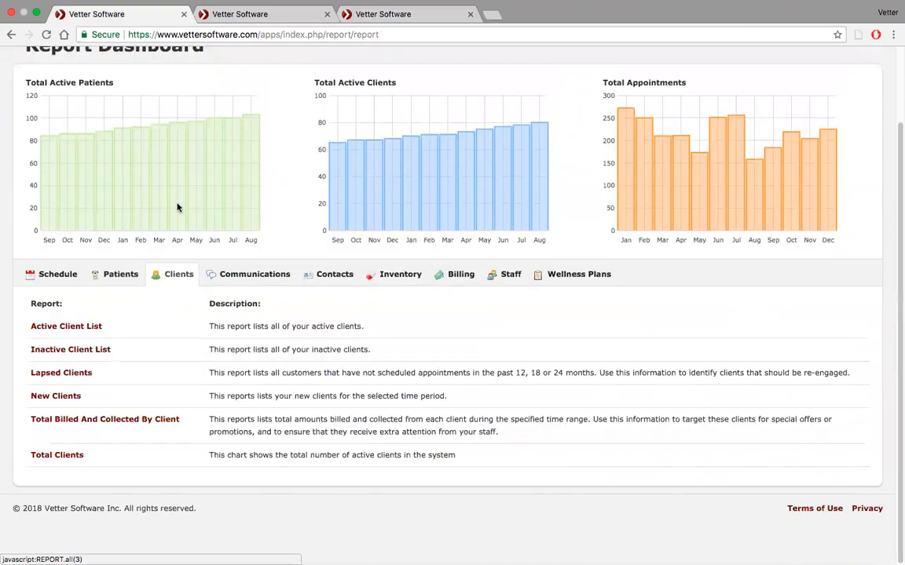
mouse_move(133, 327)
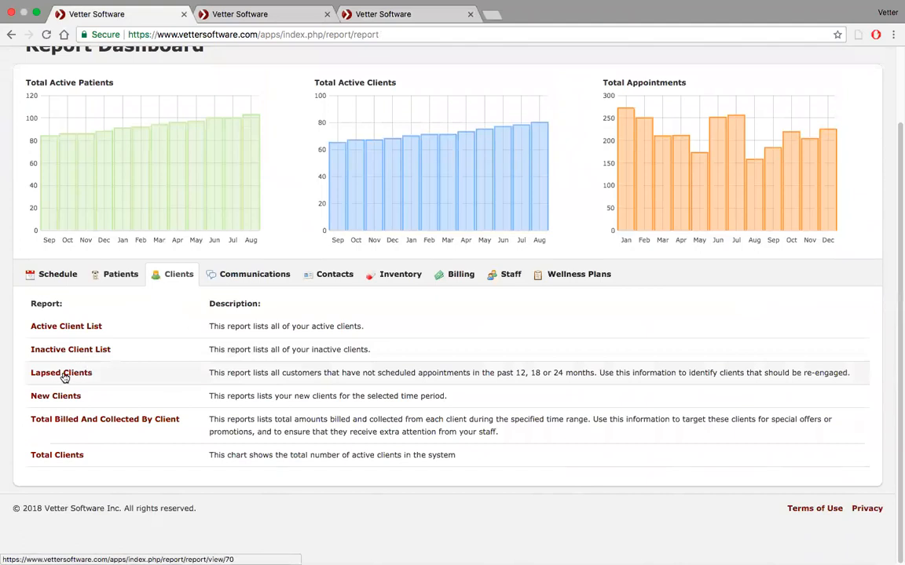
mouse_move(534, 375)
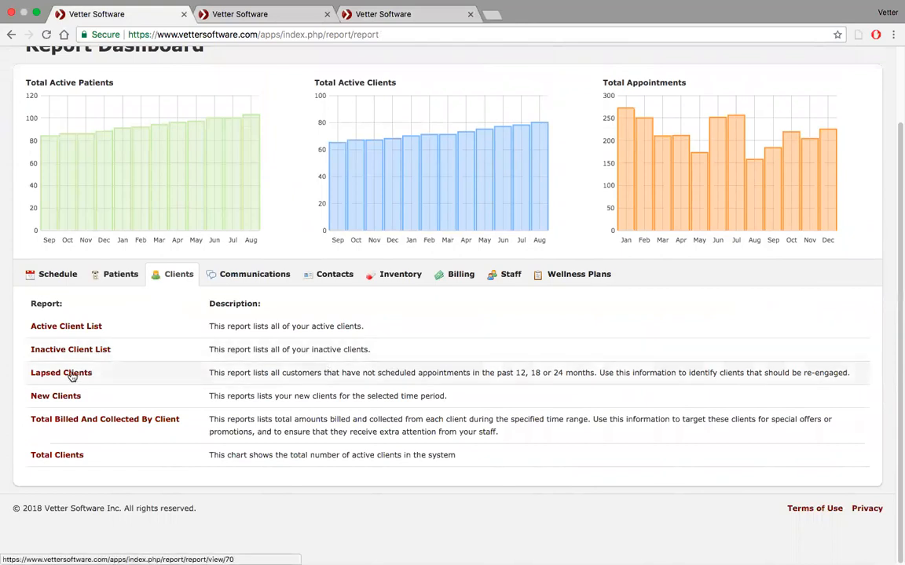
left_click(61, 372)
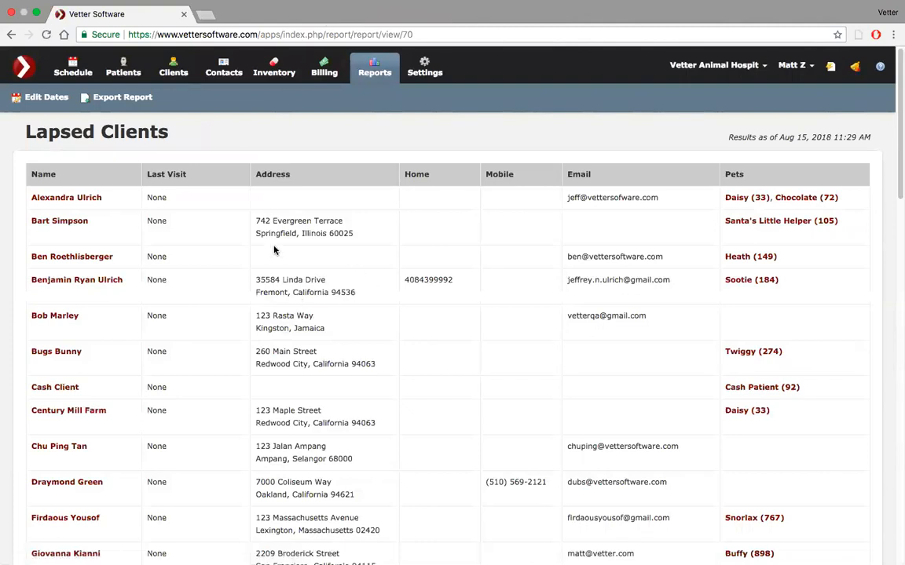
Regenerate Lapsed Clients for 'More than 18 months ago' and export it
left_click(46, 97)
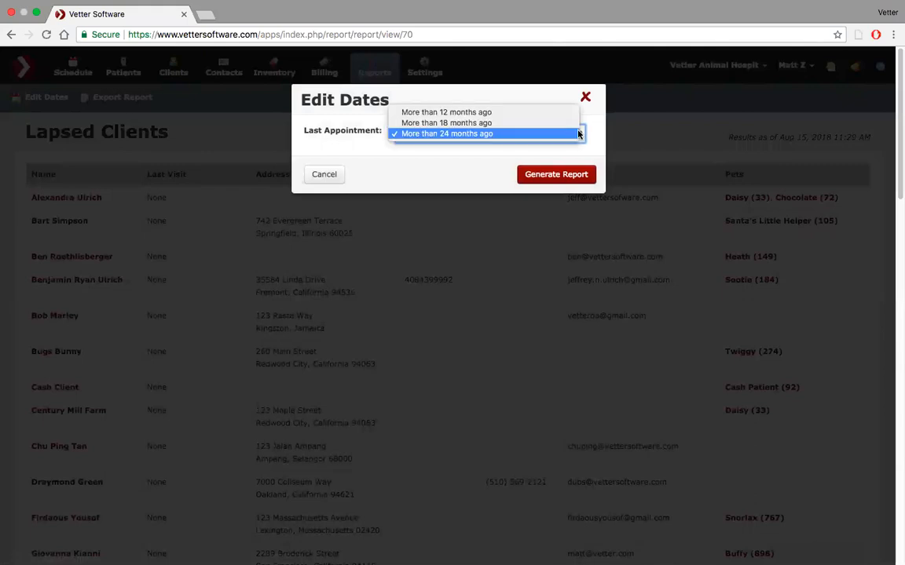
left_click(446, 123)
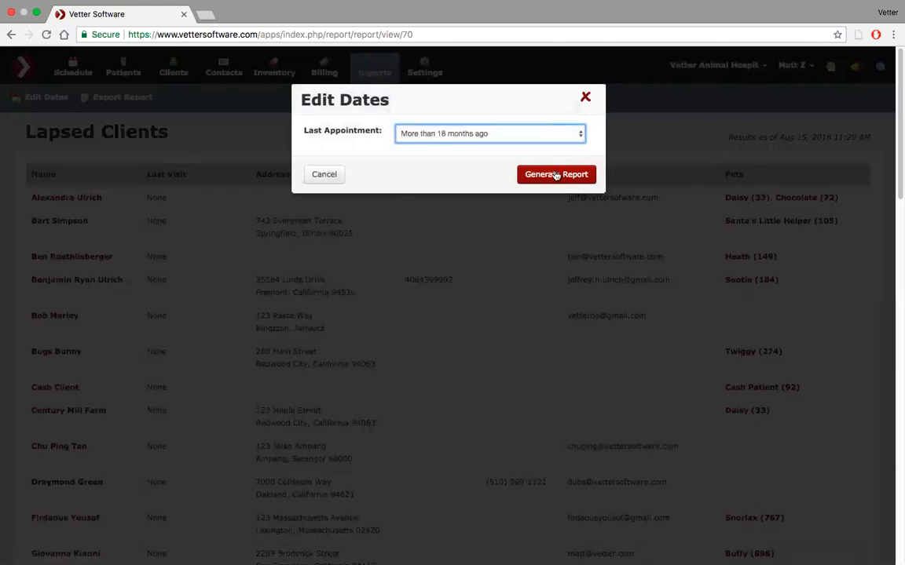
left_click(556, 174)
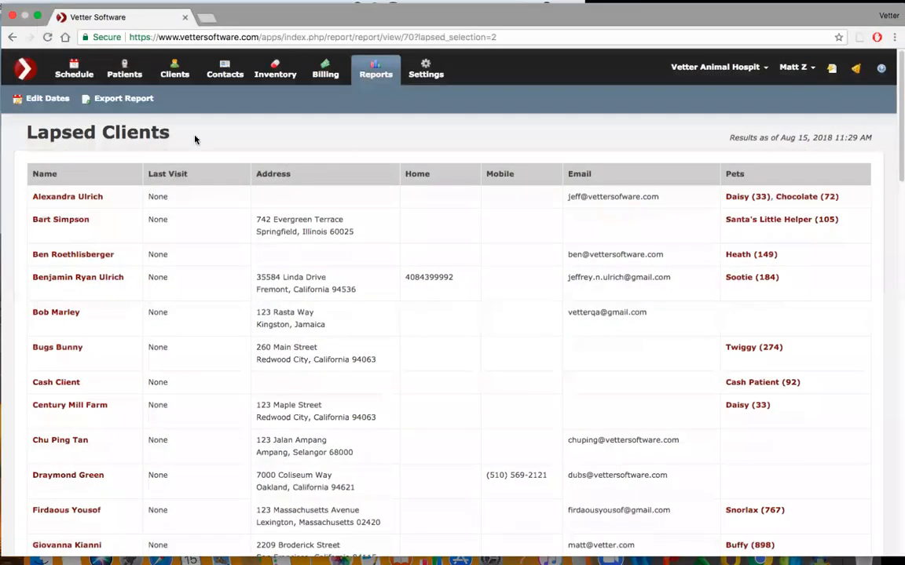
left_click(122, 98)
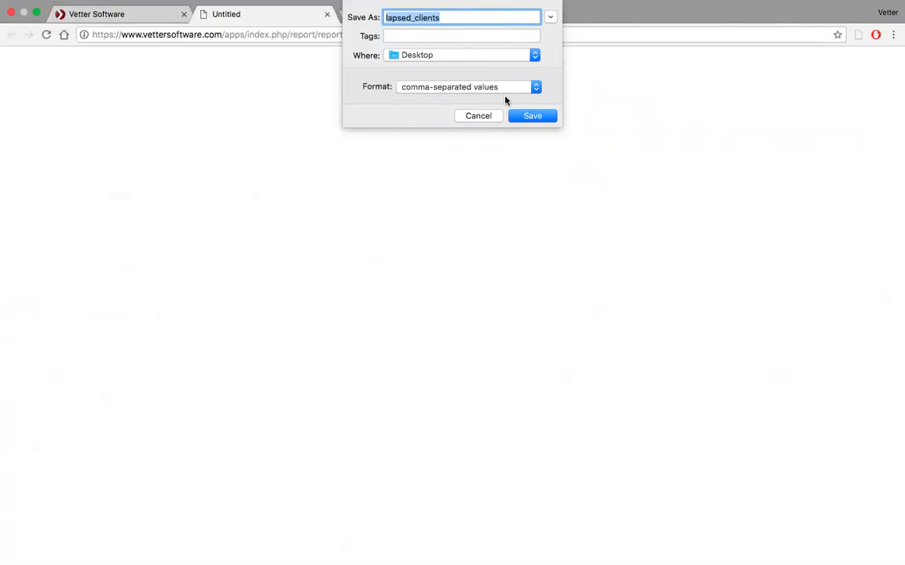
Save the lapsed_clients CSV and select the copy on the desktop
left_click(532, 116)
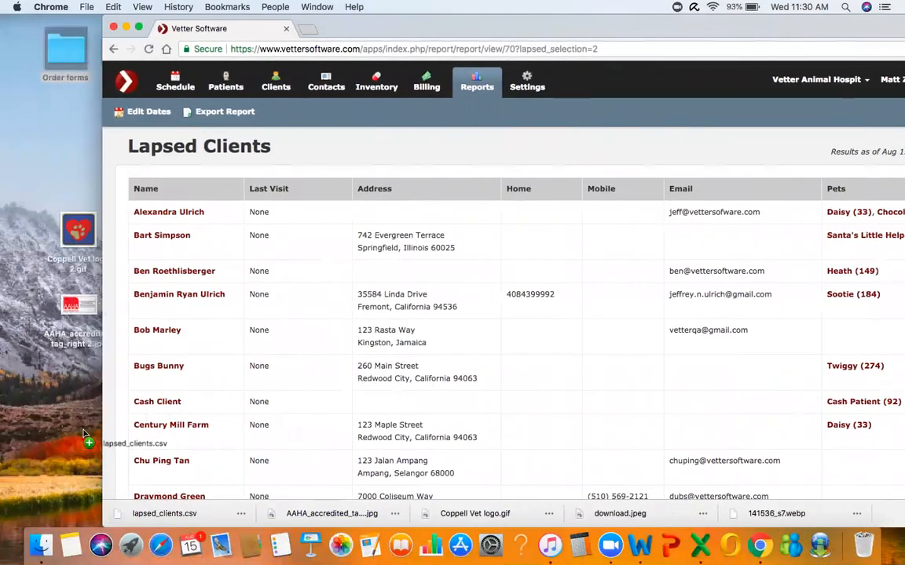
mouse_move(42, 360)
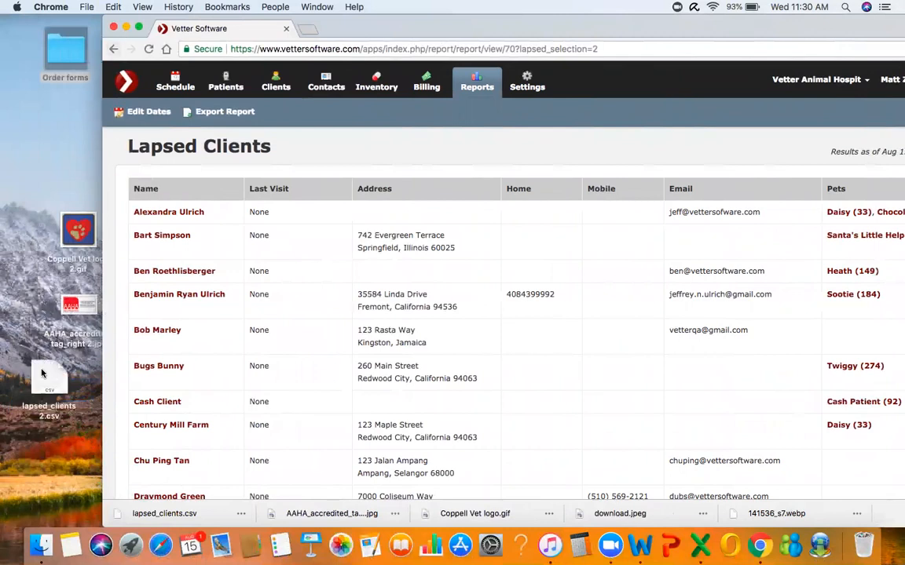
left_click(48, 380)
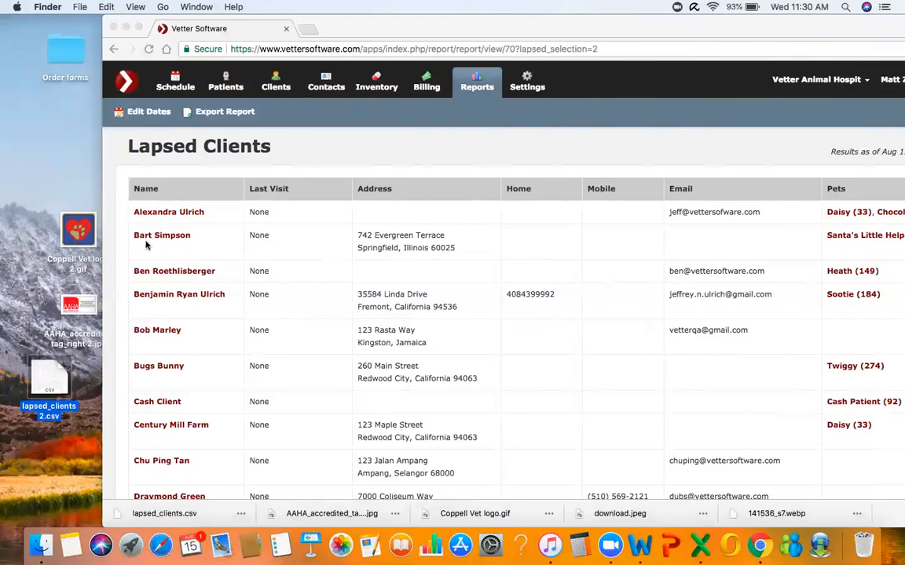
mouse_move(48, 380)
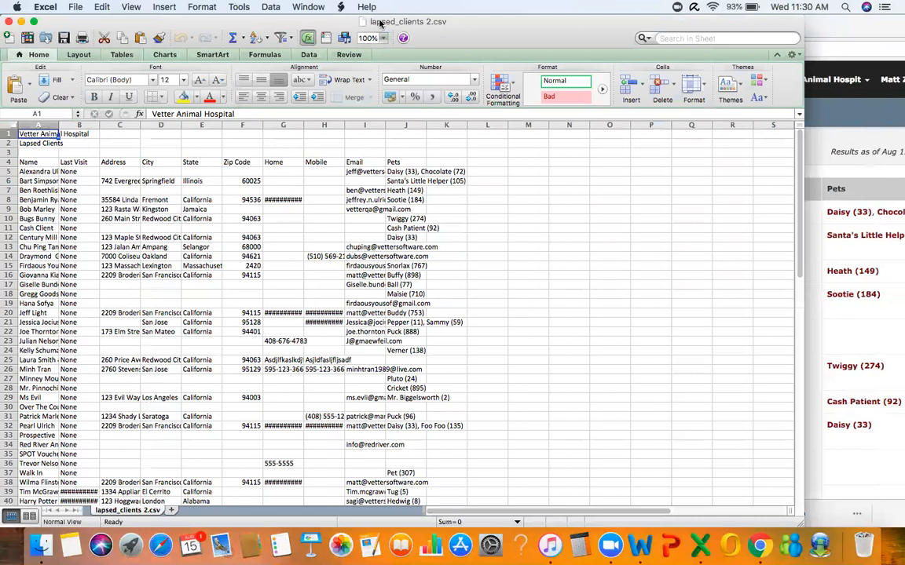
mouse_move(344, 88)
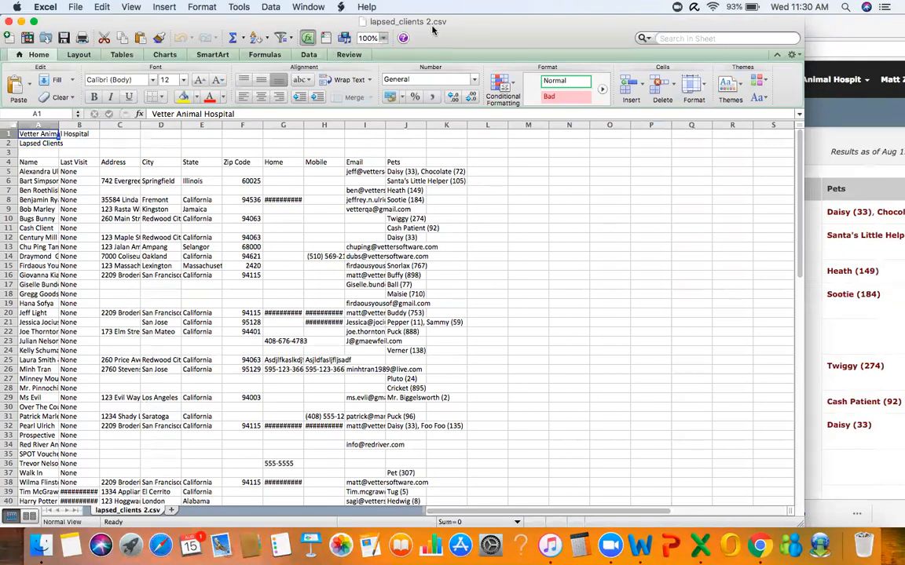
mouse_move(512, 279)
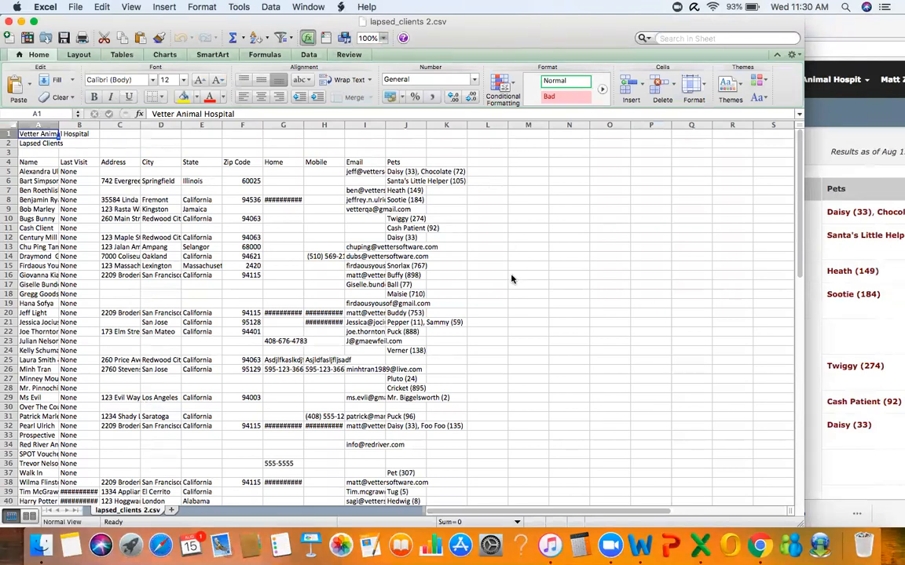
mouse_move(485, 299)
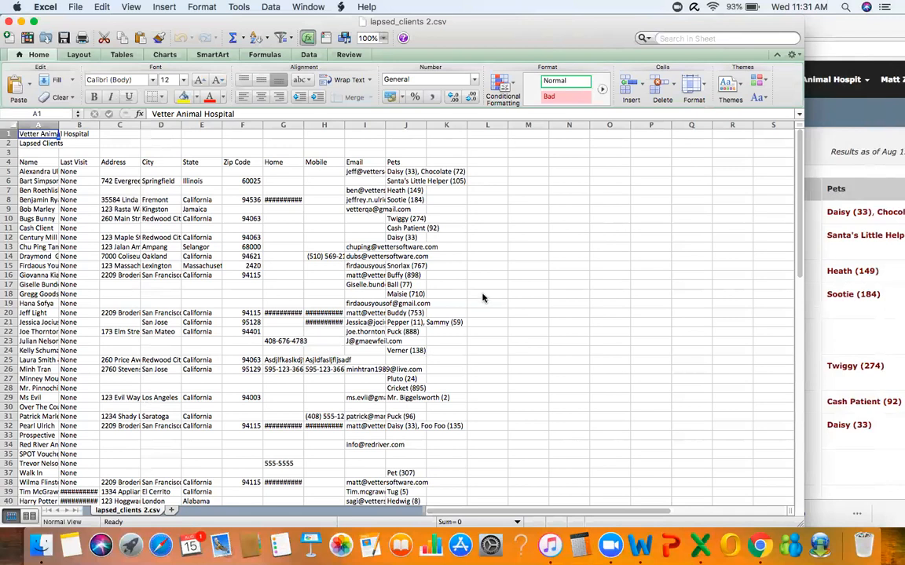
mouse_move(497, 194)
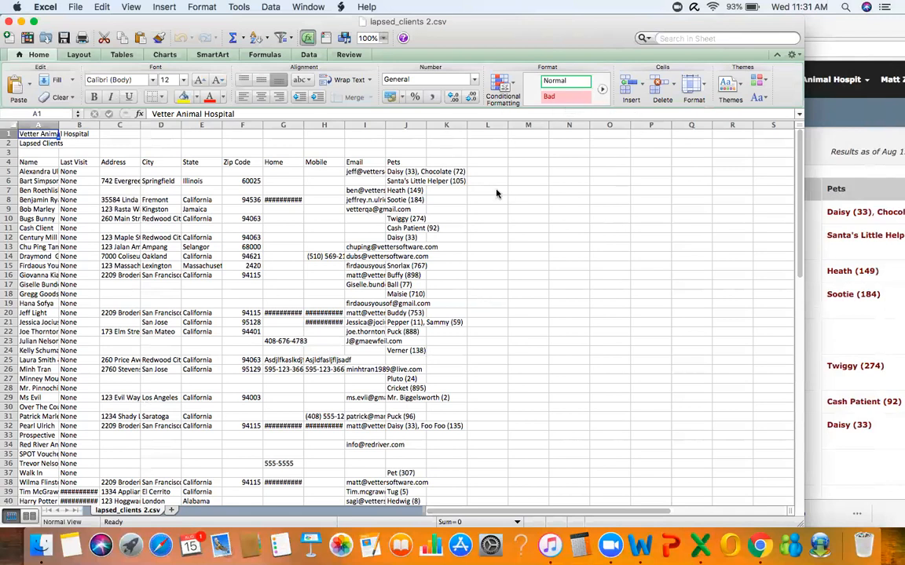
mouse_move(346, 90)
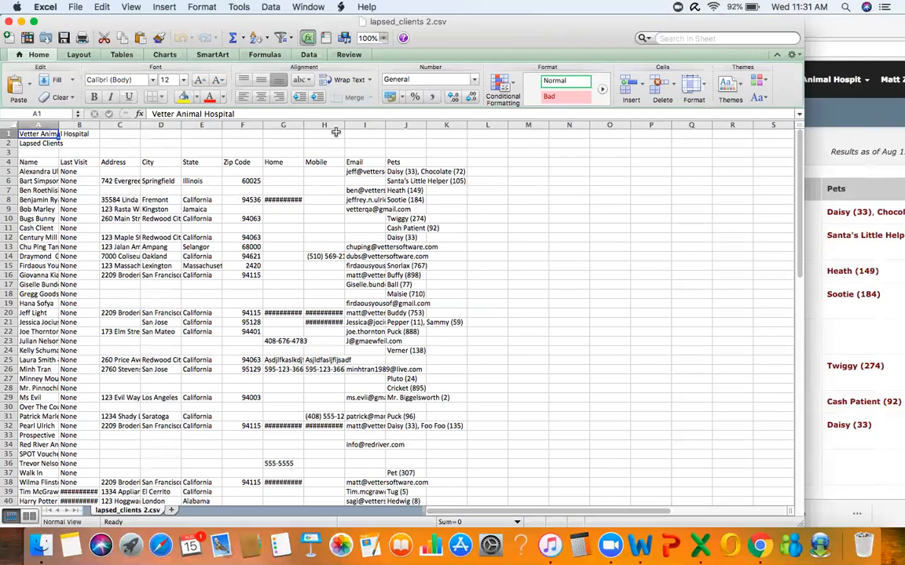
Widen Excel's Email column I so addresses show in full, and select it
left_click(363, 125)
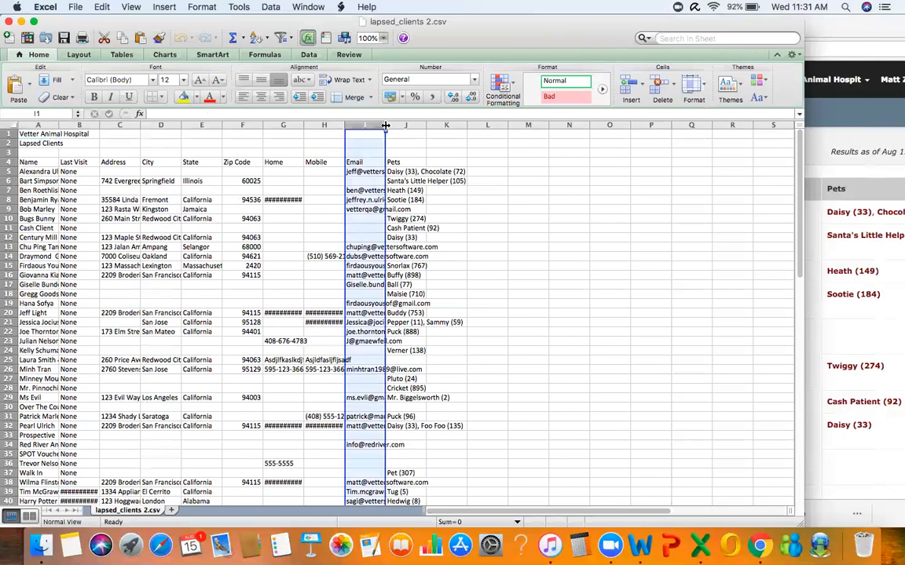
left_click_drag(386, 125, 446, 126)
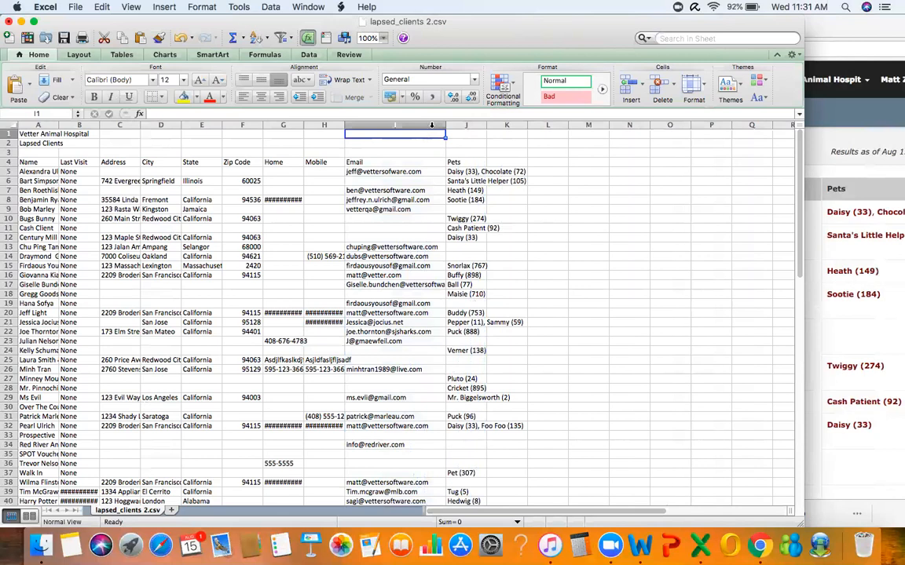
left_click(395, 125)
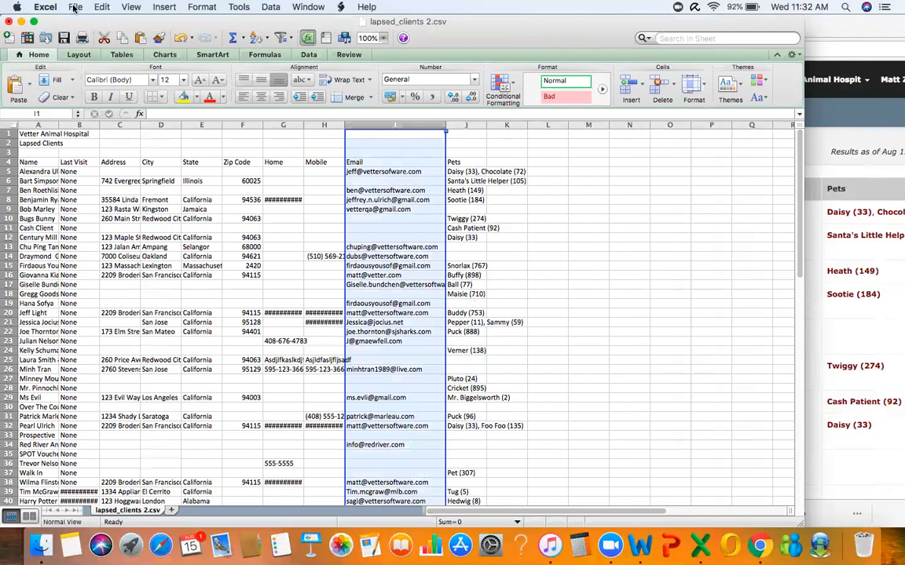
Copy all the email addresses and go to gmail.com in Chrome
left_click(76, 7)
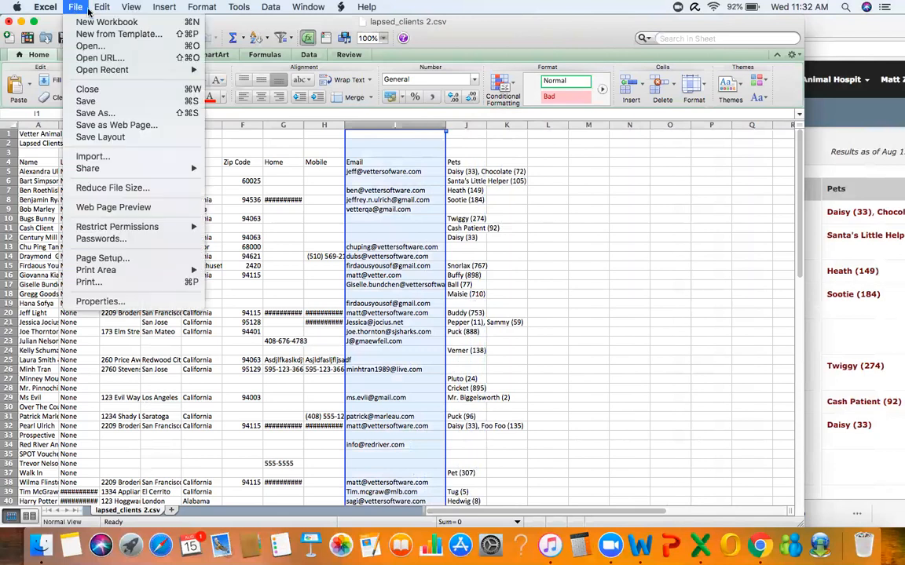
left_click(101, 6)
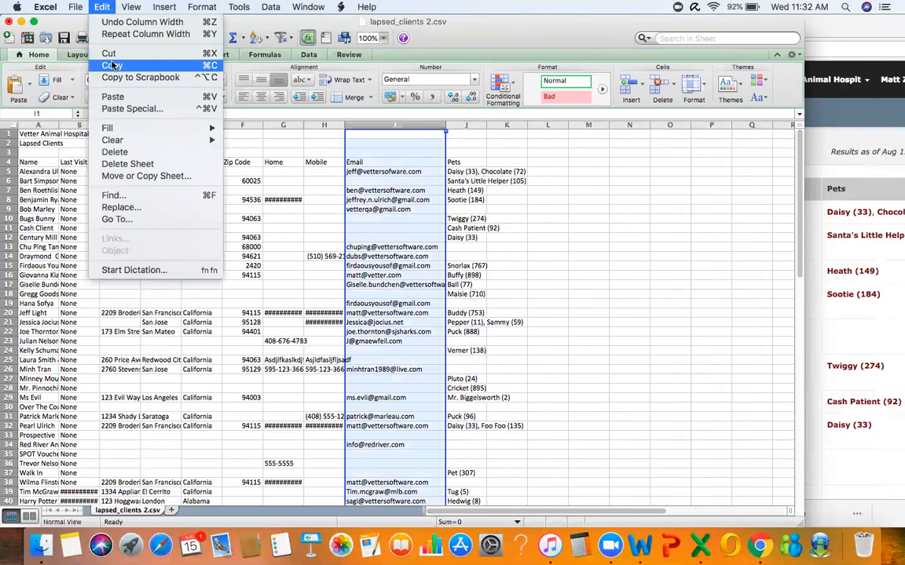
left_click(110, 65)
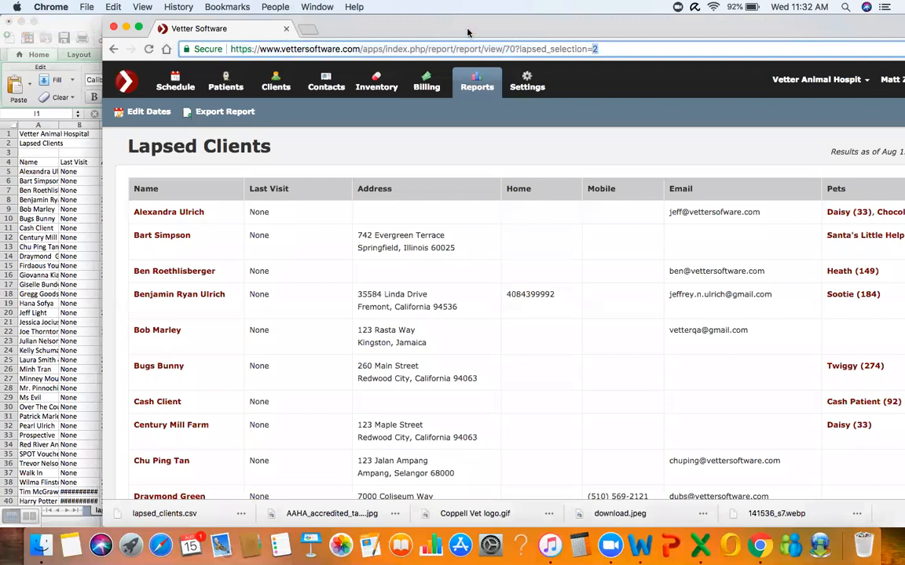
type("gmail.com")
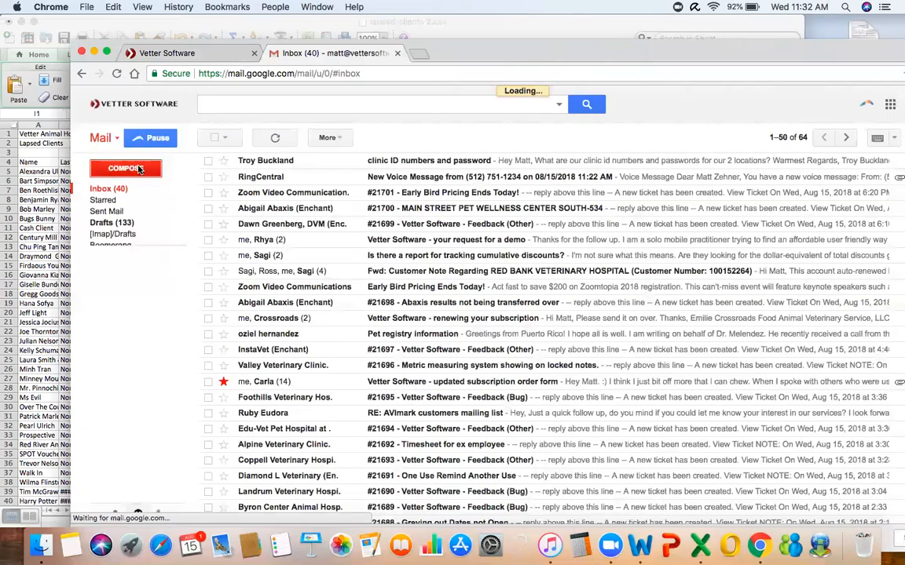
Compose a Gmail draft with copied addresses in Bcc and your own address in To
left_click(125, 168)
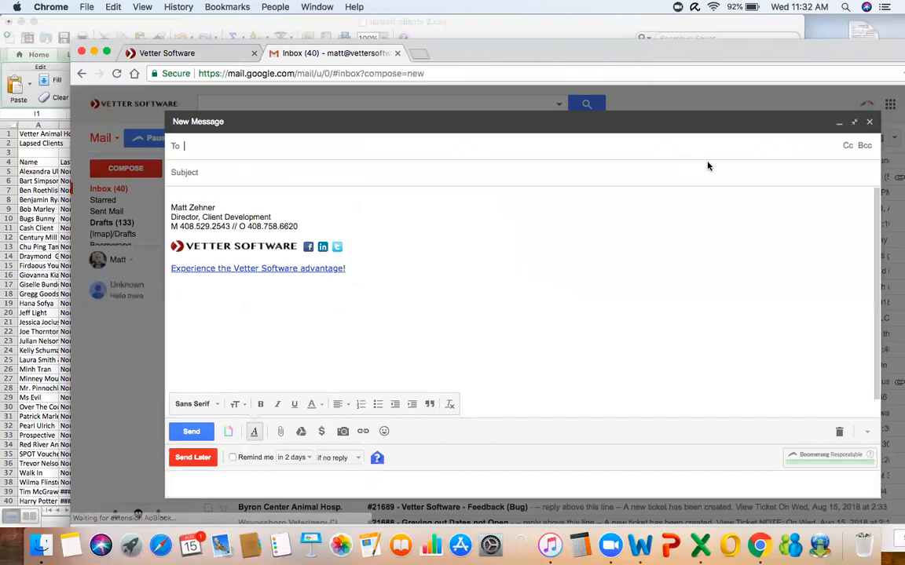
mouse_move(864, 145)
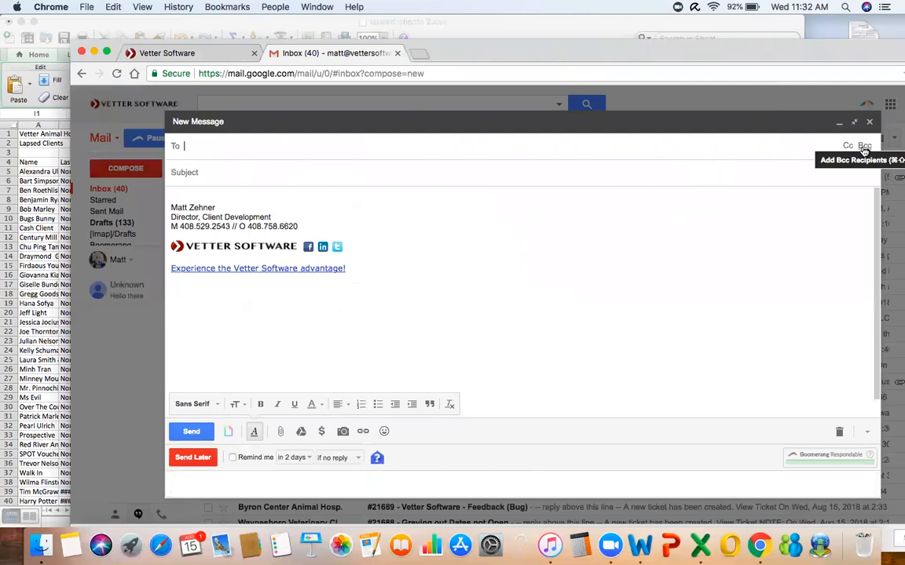
left_click(864, 145)
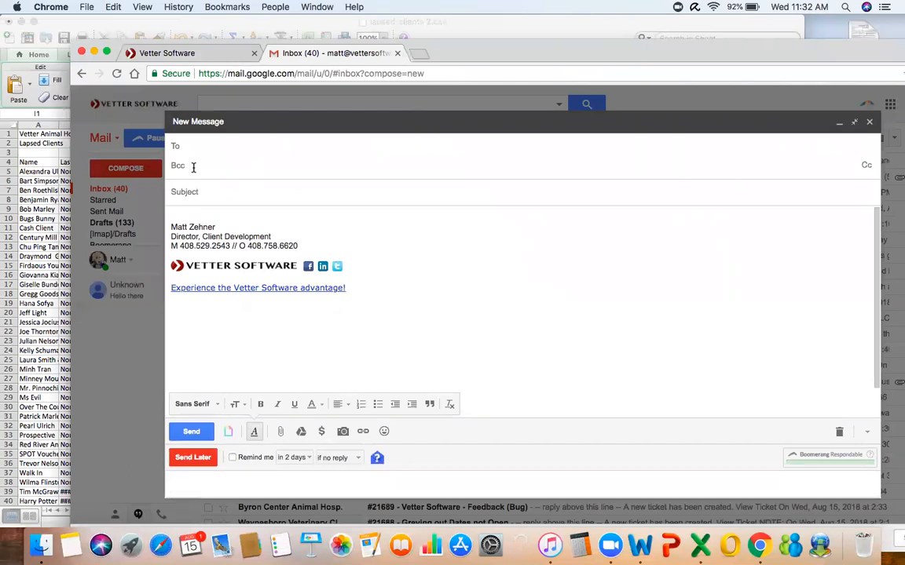
left_click(113, 6)
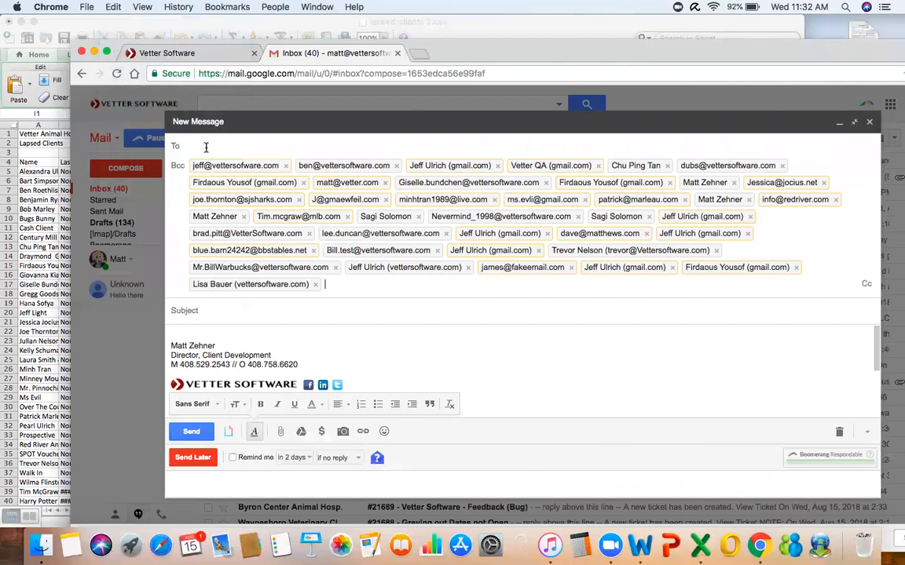
type("m")
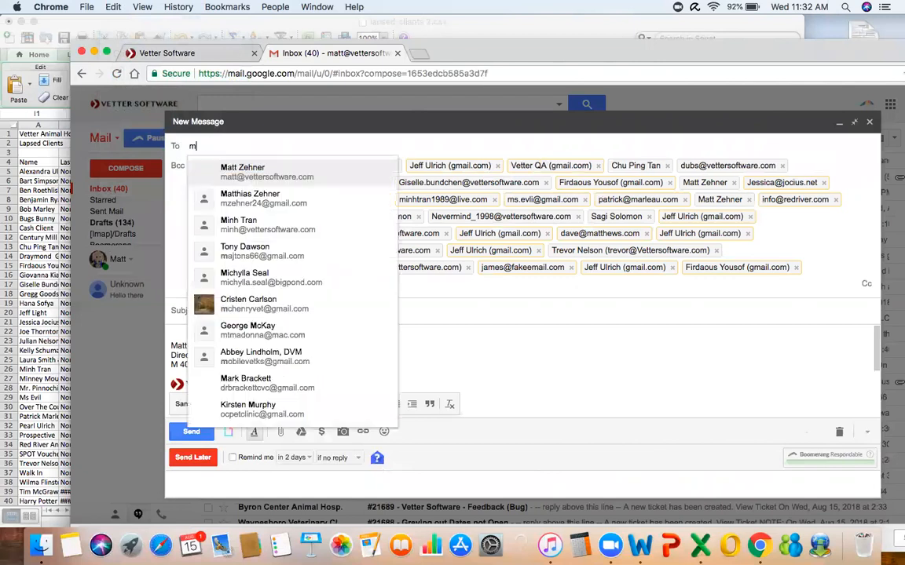
left_click(242, 172)
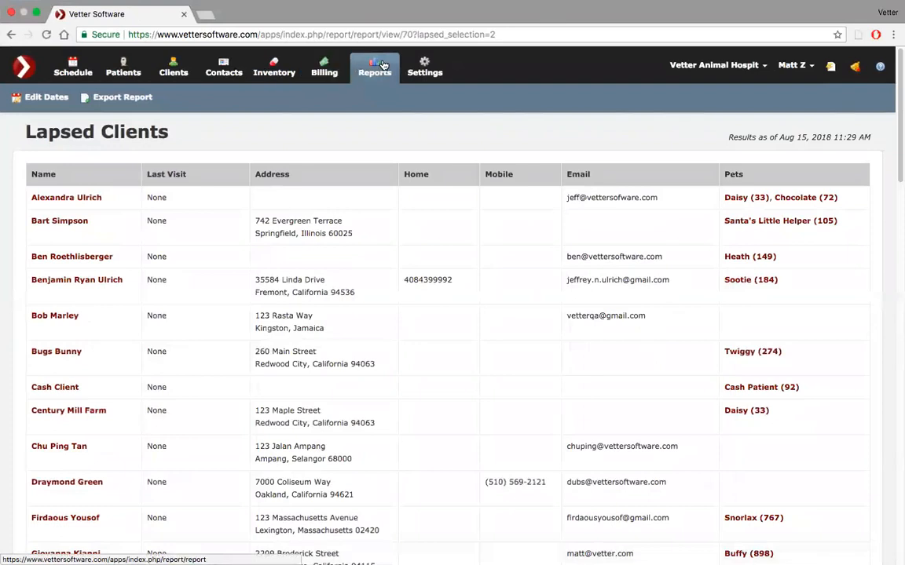
Open Communications > Reminders Detail and open its Category filter dropdown
left_click(374, 66)
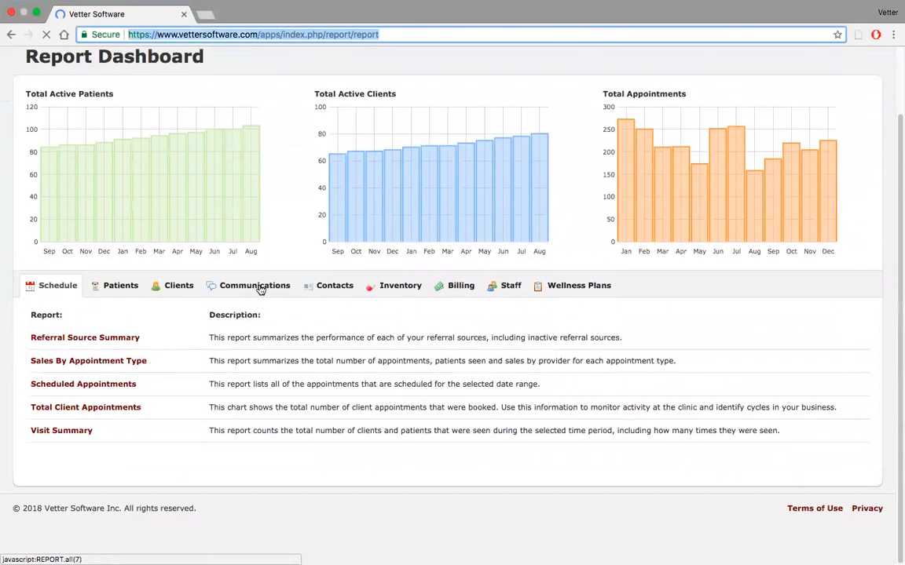
left_click(254, 285)
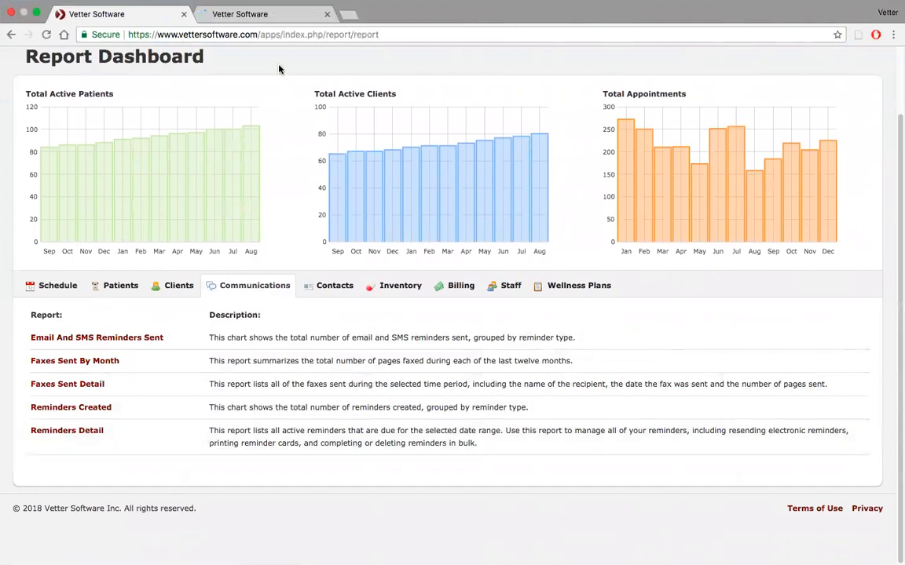
left_click(67, 431)
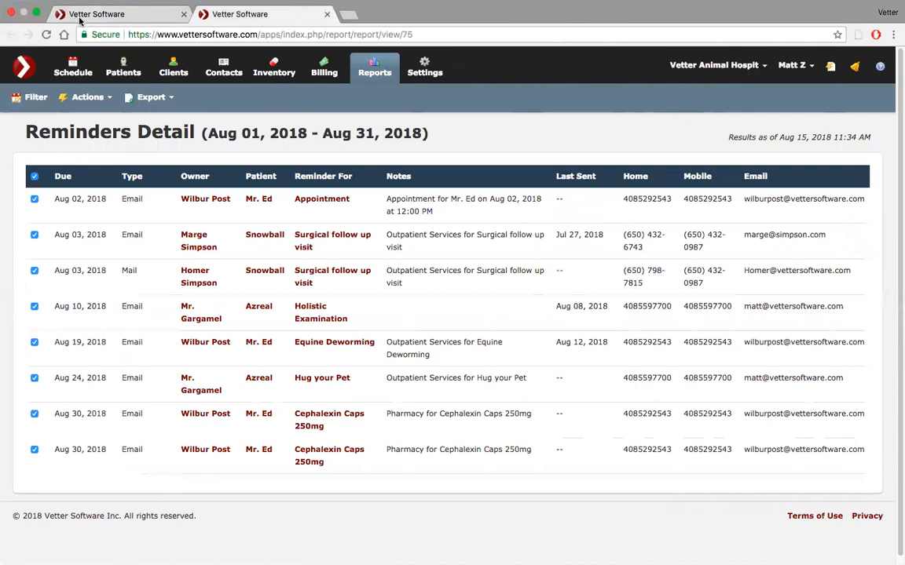
left_click(30, 96)
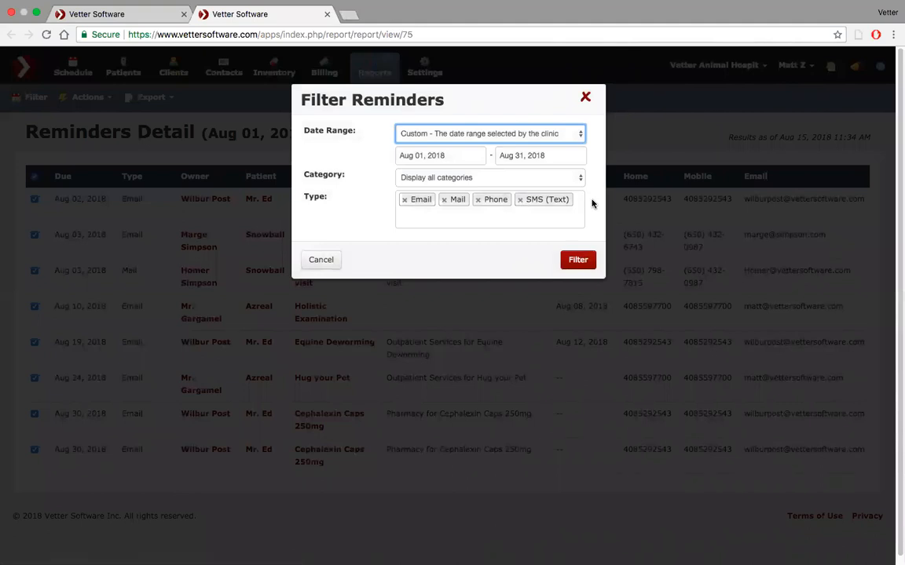
mouse_move(565, 189)
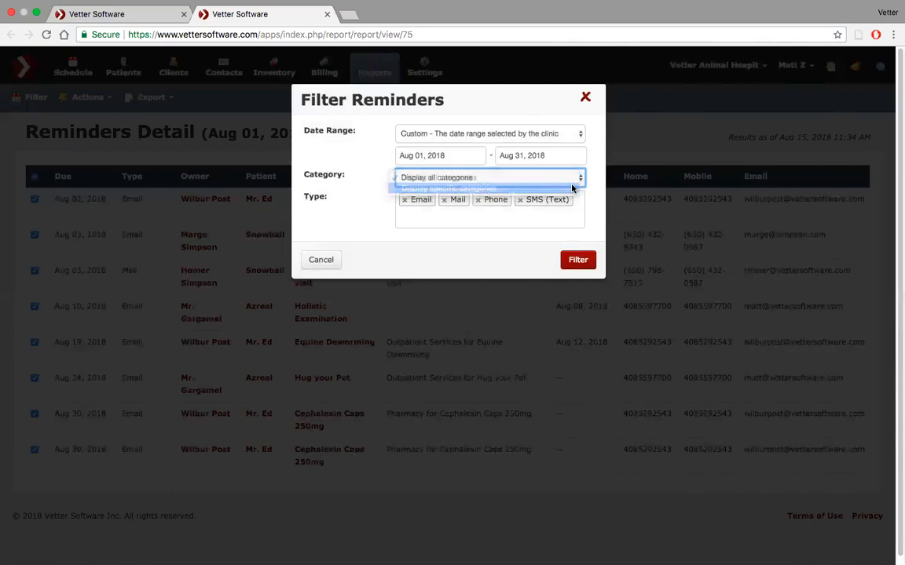
left_click(489, 177)
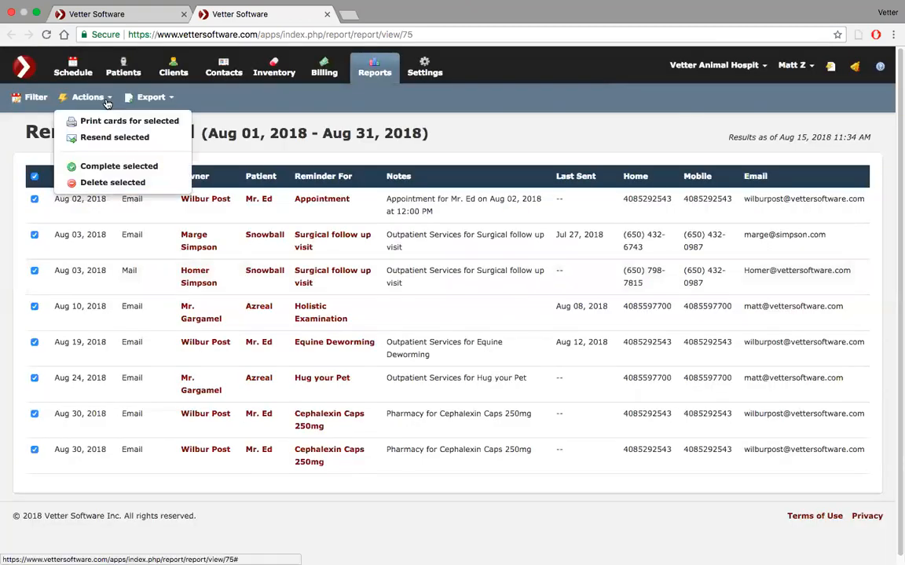
mouse_move(129, 121)
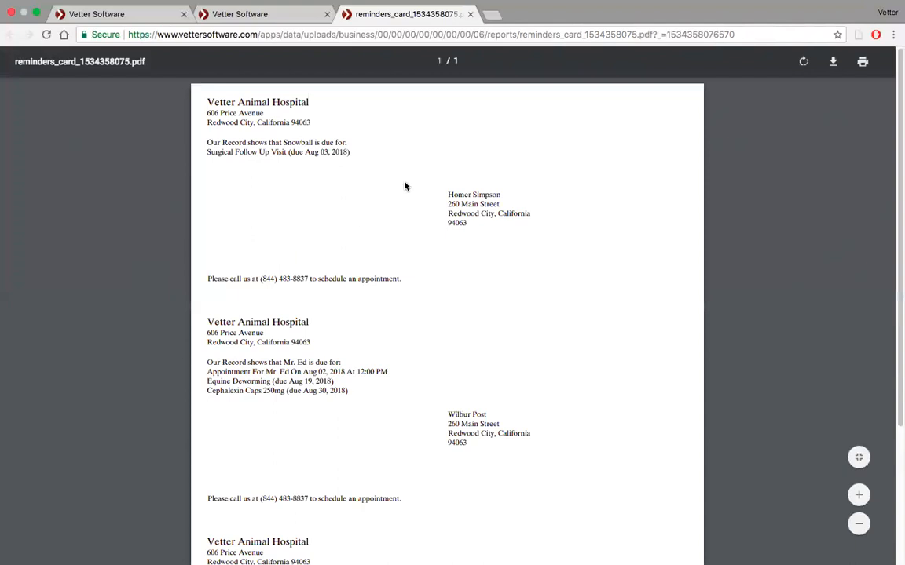
Scroll through the reminders_card PDF, then return to the Reminders Detail tab
scroll("down", 3)
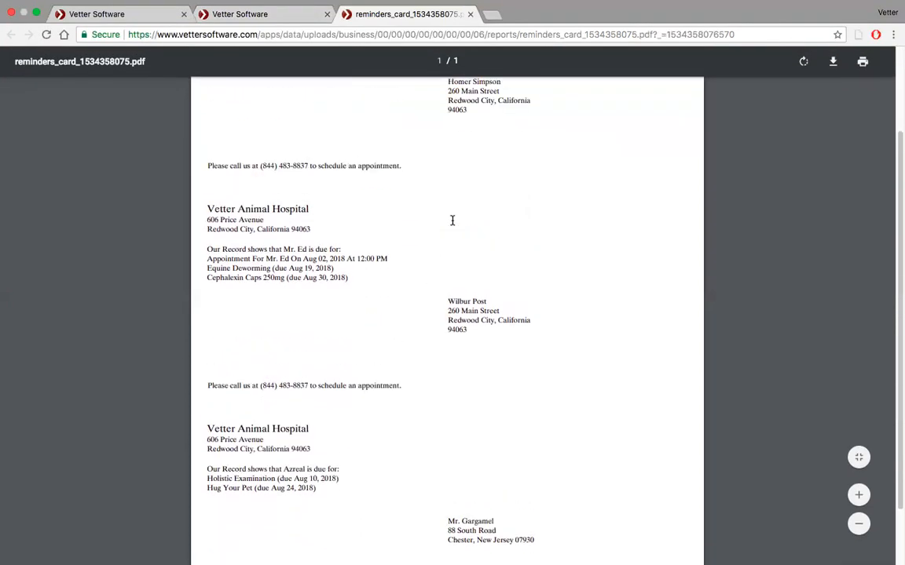
scroll("up", 3)
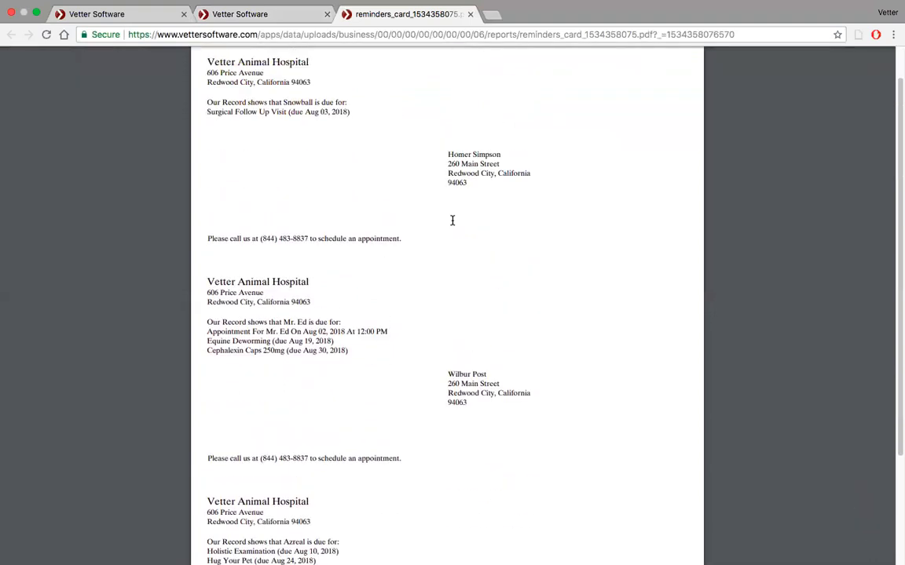
scroll("down", 3)
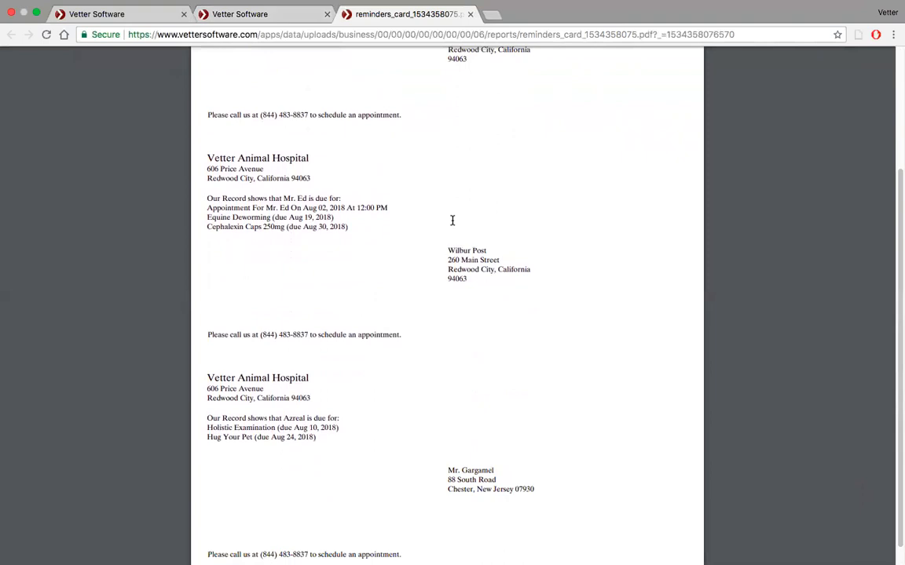
mouse_move(454, 241)
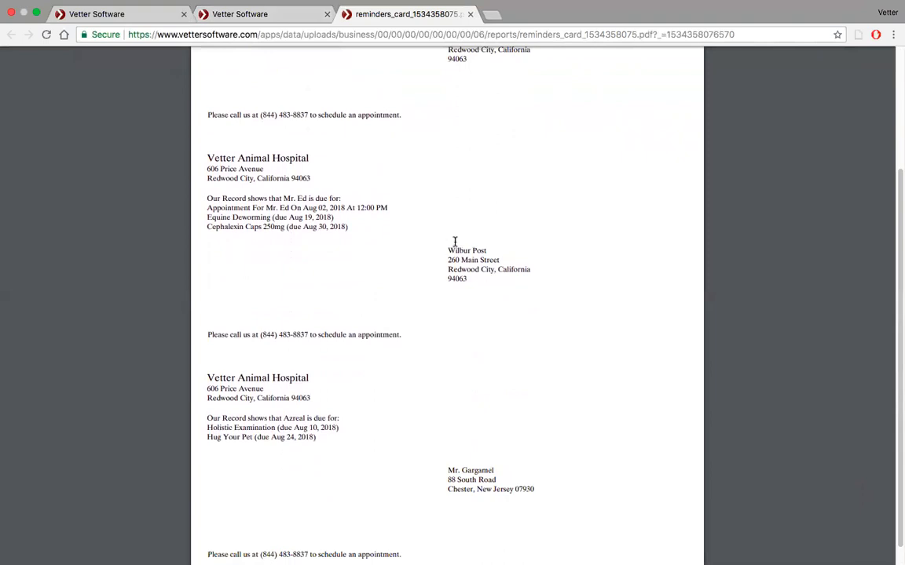
mouse_move(483, 478)
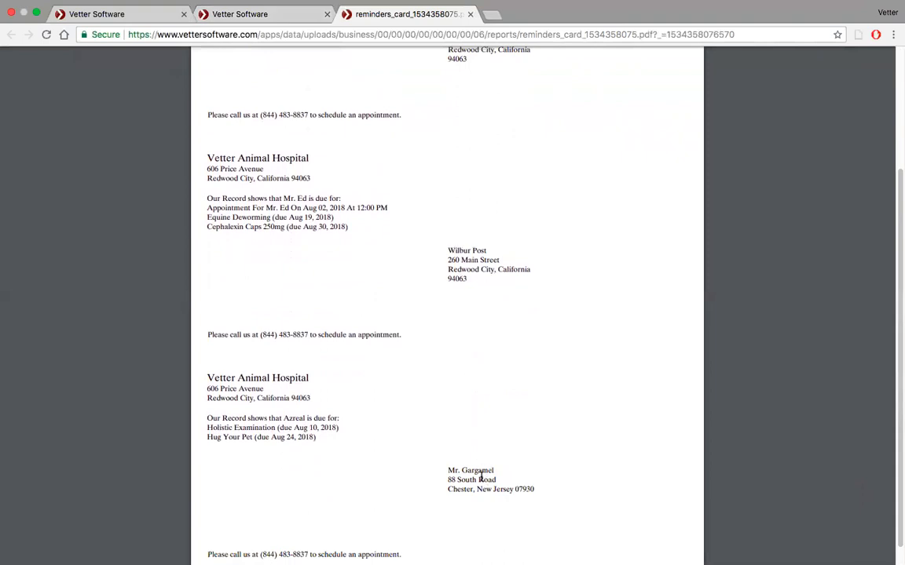
mouse_move(378, 155)
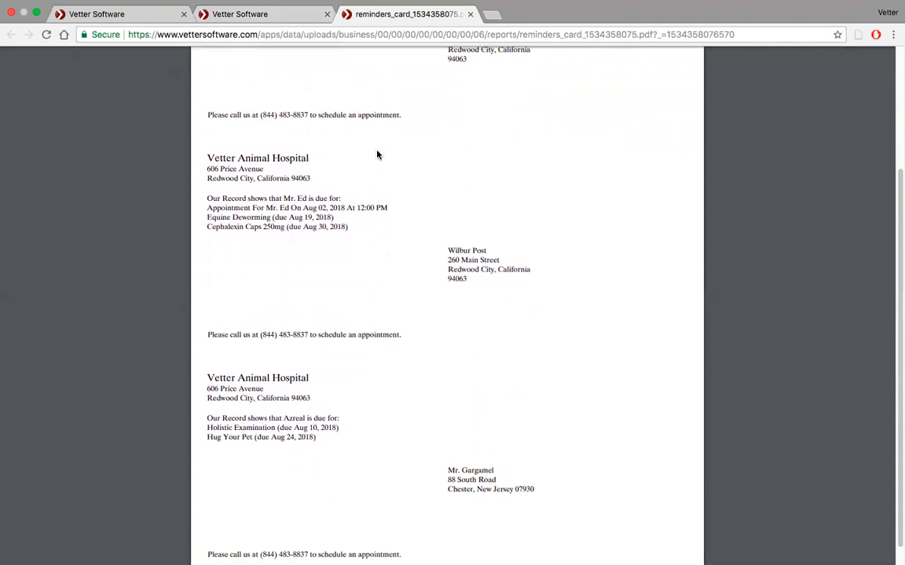
mouse_move(371, 86)
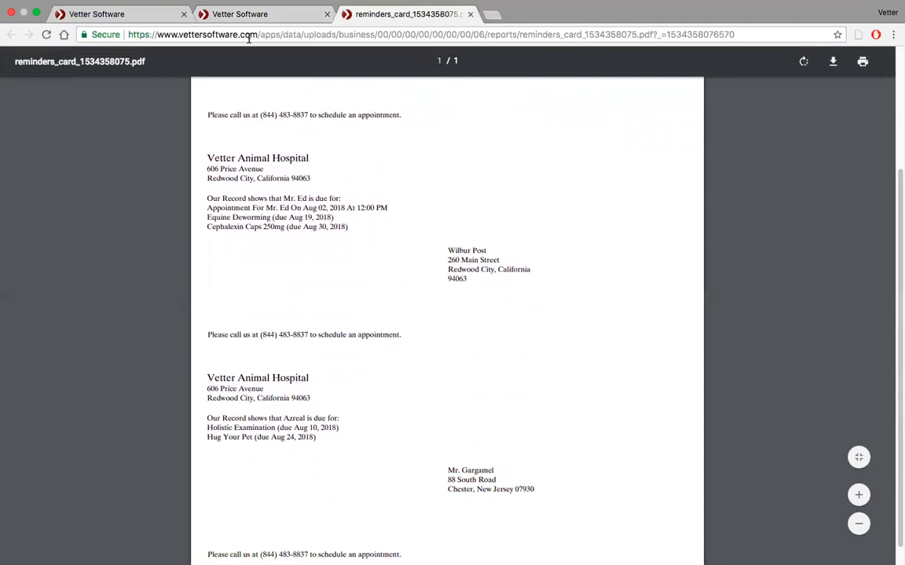
mouse_move(240, 14)
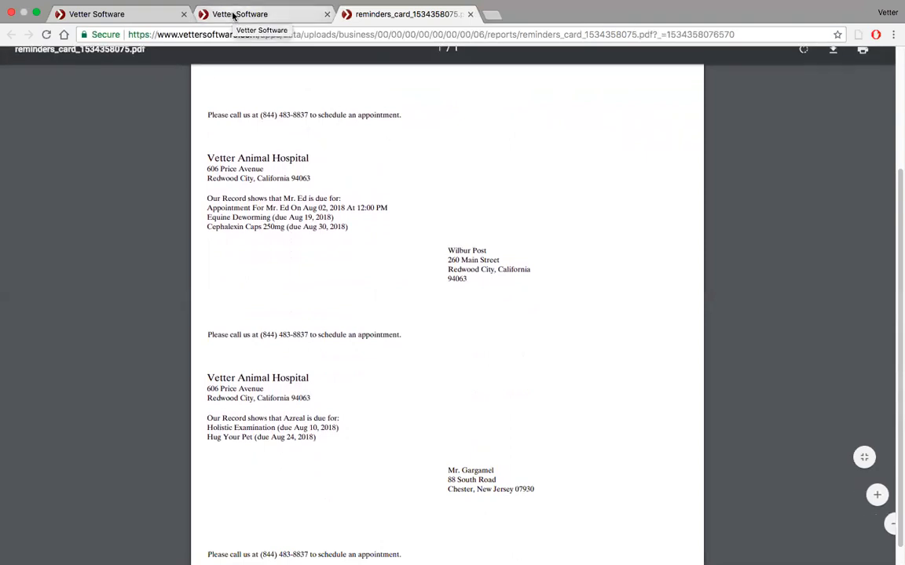
left_click(240, 14)
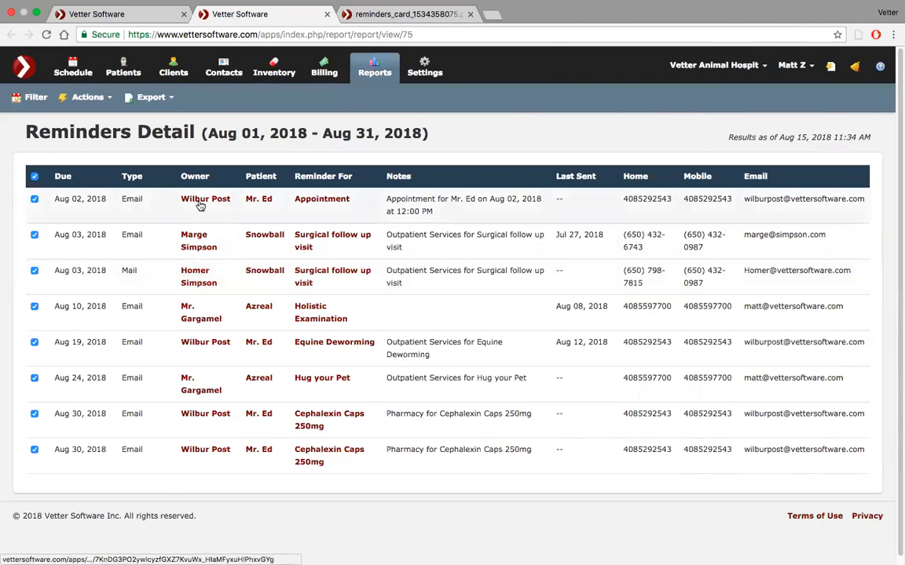
mouse_move(145, 456)
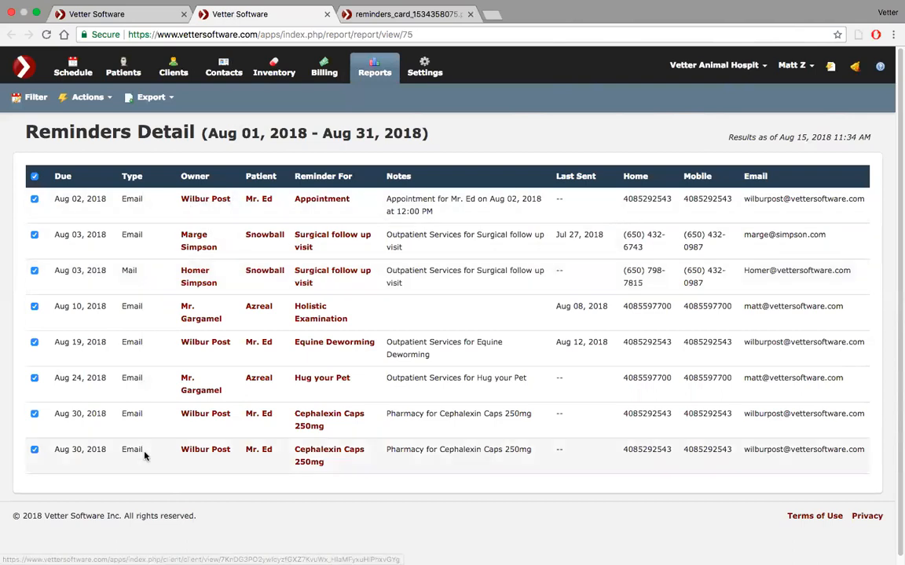
mouse_move(220, 416)
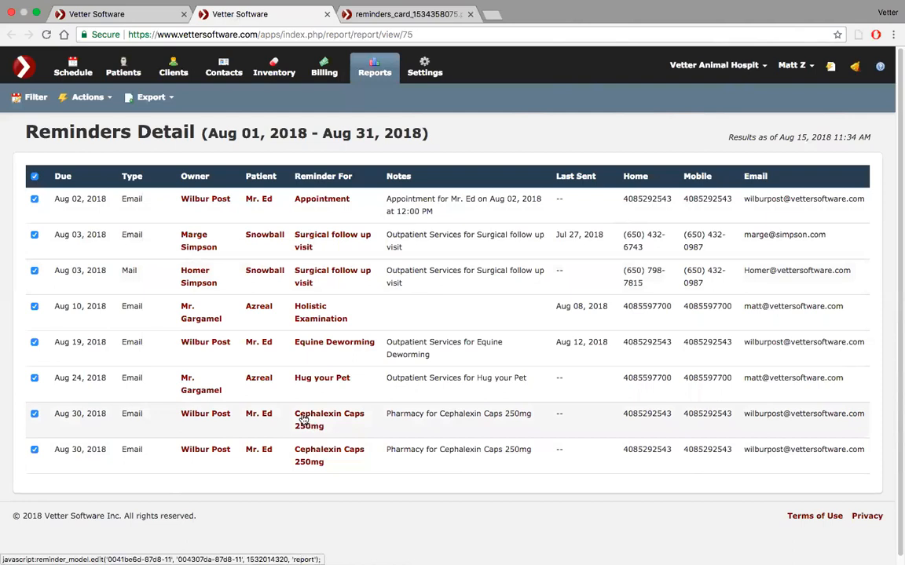
mouse_move(108, 96)
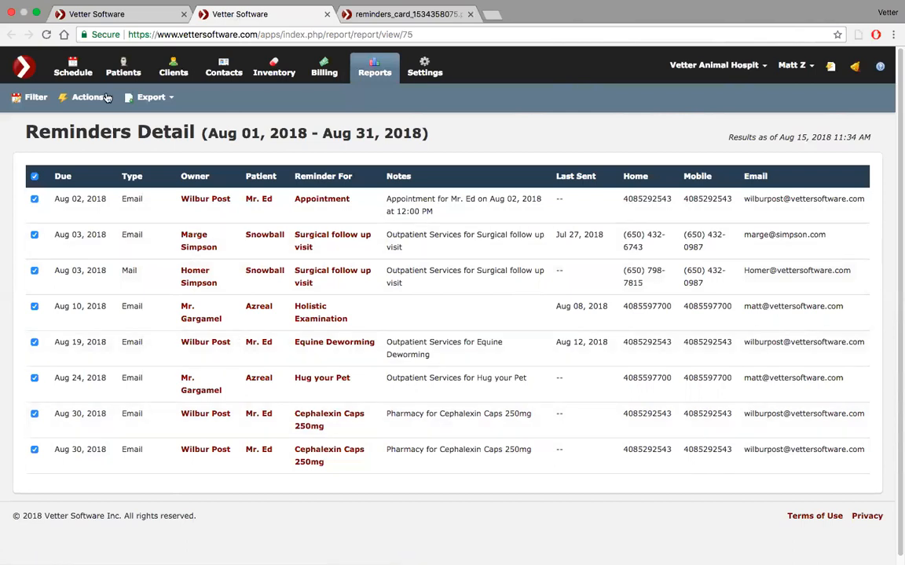
From the Report Dashboard's Inventory tab, open Sales By Category
left_click(11, 33)
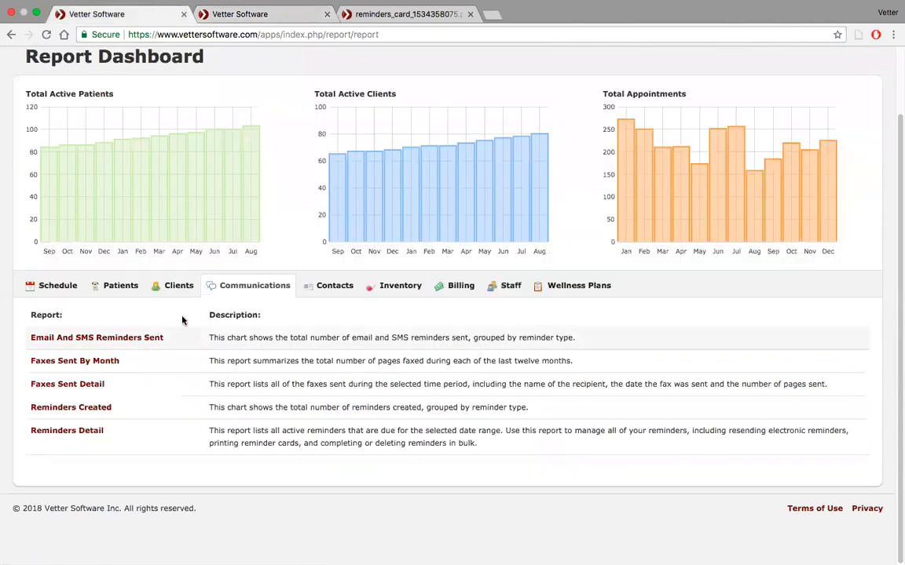
left_click(334, 286)
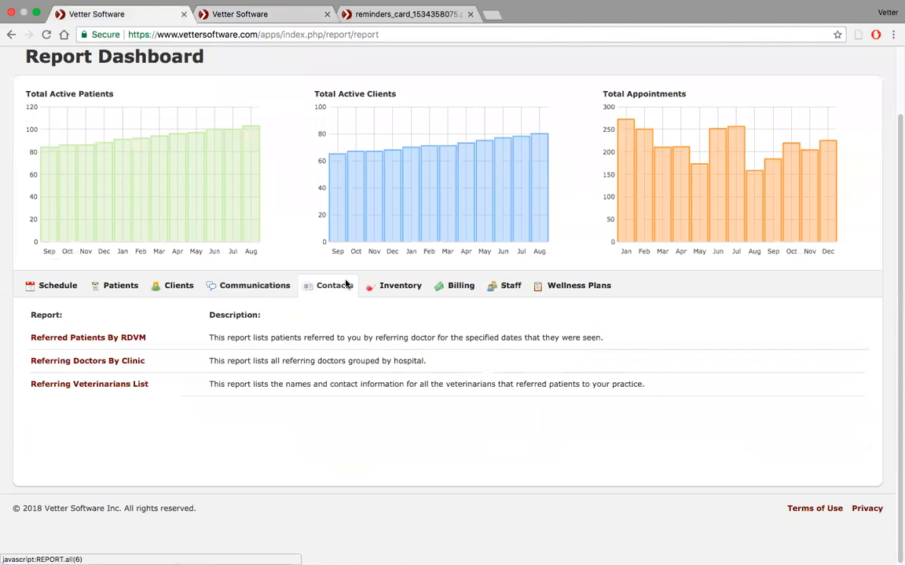
mouse_move(385, 285)
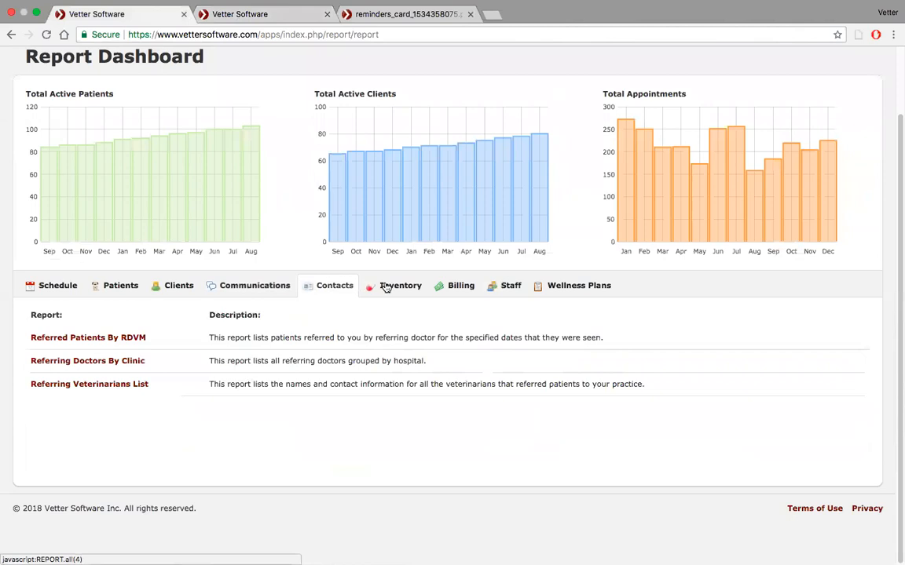
left_click(400, 285)
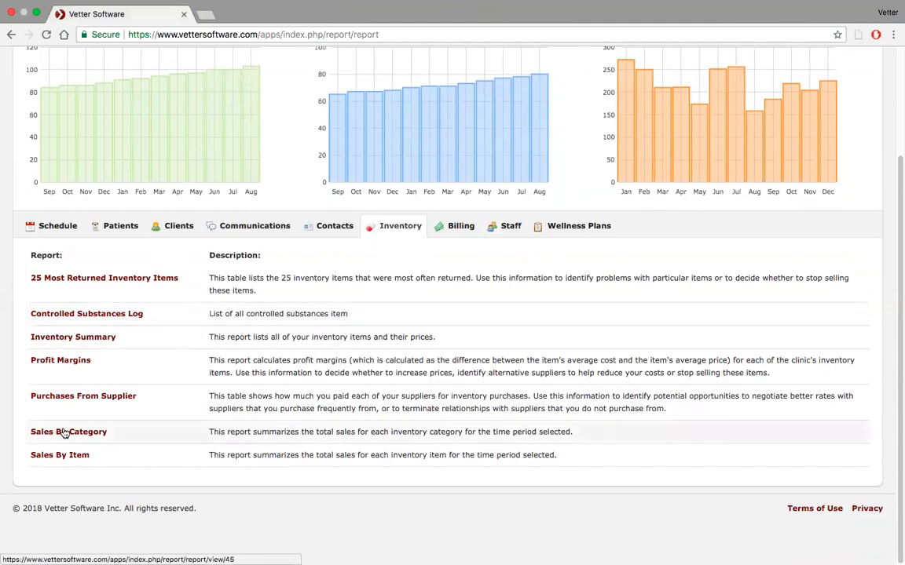
mouse_move(60, 455)
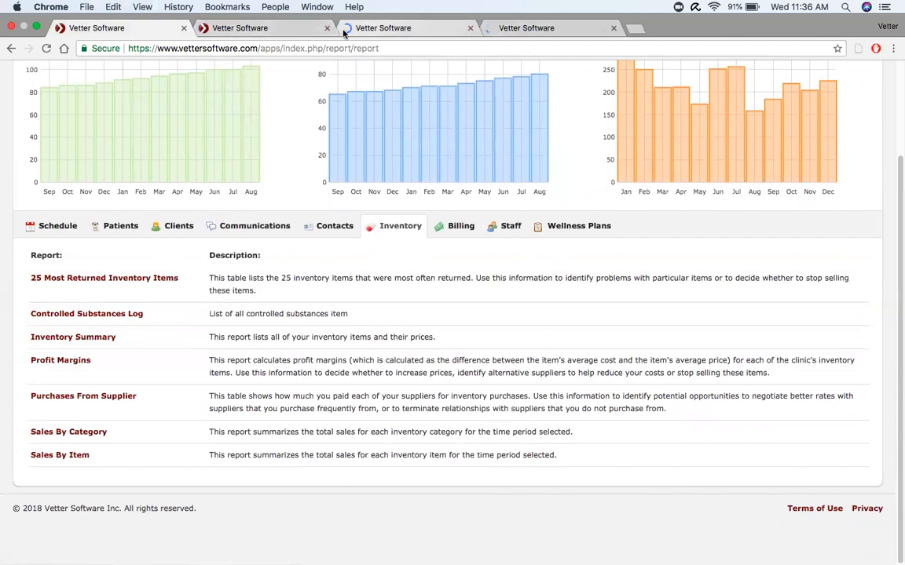
left_click(68, 431)
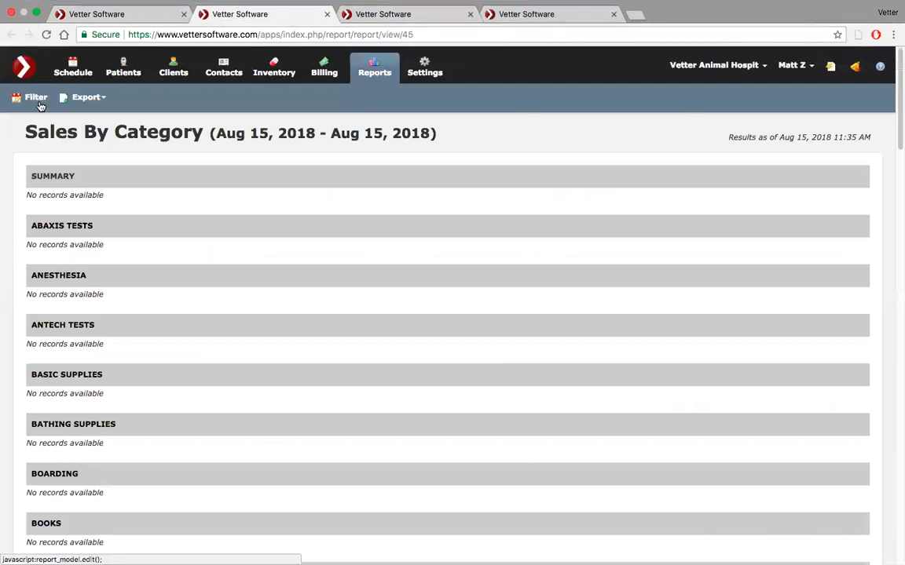
Filter Sales By Category to last quarter, Apr 01–Jun 30, 2018
left_click(35, 97)
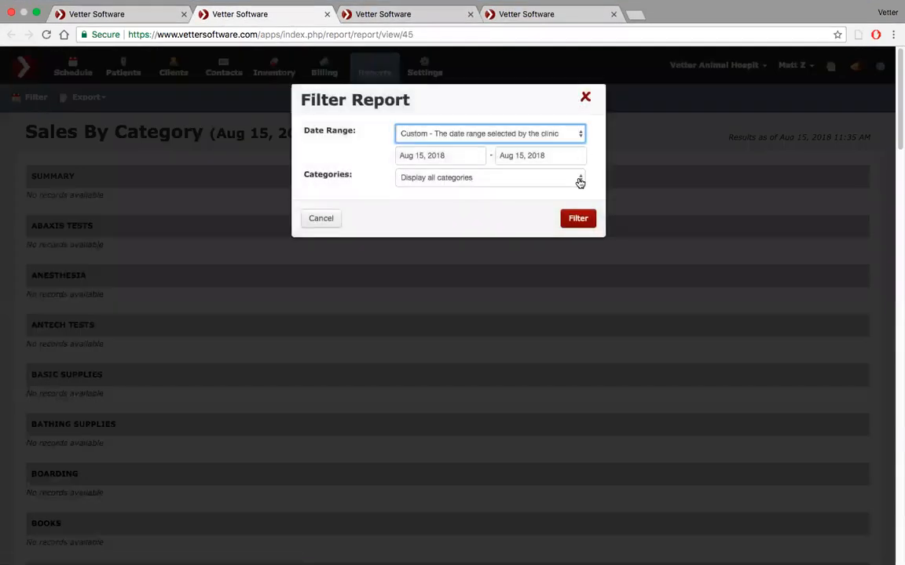
left_click(580, 176)
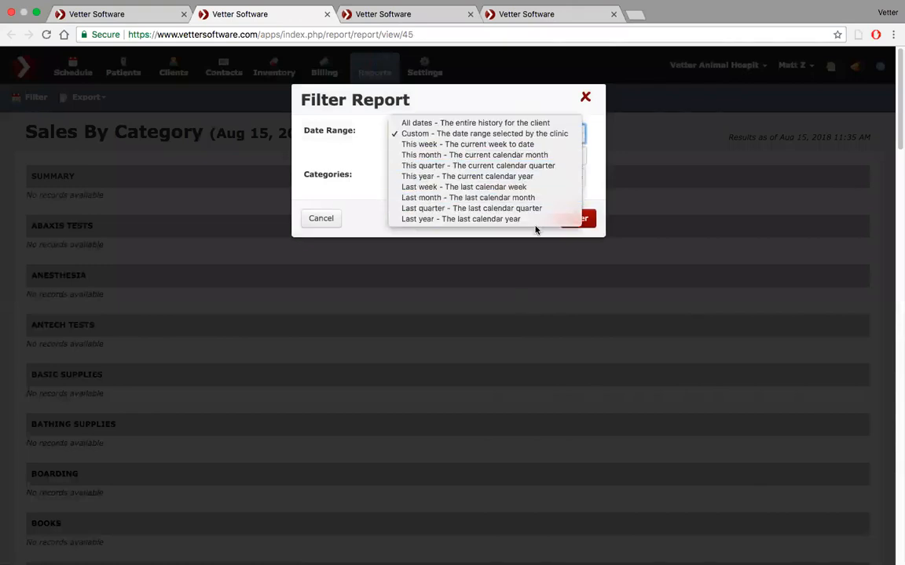
left_click(573, 218)
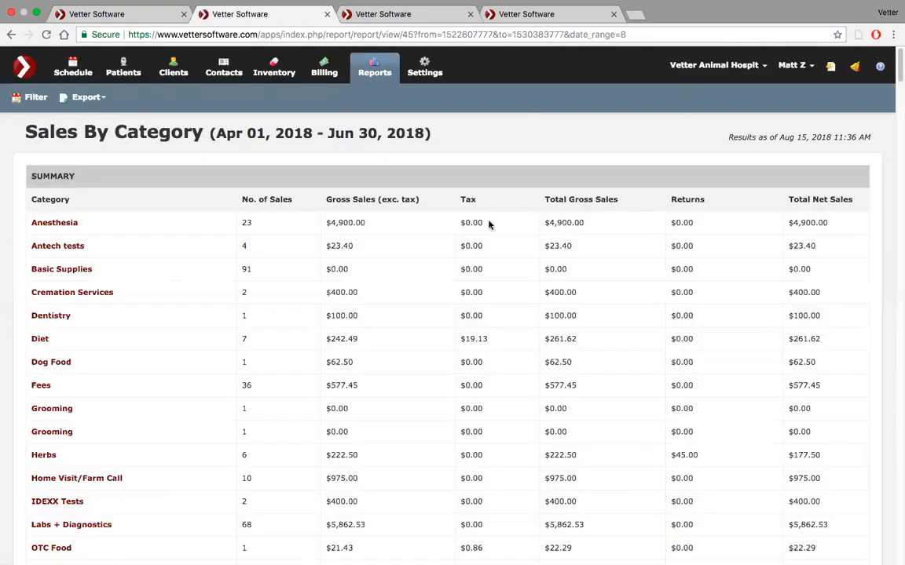
scroll("down", 3)
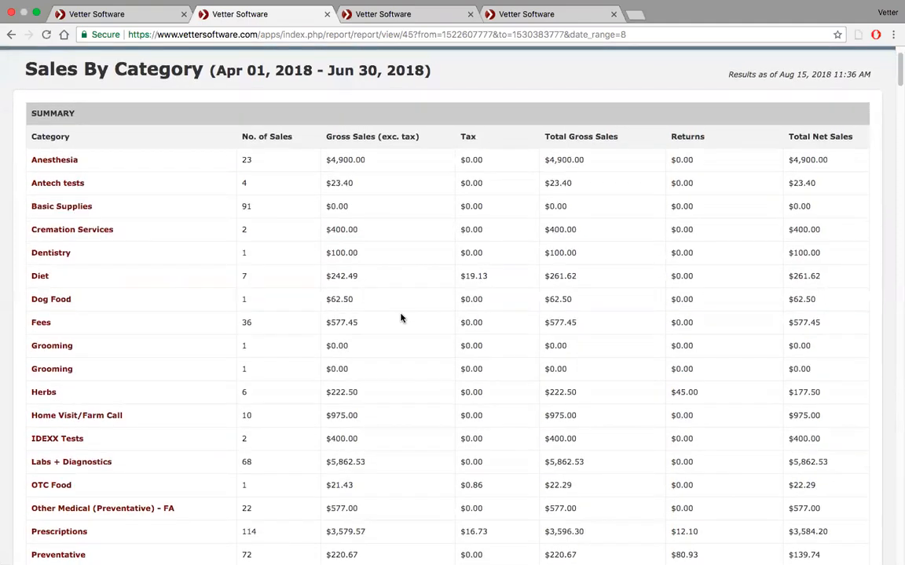
scroll("down", 3)
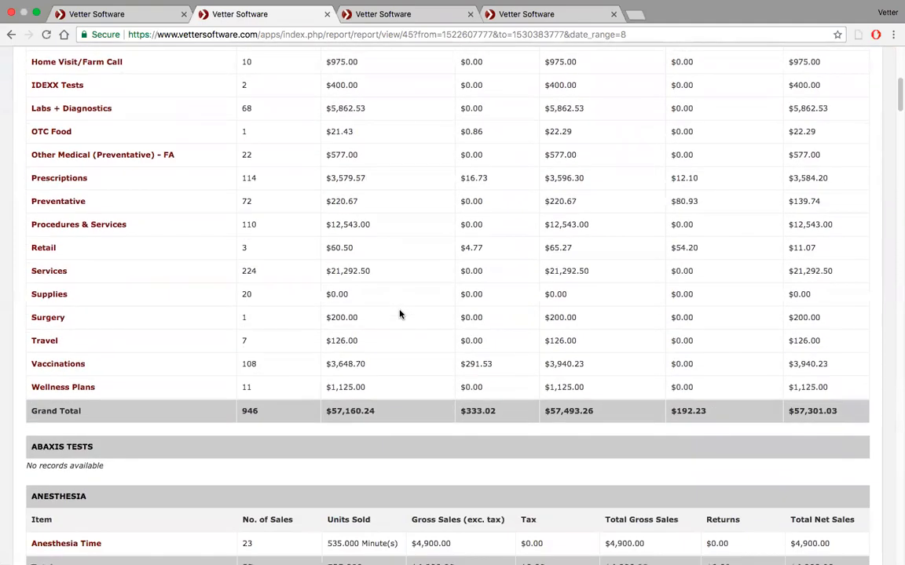
scroll("down", 3)
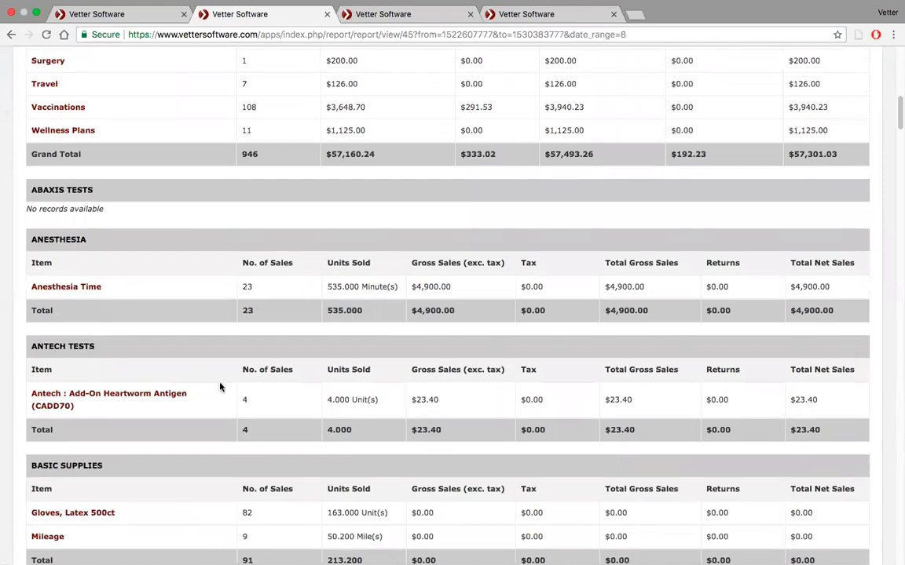
scroll("down", 3)
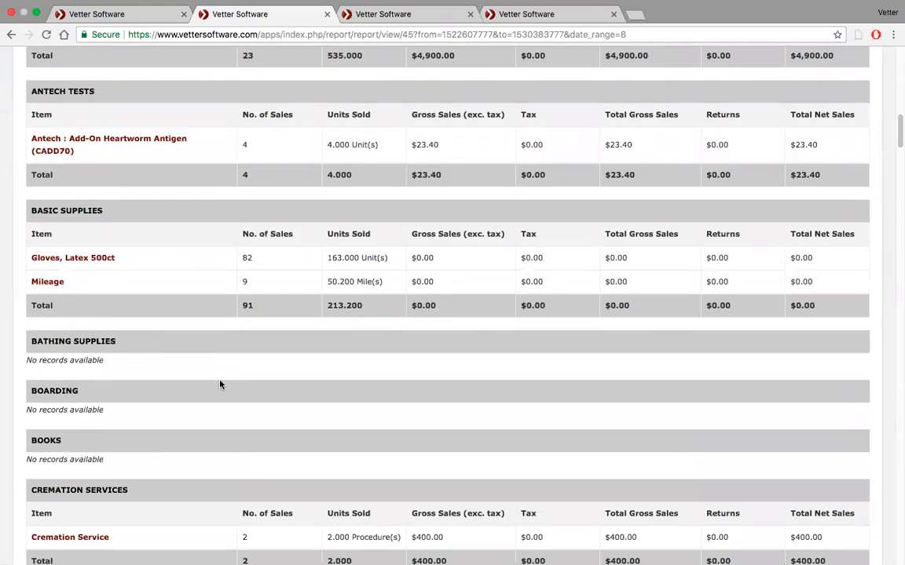
scroll("down", 3)
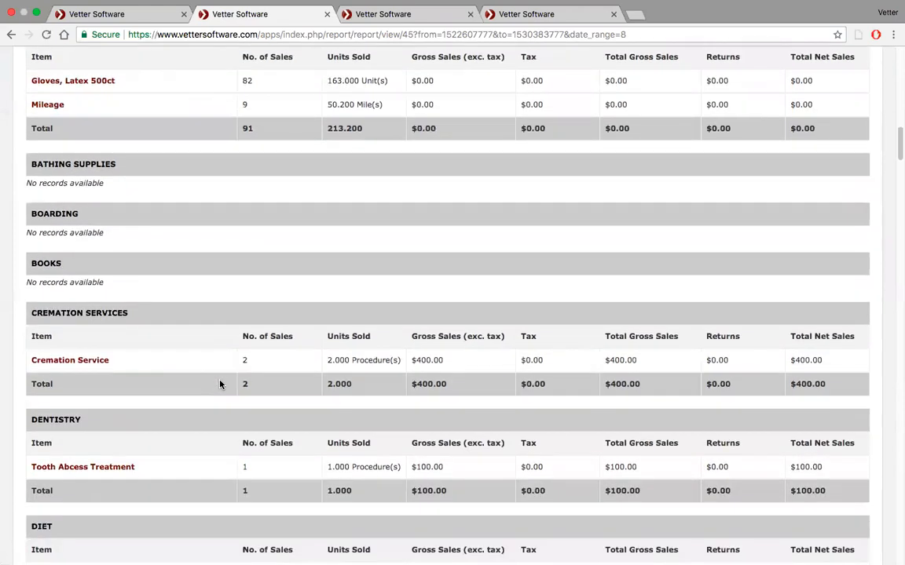
scroll("down", 3)
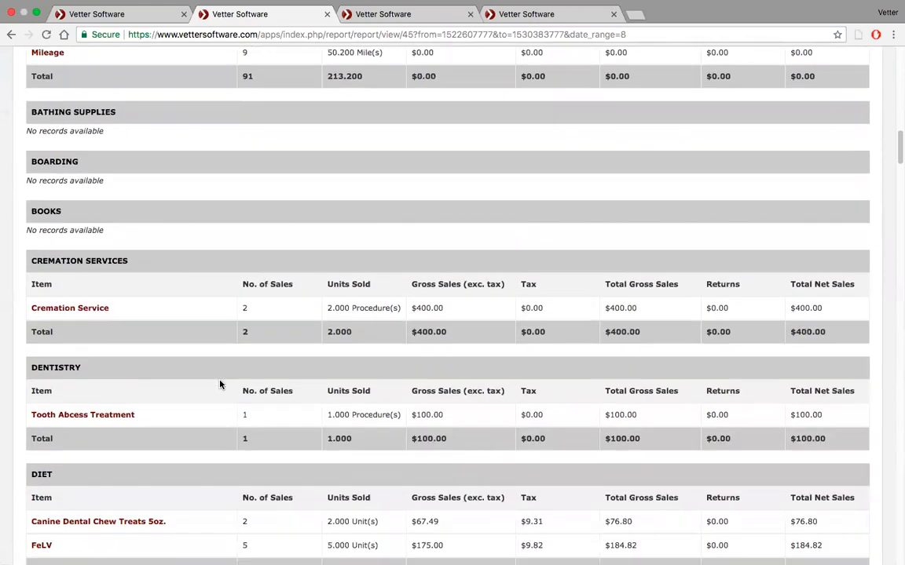
scroll("down", 3)
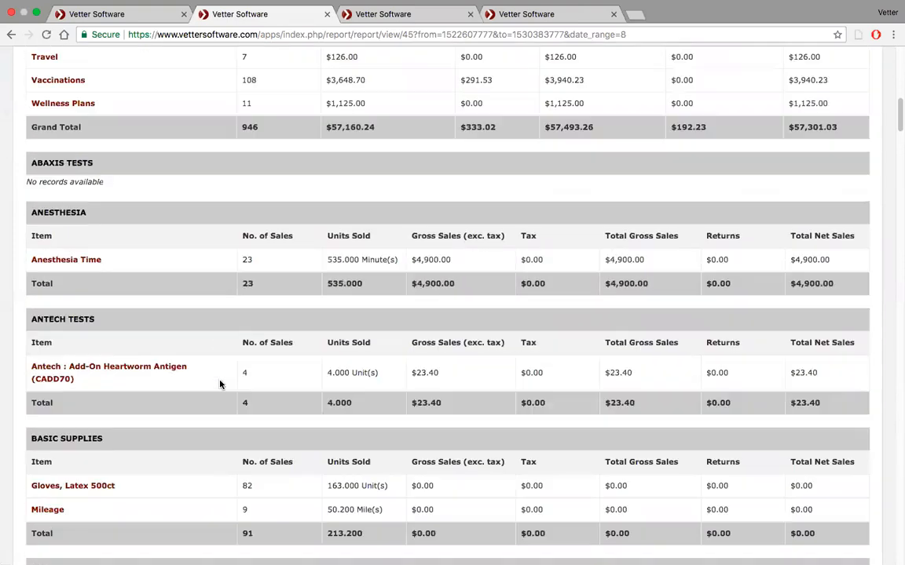
scroll("up", 3)
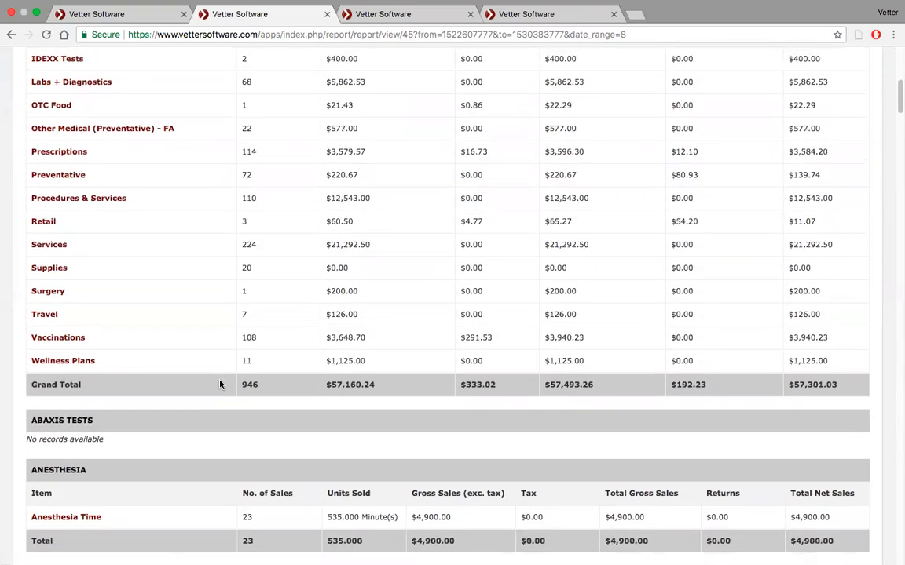
scroll("up", 3)
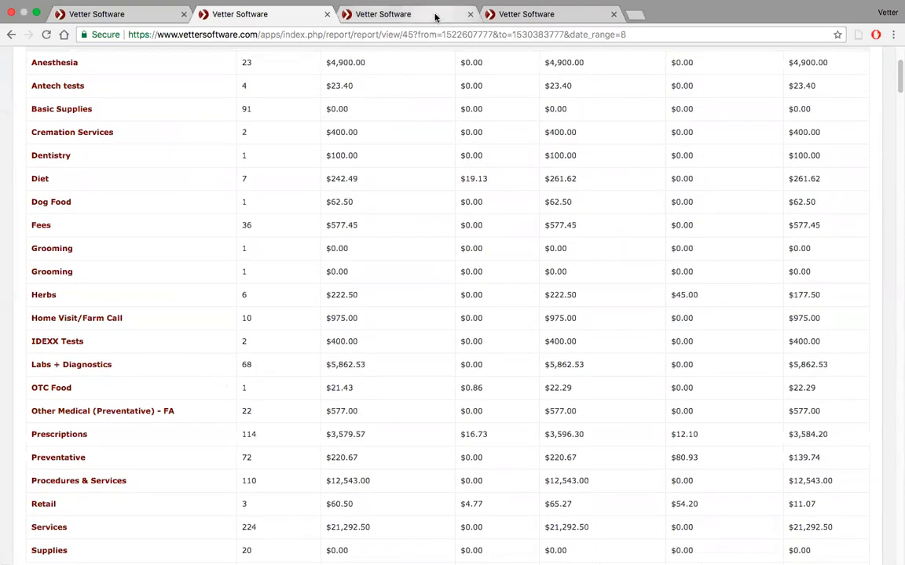
Switch to the Profit Margins report and scroll through unit price, average cost and profit
left_click(383, 15)
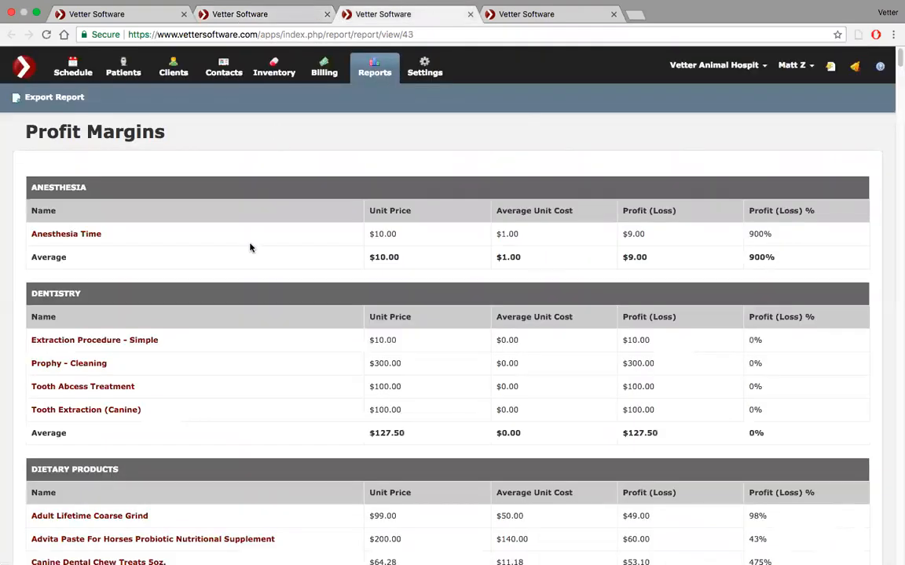
scroll("down", 3)
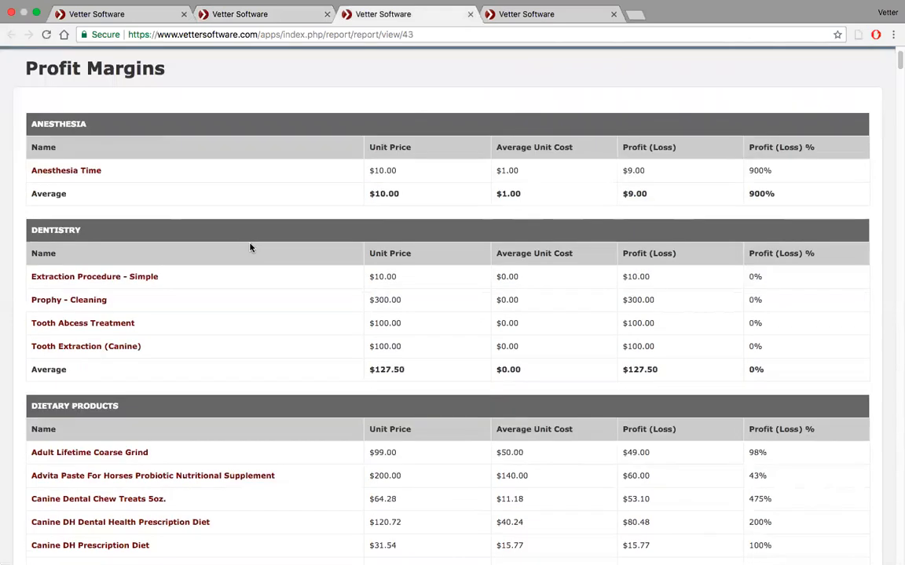
mouse_move(468, 296)
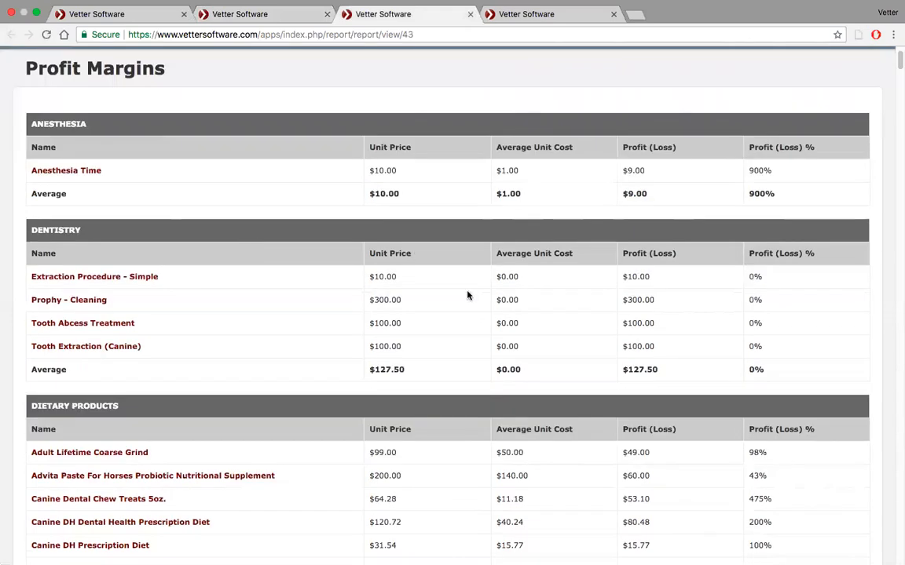
mouse_move(667, 339)
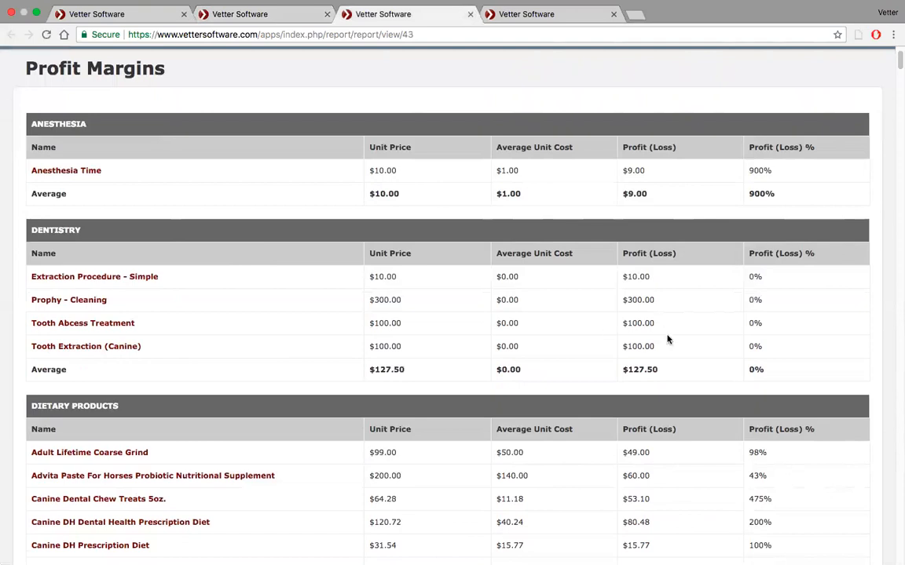
mouse_move(762, 335)
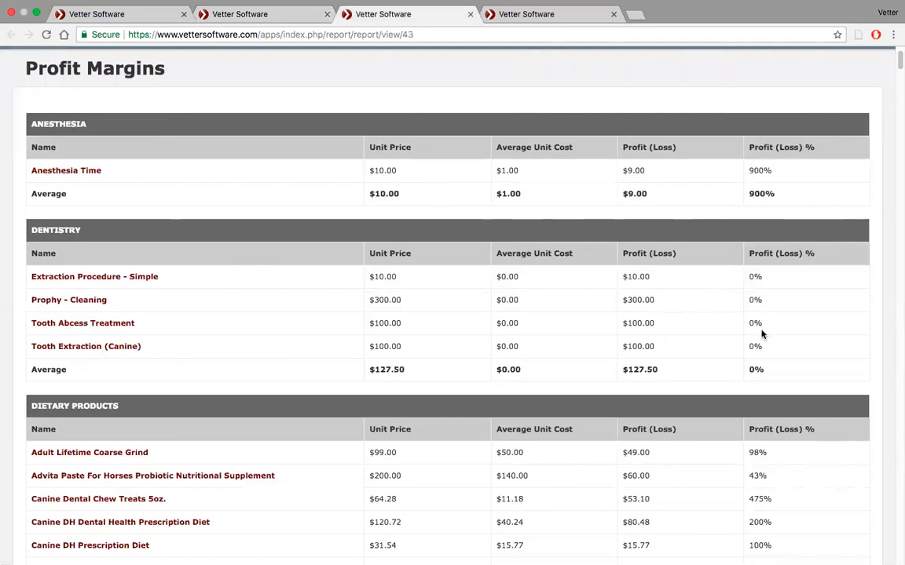
scroll("down", 3)
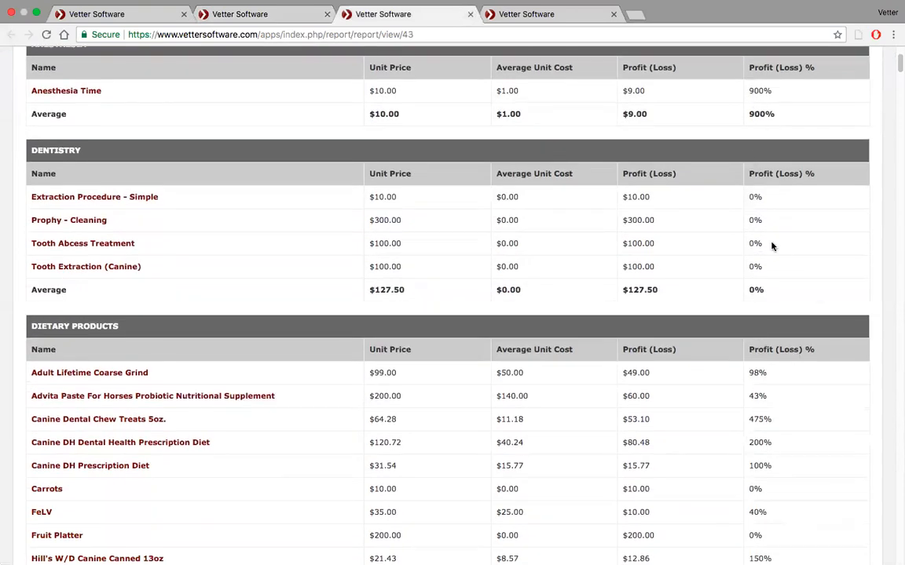
mouse_move(768, 354)
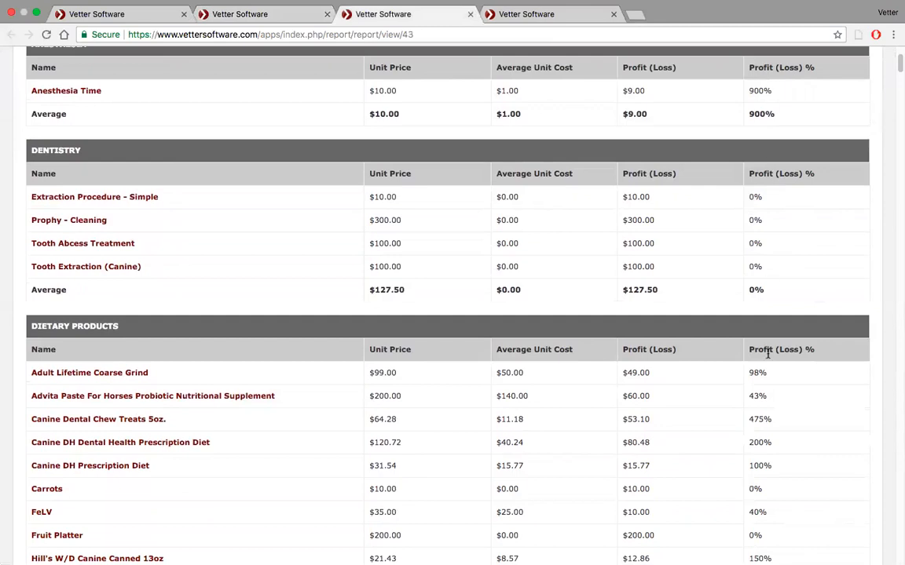
mouse_move(770, 174)
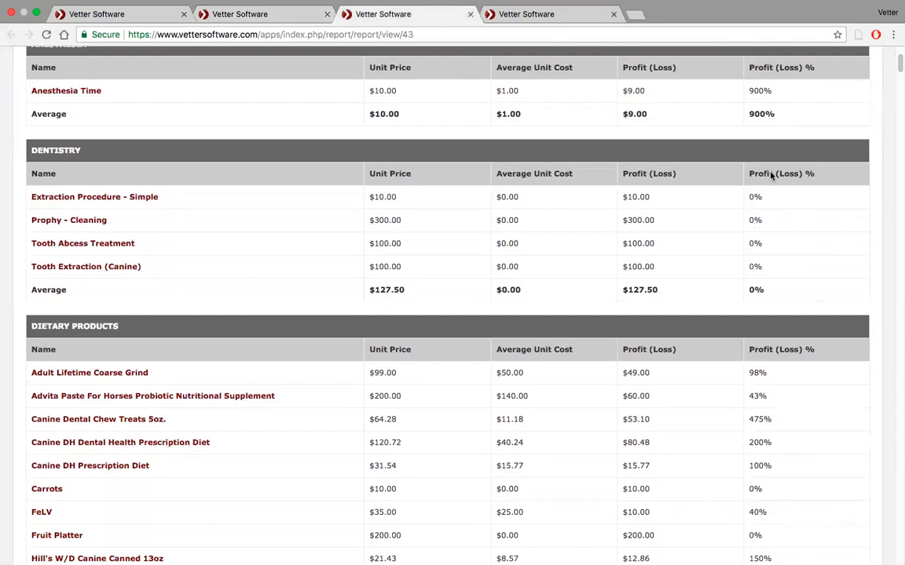
mouse_move(570, 175)
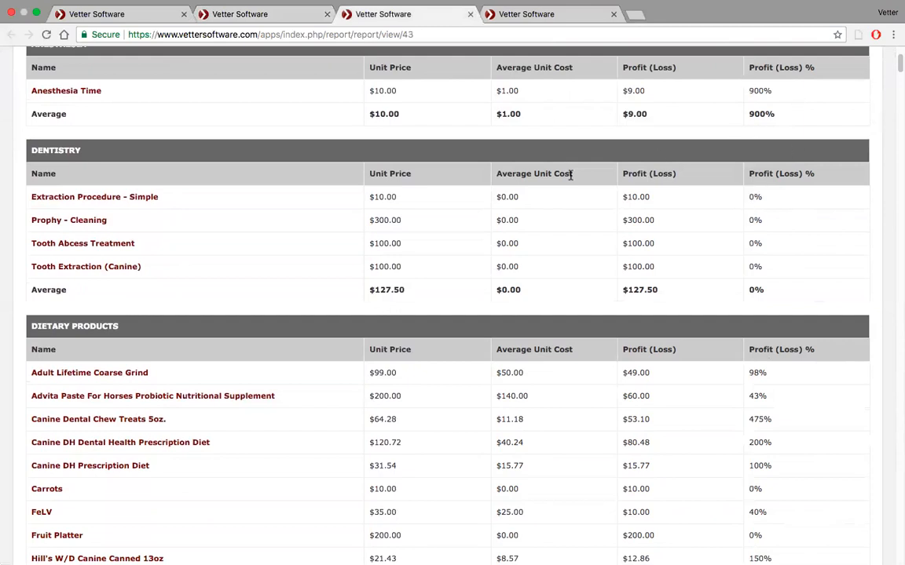
mouse_move(406, 198)
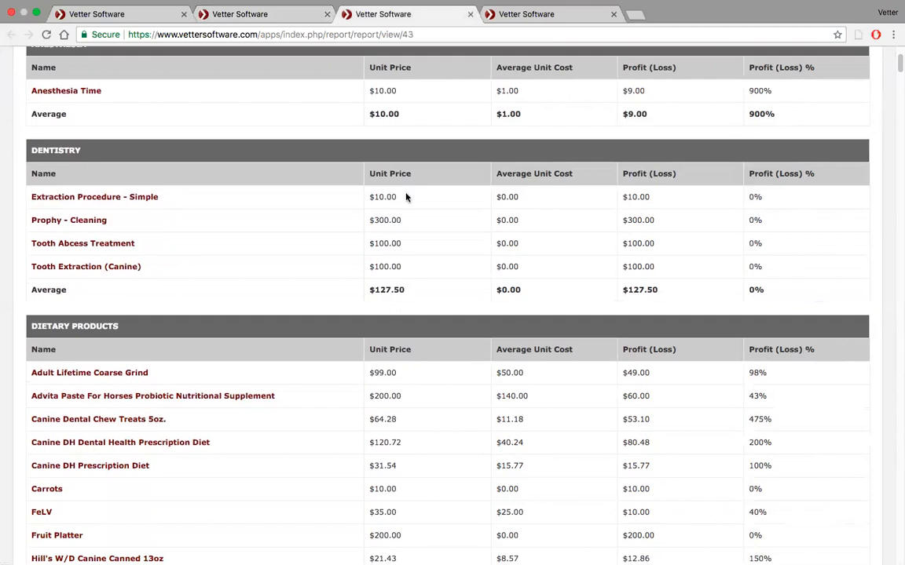
mouse_move(295, 181)
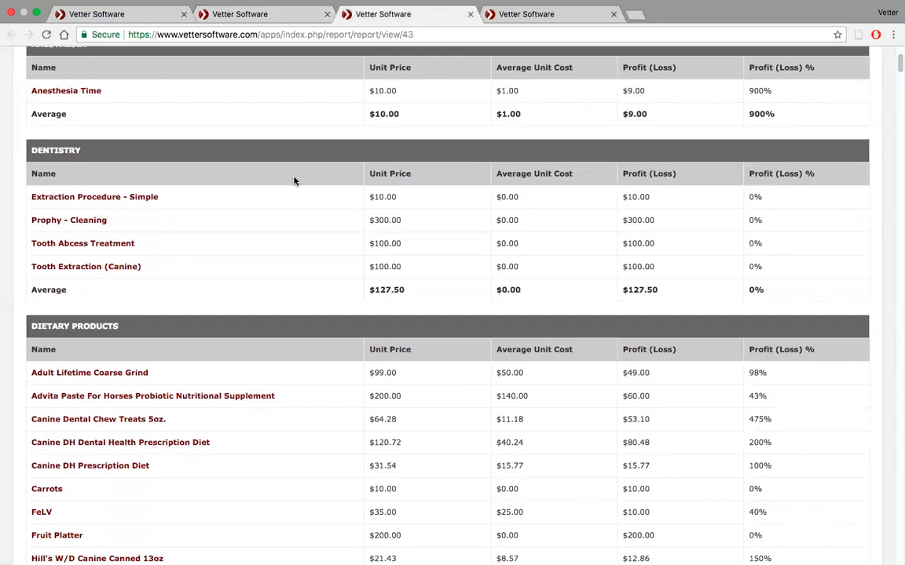
mouse_move(555, 116)
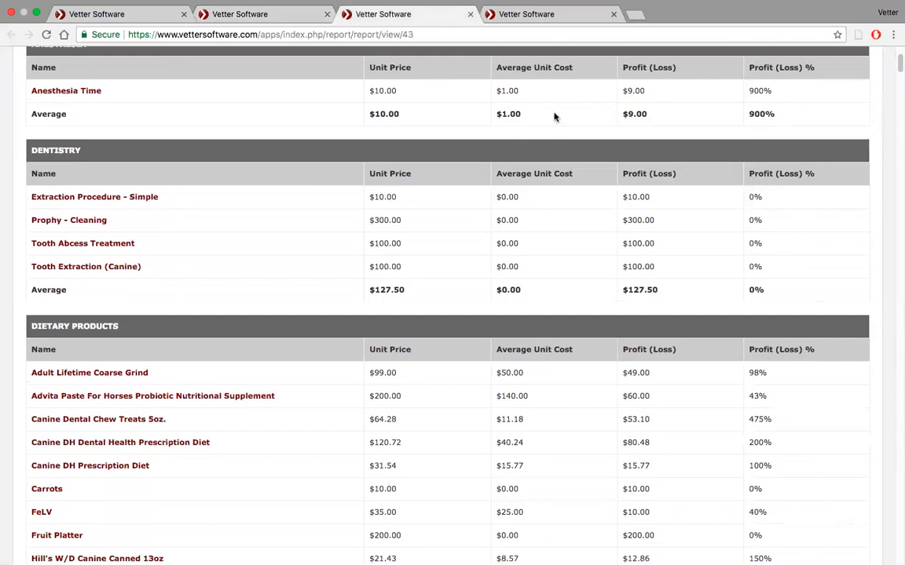
scroll("down", 3)
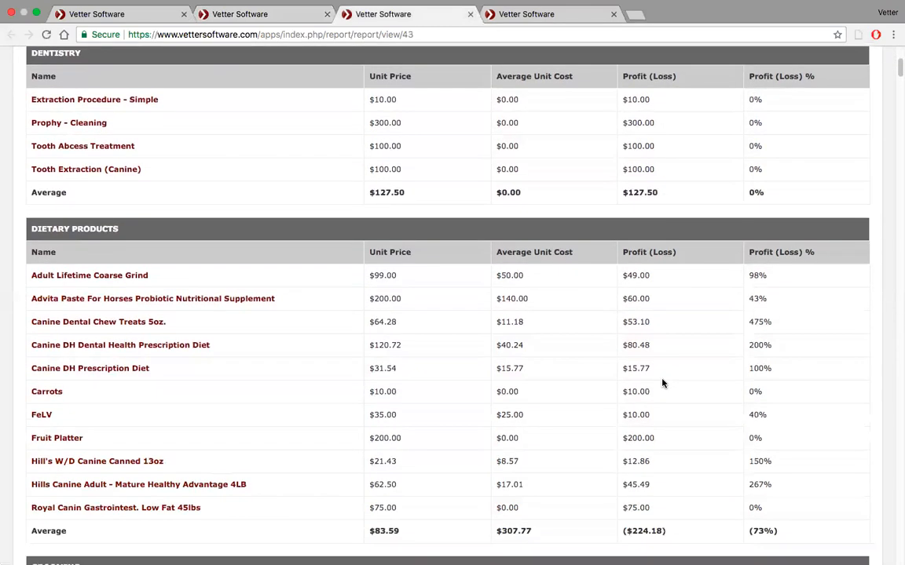
scroll("down", 3)
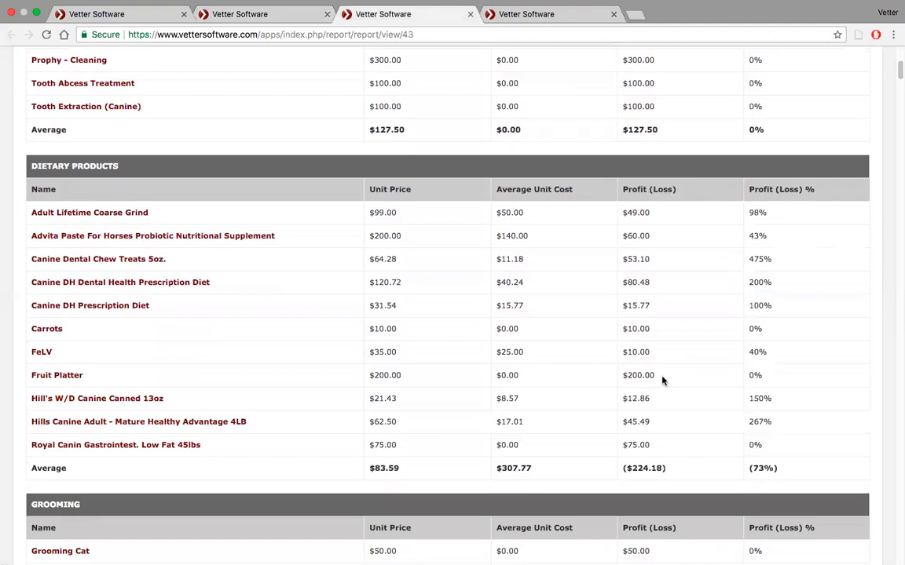
mouse_move(585, 329)
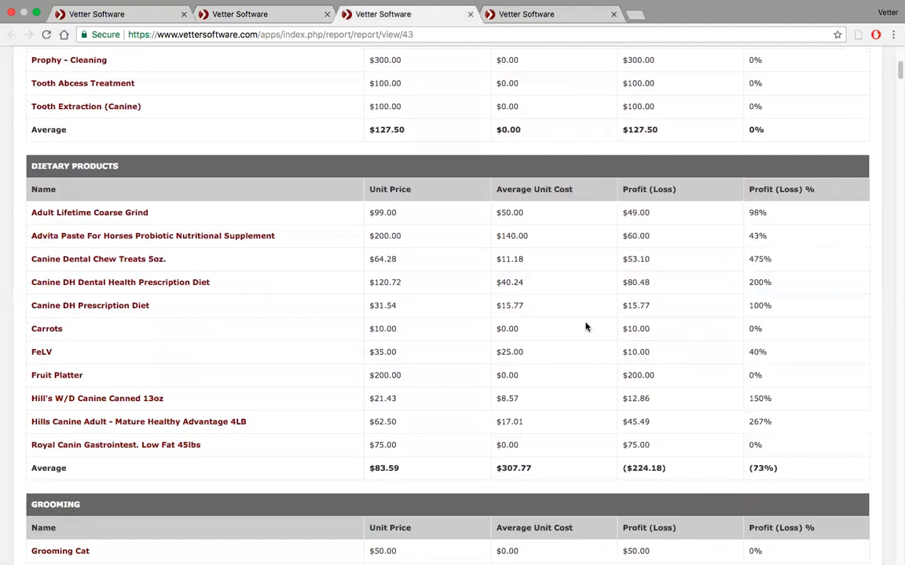
mouse_move(797, 286)
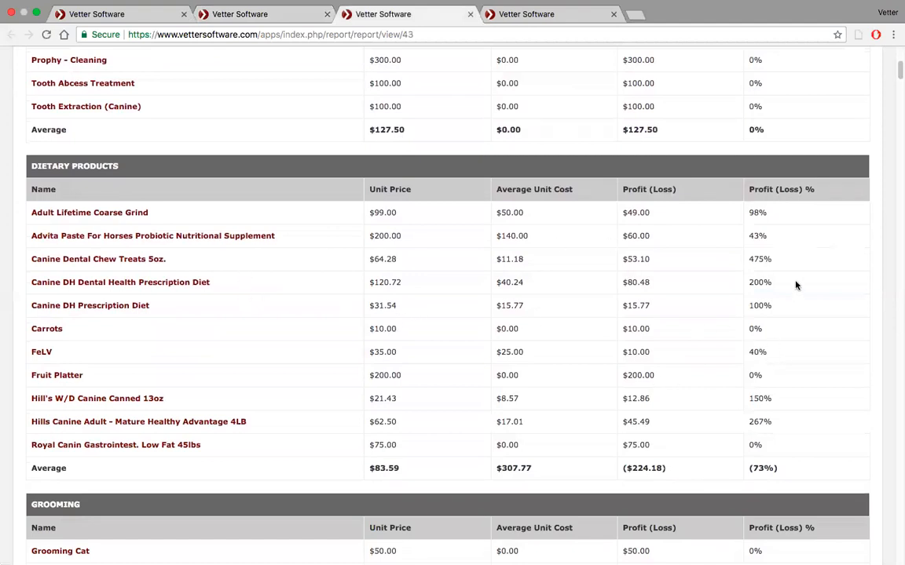
mouse_move(785, 264)
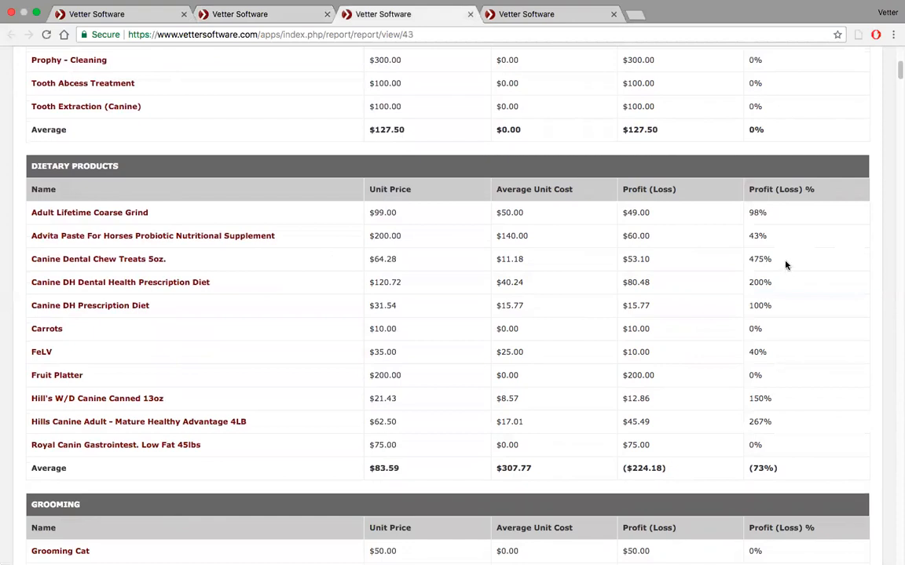
mouse_move(494, 263)
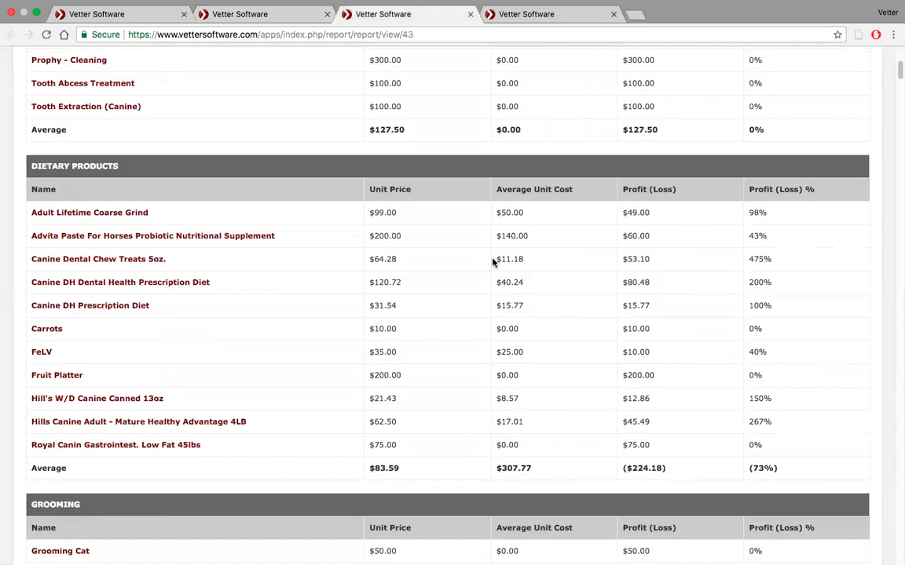
mouse_move(760, 373)
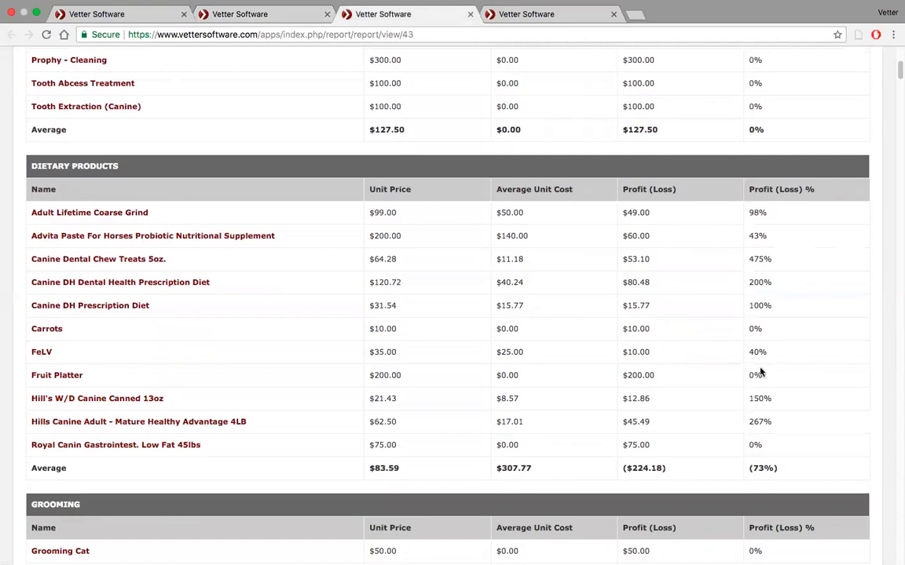
scroll("down", 3)
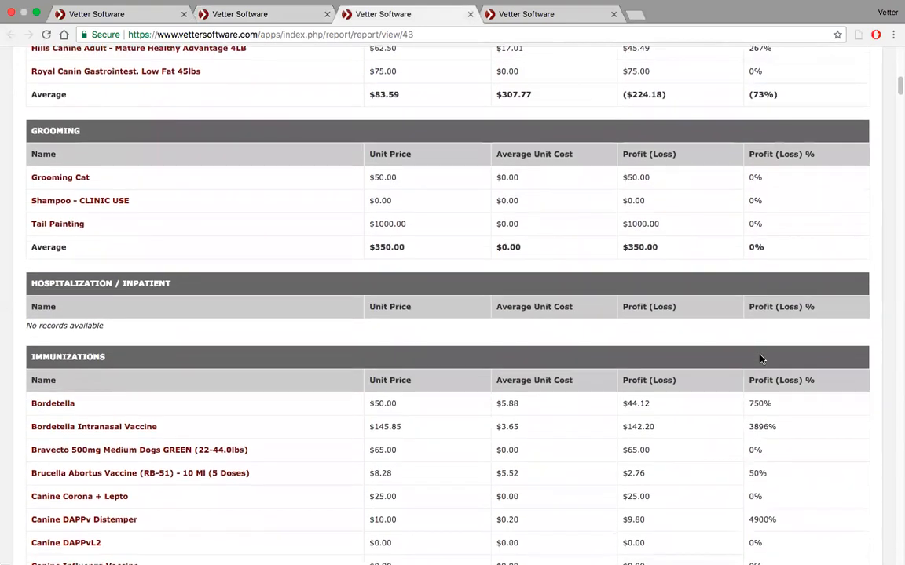
scroll("down", 3)
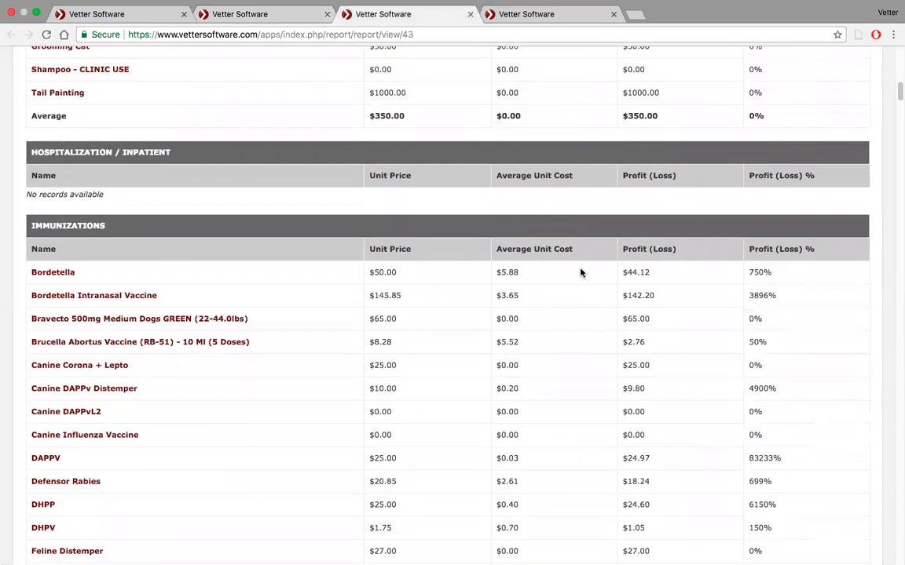
mouse_move(764, 309)
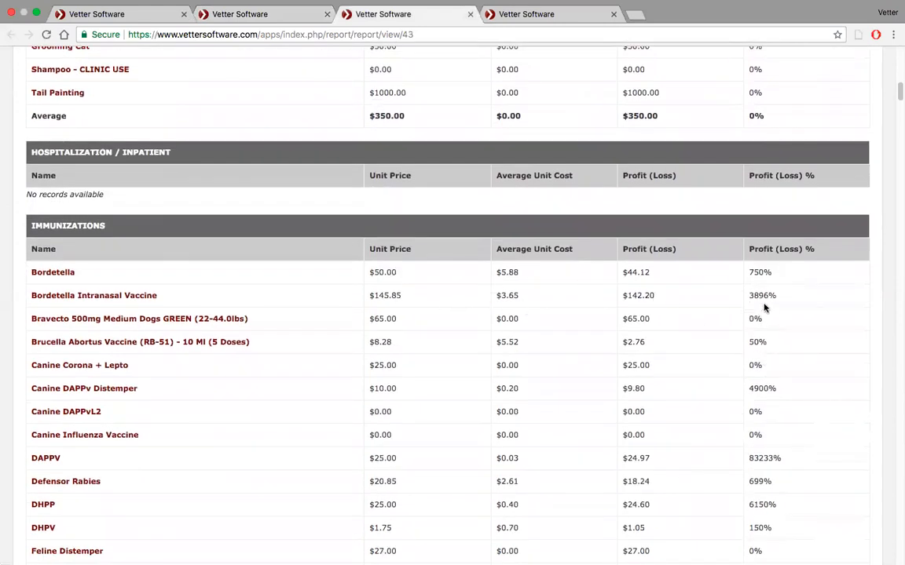
mouse_move(754, 305)
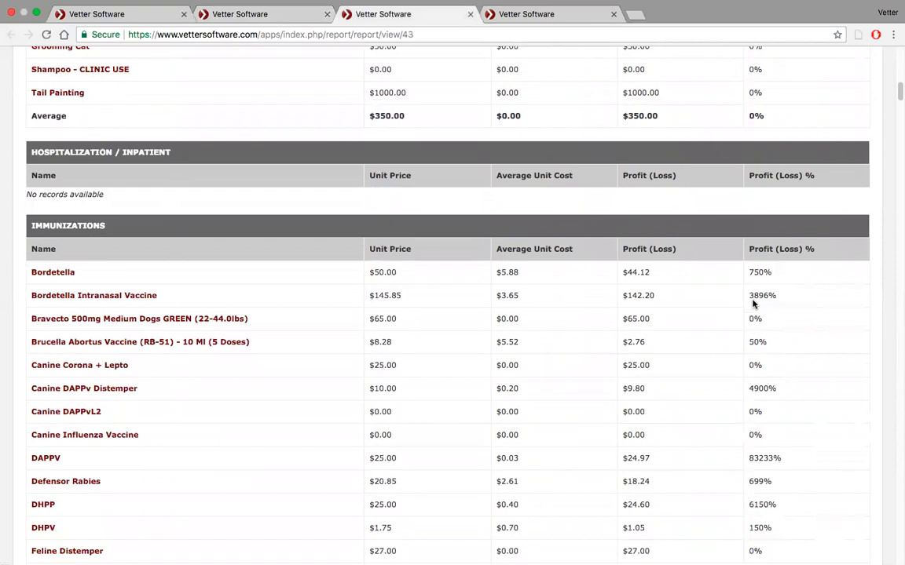
mouse_move(385, 300)
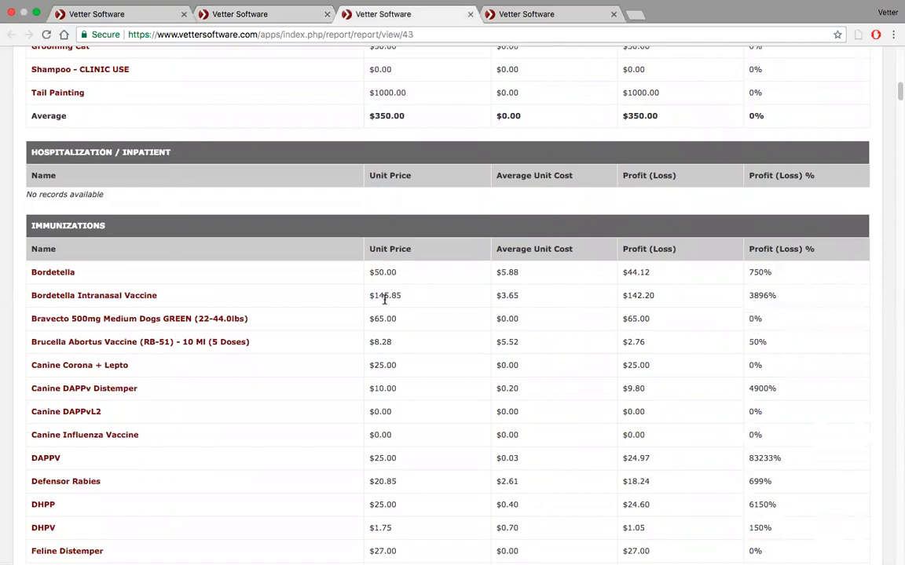
mouse_move(406, 302)
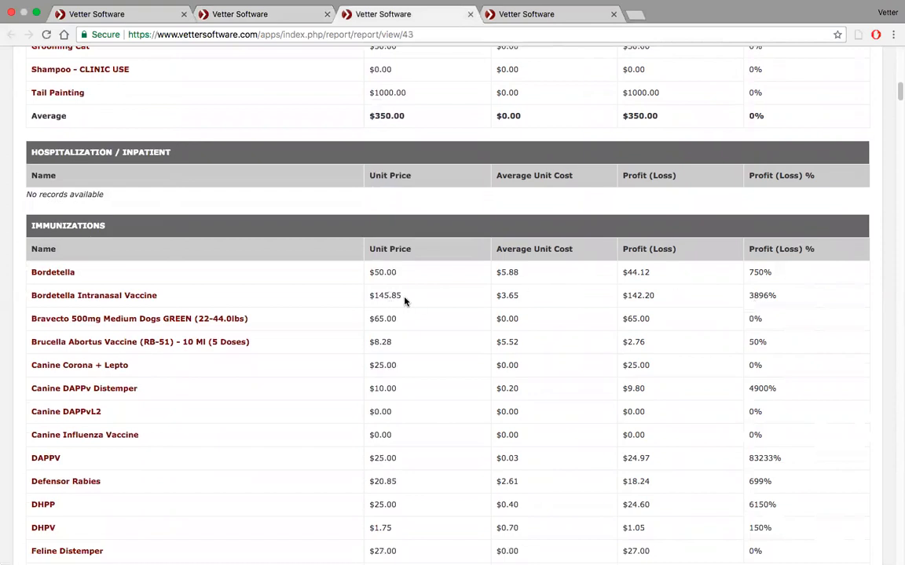
scroll("down", 3)
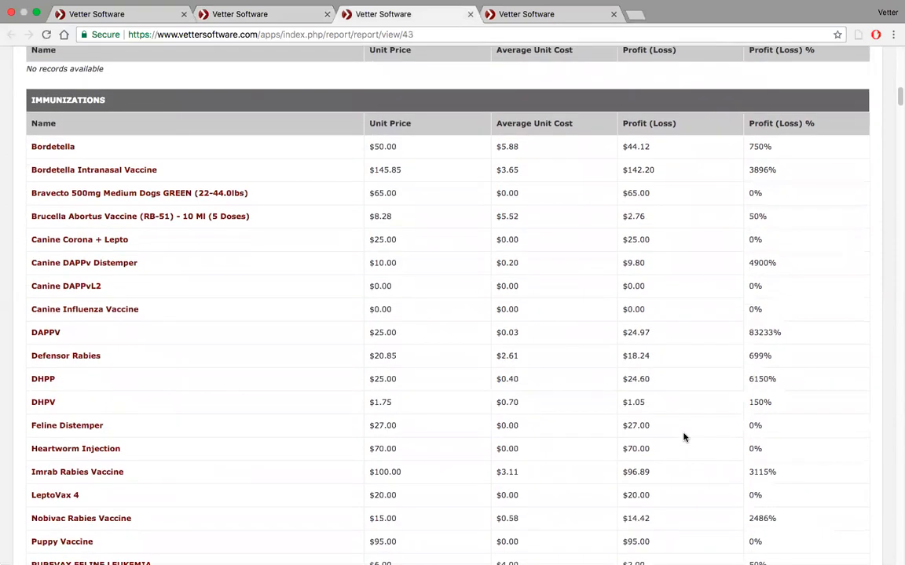
mouse_move(688, 409)
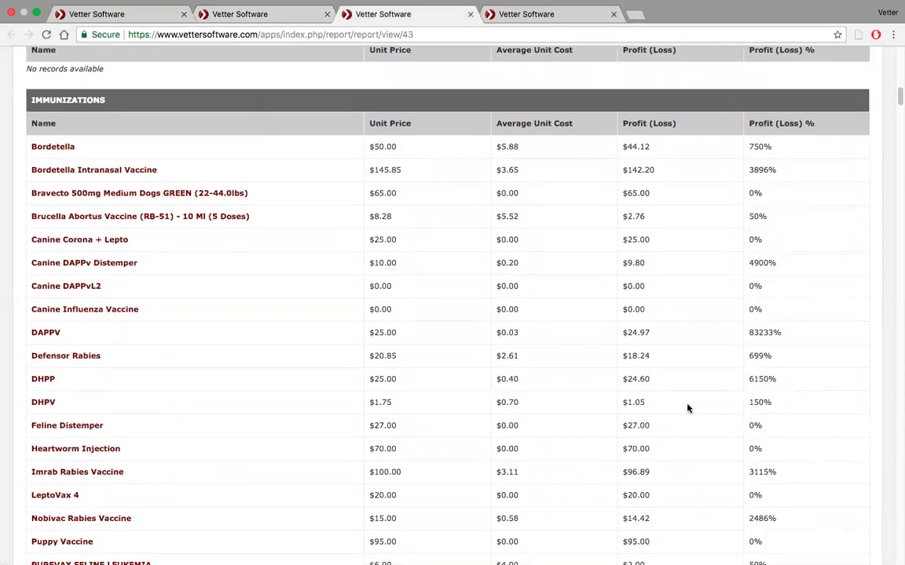
scroll("down", 3)
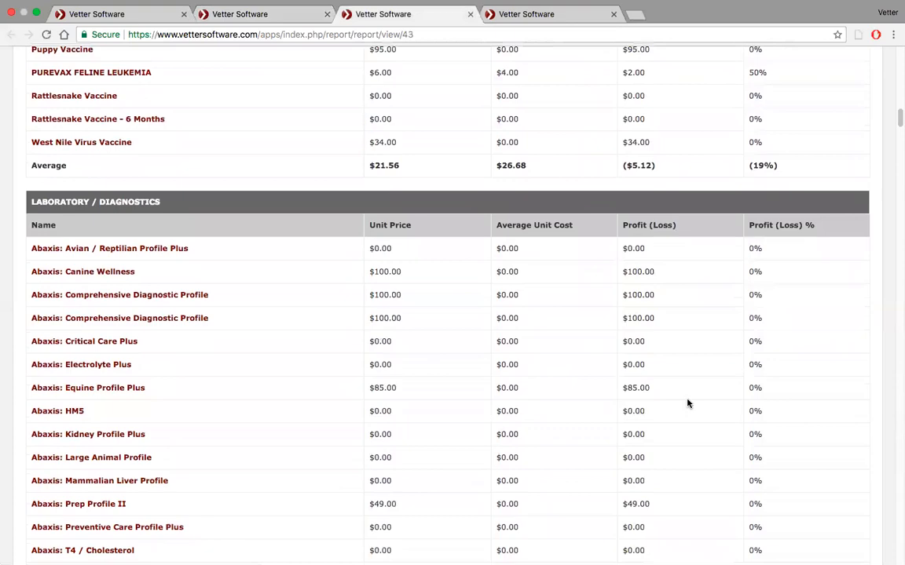
scroll("down", 3)
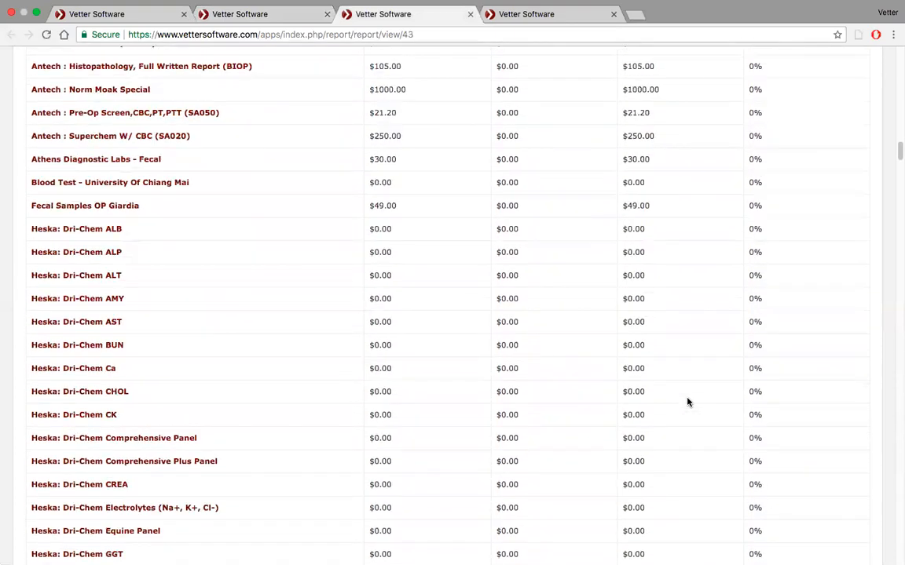
scroll("up", 3)
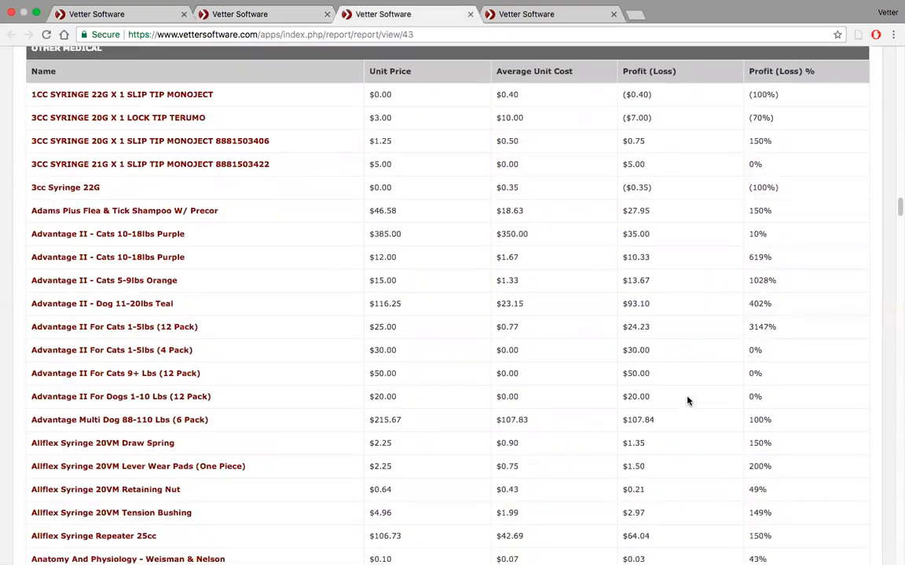
scroll("up", 3)
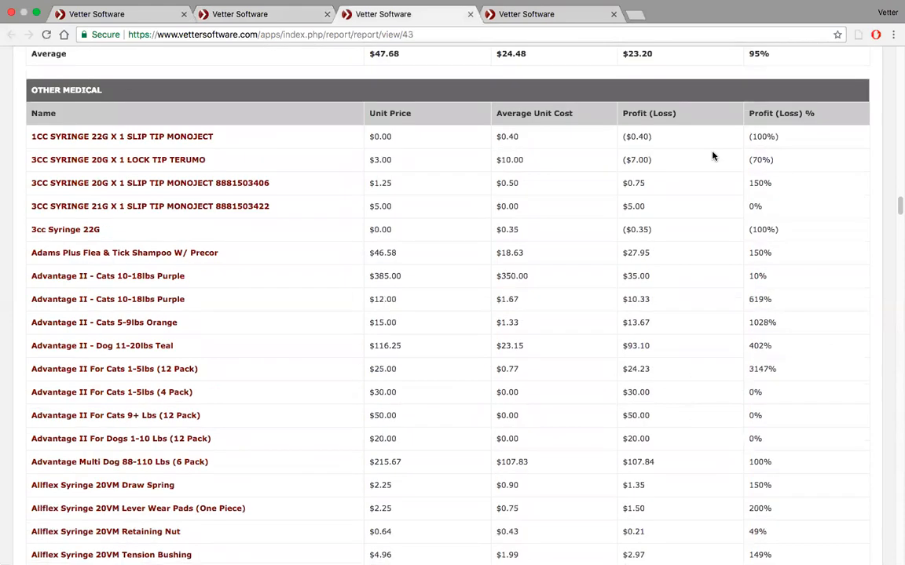
mouse_move(760, 171)
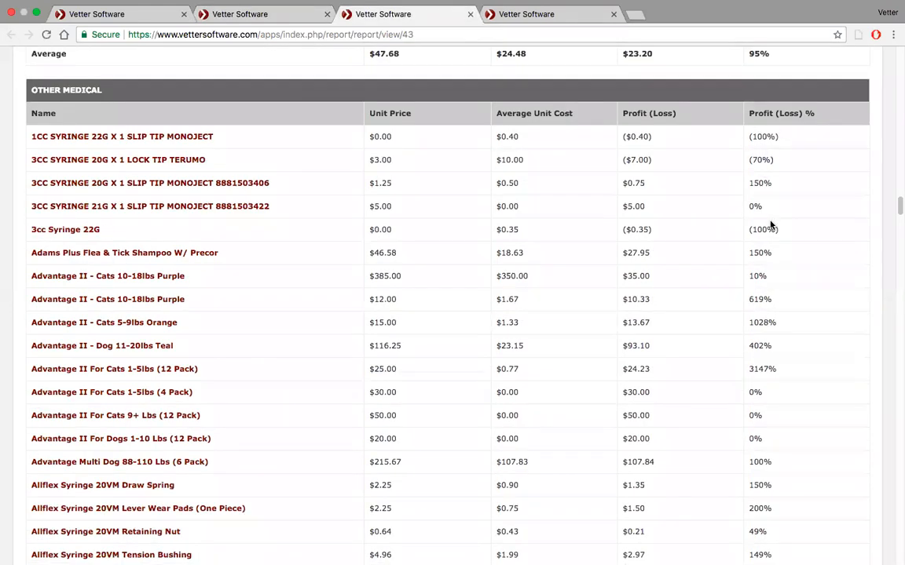
mouse_move(770, 228)
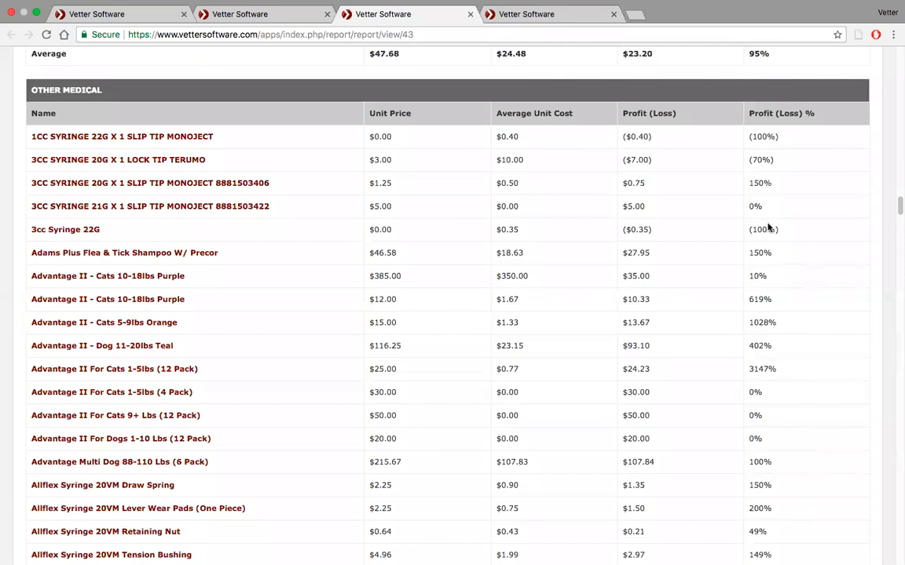
mouse_move(525, 274)
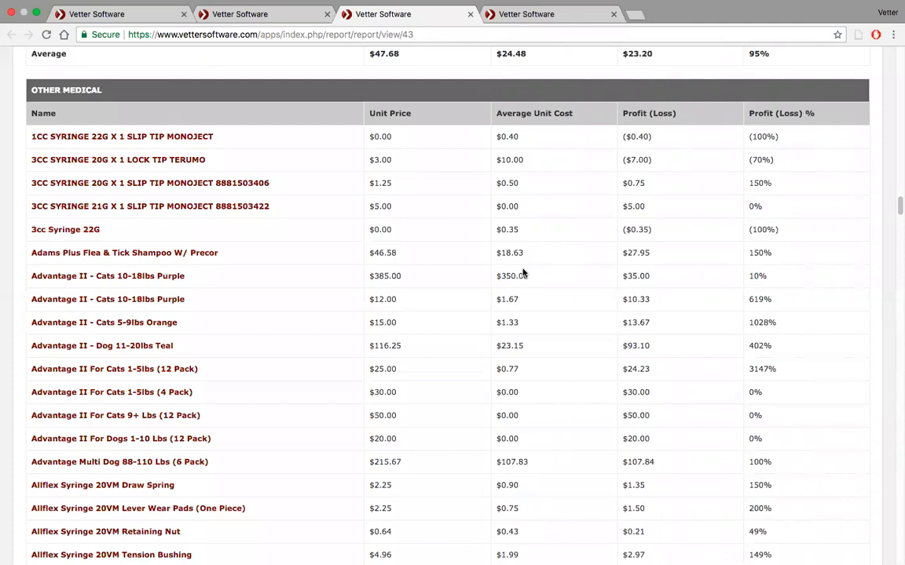
mouse_move(603, 253)
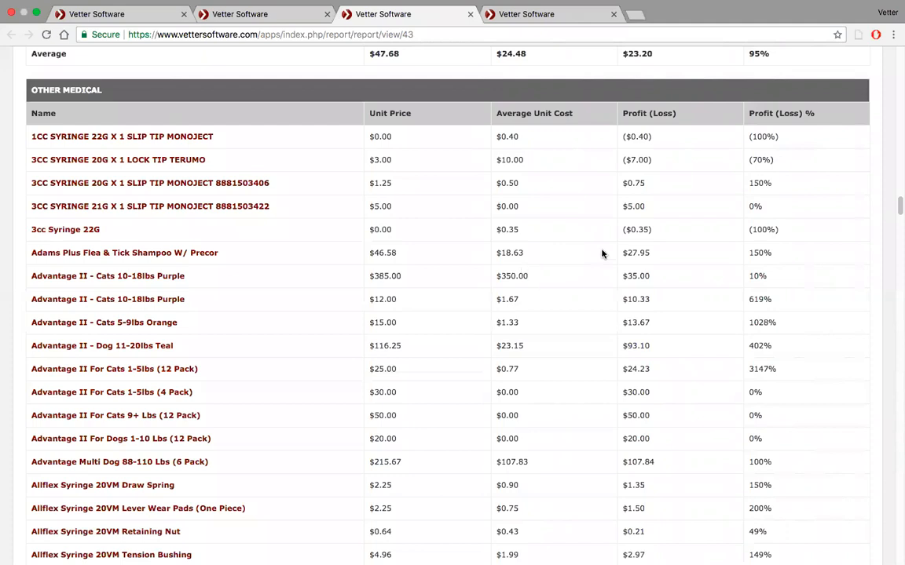
mouse_move(744, 350)
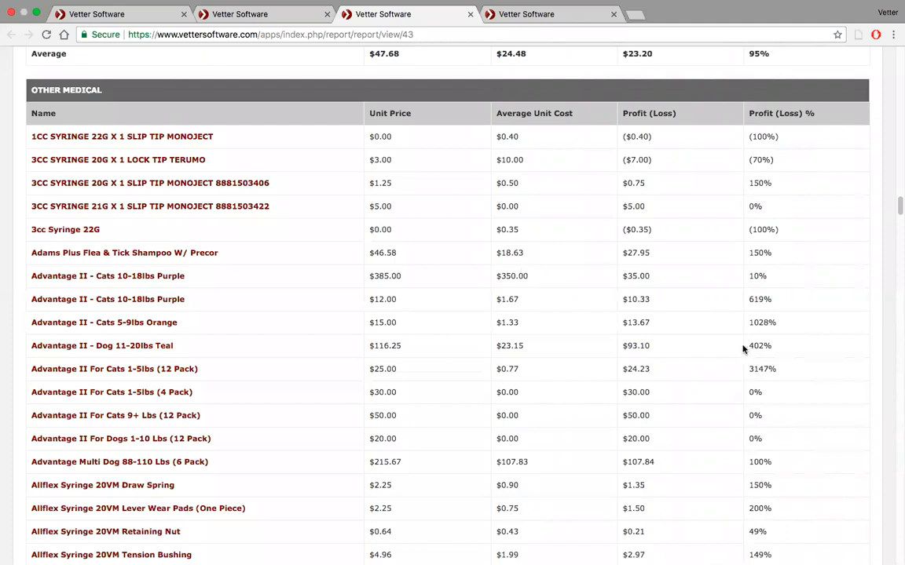
mouse_move(728, 252)
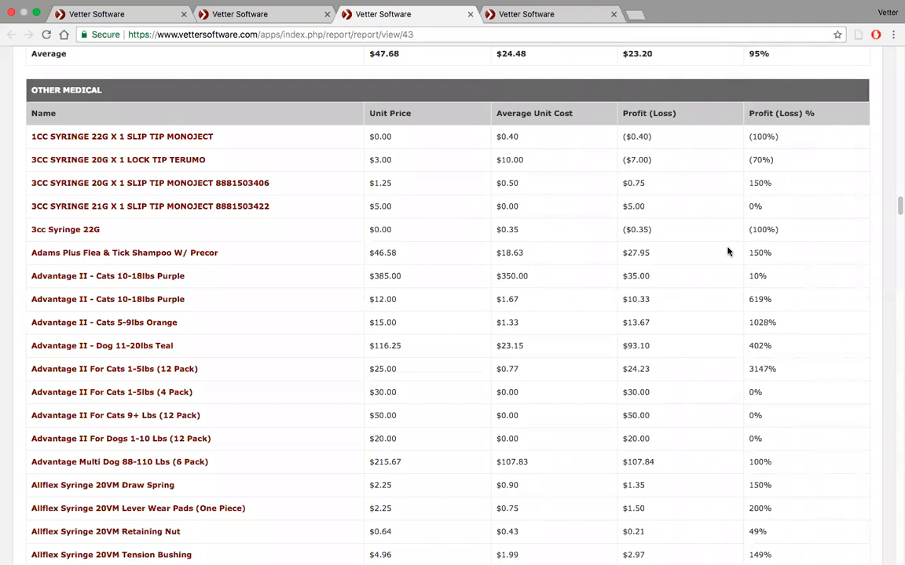
scroll("down", 3)
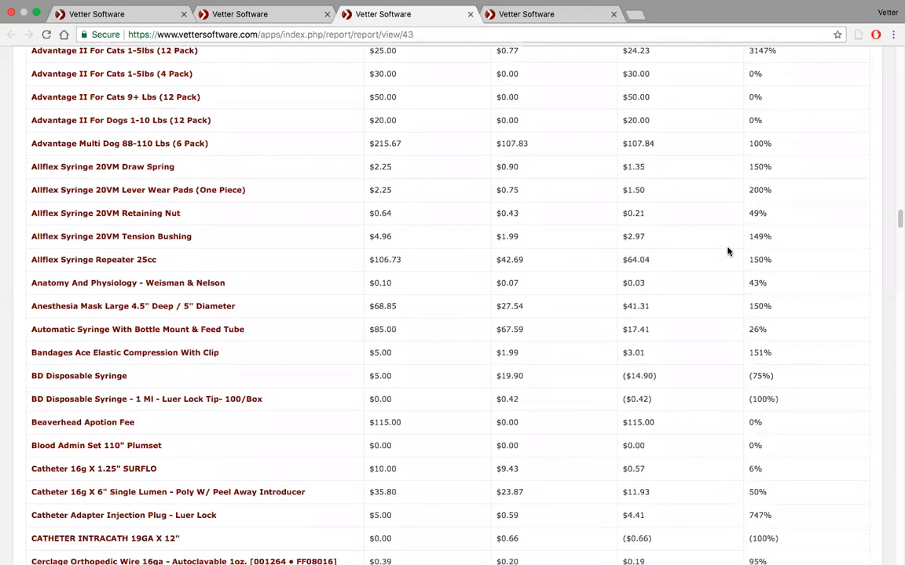
scroll("down", 3)
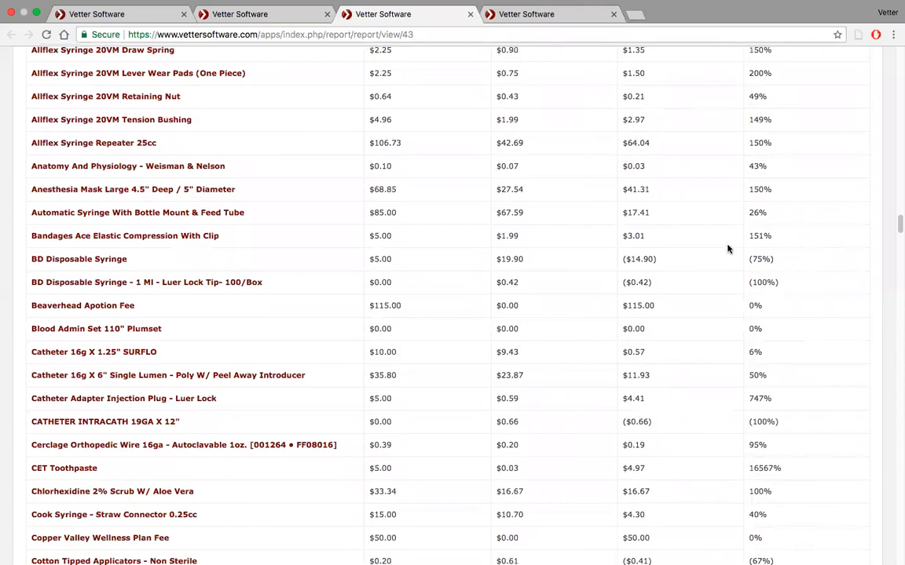
scroll("down", 3)
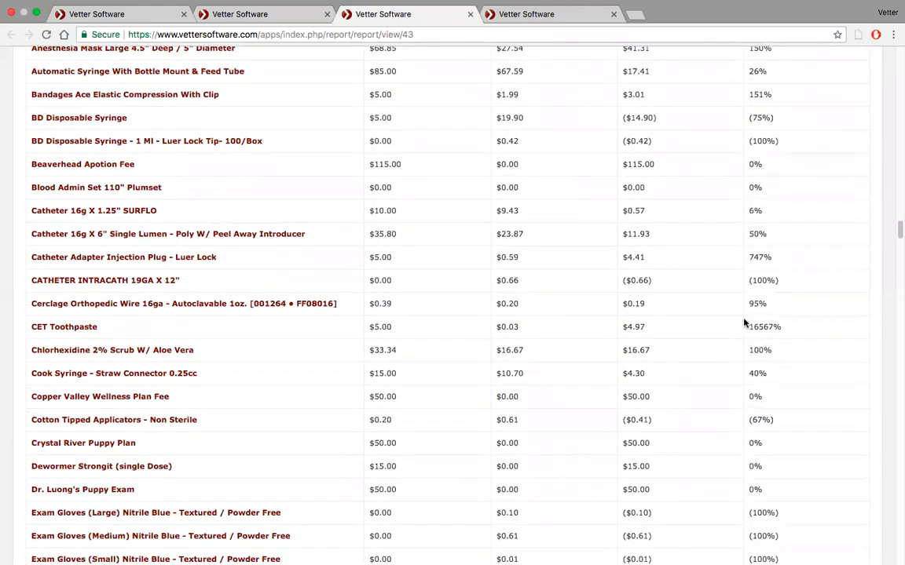
scroll("down", 3)
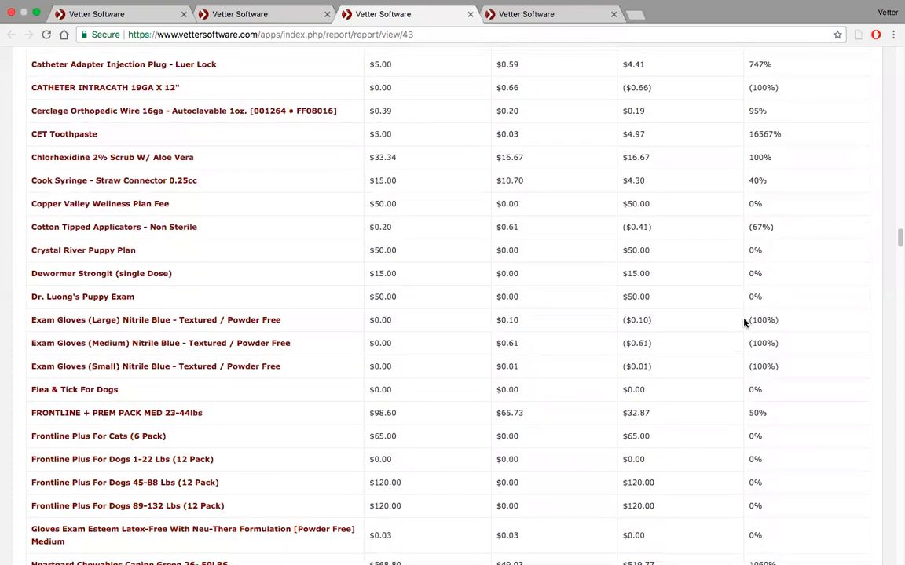
scroll("down", 3)
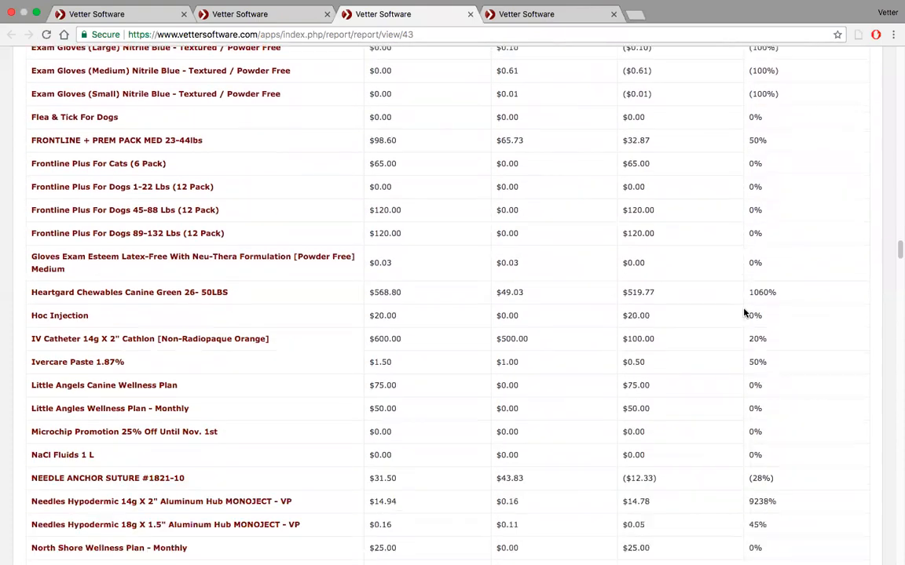
scroll("down", 3)
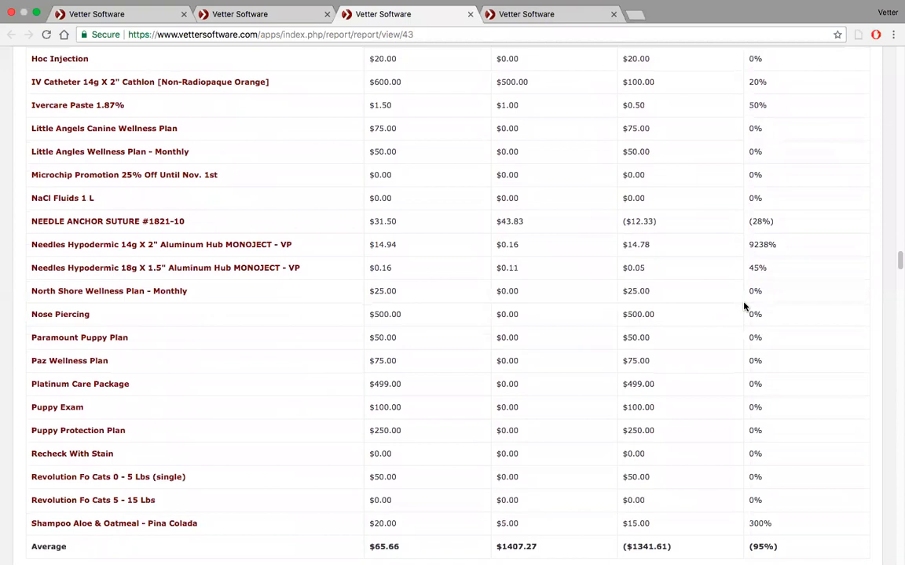
scroll("down", 3)
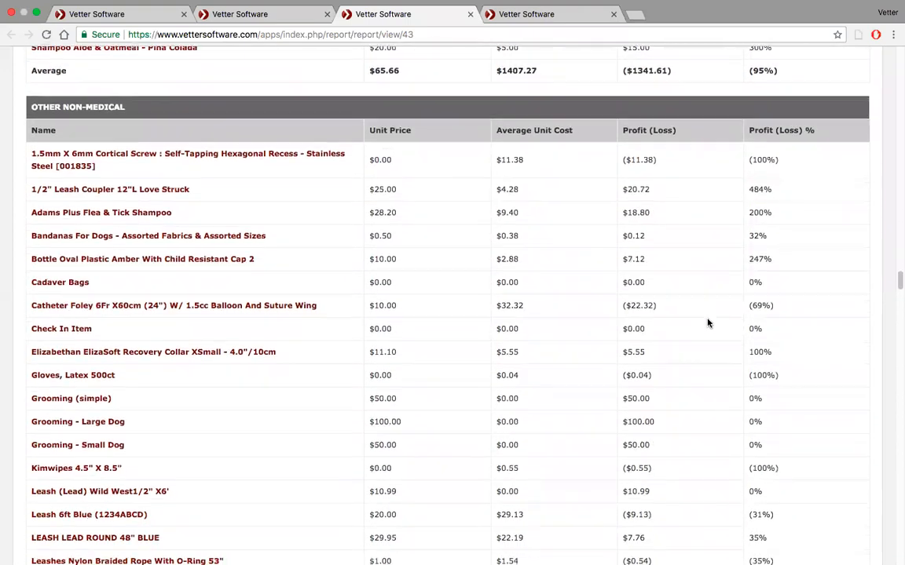
scroll("down", 3)
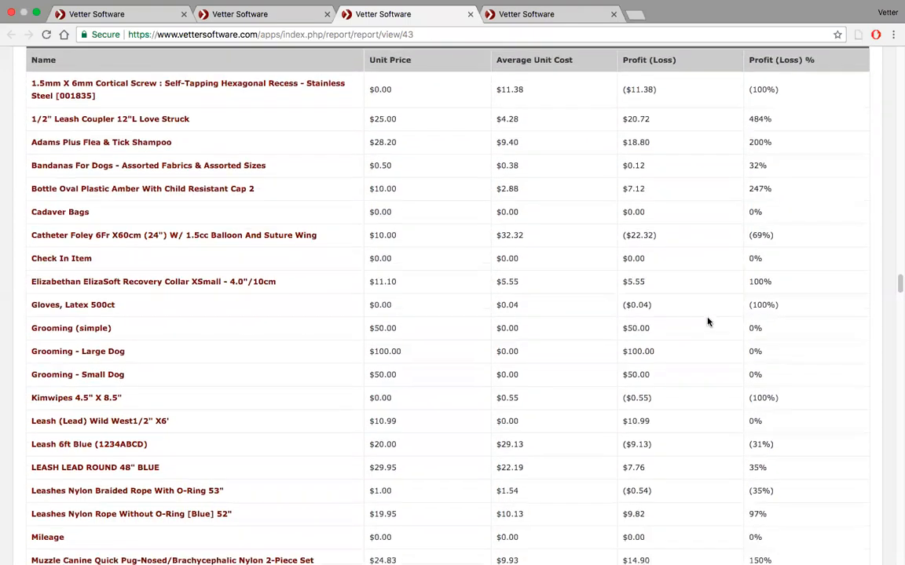
scroll("down", 3)
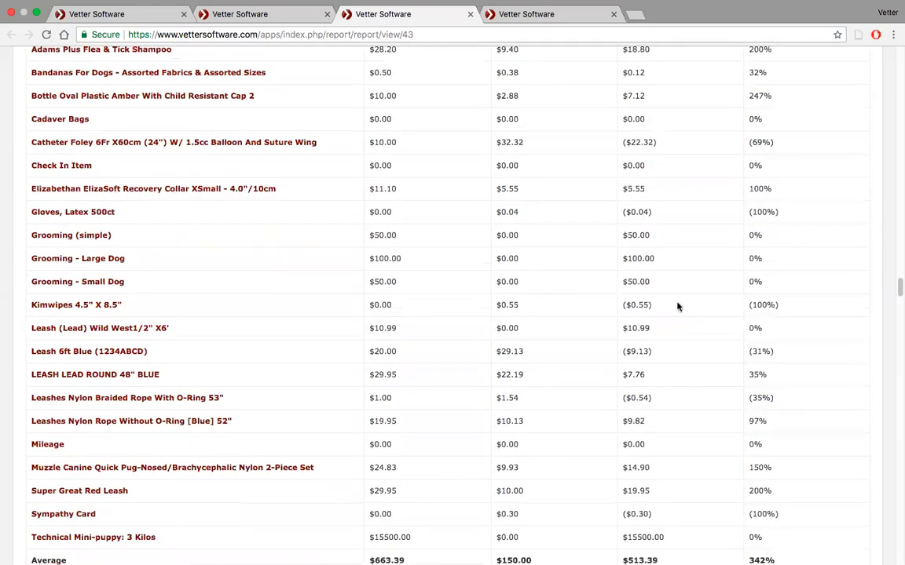
scroll("down", 3)
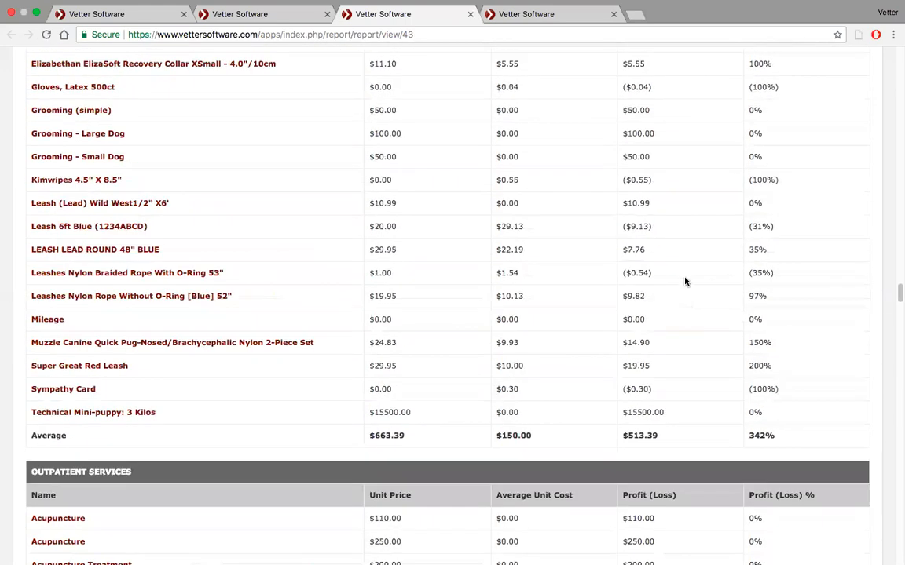
scroll("down", 3)
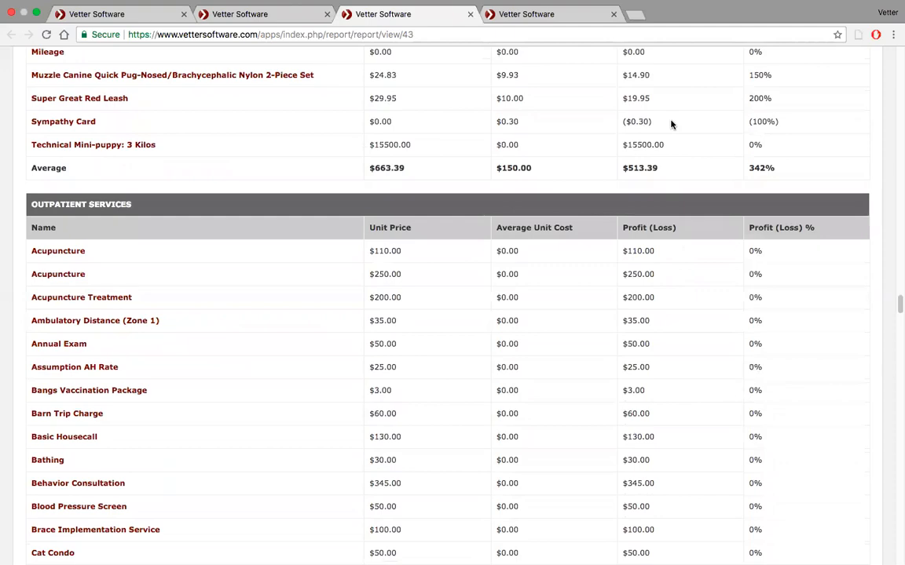
scroll("down", 3)
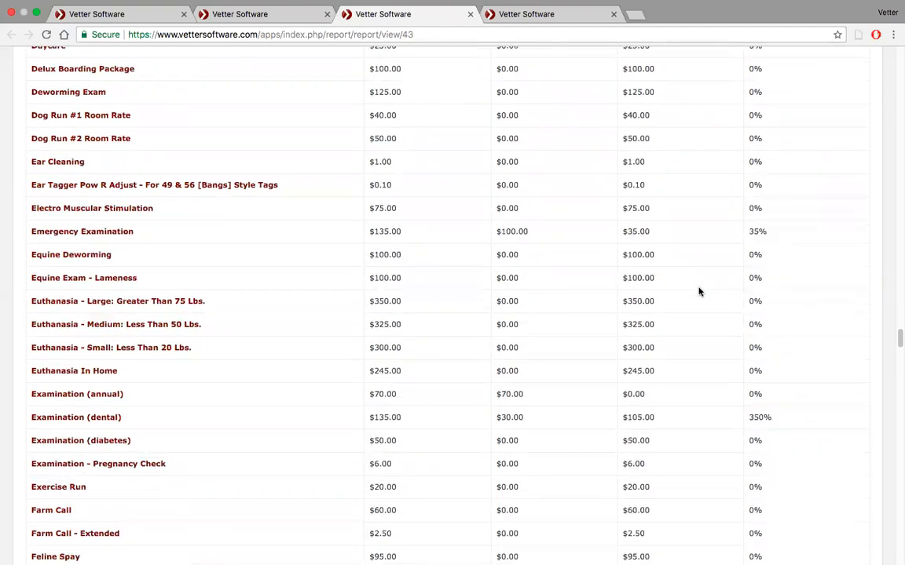
scroll("down", 3)
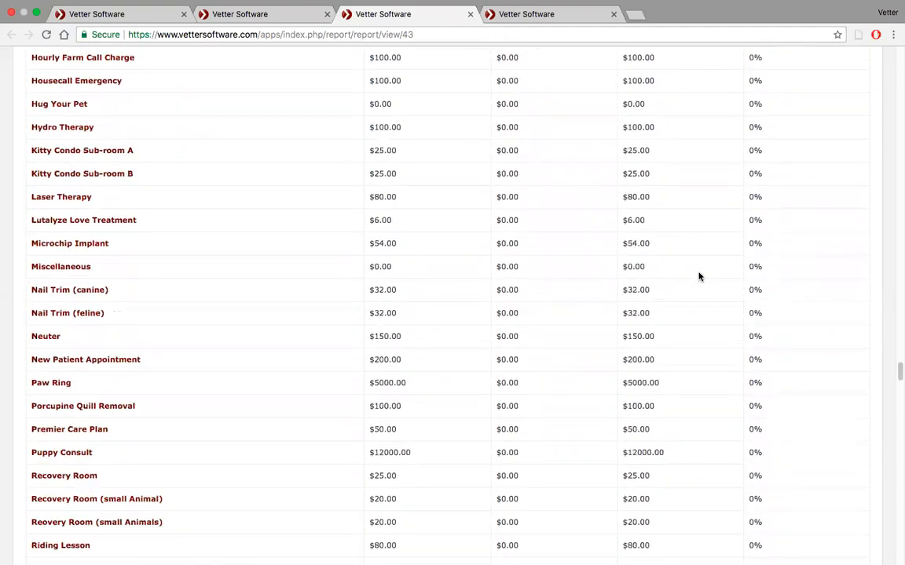
scroll("down", 3)
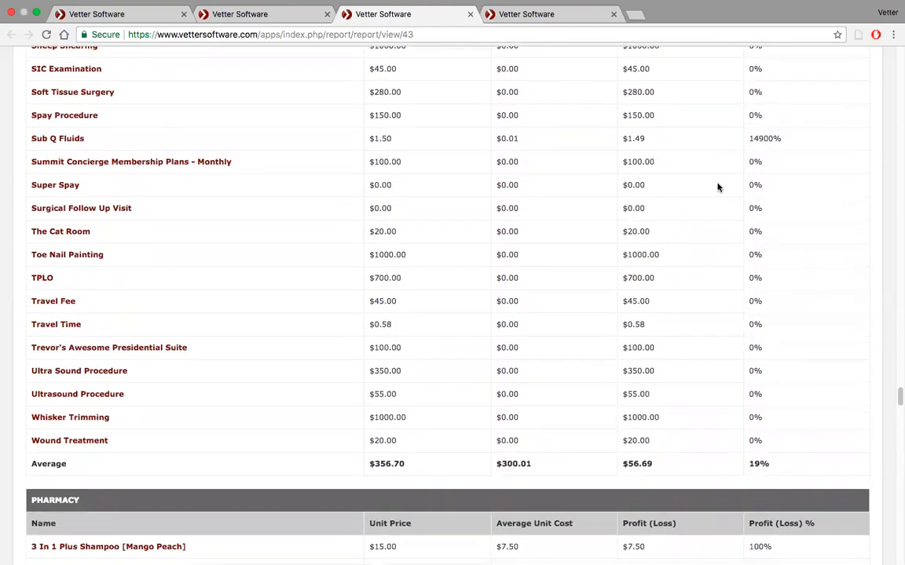
scroll("down", 3)
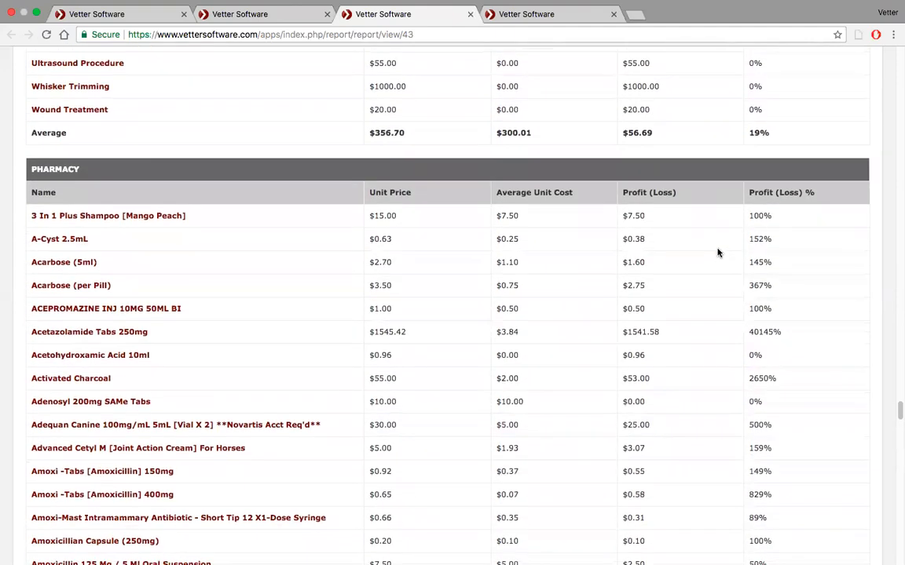
scroll("down", 3)
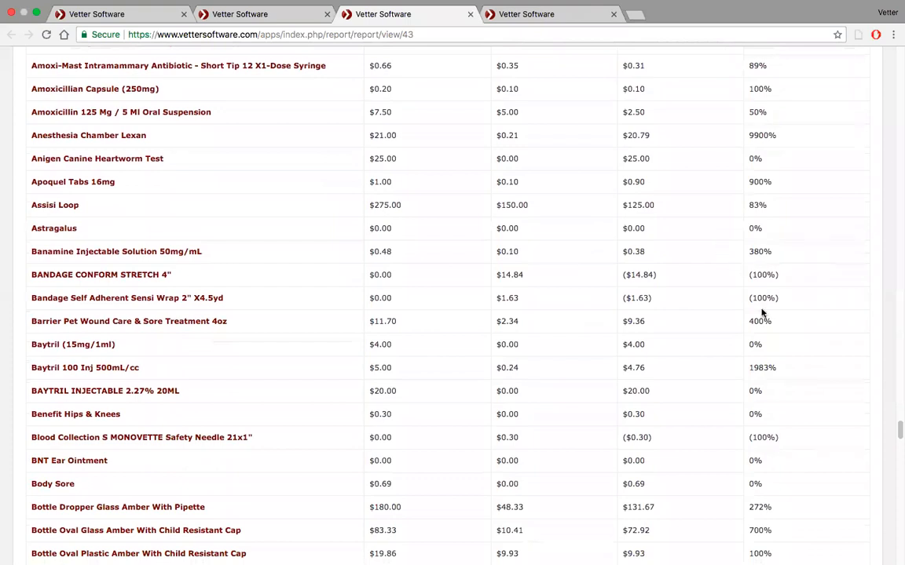
mouse_move(774, 436)
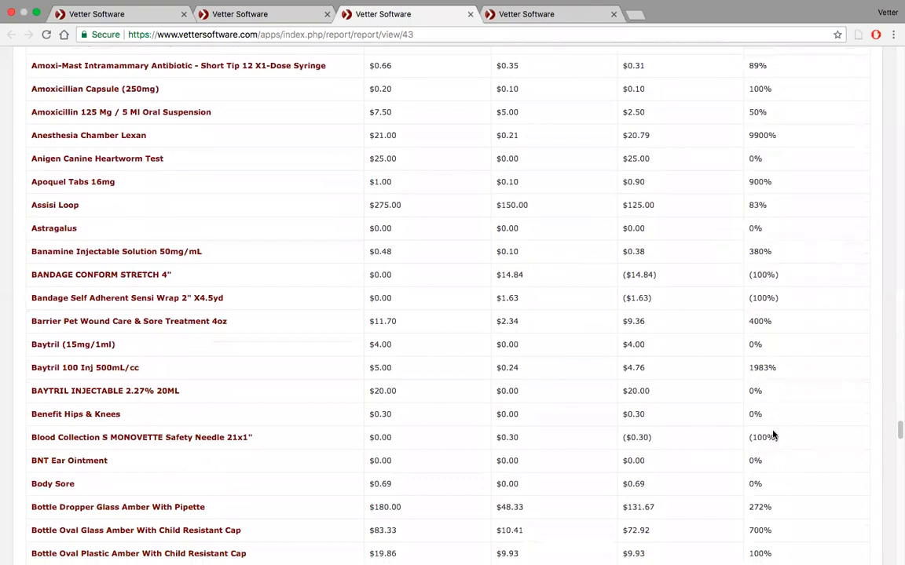
scroll("down", 3)
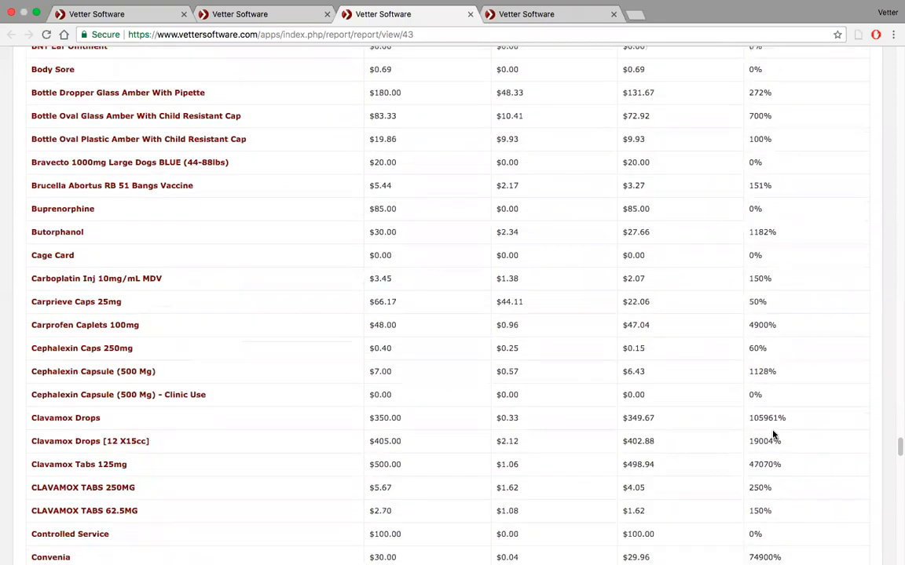
scroll("down", 3)
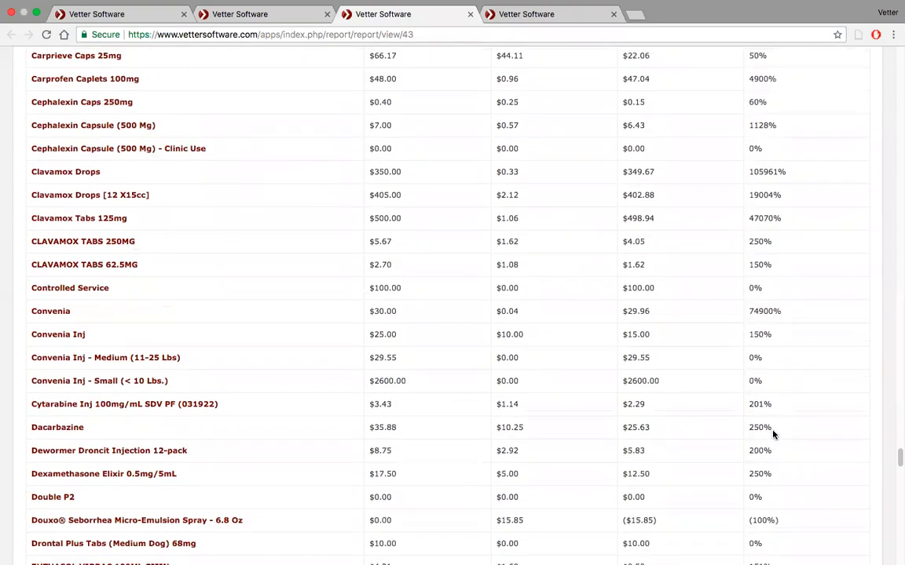
mouse_move(709, 186)
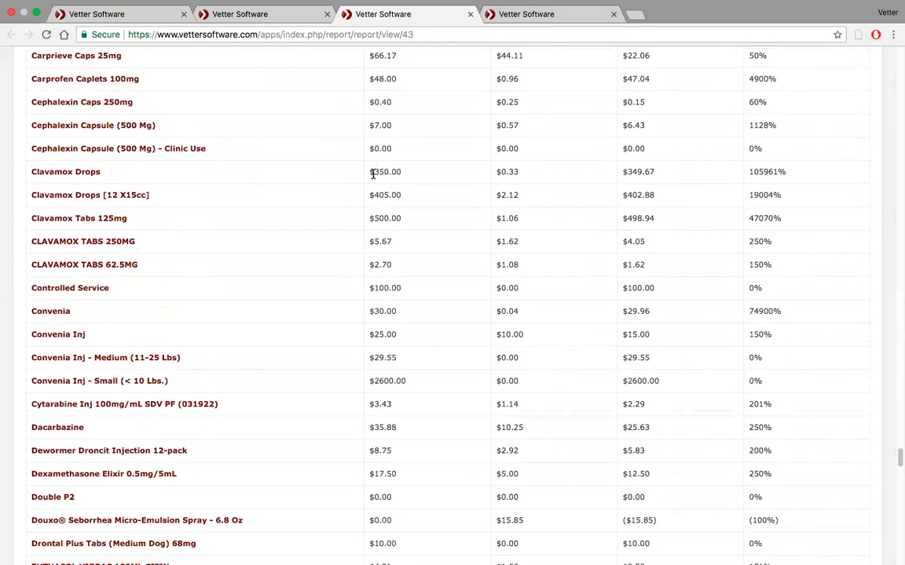
scroll("up", 3)
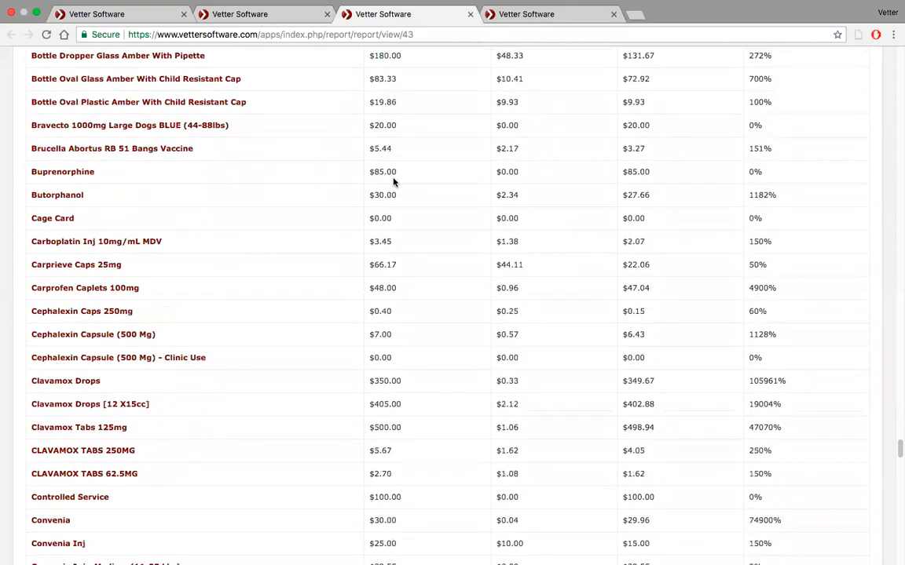
left_click(614, 14)
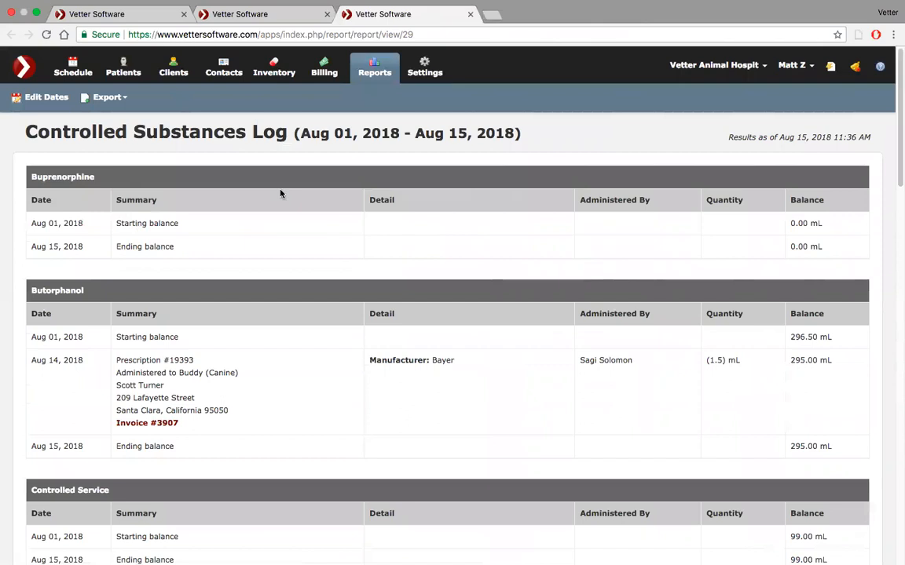
mouse_move(138, 194)
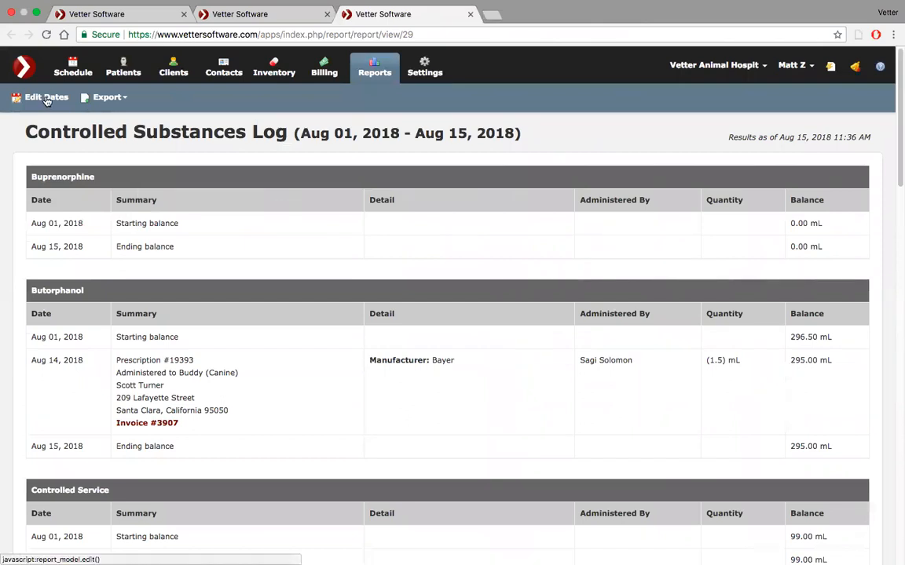
Open the Controlled Substances Log's Edit Dates range settings
left_click(45, 97)
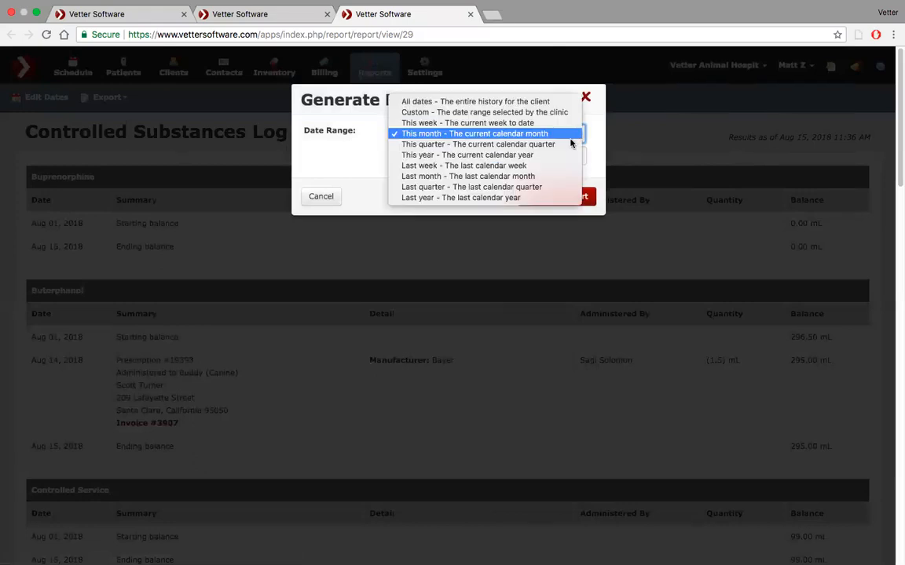
mouse_move(552, 159)
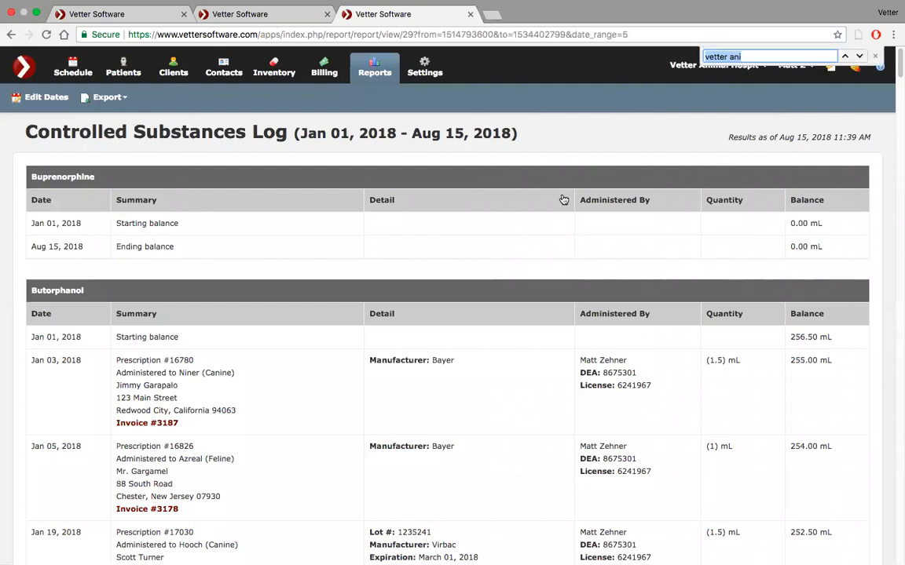
Search the log page for "purch" to jump to a Purchase entry
type("purch")
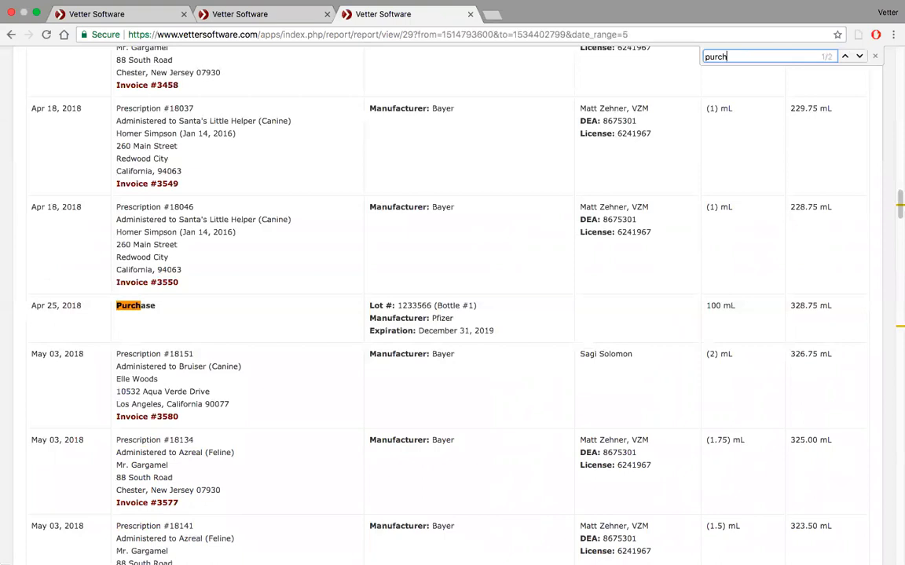
mouse_move(246, 315)
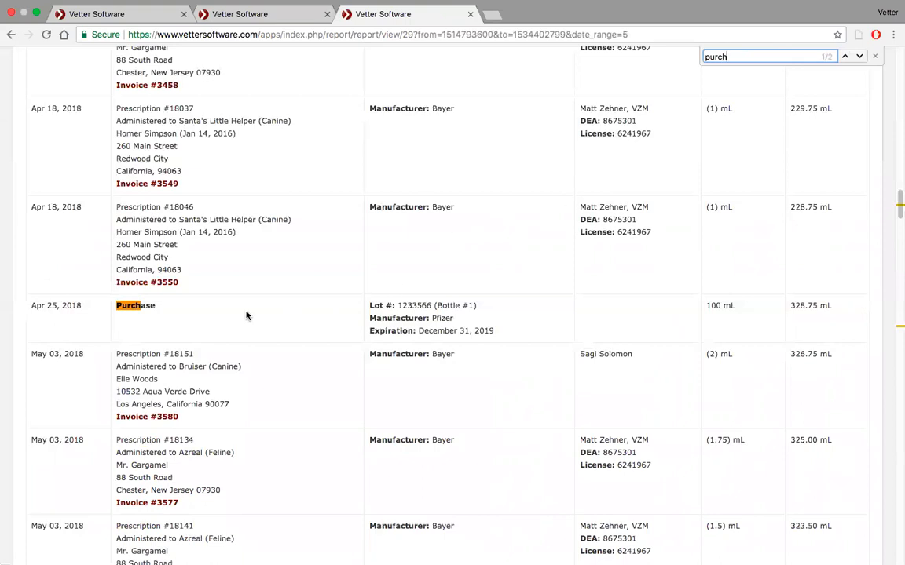
mouse_move(463, 326)
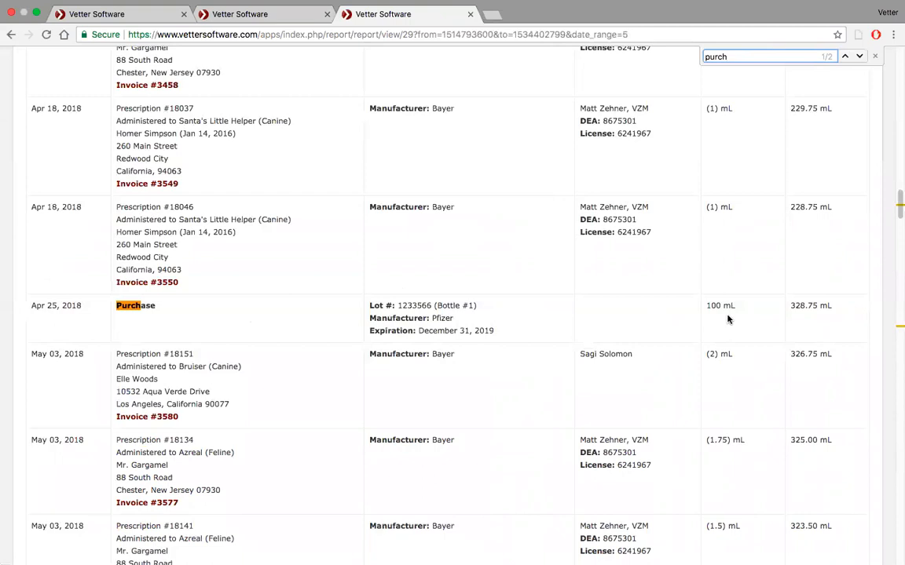
mouse_move(84, 320)
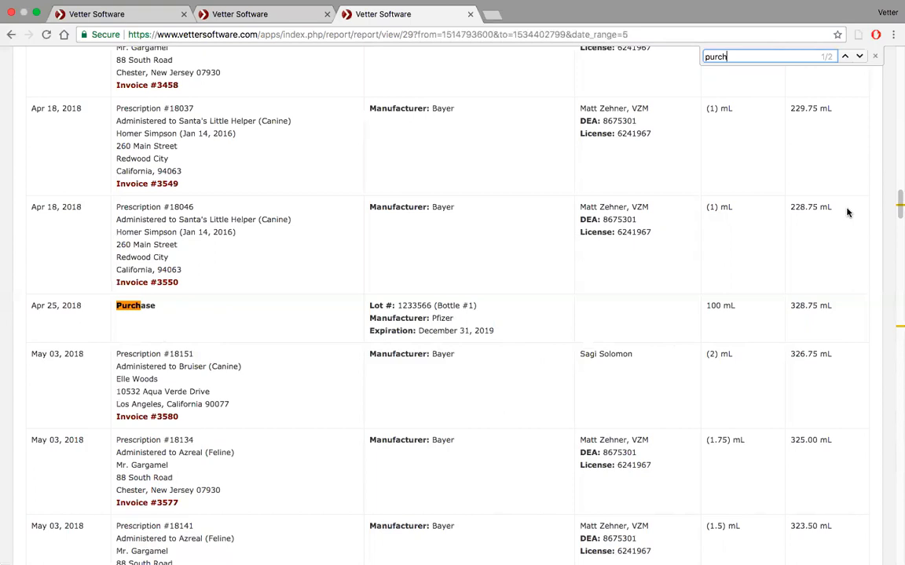
mouse_move(811, 246)
type("adjust")
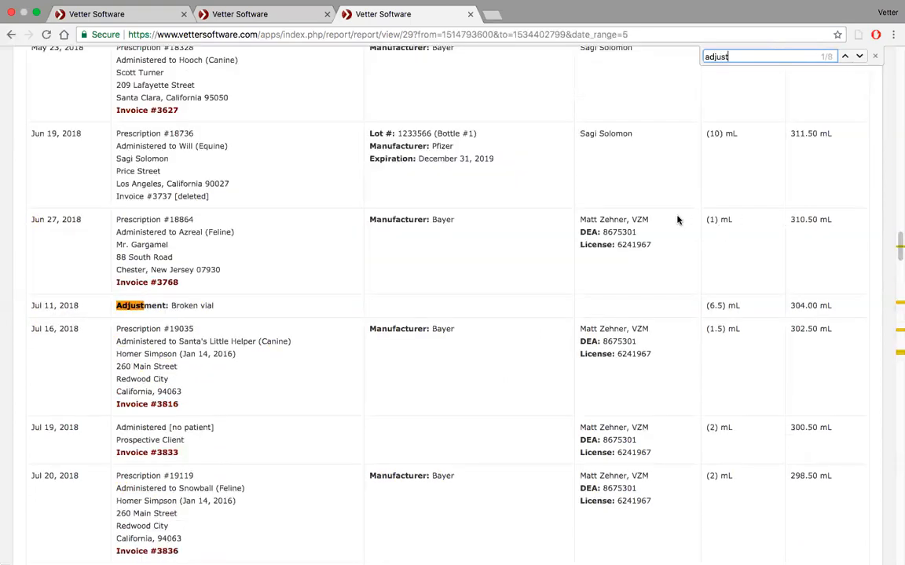
mouse_move(305, 313)
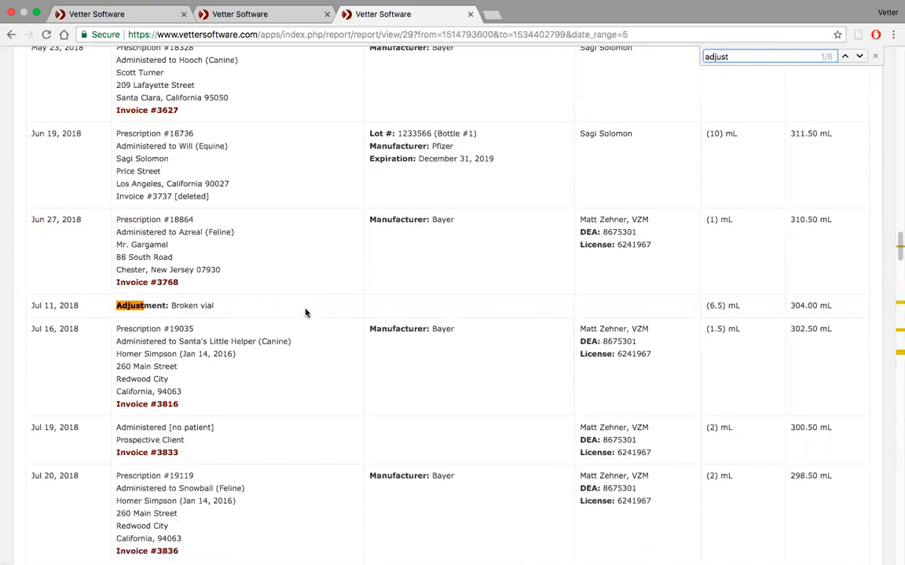
mouse_move(724, 314)
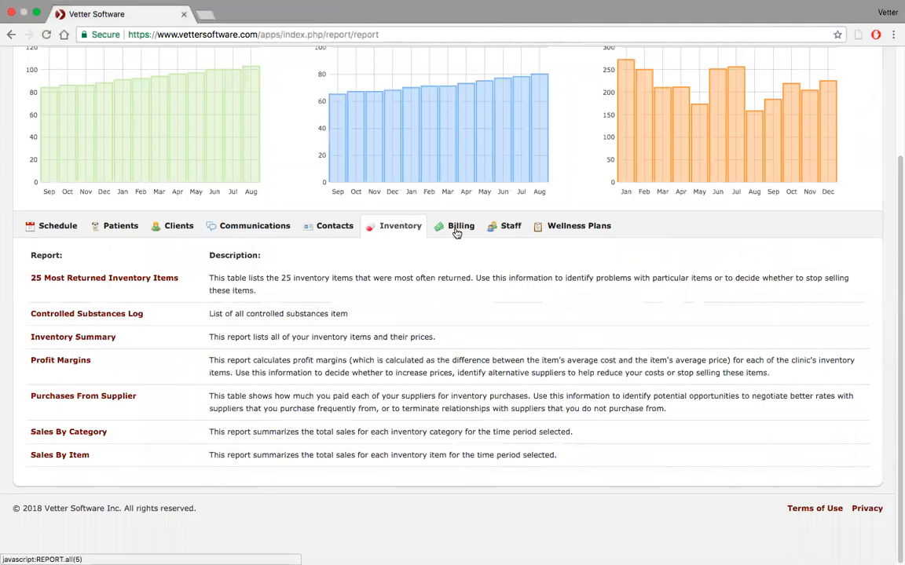
Show the Billing tab and scroll from Account Receivable Reconciliation to Sales Tax Summary
left_click(461, 225)
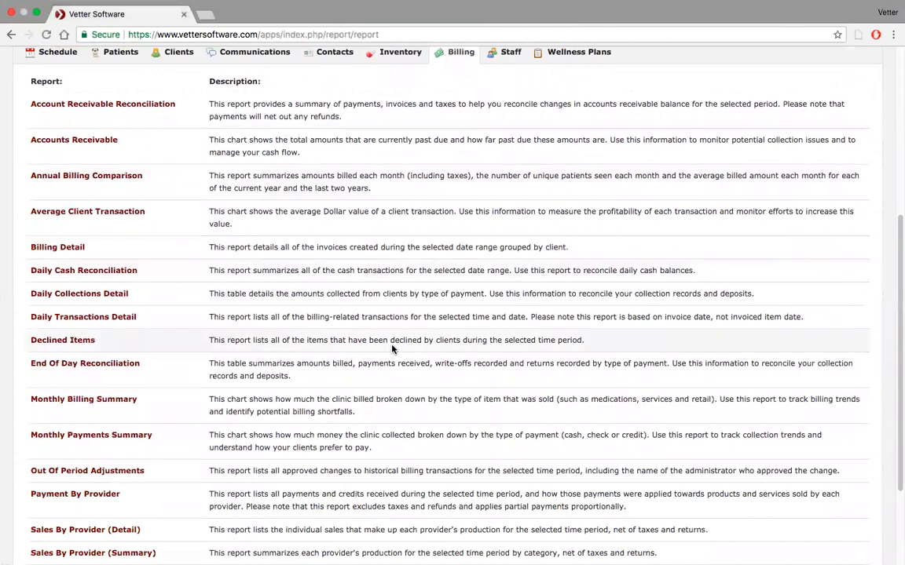
mouse_move(60, 89)
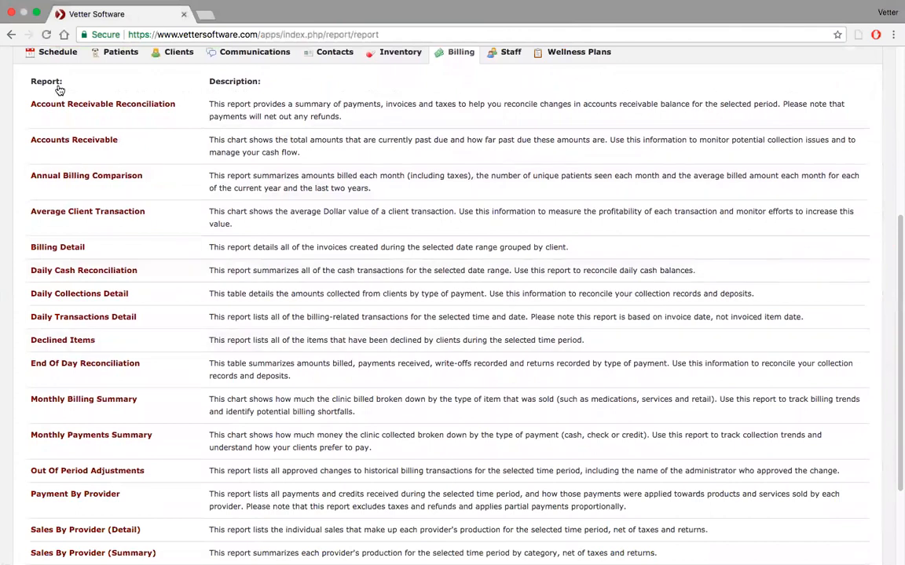
scroll("down", 3)
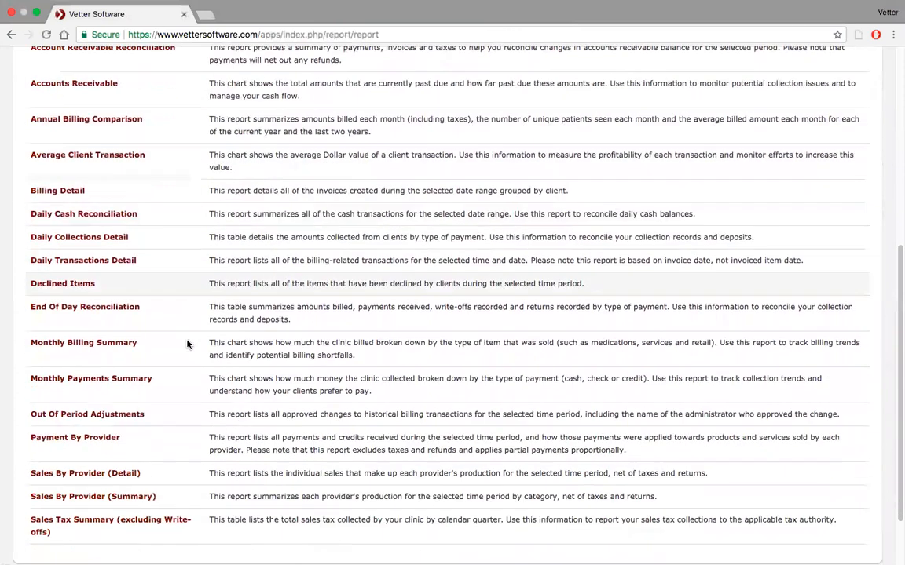
scroll("down", 3)
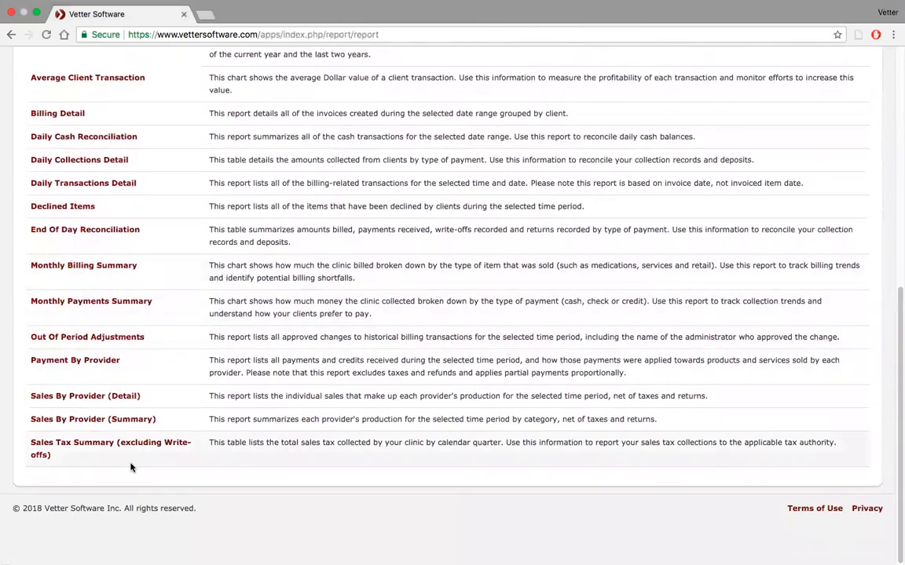
mouse_move(118, 152)
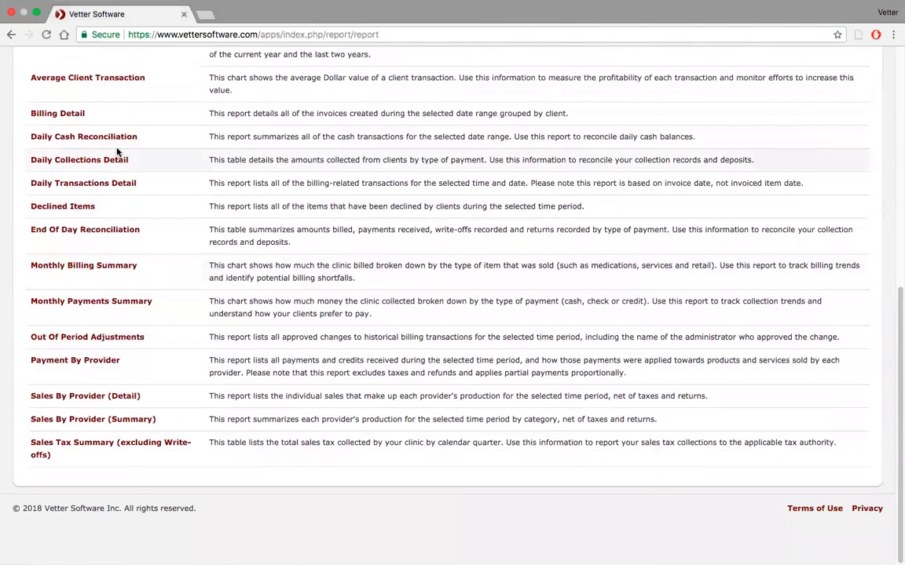
scroll("up", 3)
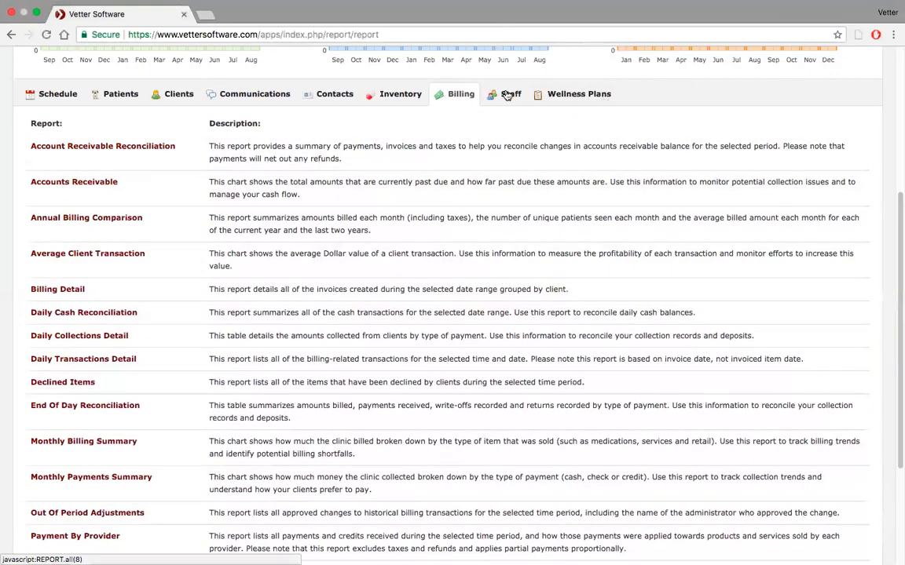
Show the Staff tab's report list, then move the browser window out of the way
left_click(509, 94)
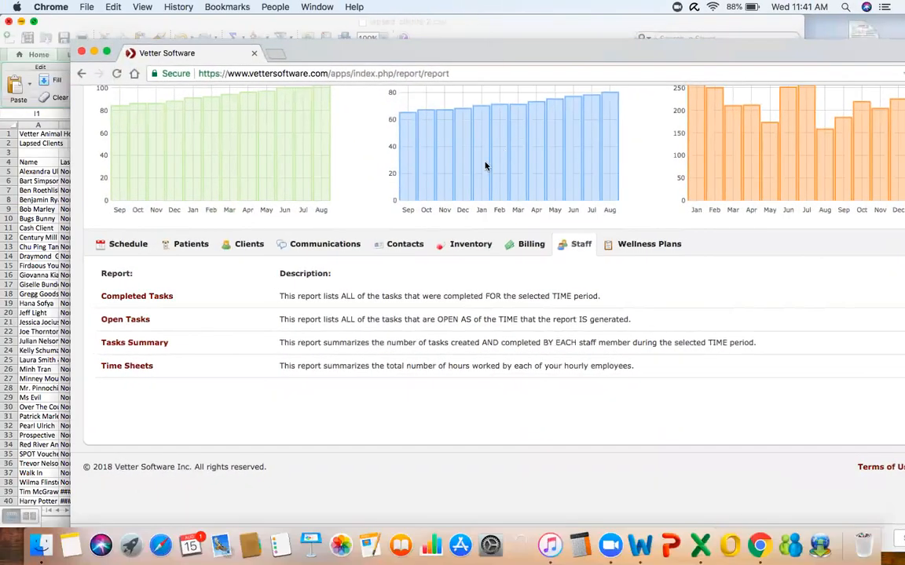
mouse_move(285, 70)
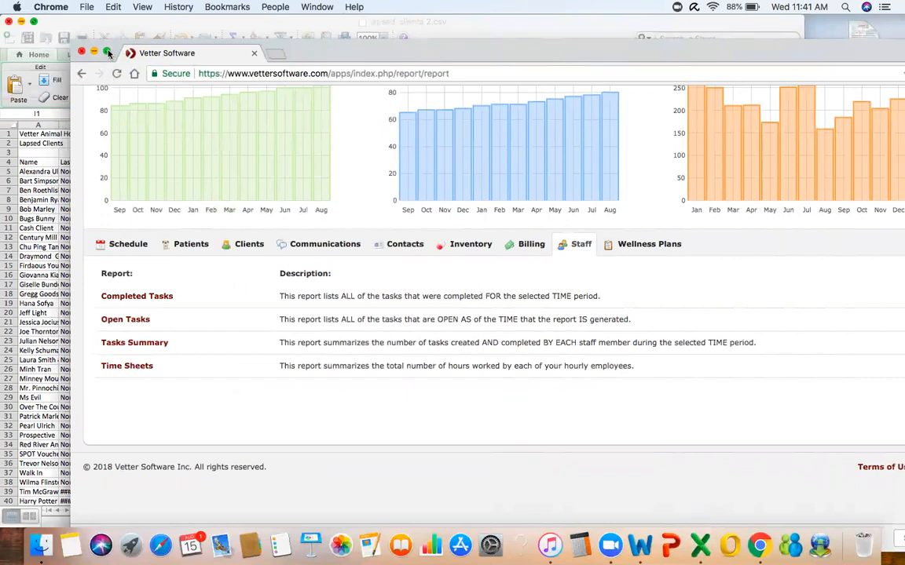
left_click(108, 53)
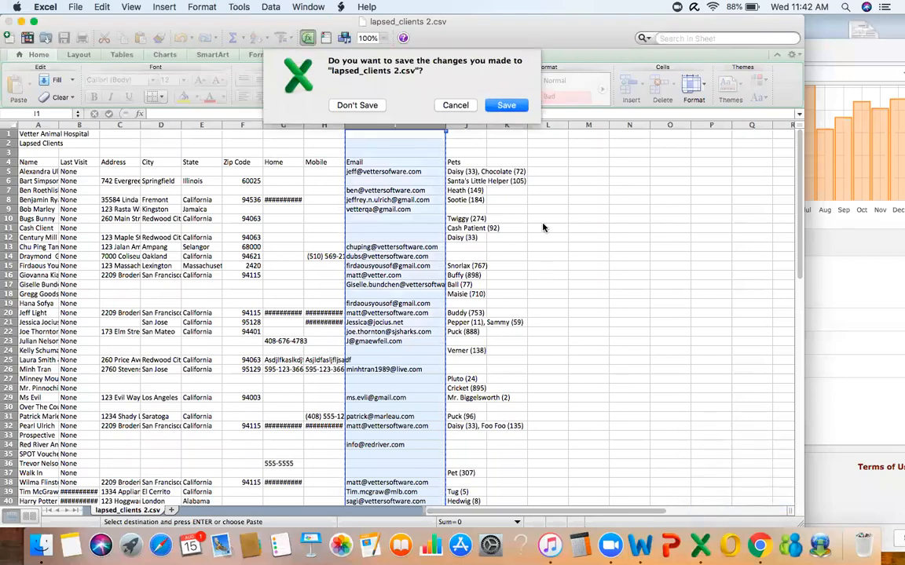
mouse_move(299, 107)
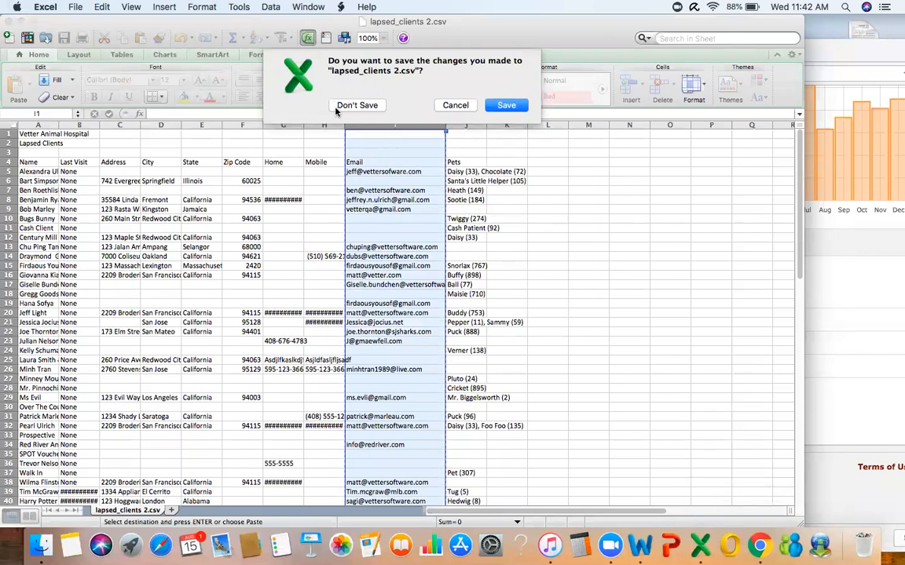
Discard changes to lapsed_clients 2.csv and answer the clipboard prompt so Excel closes
left_click(358, 105)
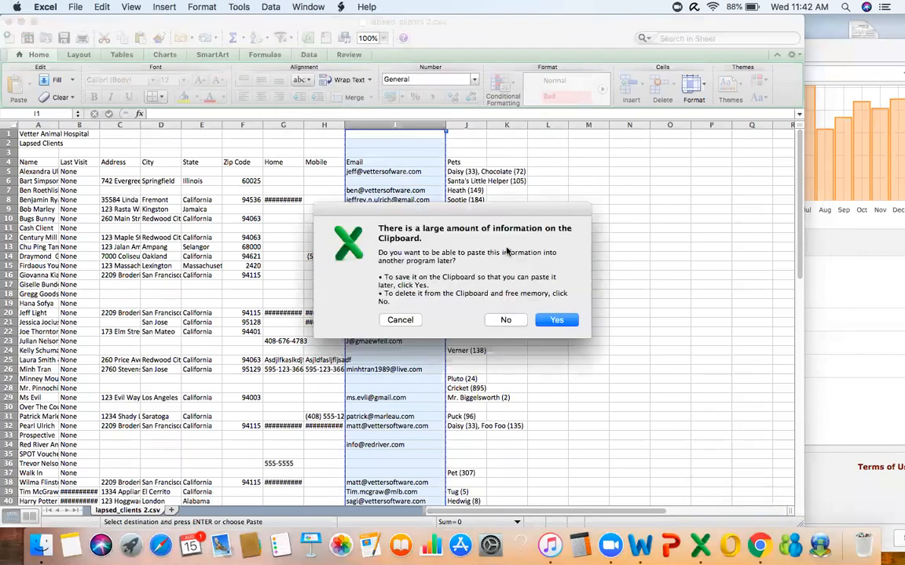
left_click(557, 320)
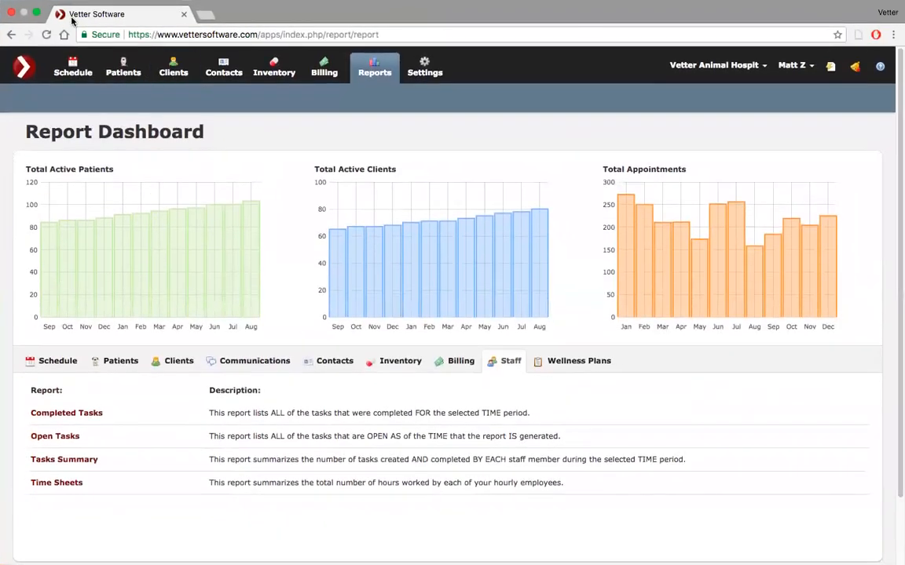
mouse_move(248, 14)
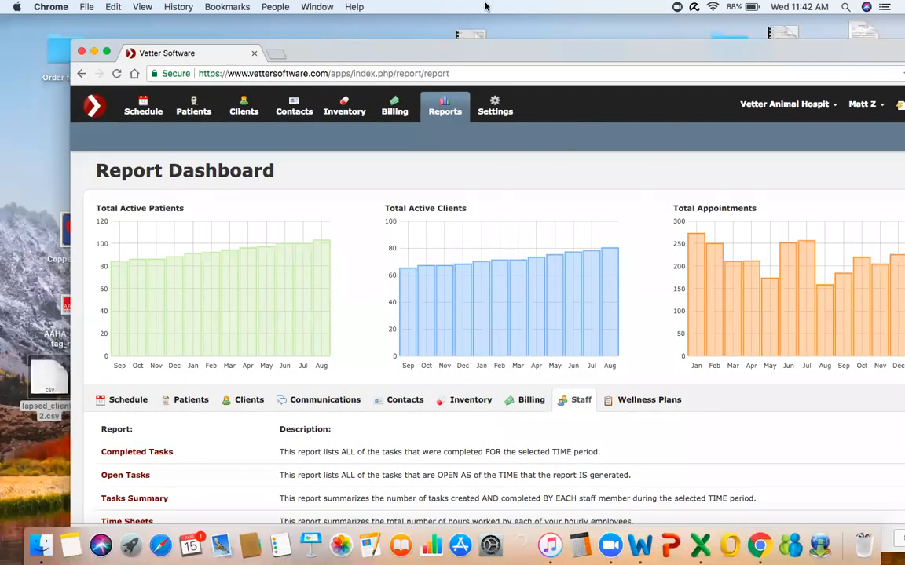
mouse_move(550, 31)
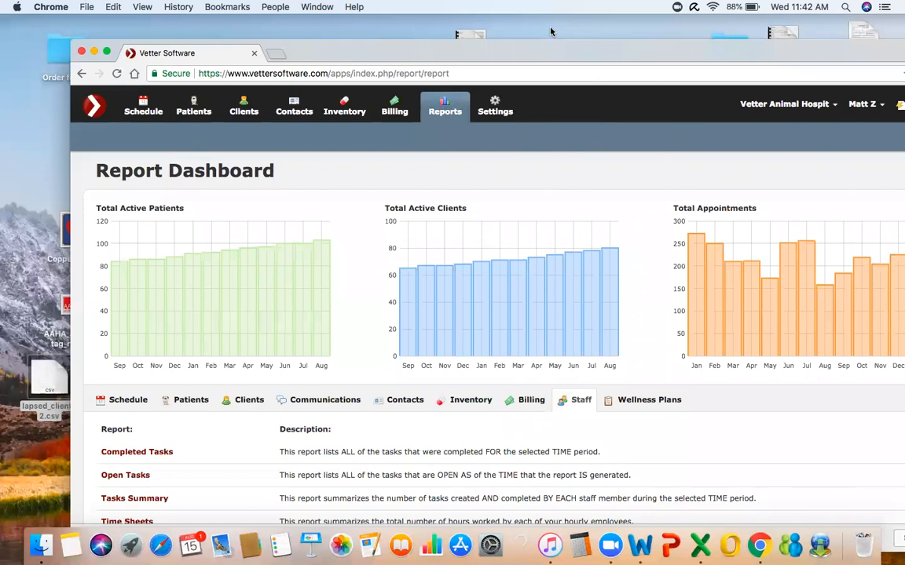
mouse_move(548, 64)
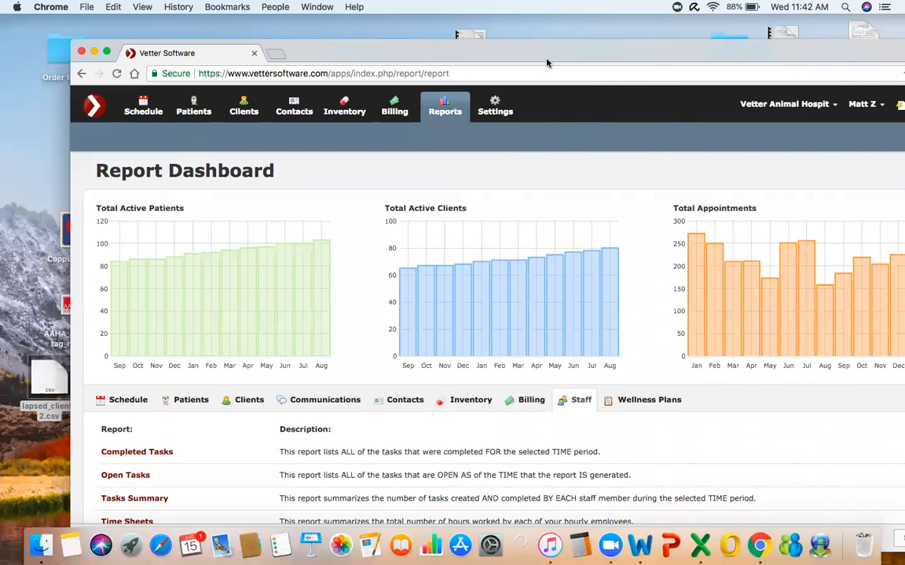
mouse_move(607, 73)
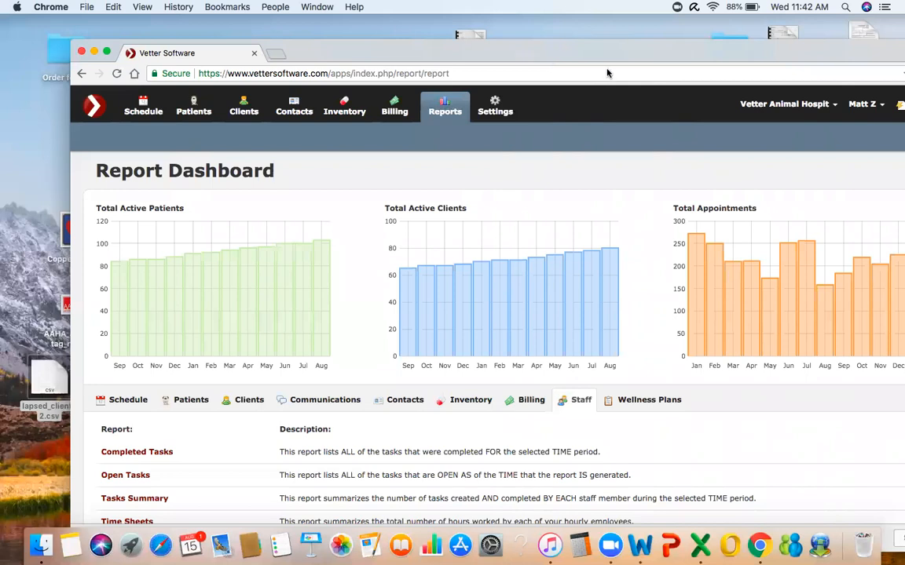